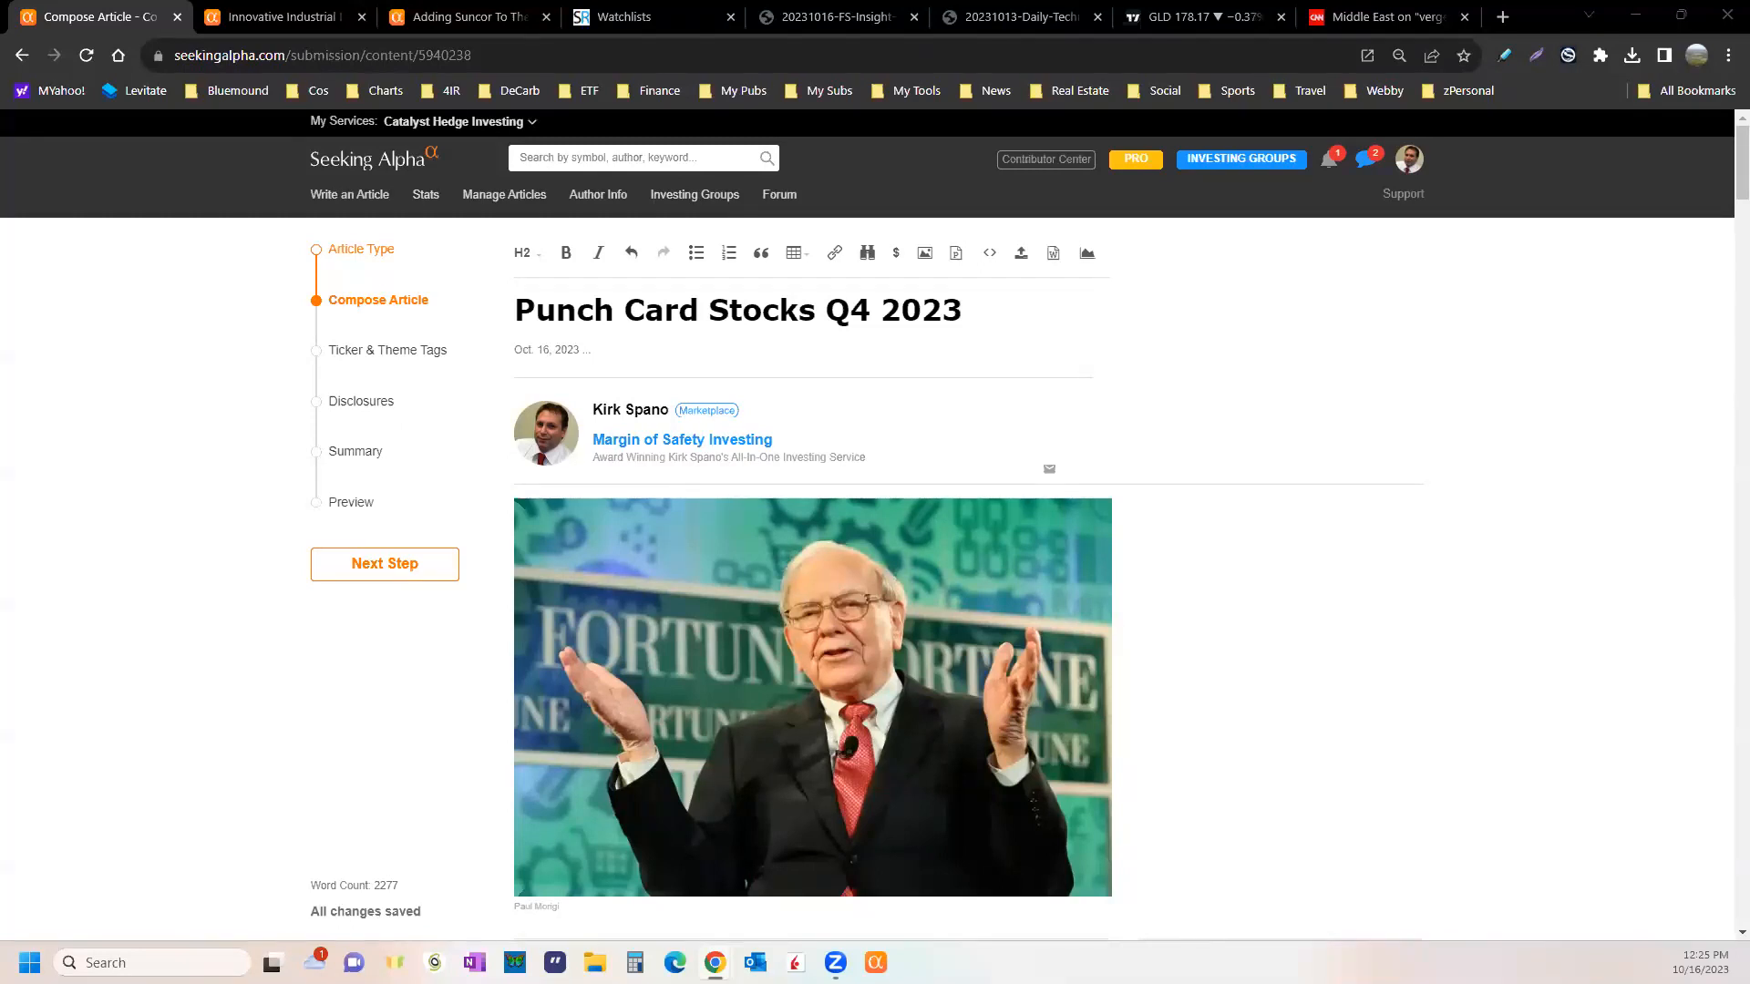
# - Scroll the Punch Card Stocks draft, then bring up the Innovative Industrial Is Going Higher article
pyautogui.scroll(-3)
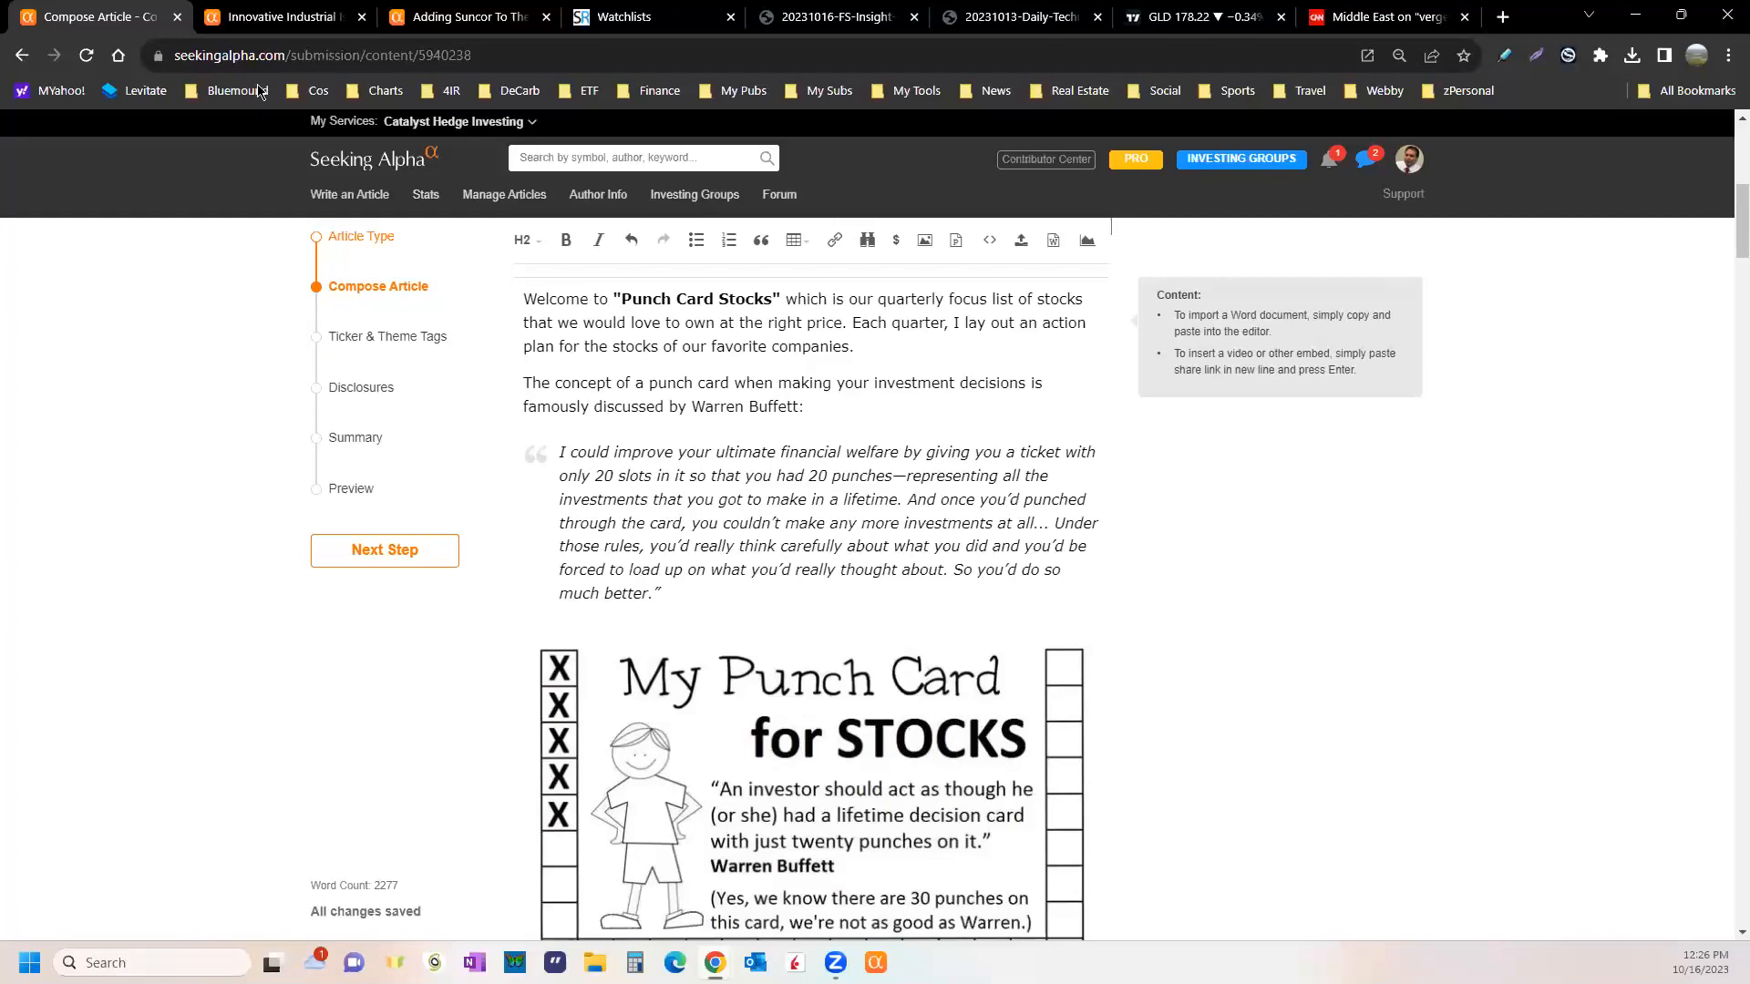
pyautogui.click(279, 16)
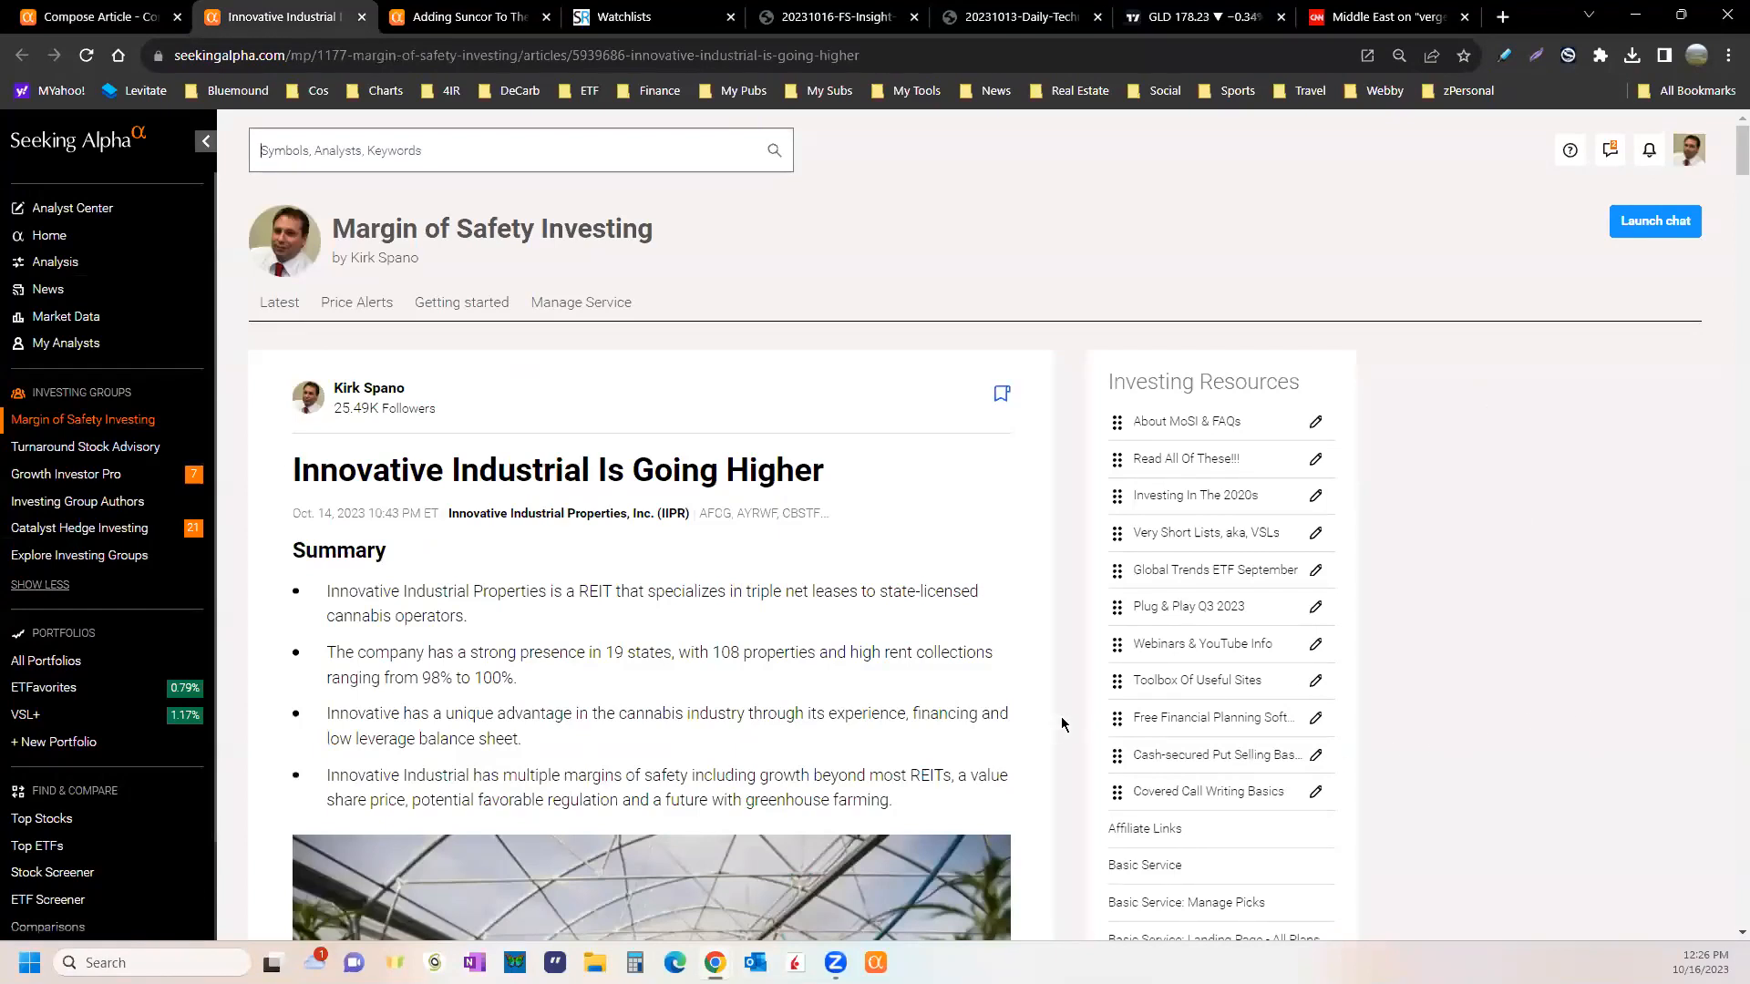
pyautogui.scroll(-3)
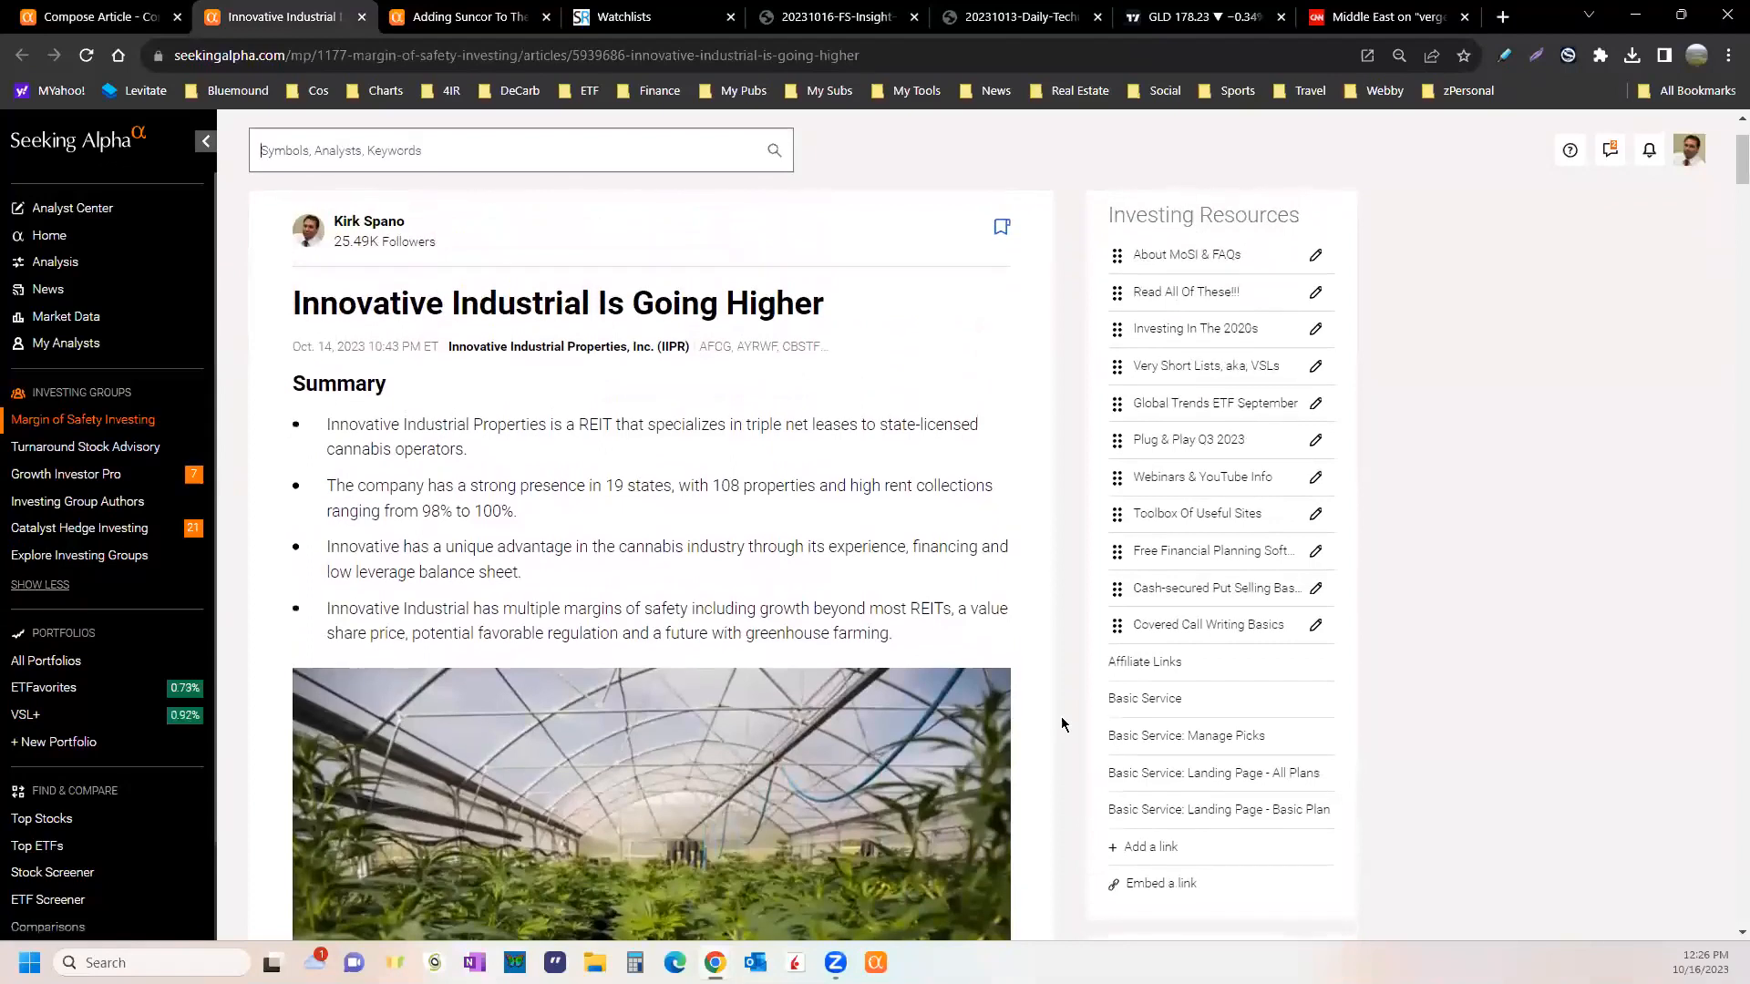
pyautogui.moveTo(1070, 422)
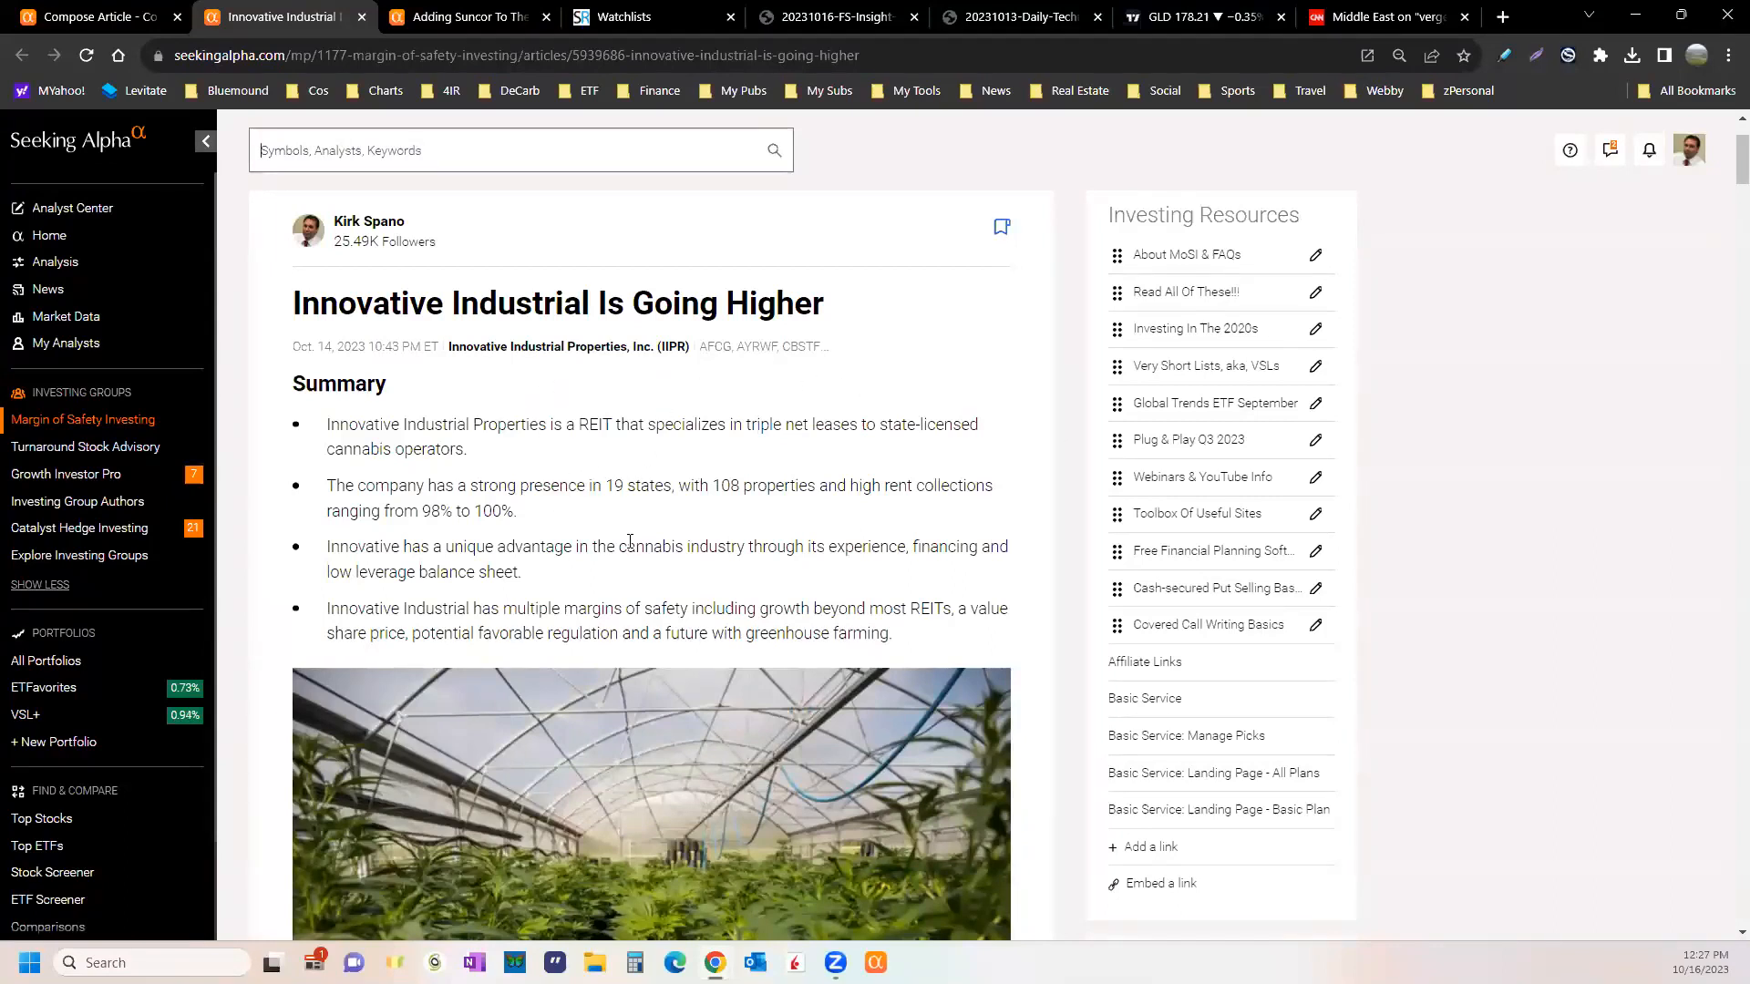
pyautogui.scroll(-3)
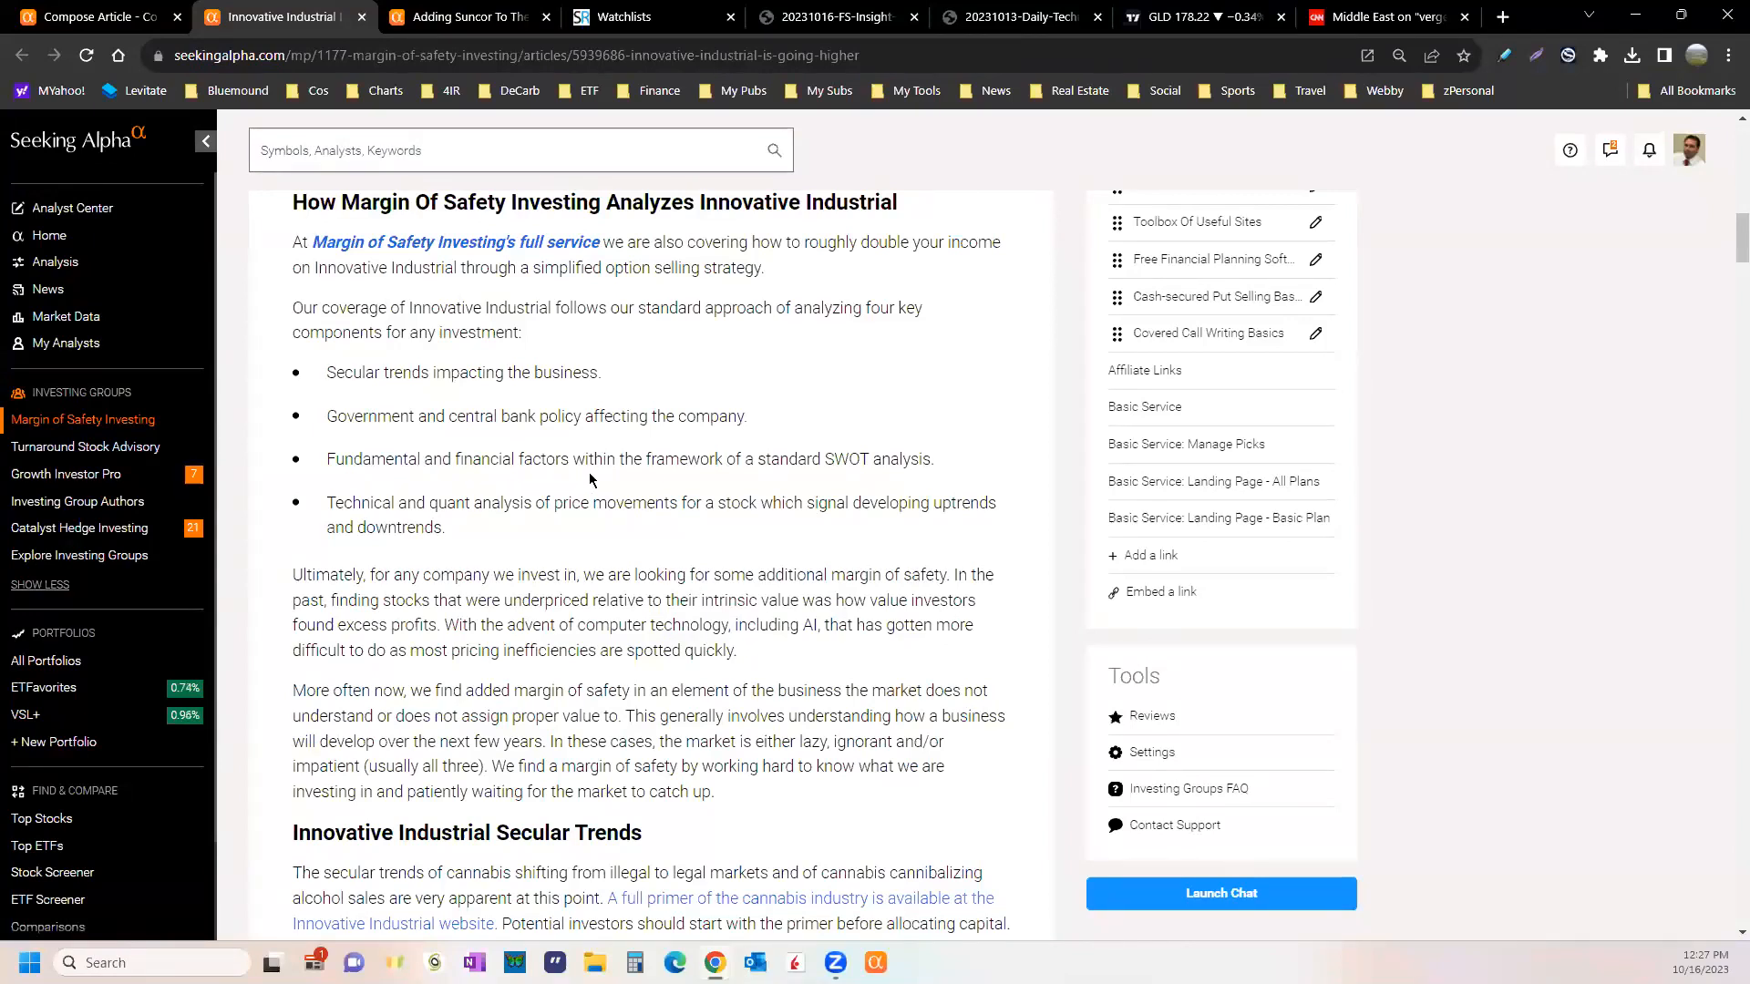
pyautogui.moveTo(825, 485)
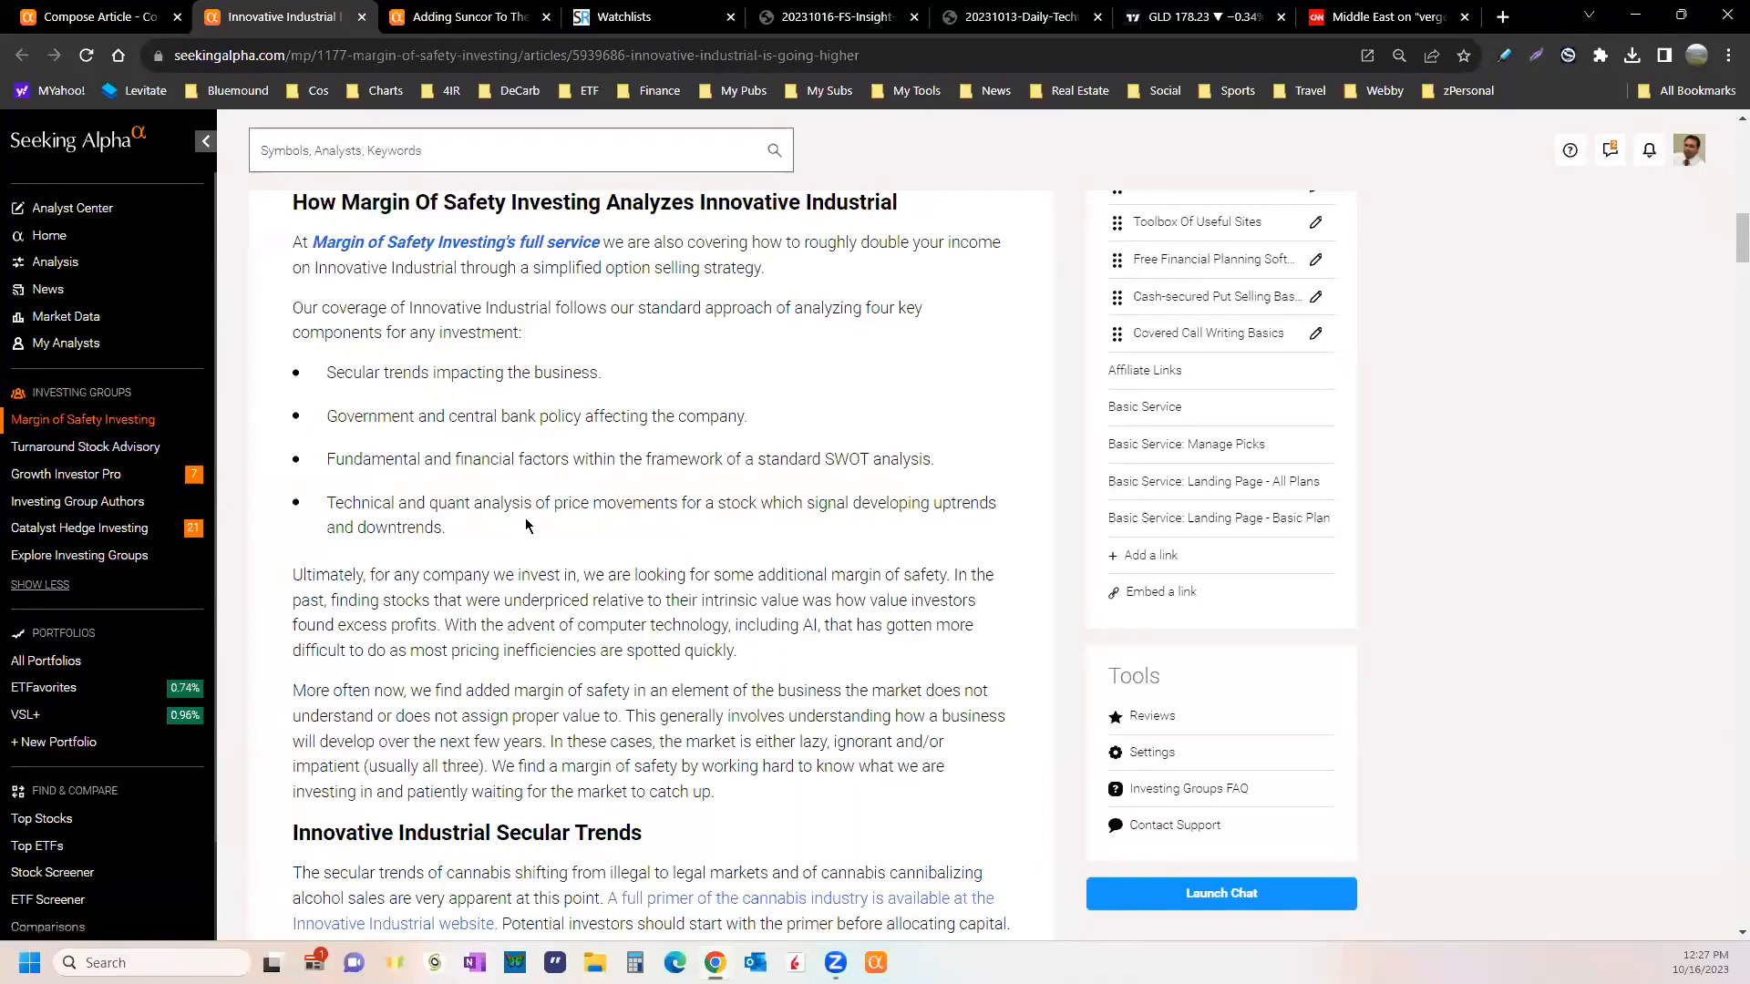
pyautogui.moveTo(707, 536)
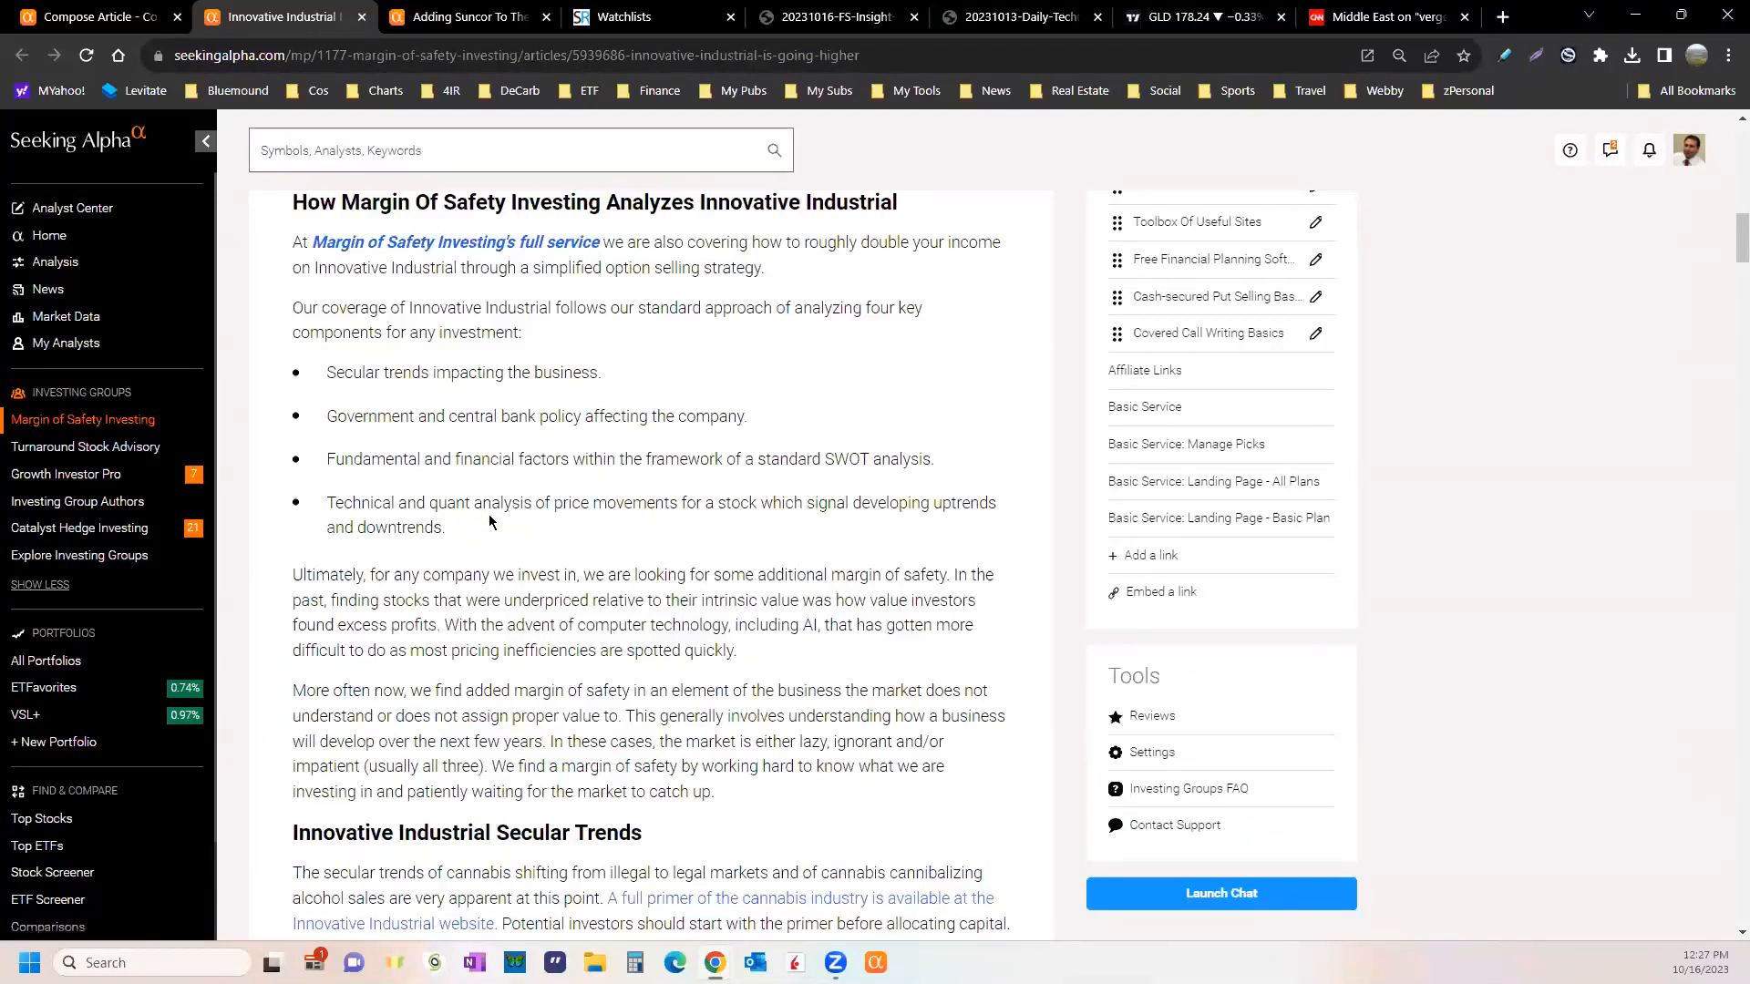
pyautogui.moveTo(512, 527)
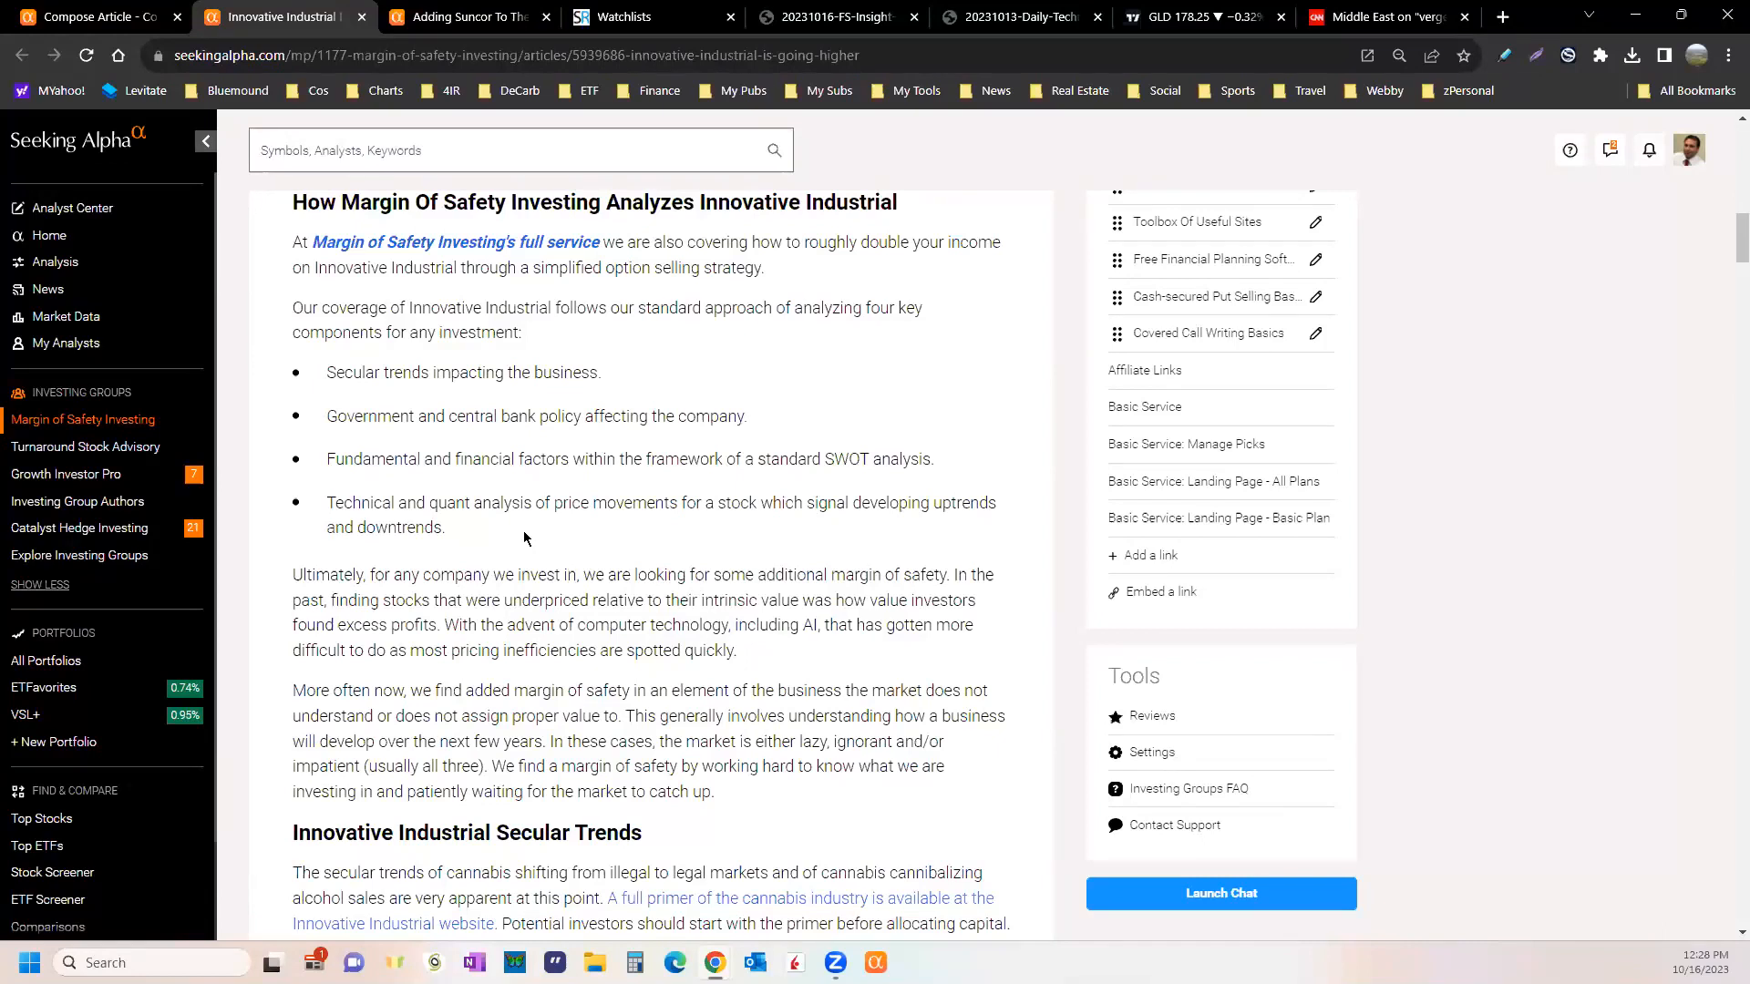
pyautogui.click(520, 149)
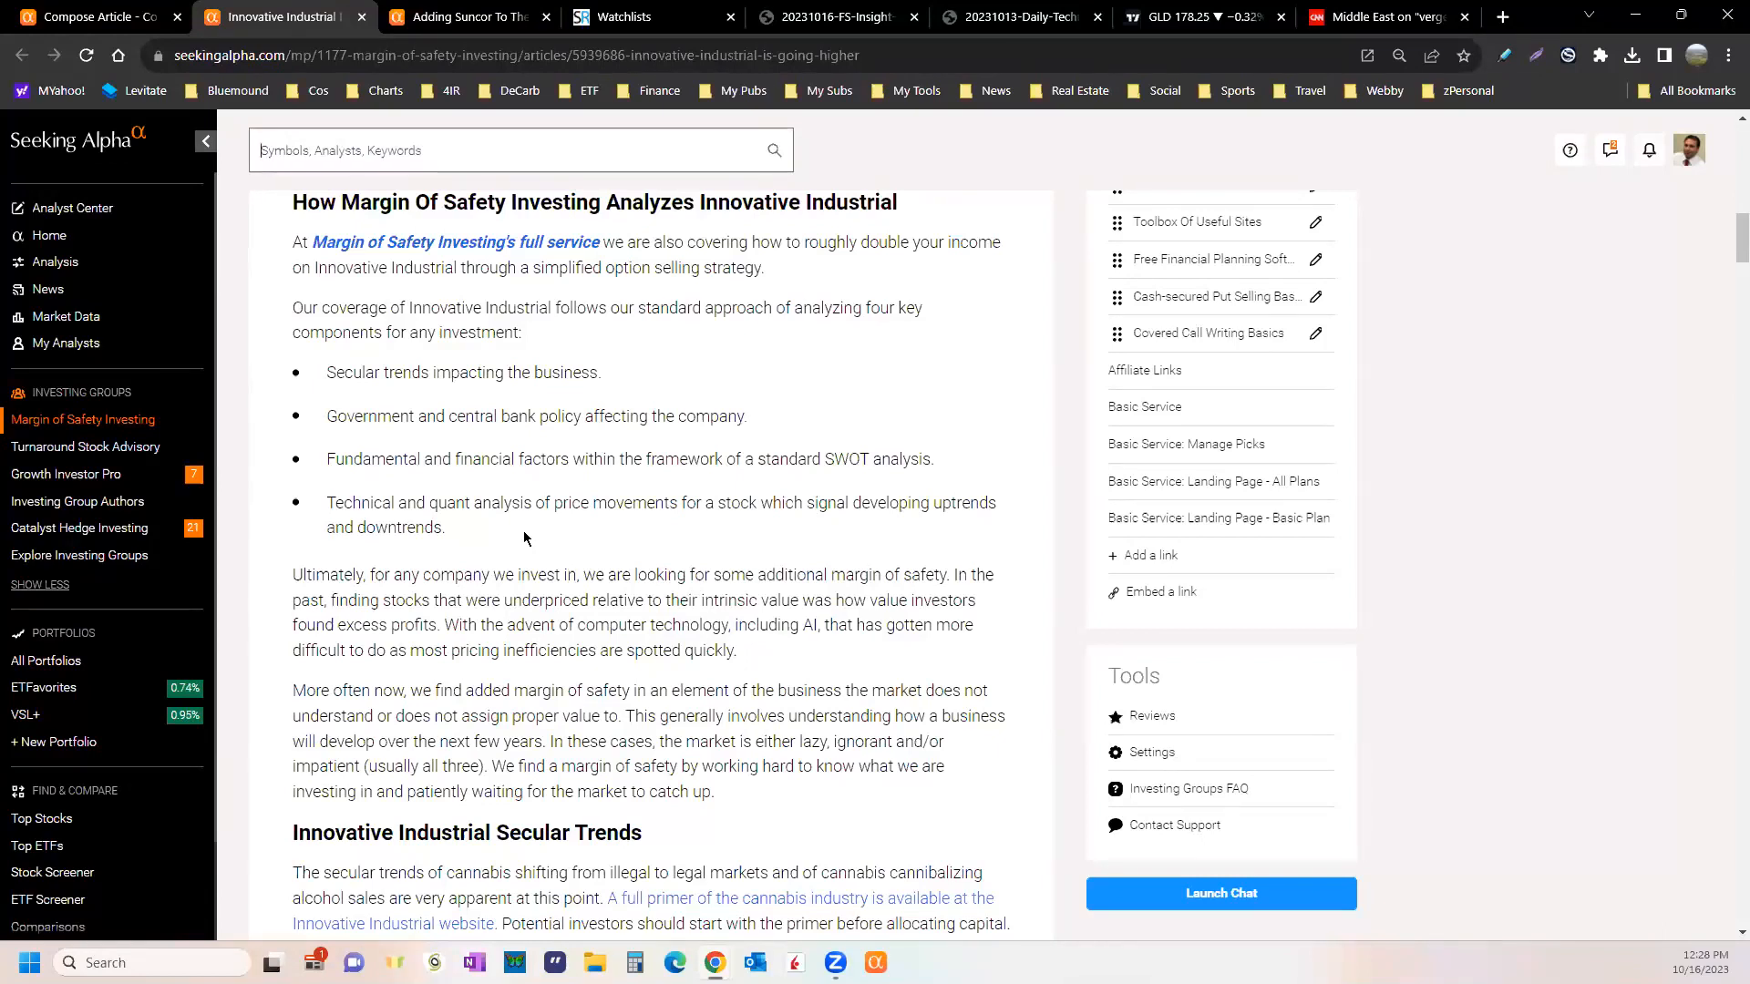
pyautogui.scroll(-3)
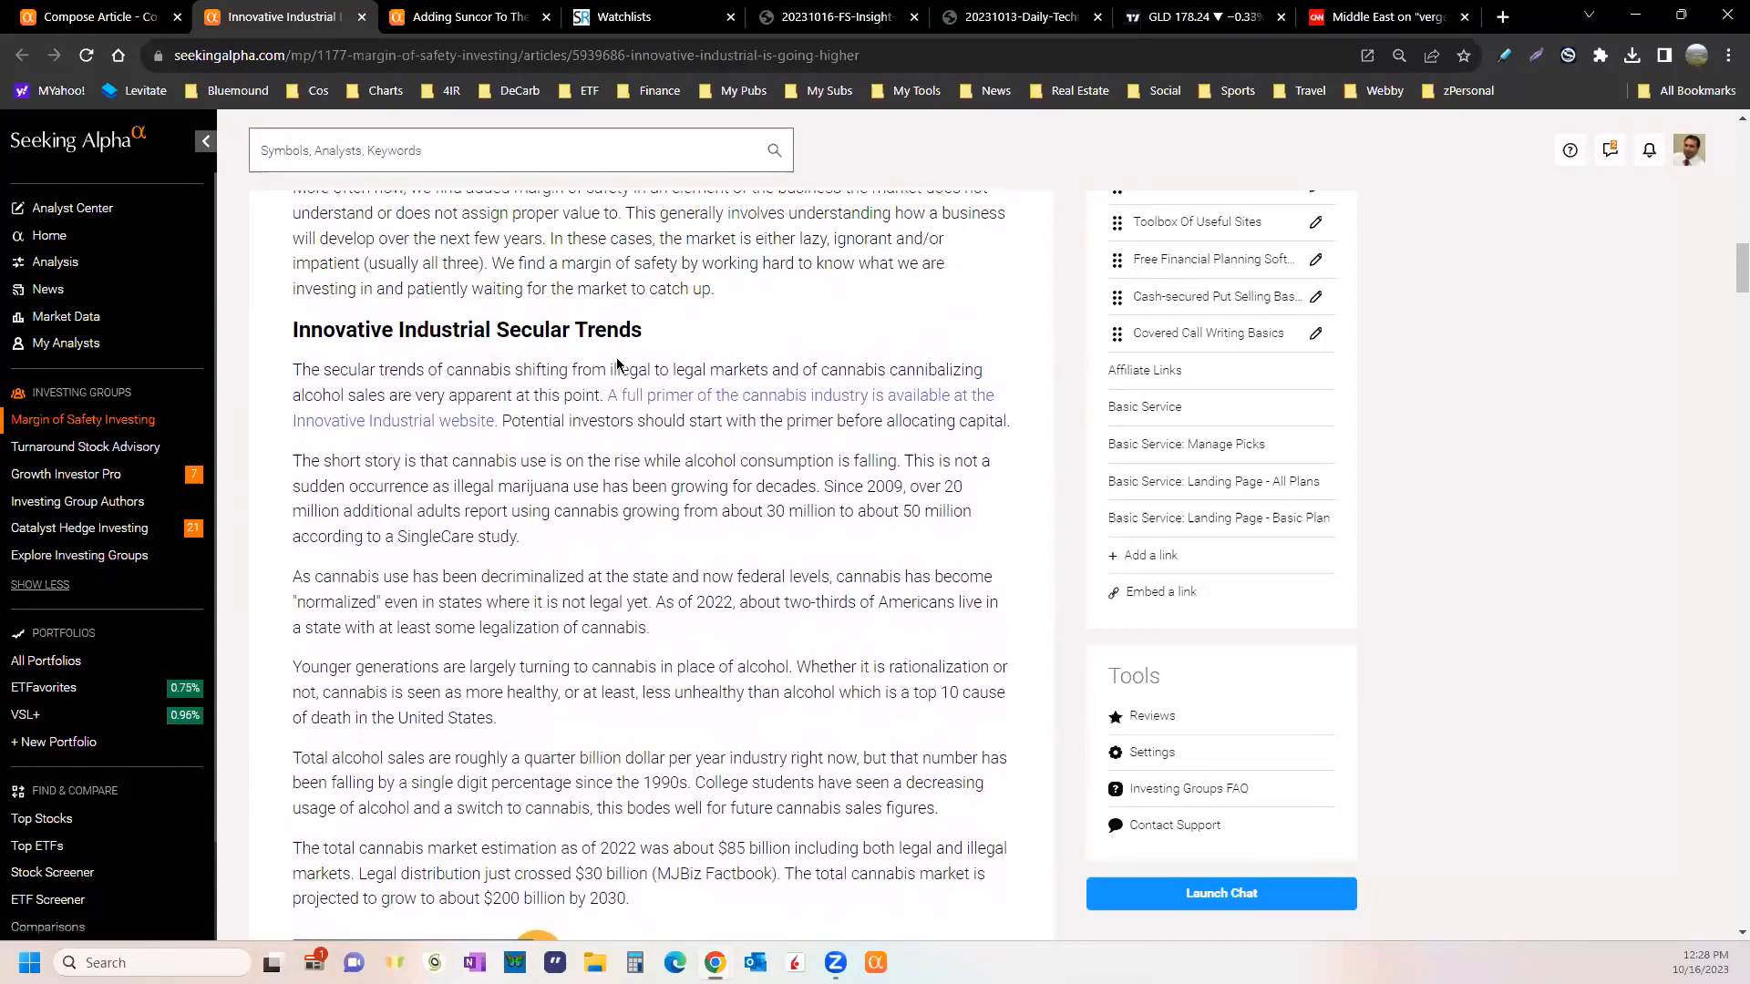
pyautogui.scroll(-3)
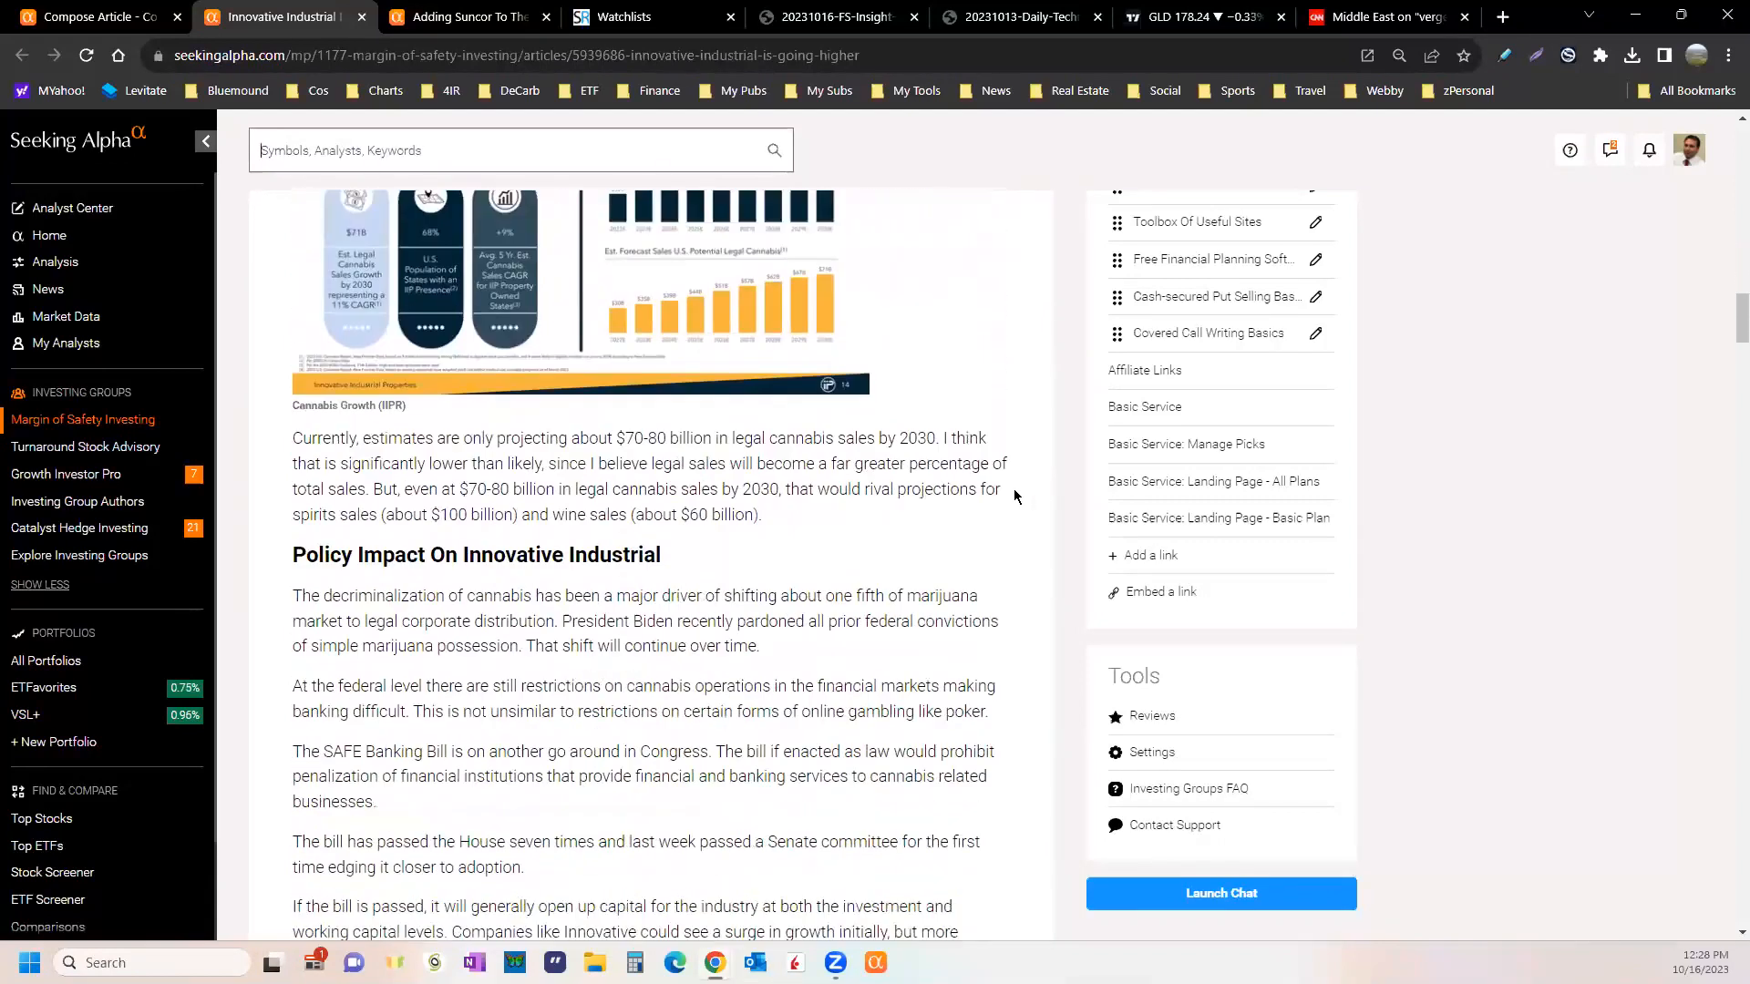
pyautogui.scroll(-3)
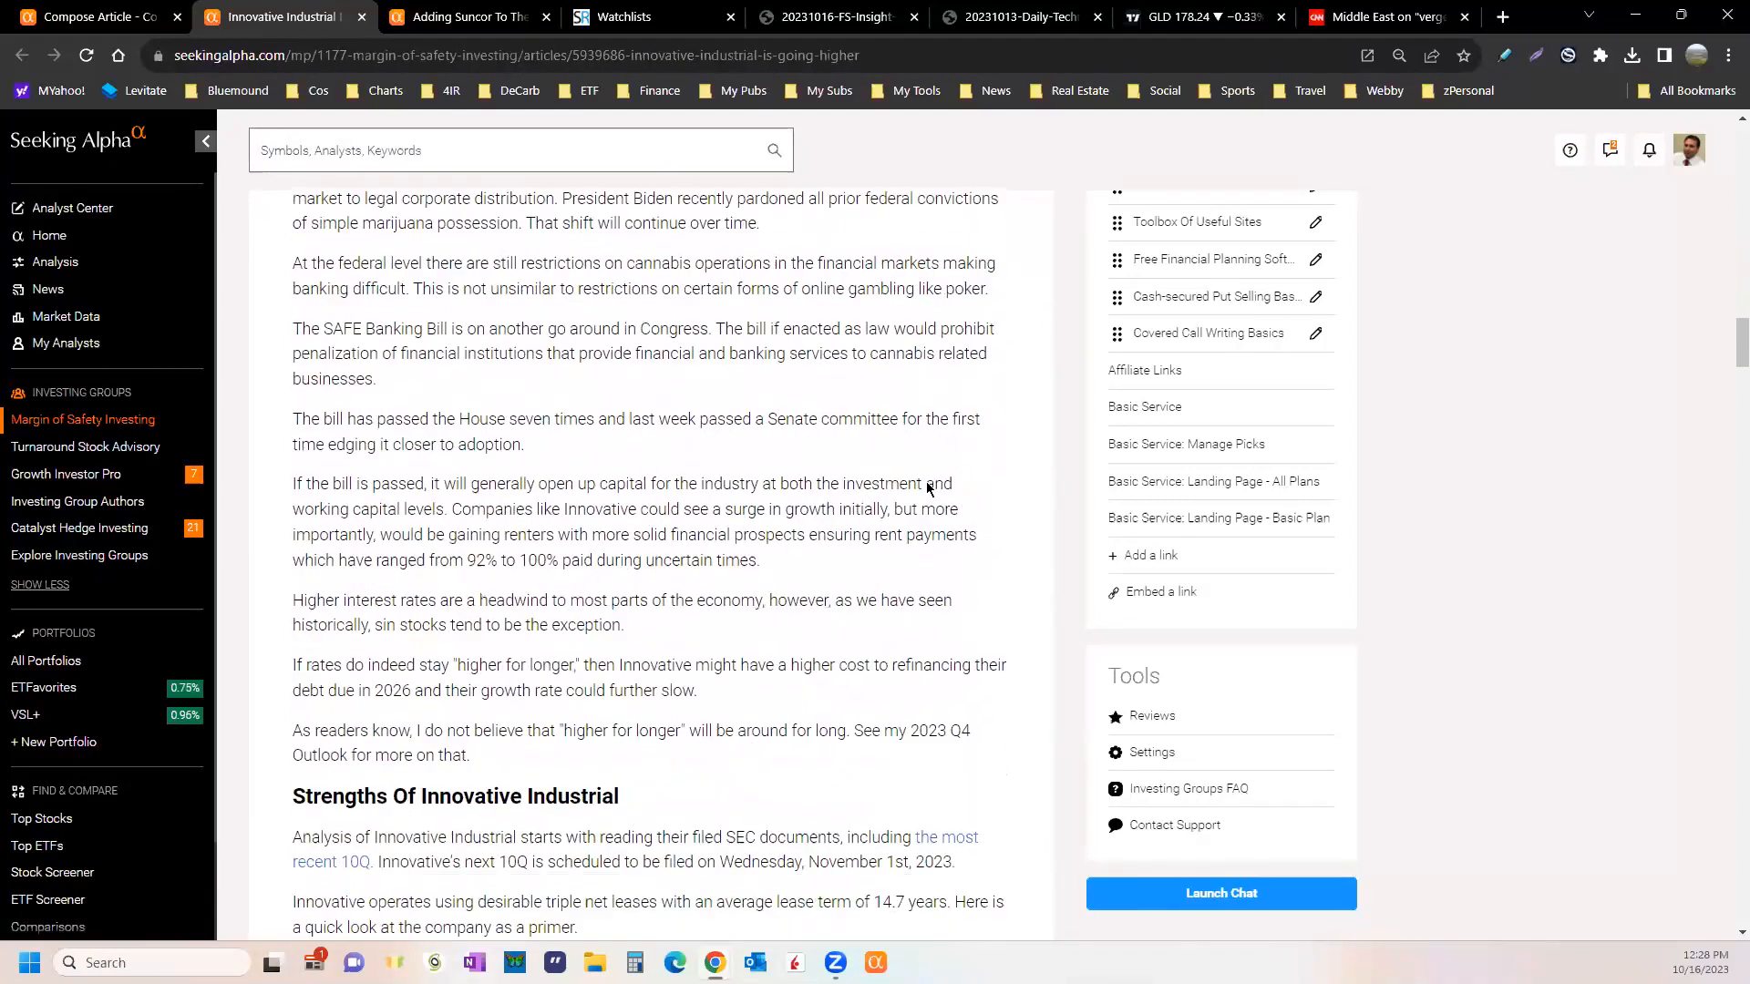
pyautogui.scroll(-3)
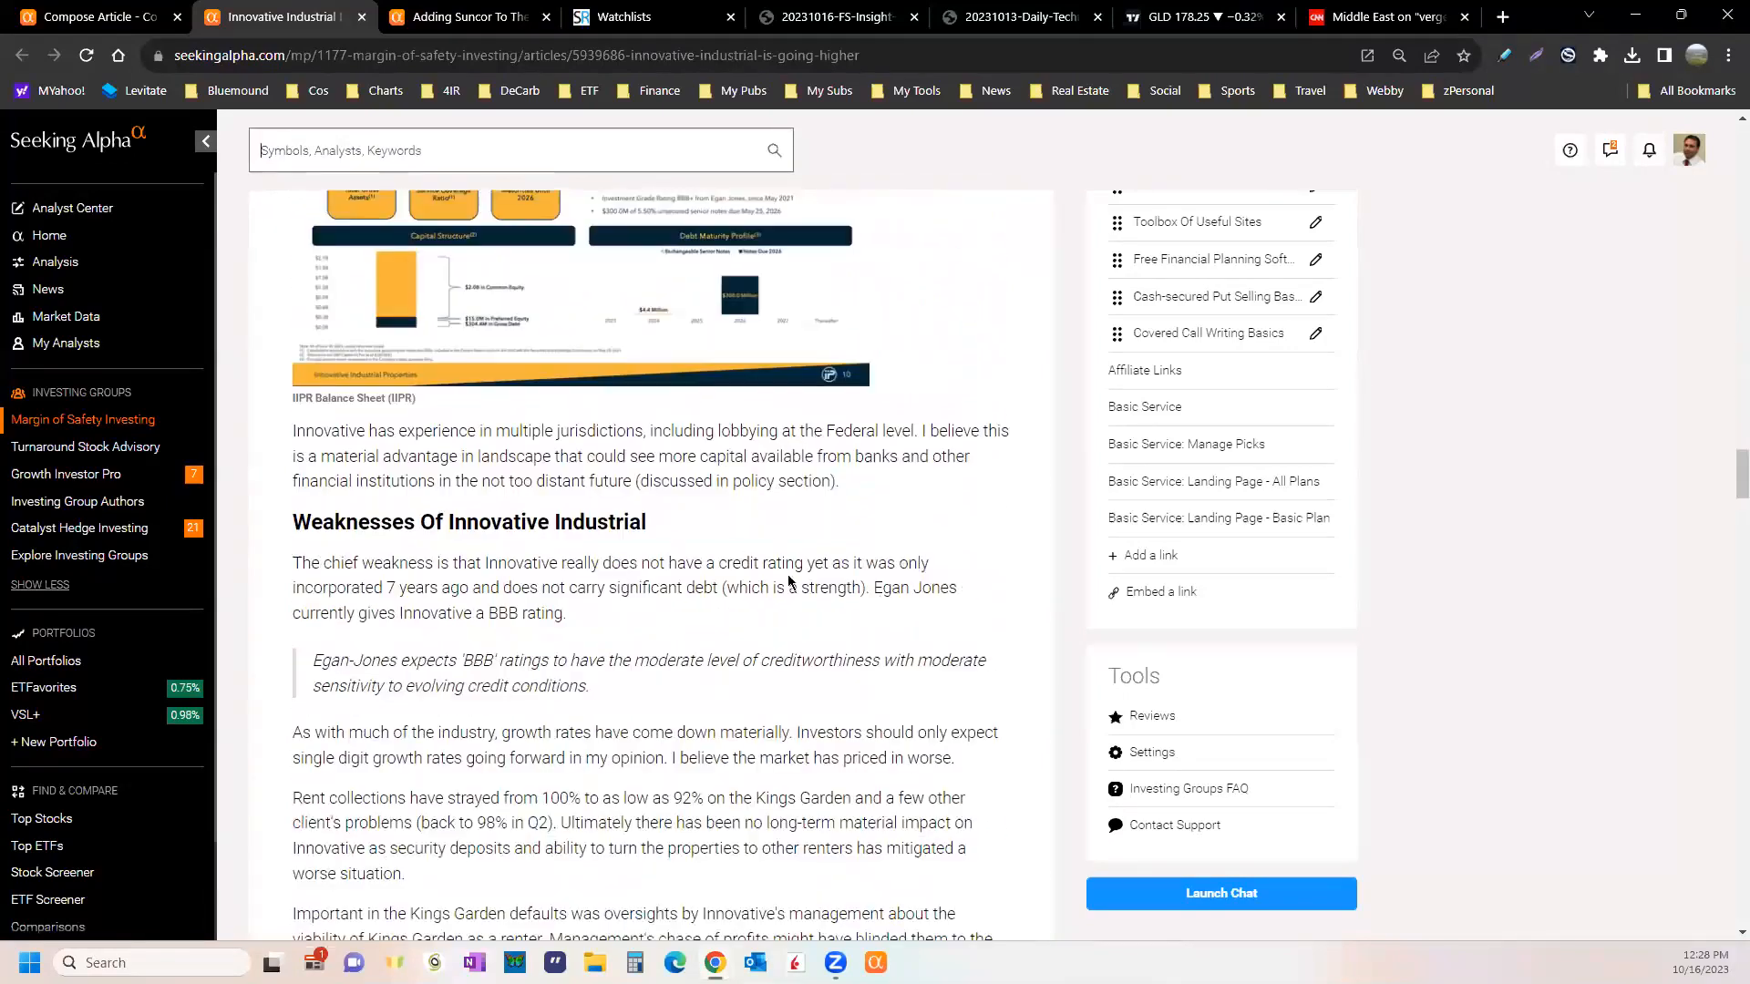
pyautogui.scroll(-3)
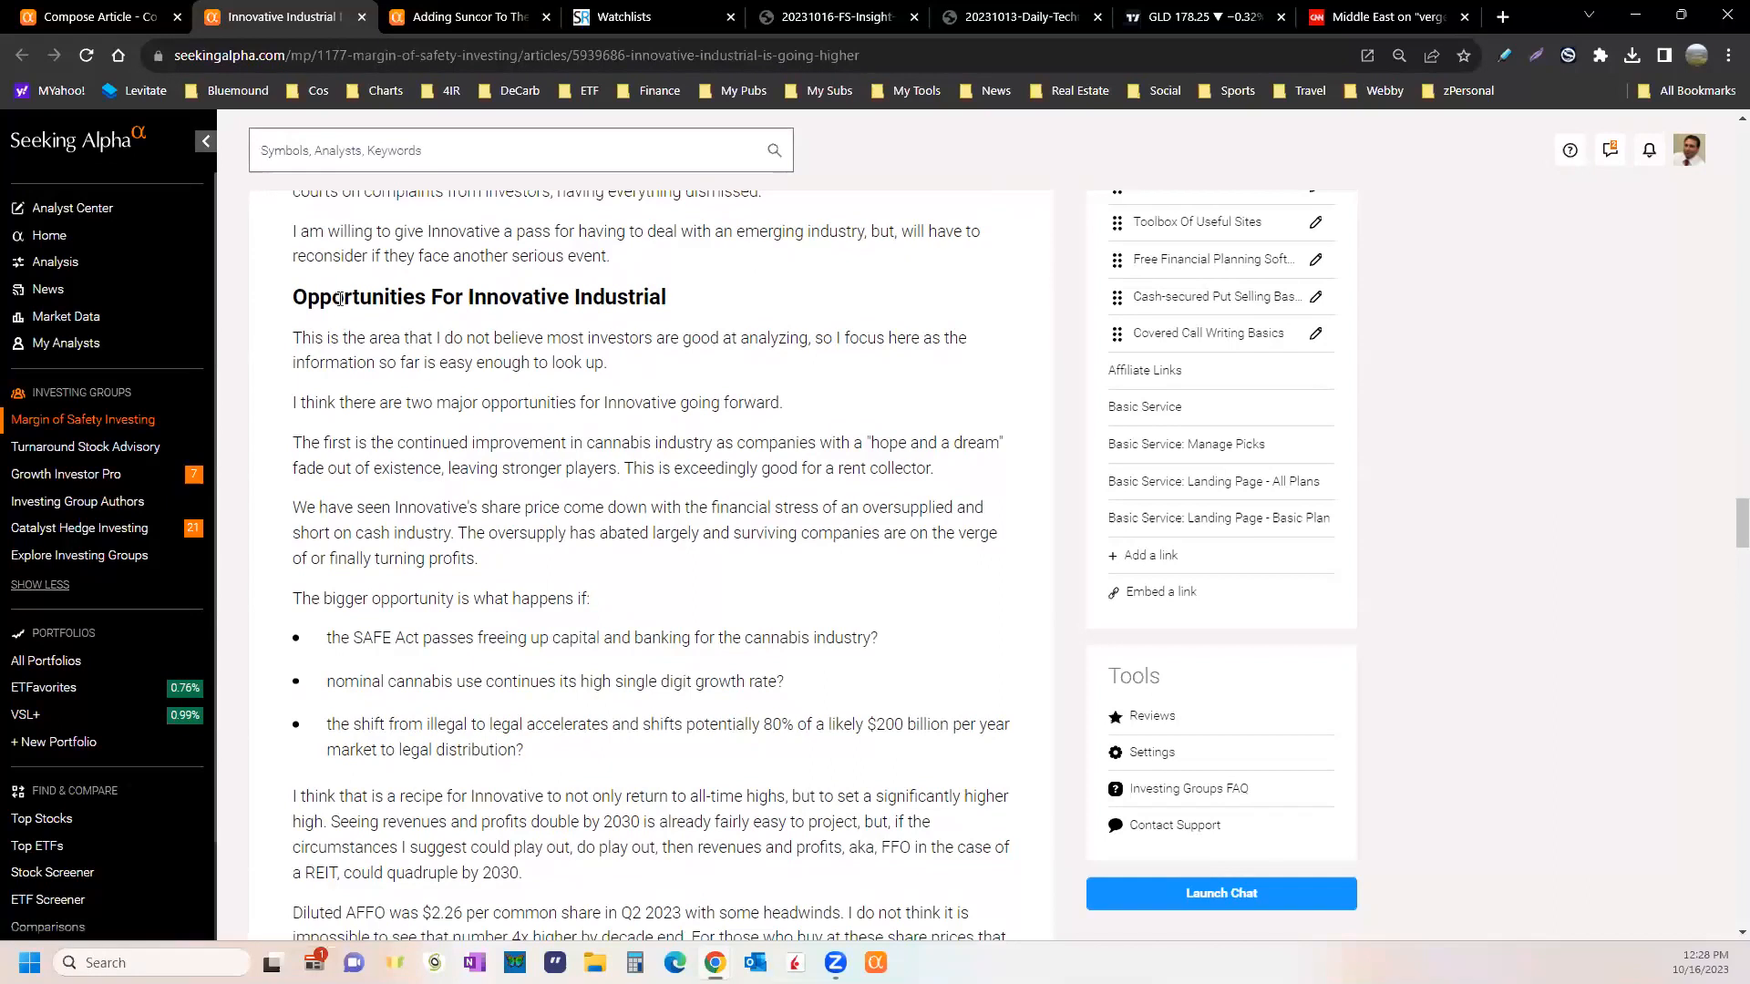
pyautogui.scroll(-3)
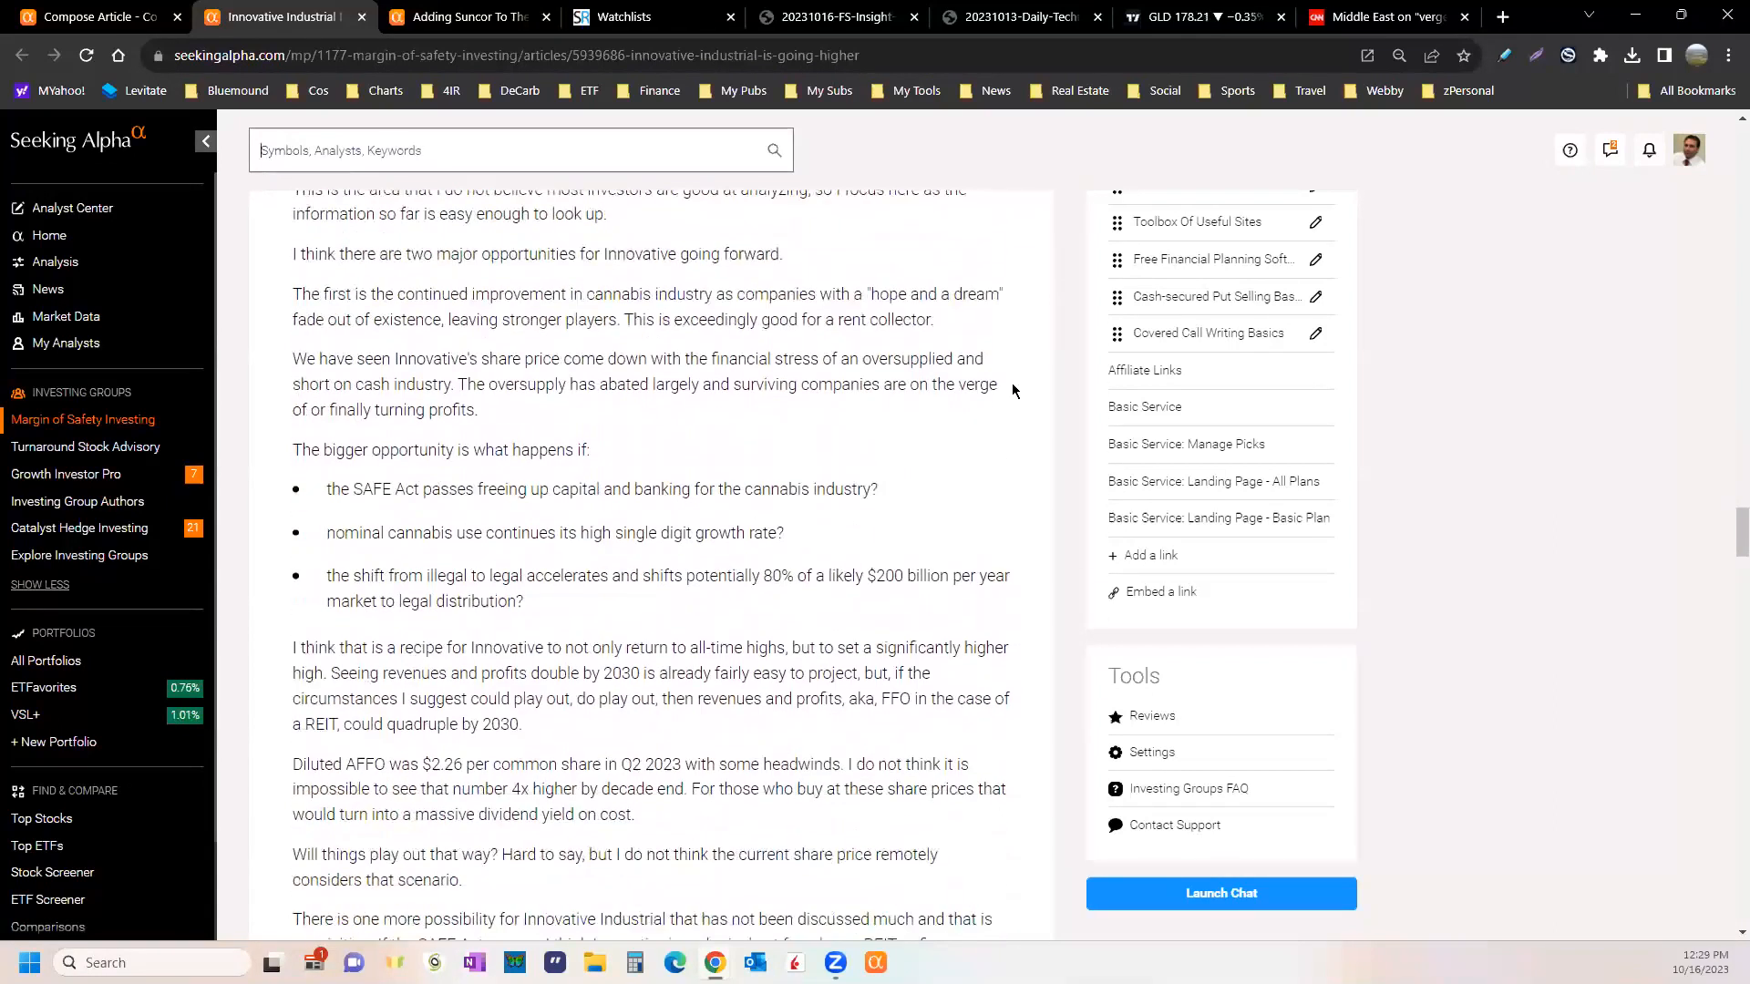
# - Scroll past the cannabis ETFs comparison and top holdings table to the Added Margin Of Safety heading
pyautogui.scroll(-3)
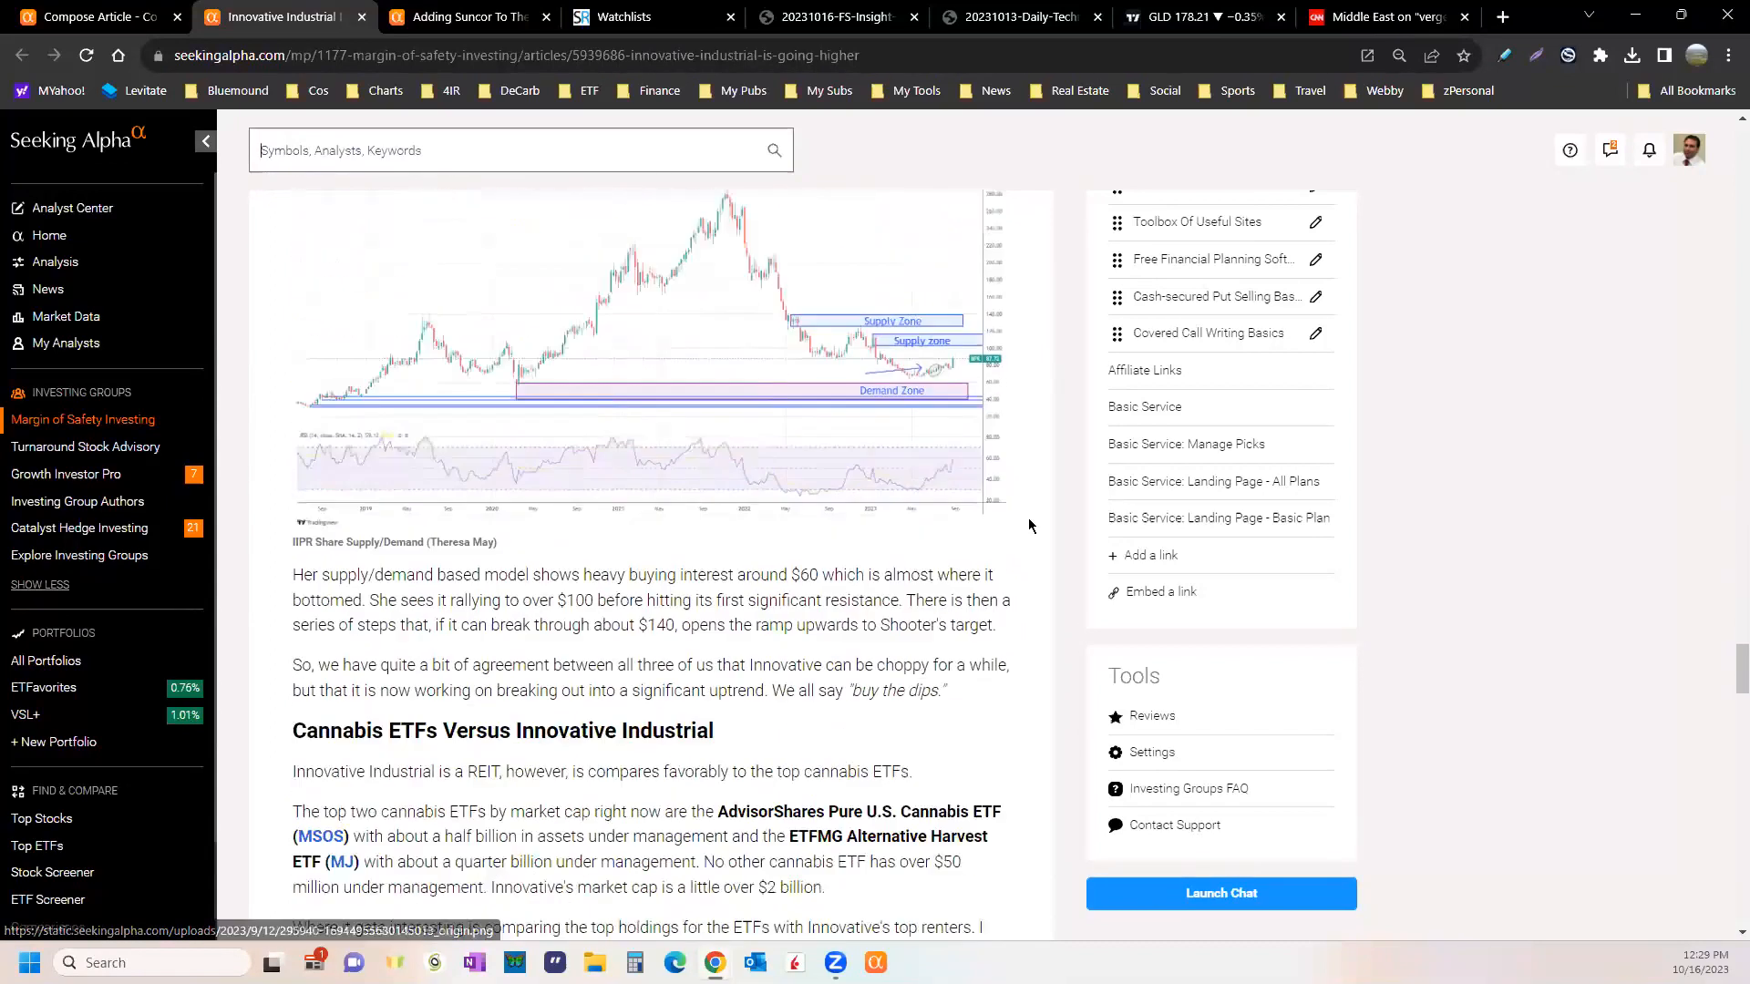
pyautogui.scroll(-3)
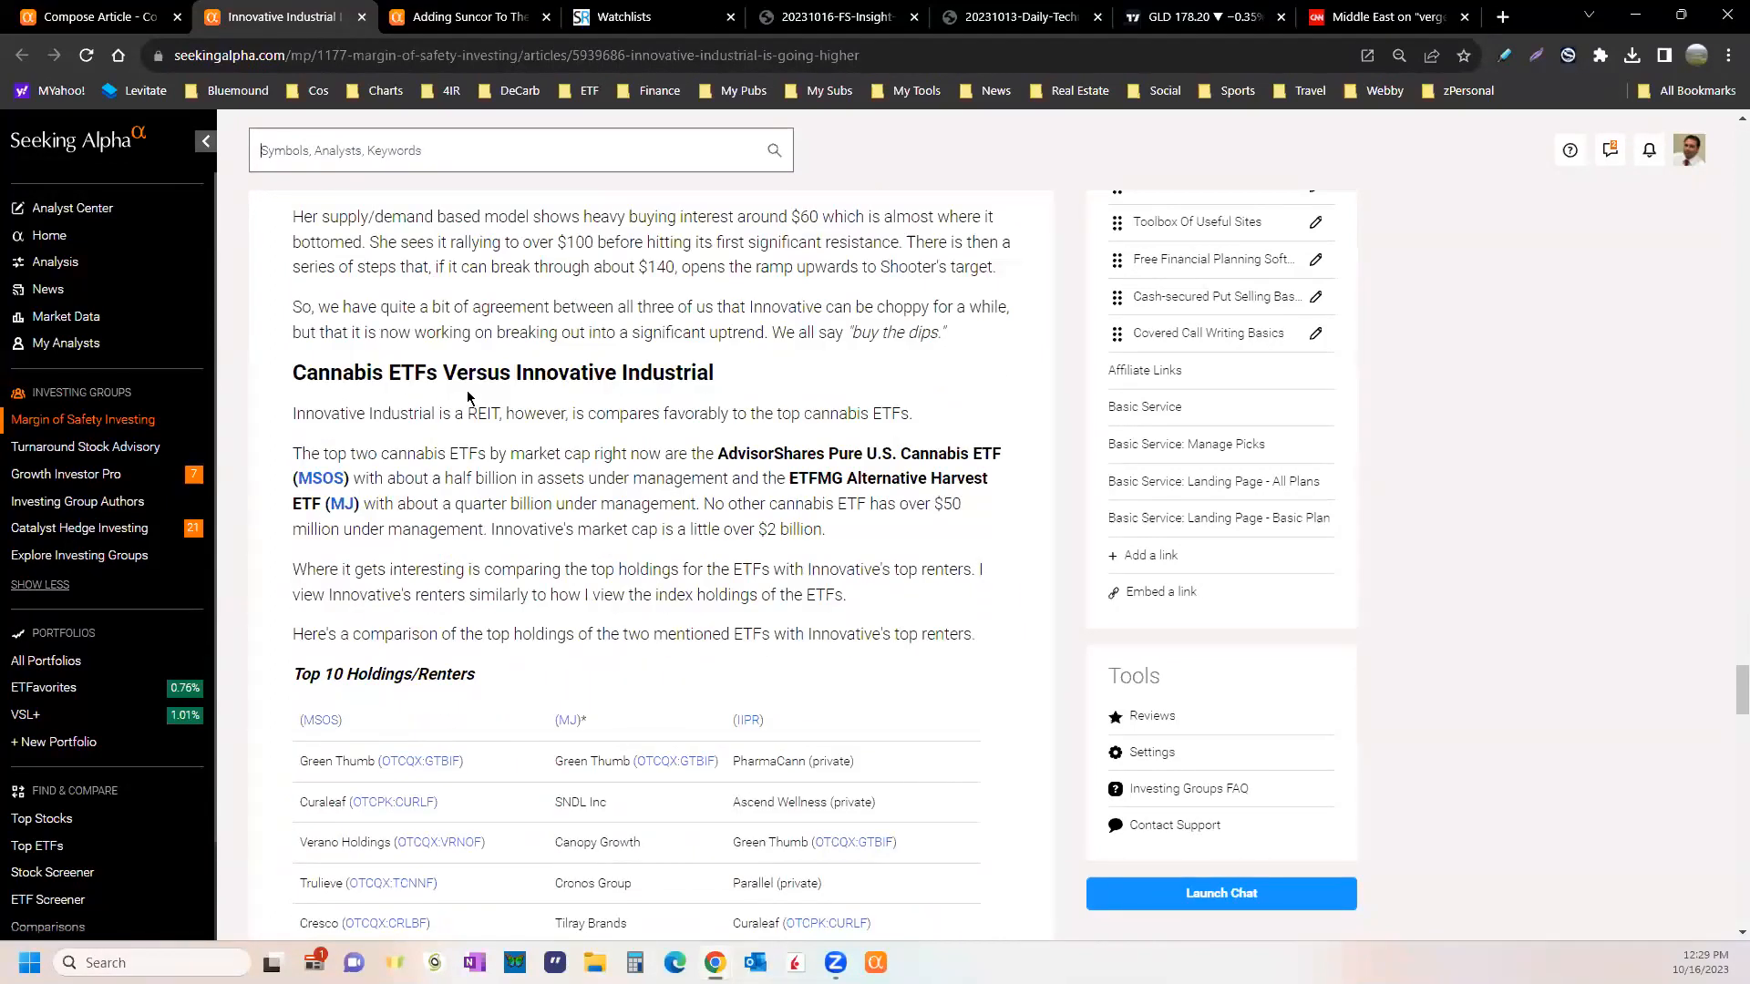
pyautogui.scroll(-3)
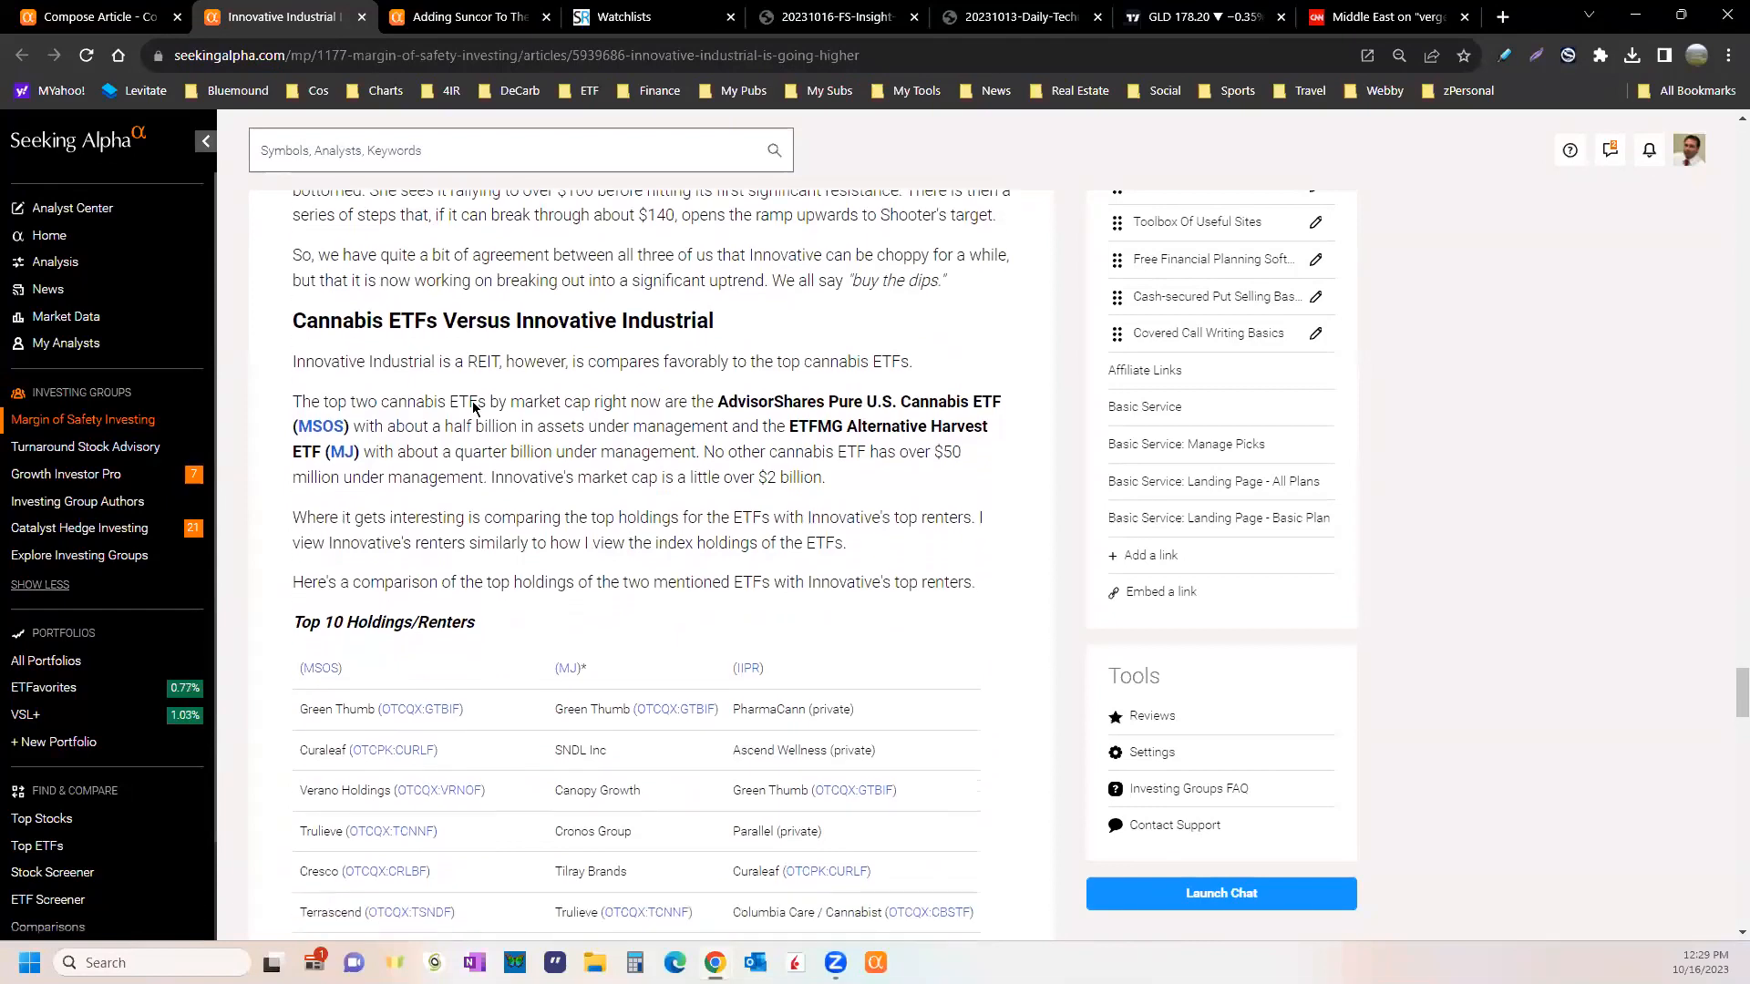
pyautogui.scroll(-3)
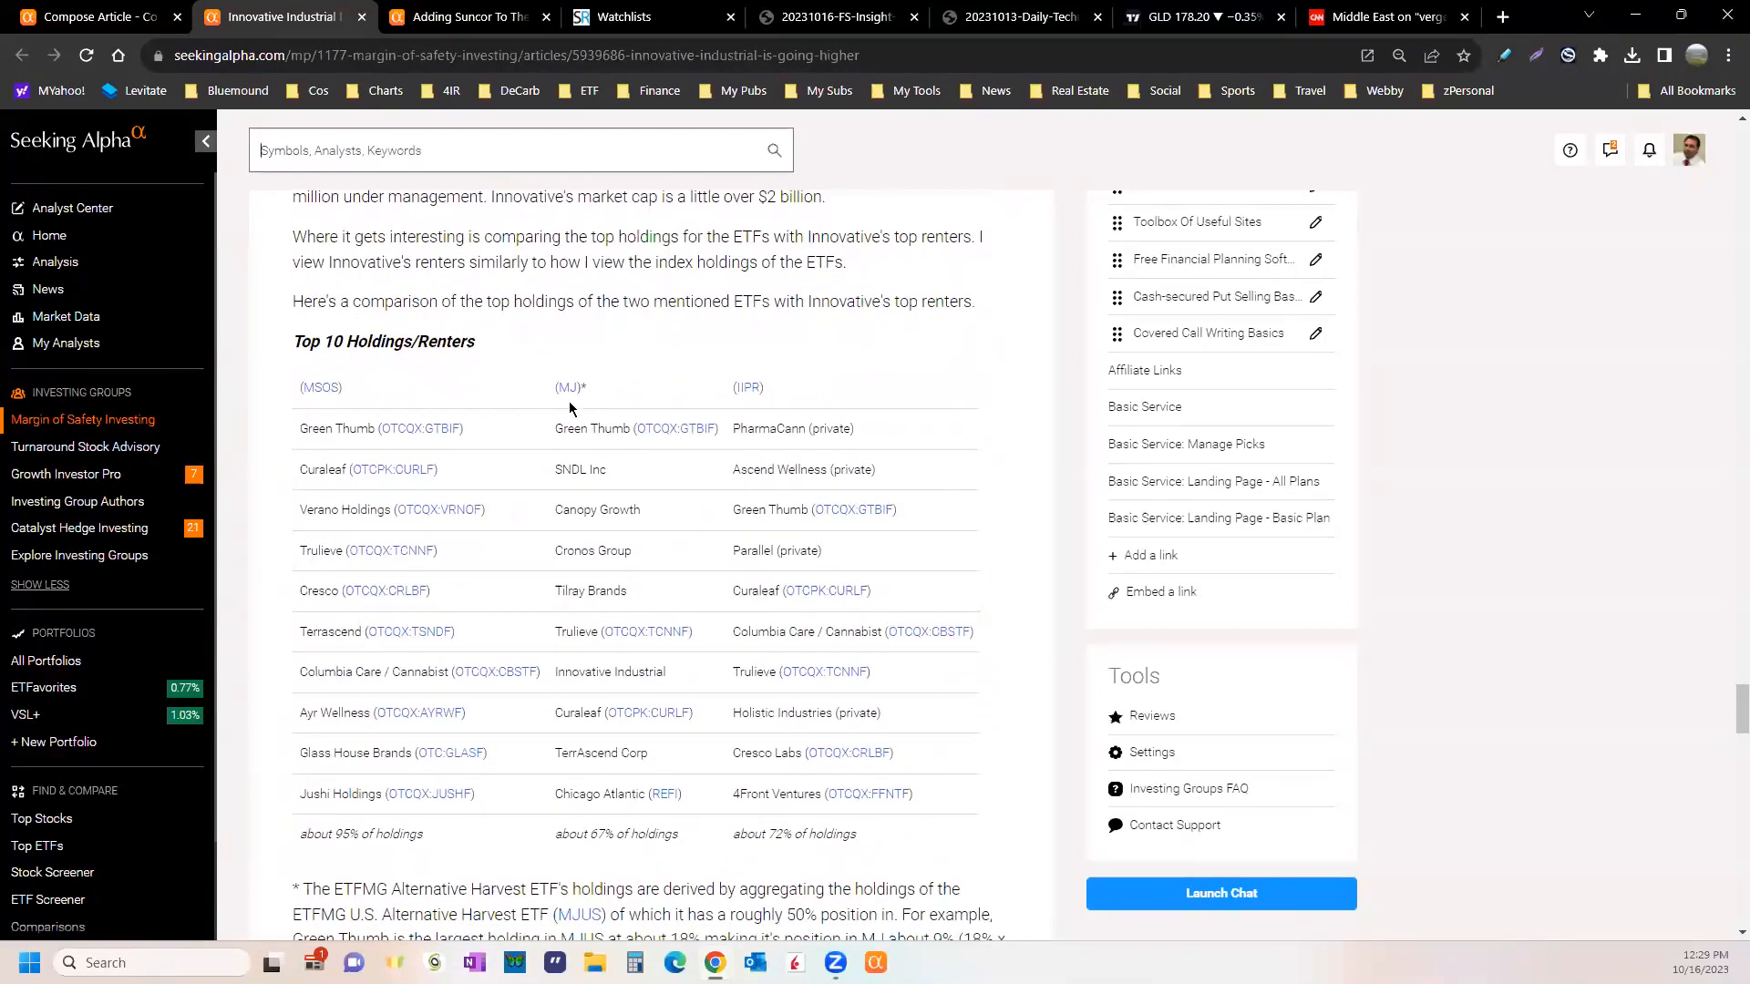
pyautogui.moveTo(898, 472)
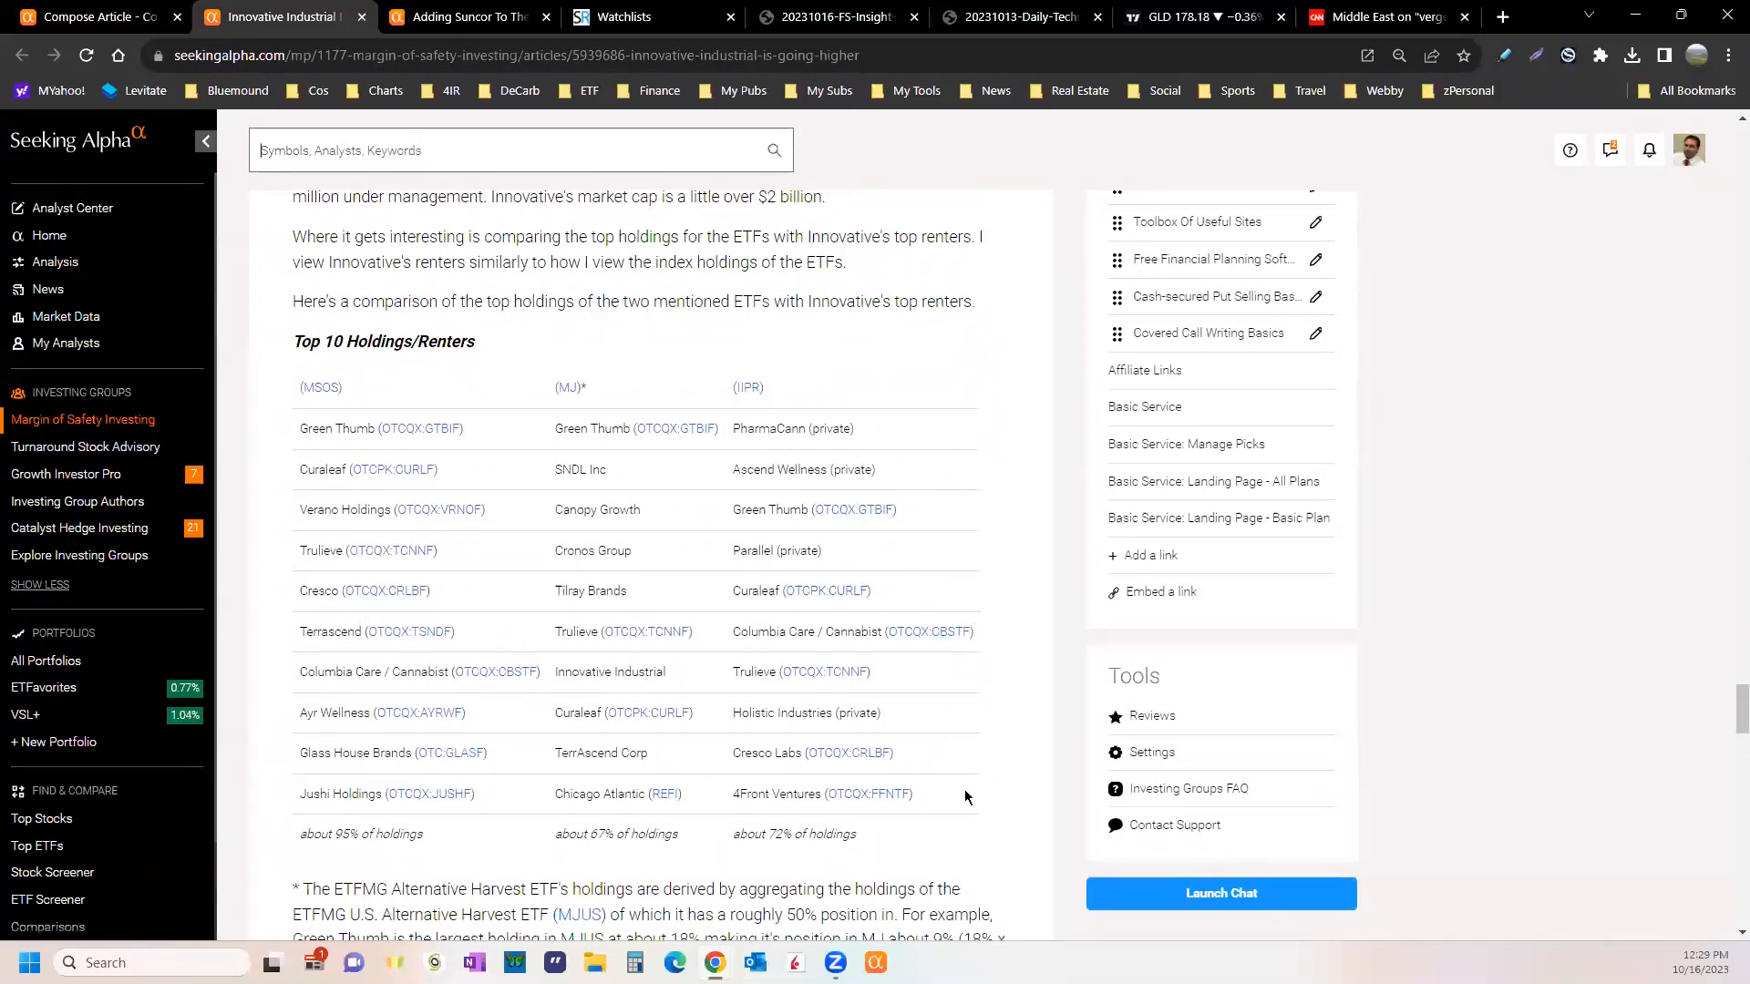
pyautogui.scroll(-3)
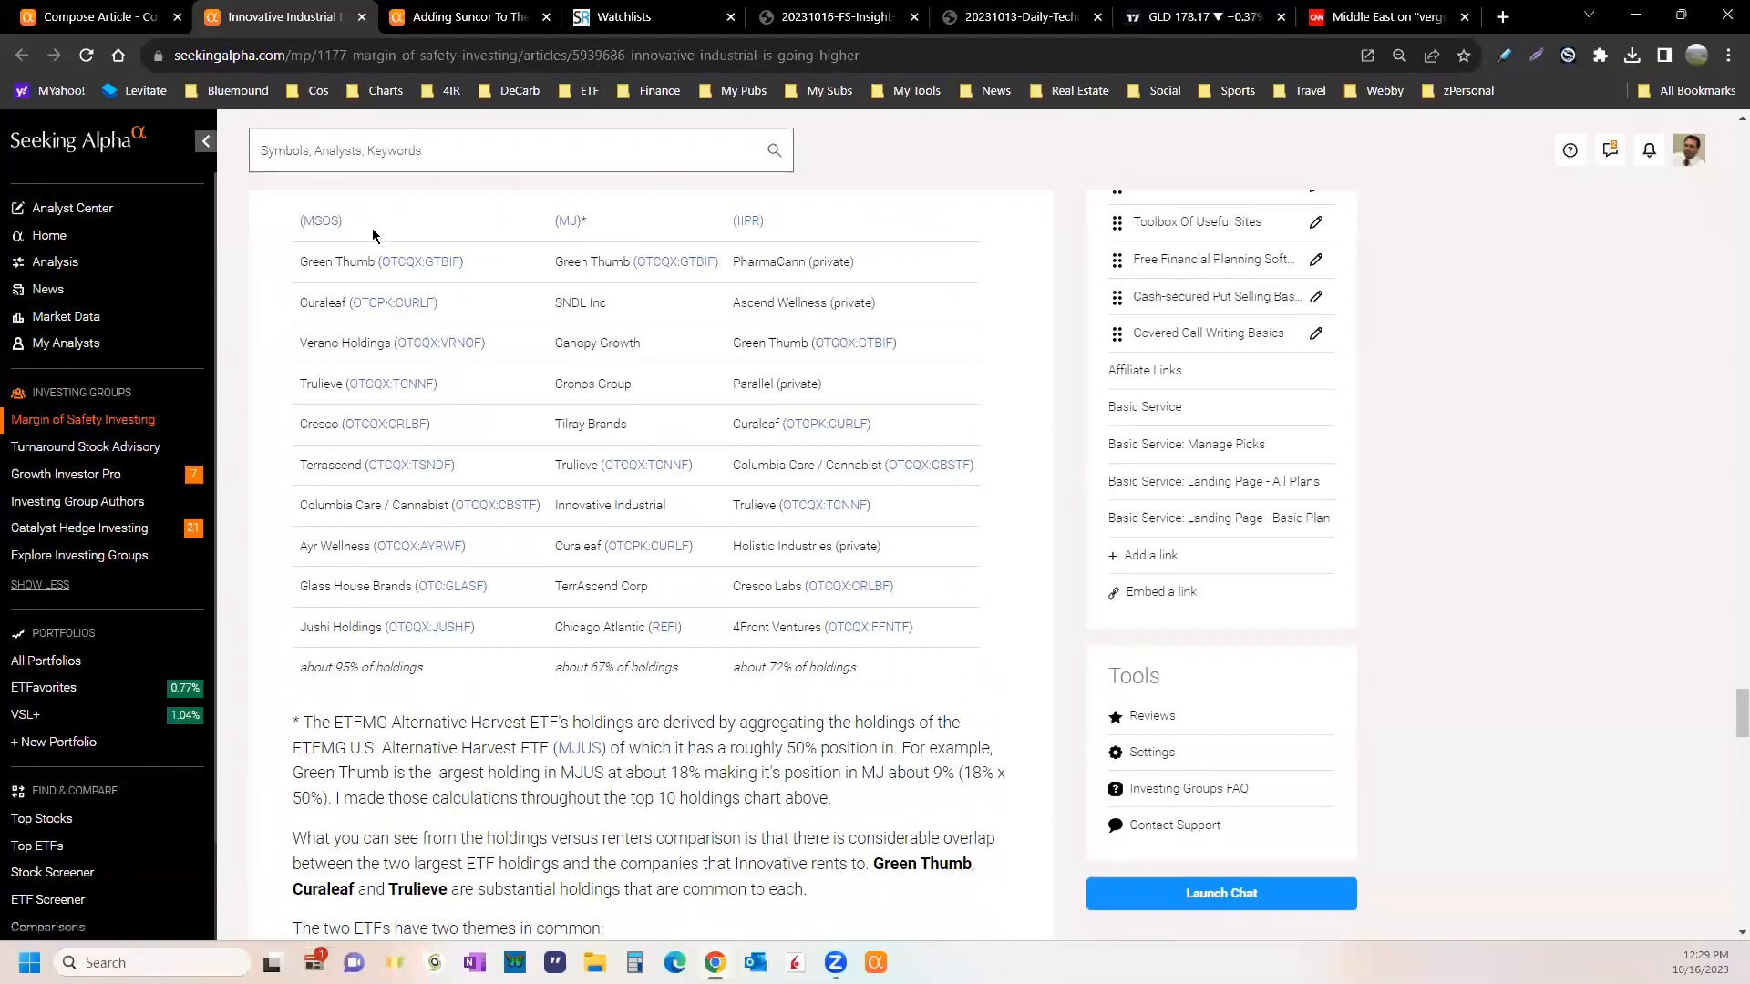
pyautogui.moveTo(521, 392)
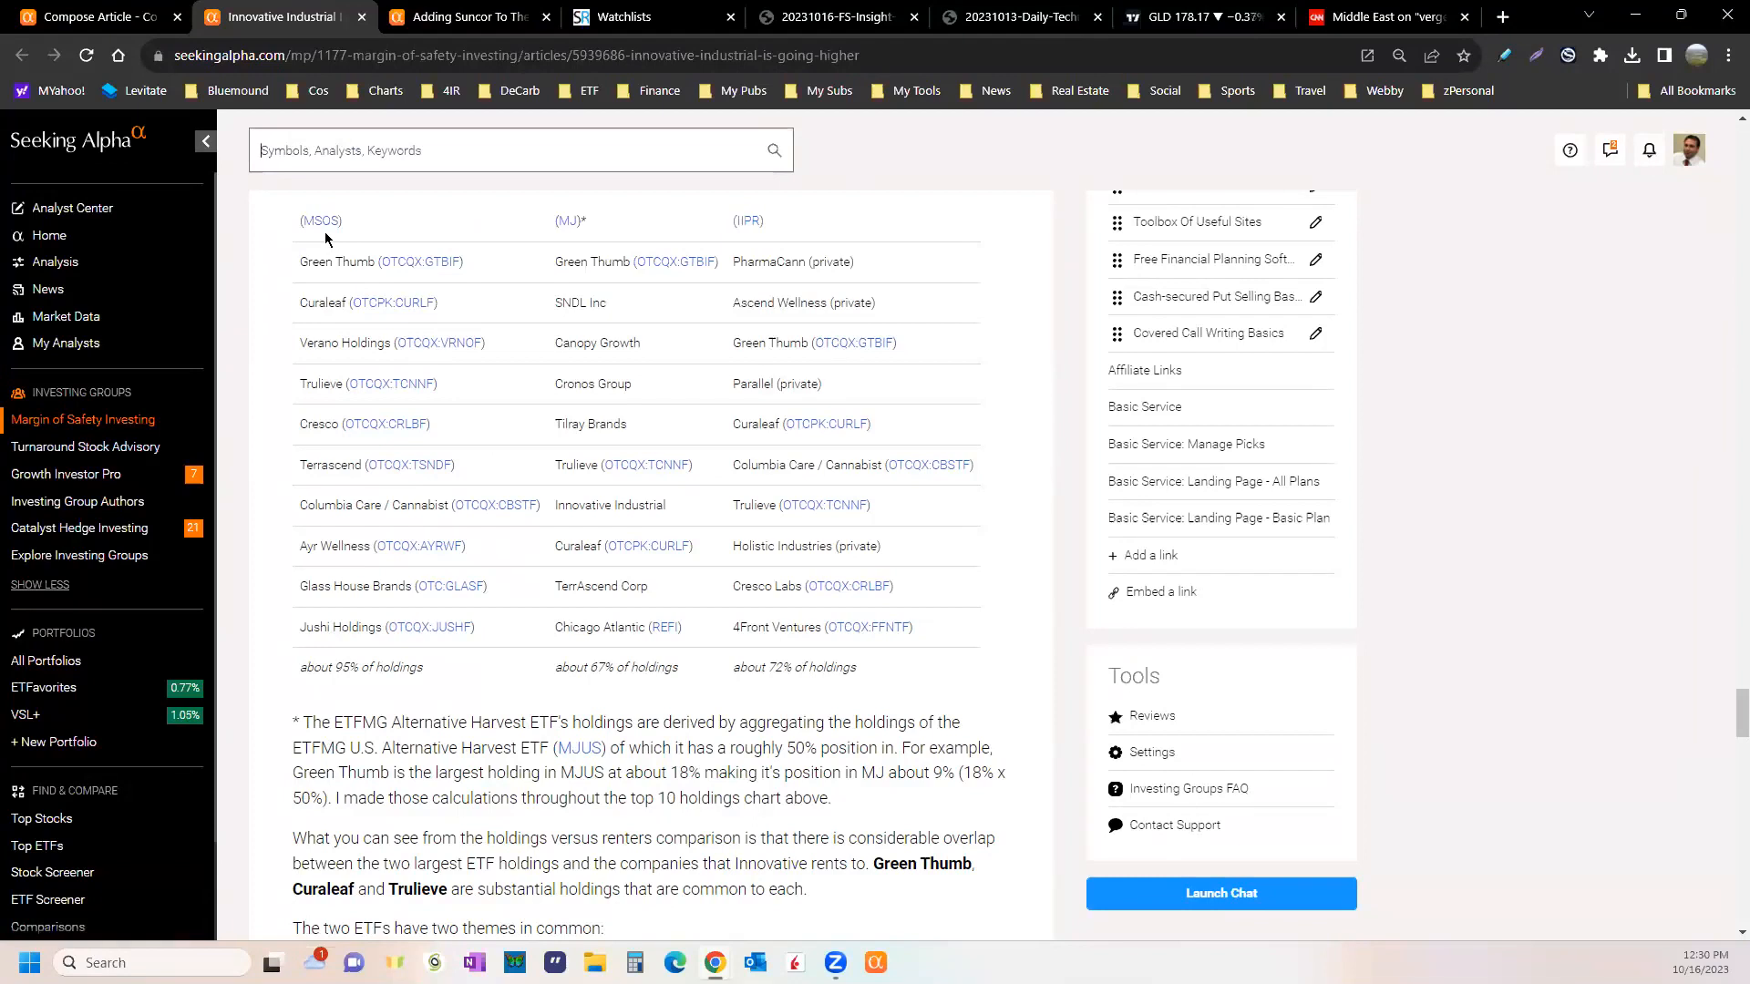
pyautogui.moveTo(366, 242)
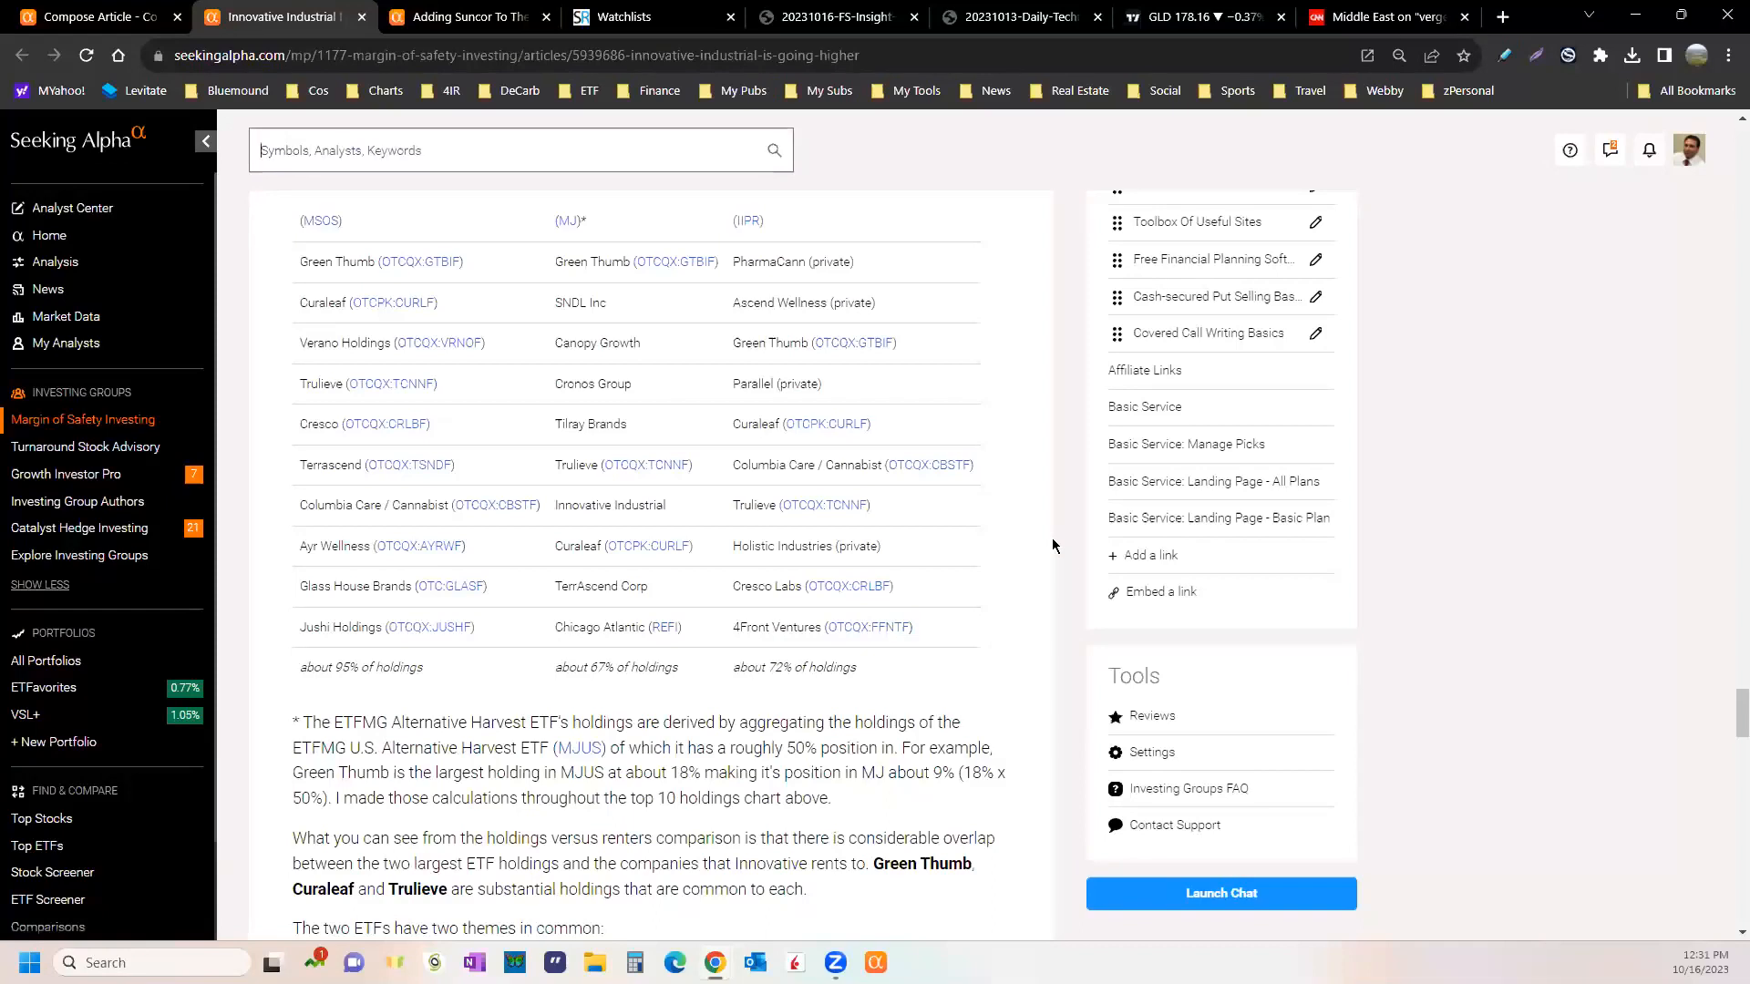
pyautogui.moveTo(701, 608)
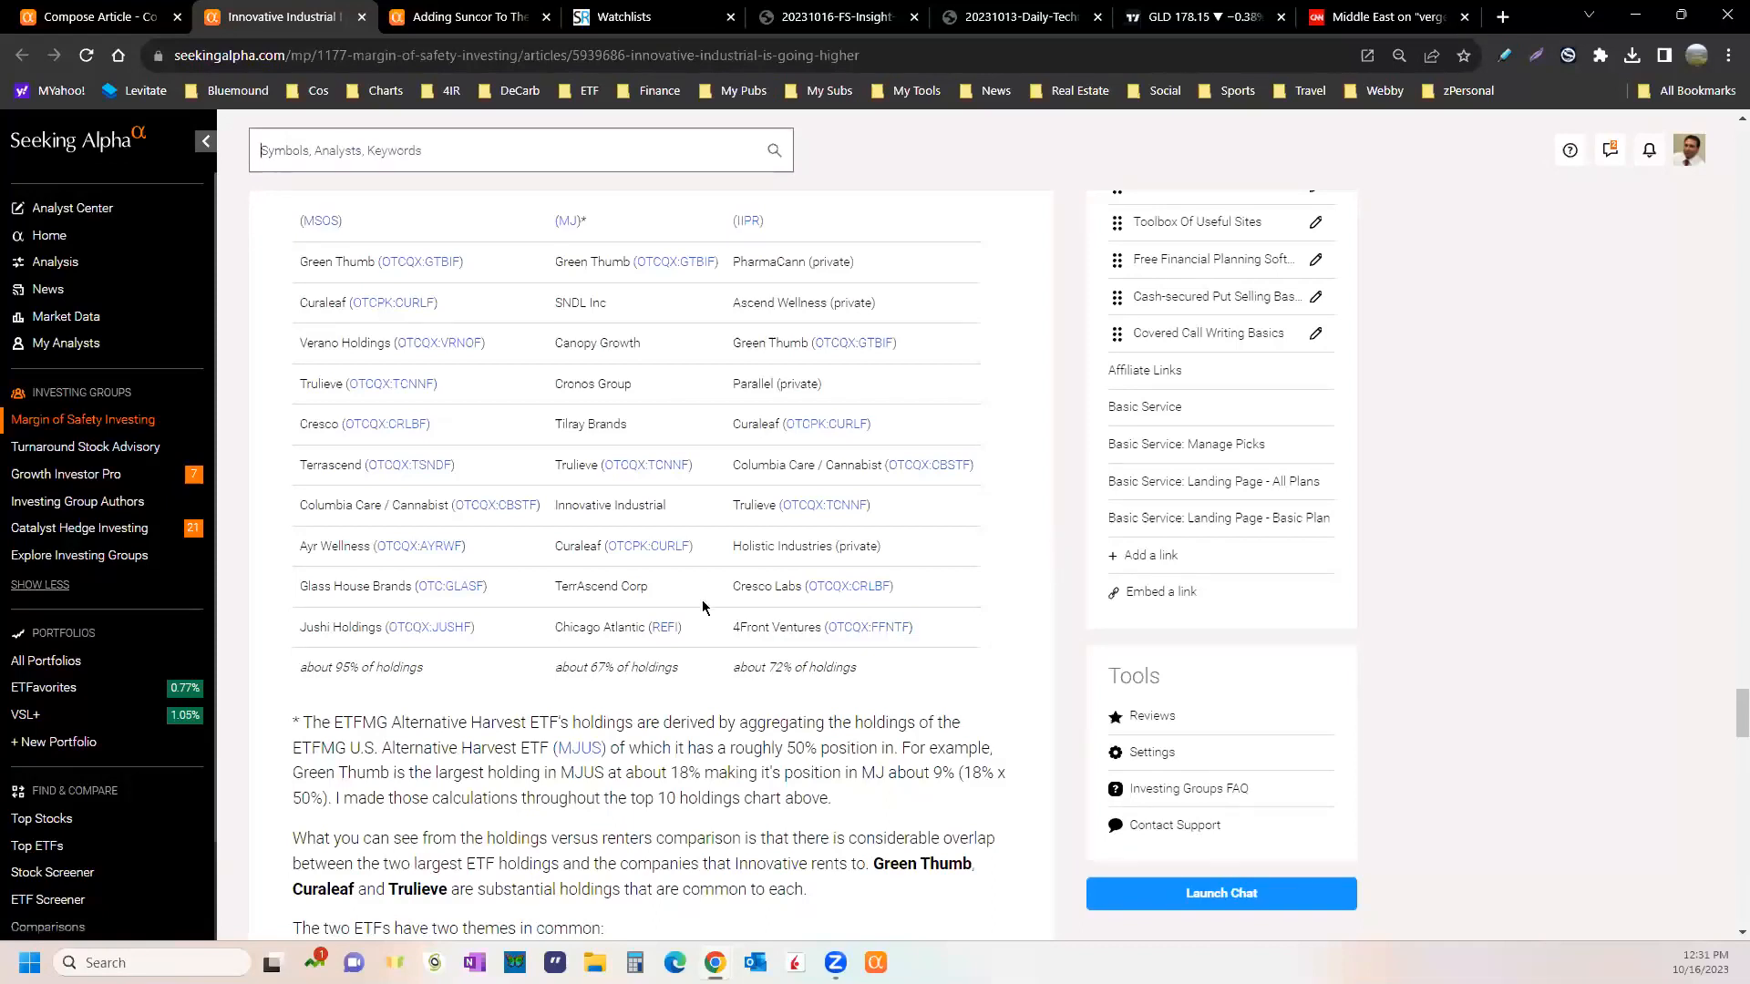
pyautogui.moveTo(1046, 611)
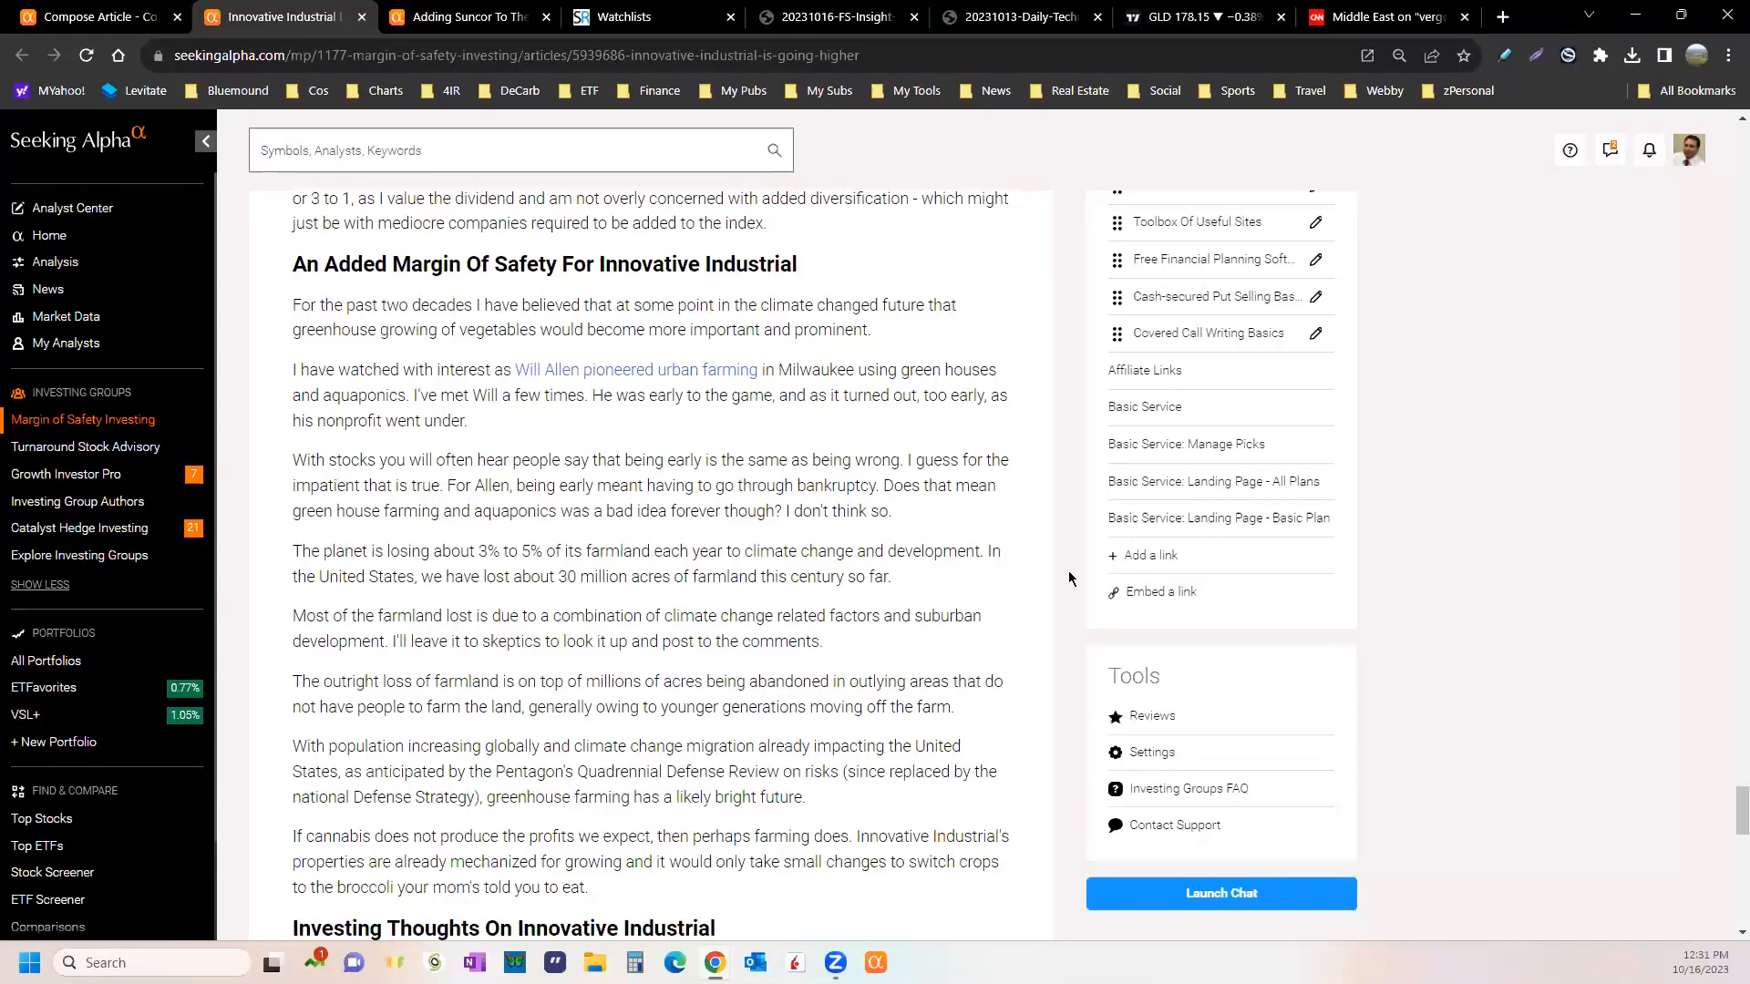
# - Advance the article to the Investing Thoughts On Innovative Industrial bullet-point takeaways
pyautogui.click(520, 149)
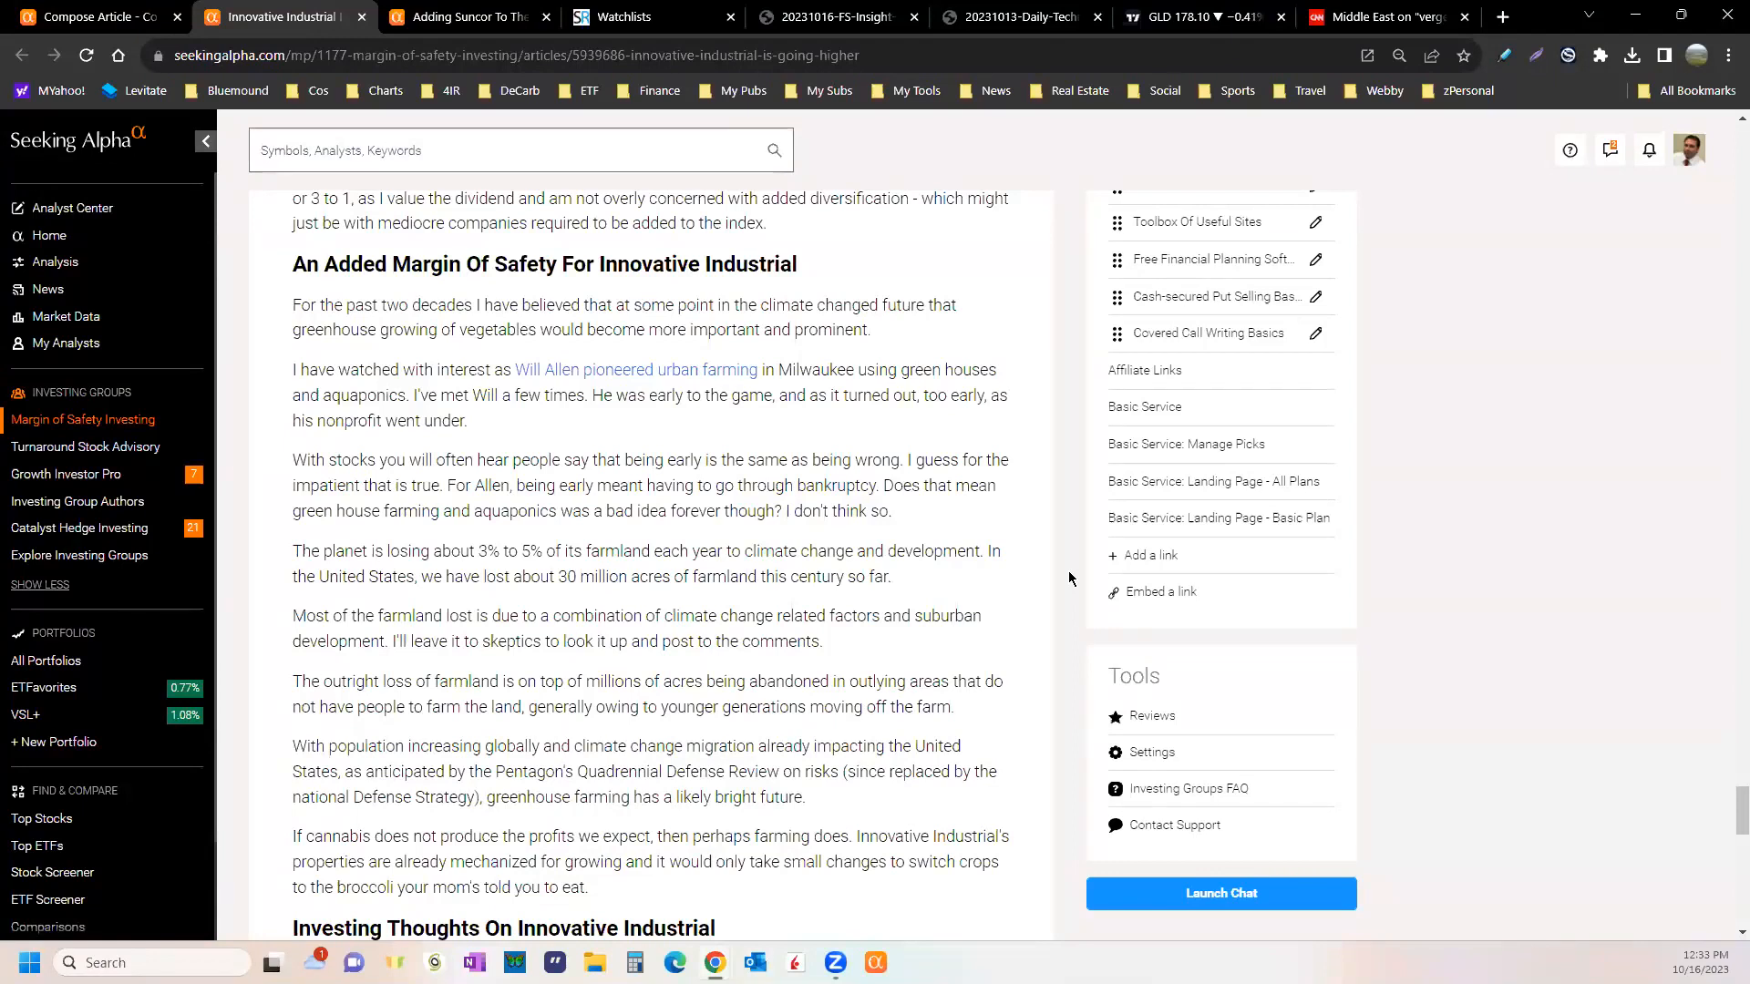
pyautogui.click(522, 149)
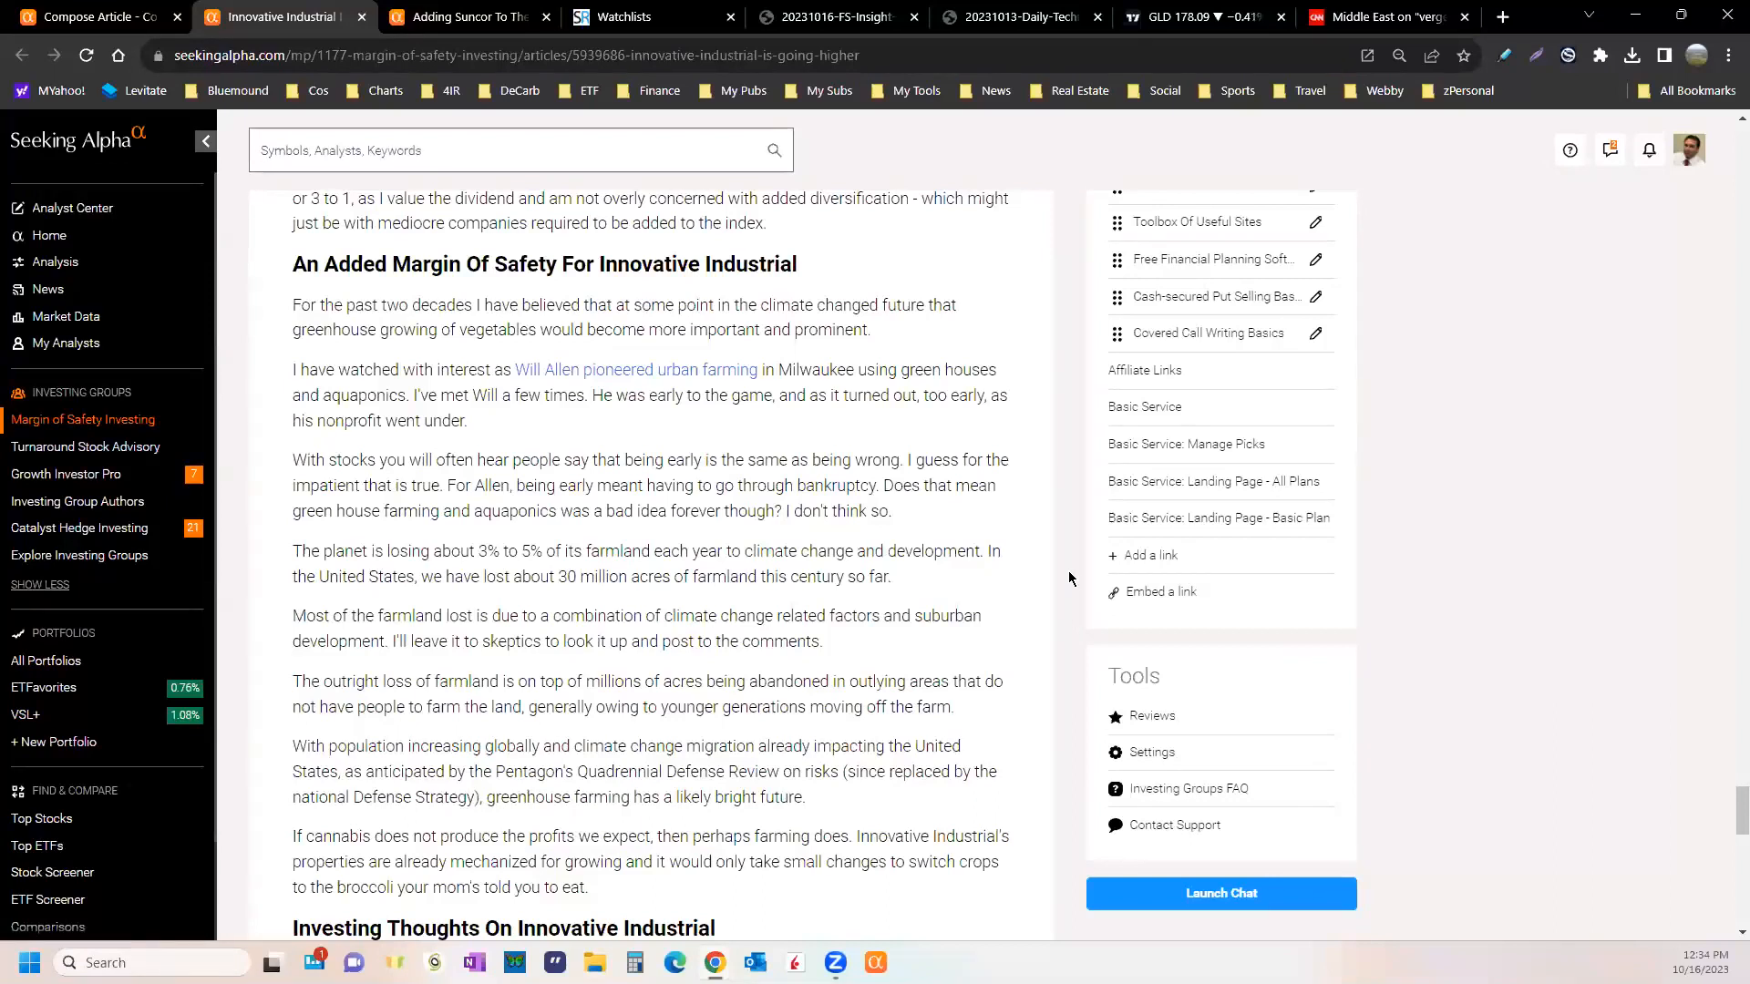
pyautogui.click(519, 150)
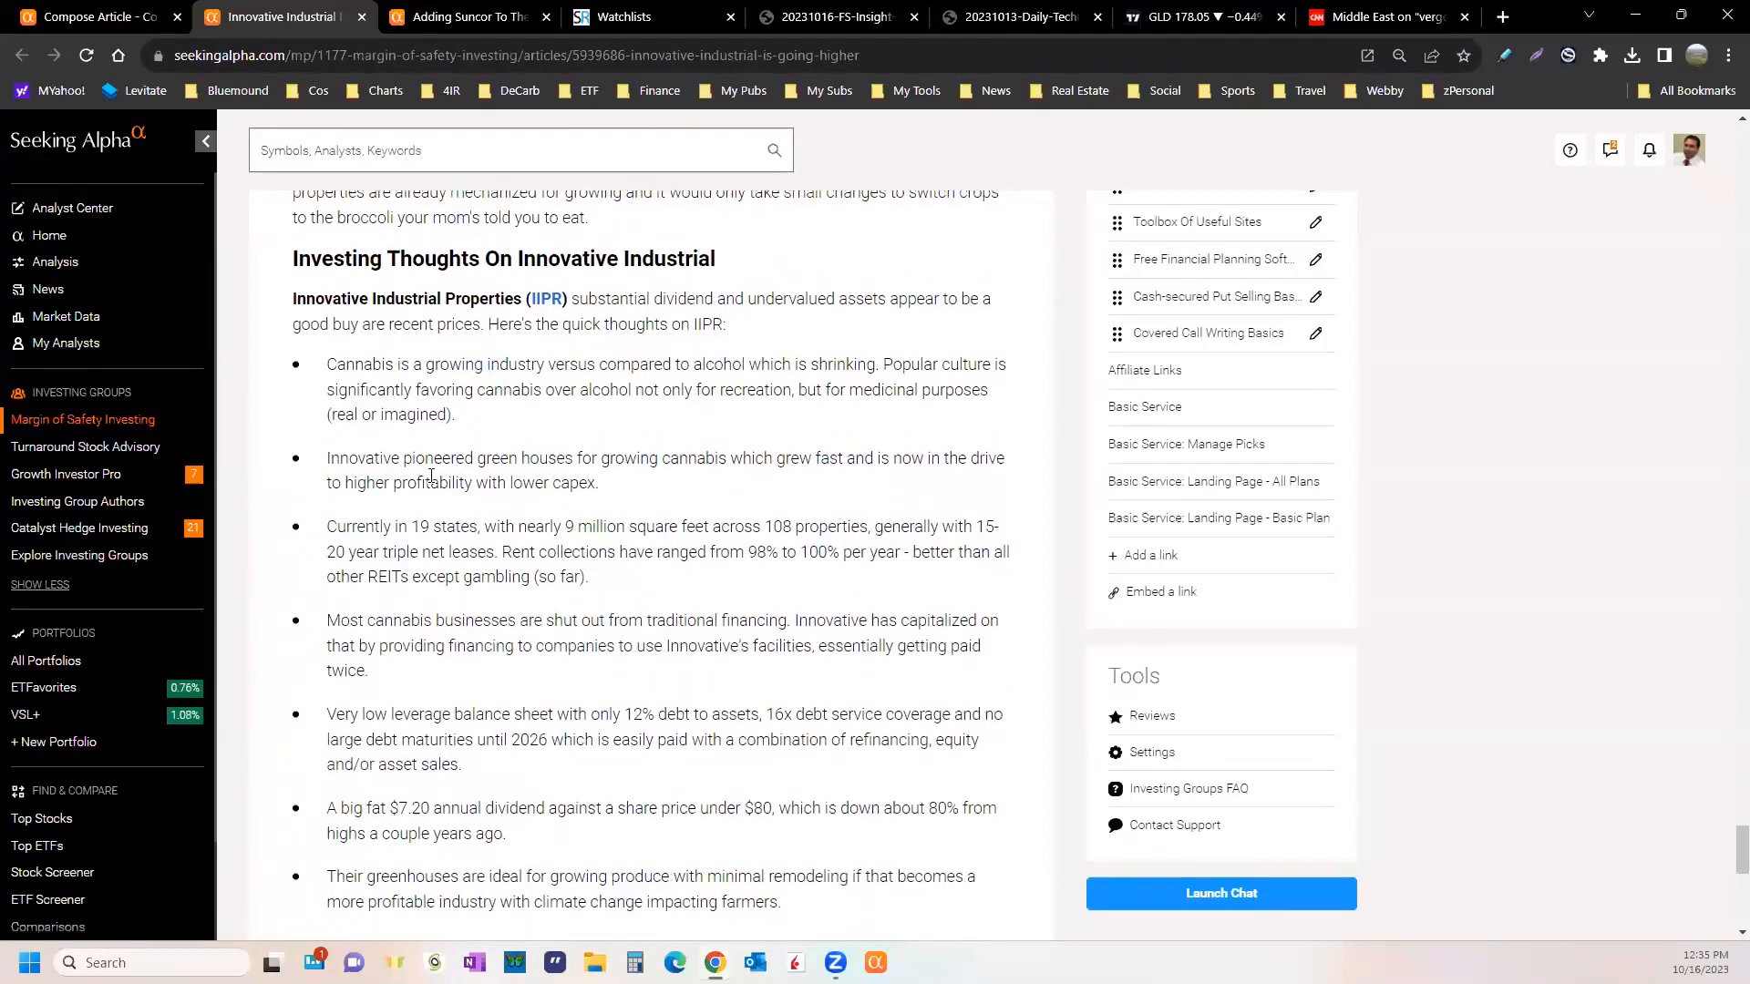
# - Read the article's closing accumulation note, then return to the Punch Card Stocks draft
pyautogui.scroll(-3)
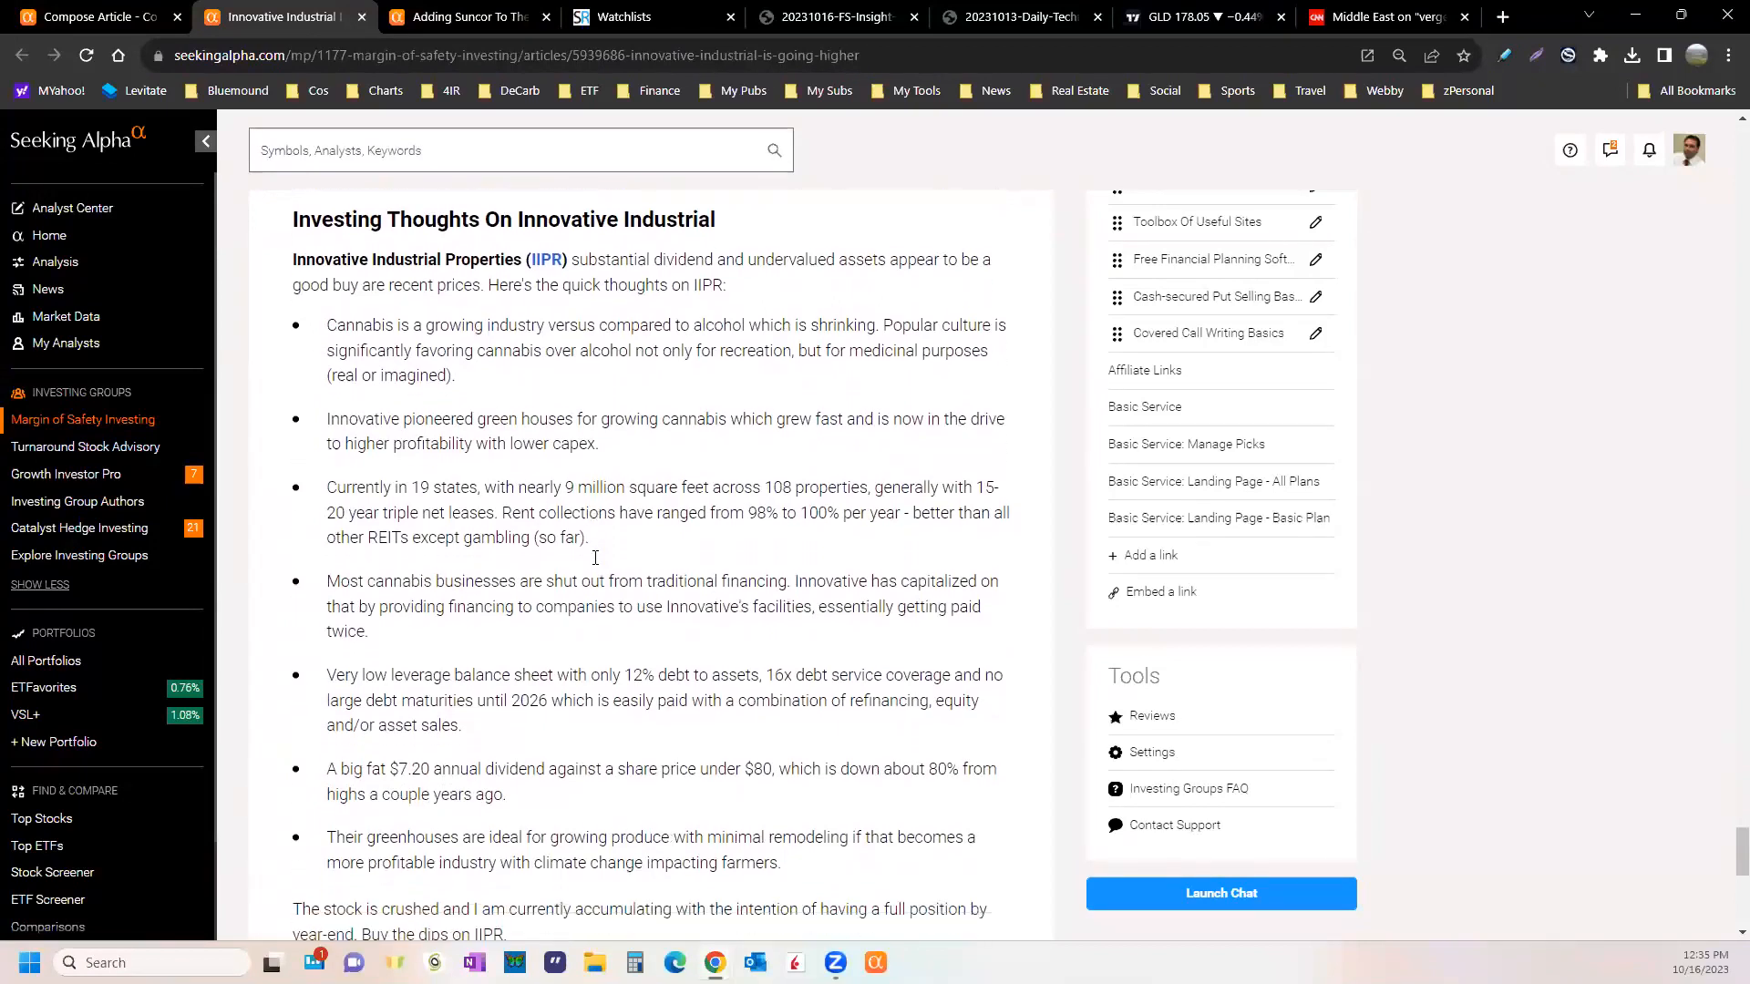
pyautogui.scroll(-3)
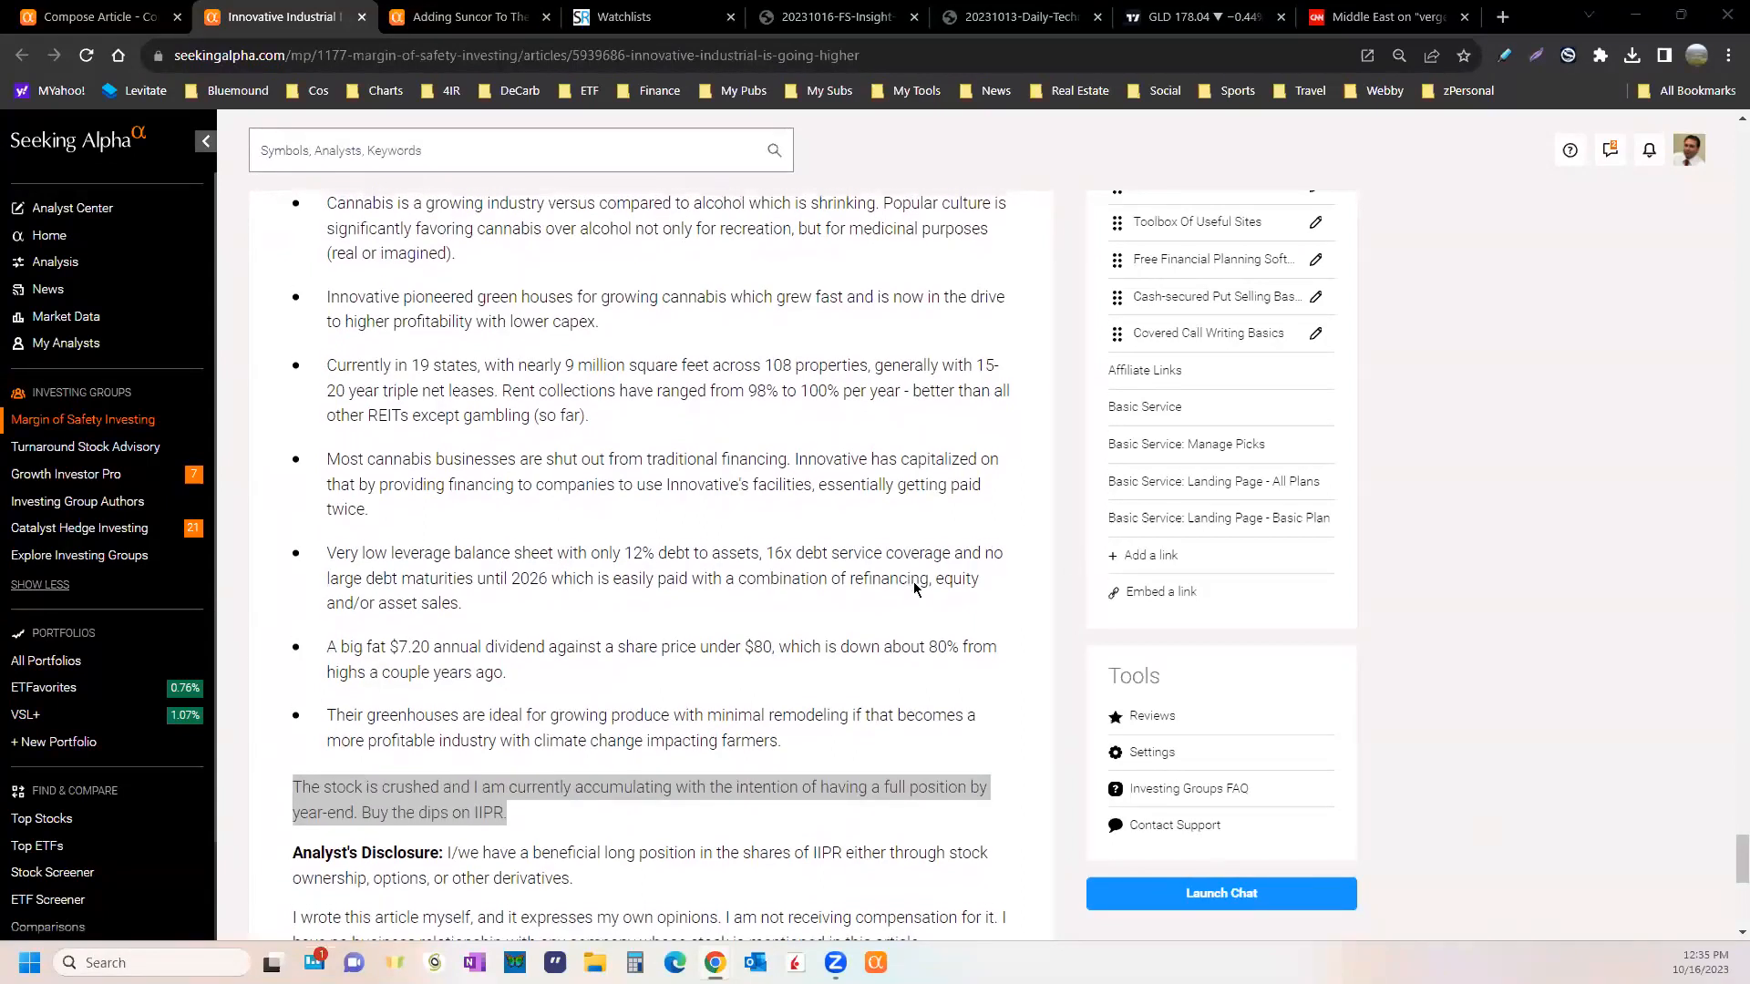
pyautogui.click(95, 16)
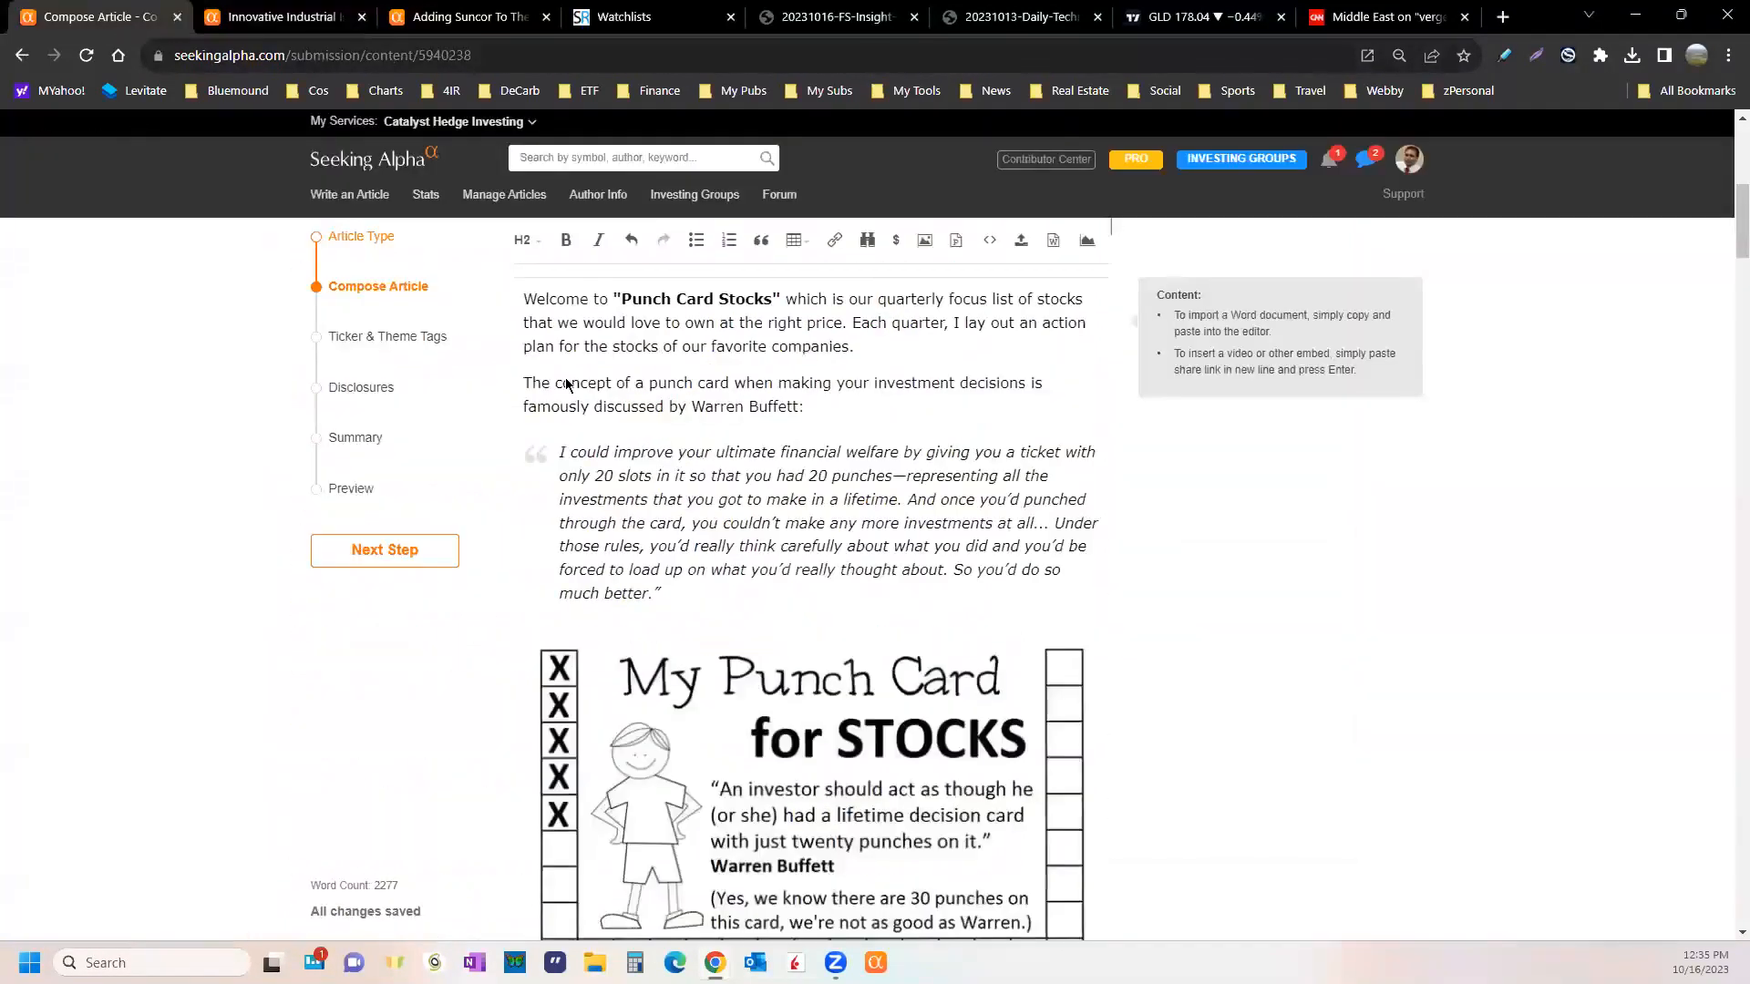
pyautogui.moveTo(776, 636)
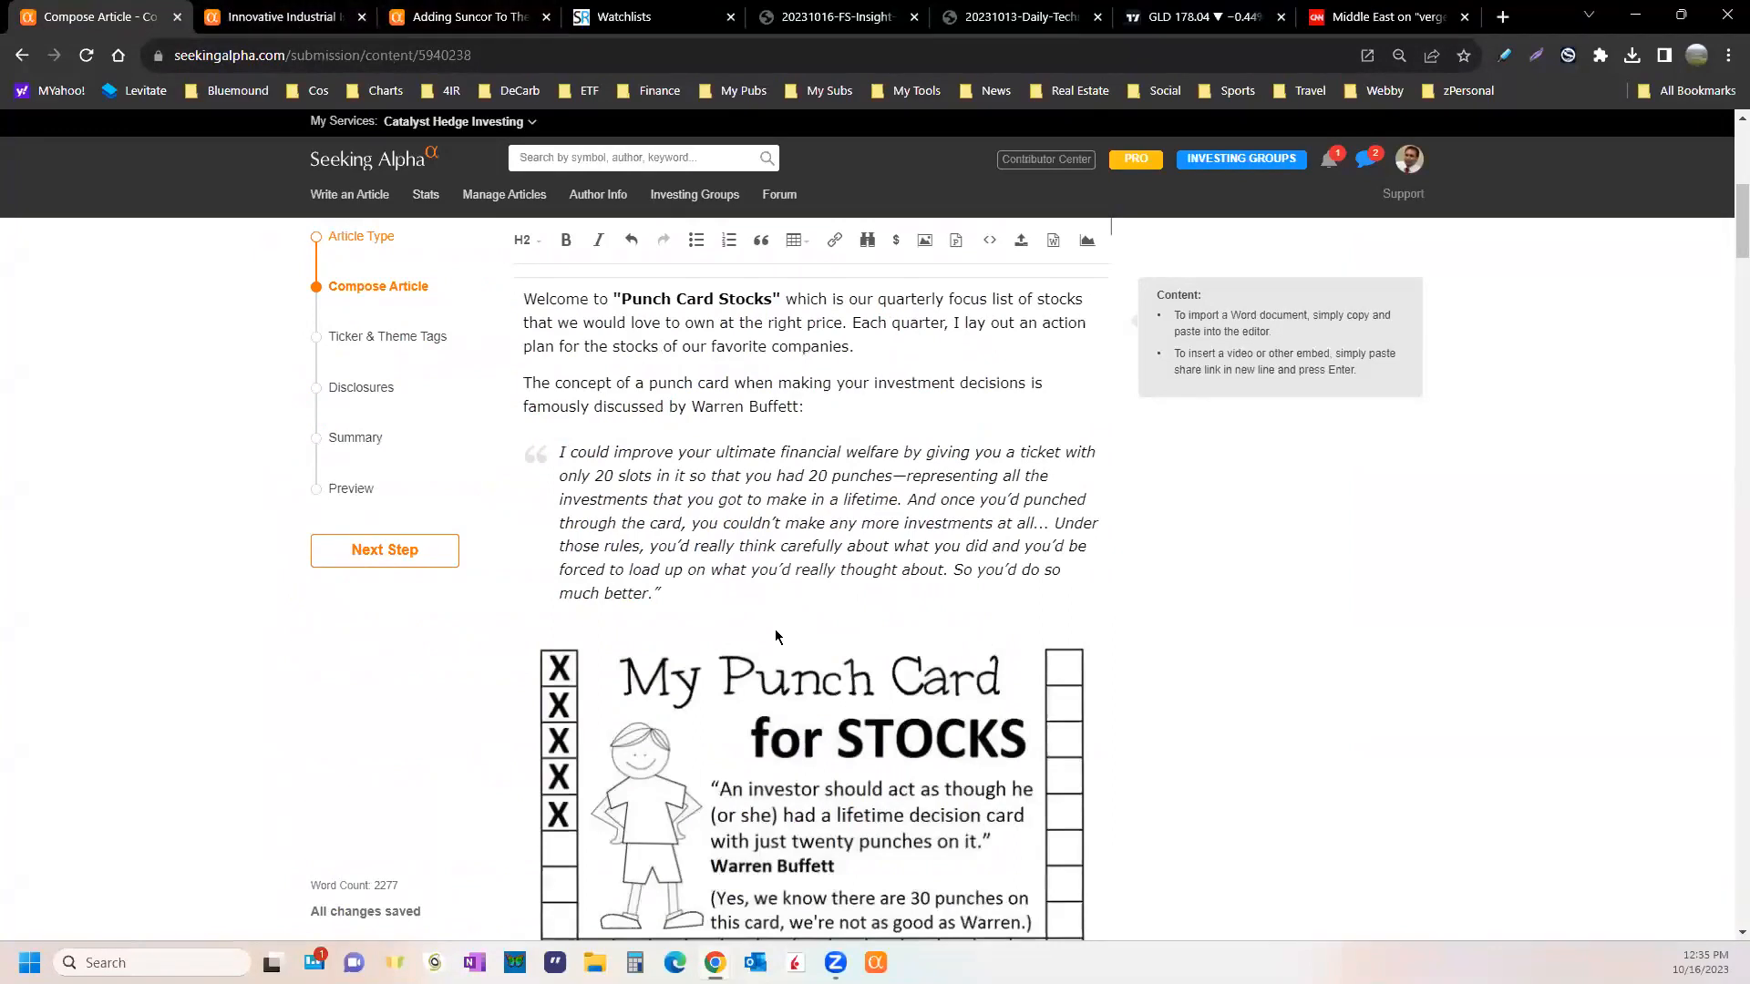
# - Scroll the draft to the punch card image, then bring up the Adding Suncor To The VSL article
pyautogui.scroll(-3)
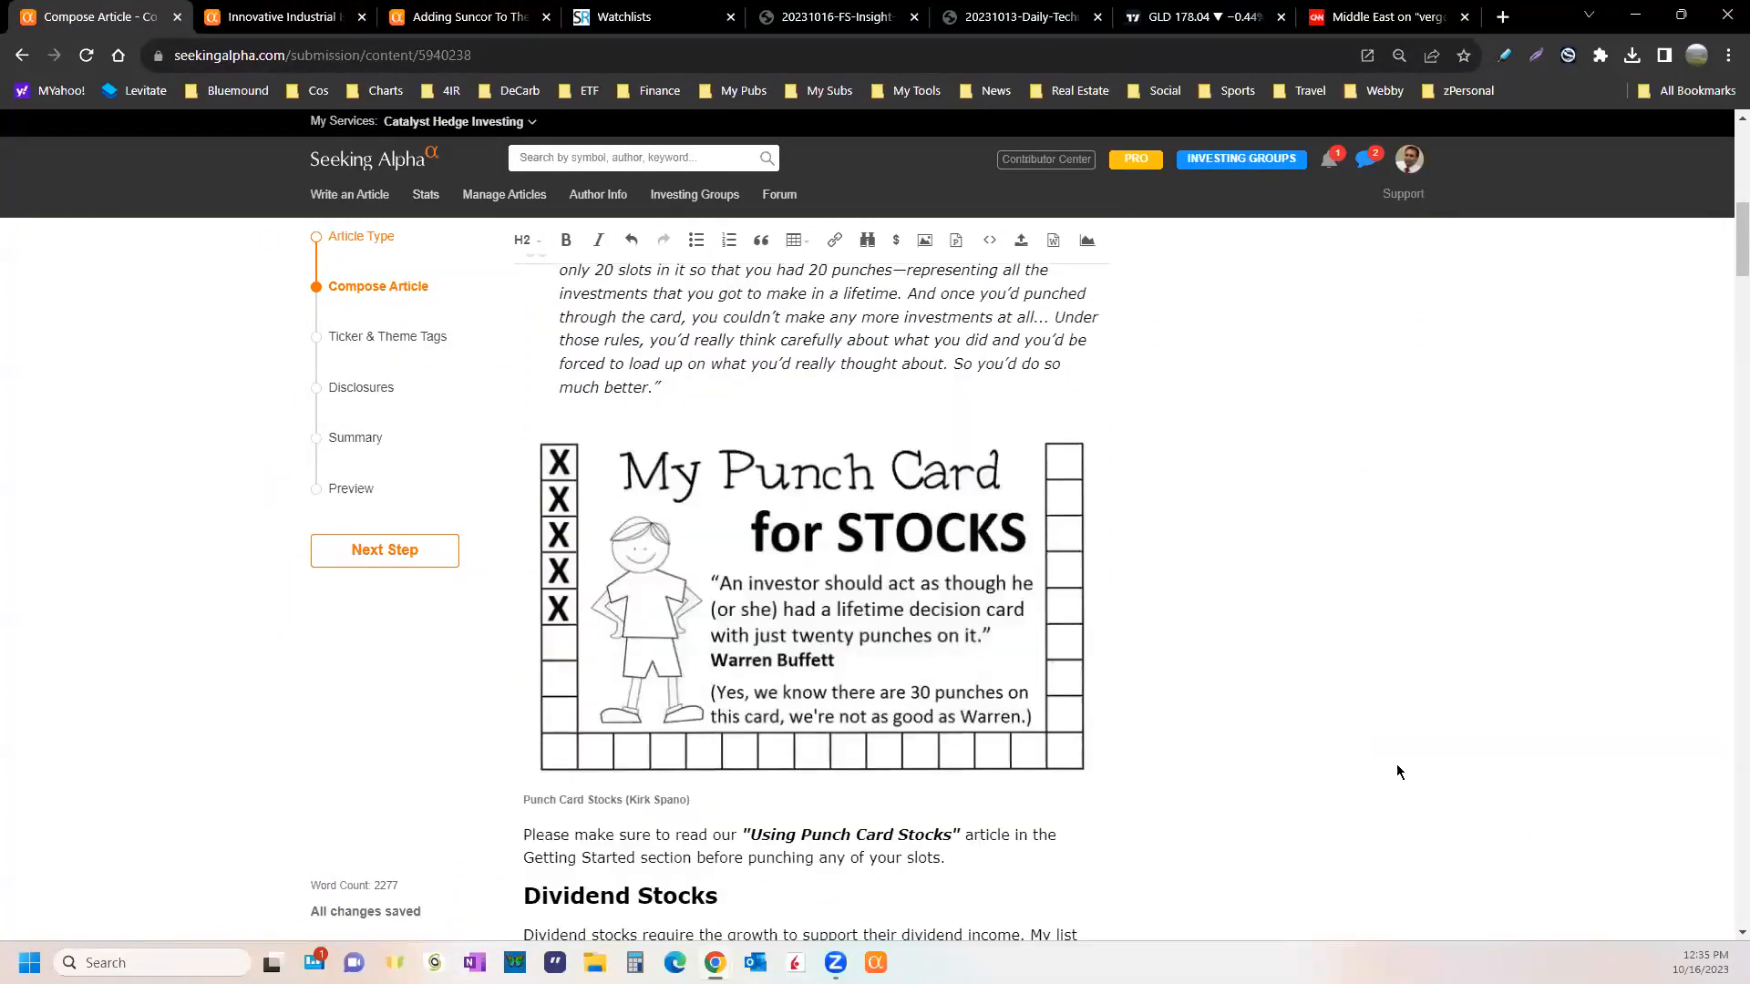
pyautogui.moveTo(1579, 713)
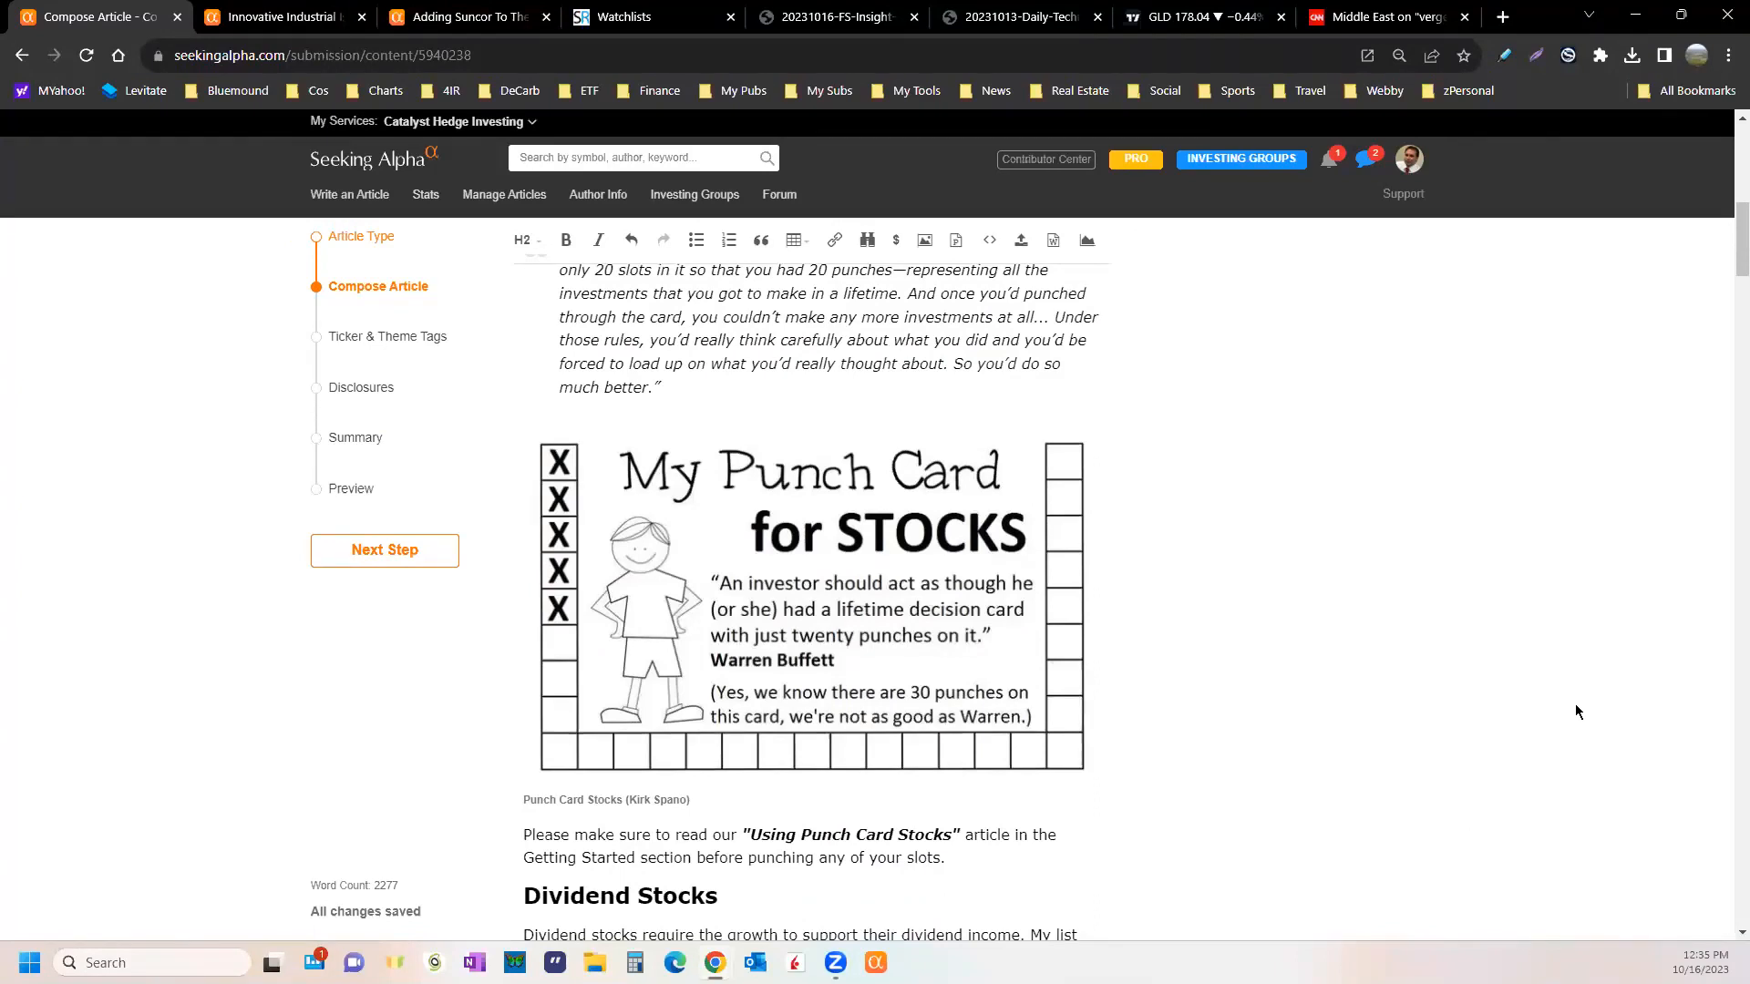
pyautogui.moveTo(1544, 709)
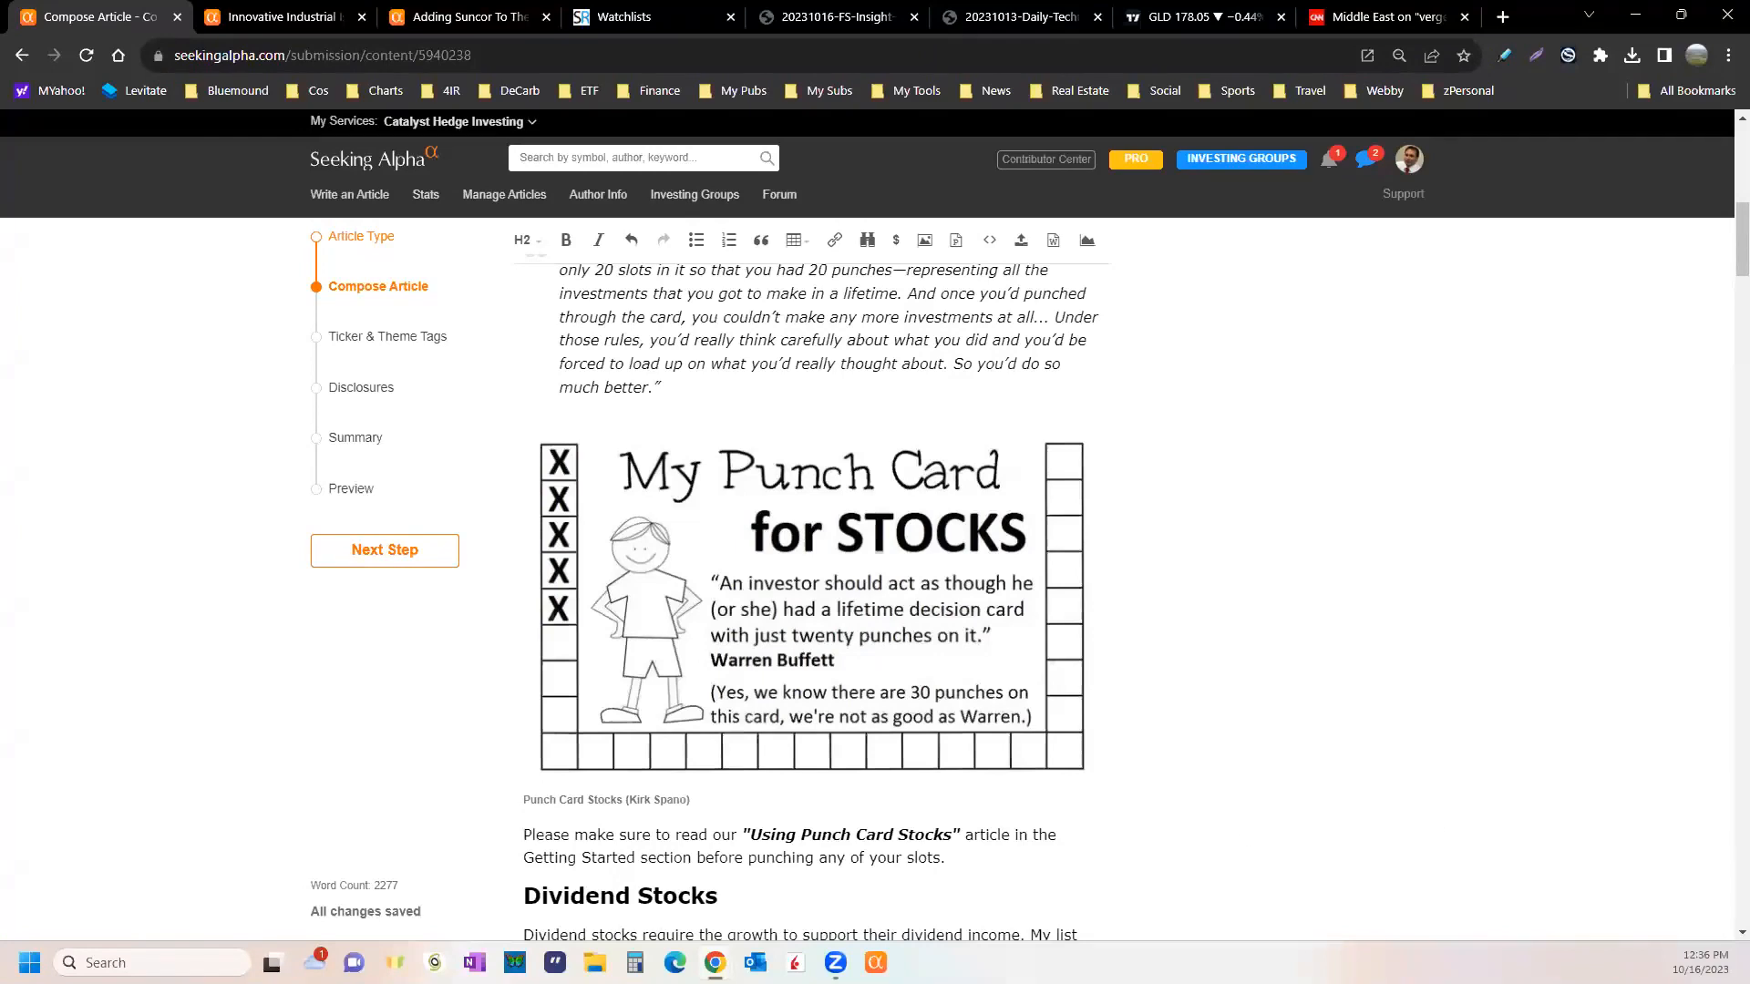
pyautogui.moveTo(1258, 844)
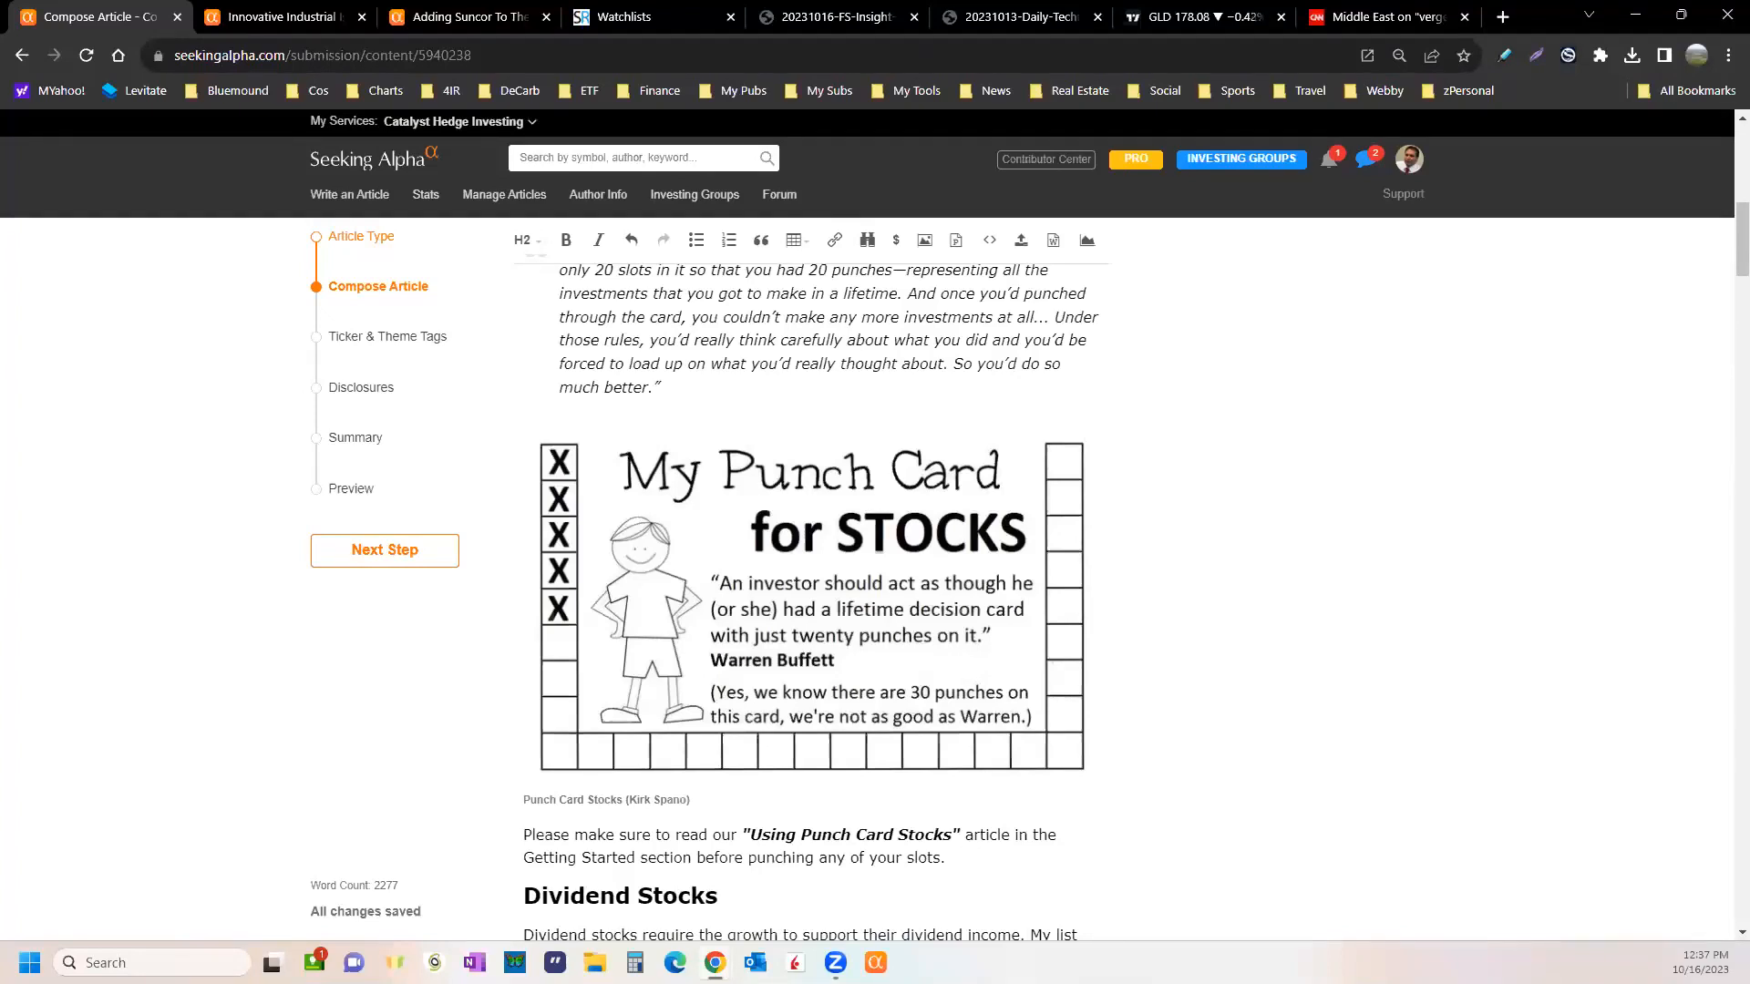
pyautogui.click(469, 16)
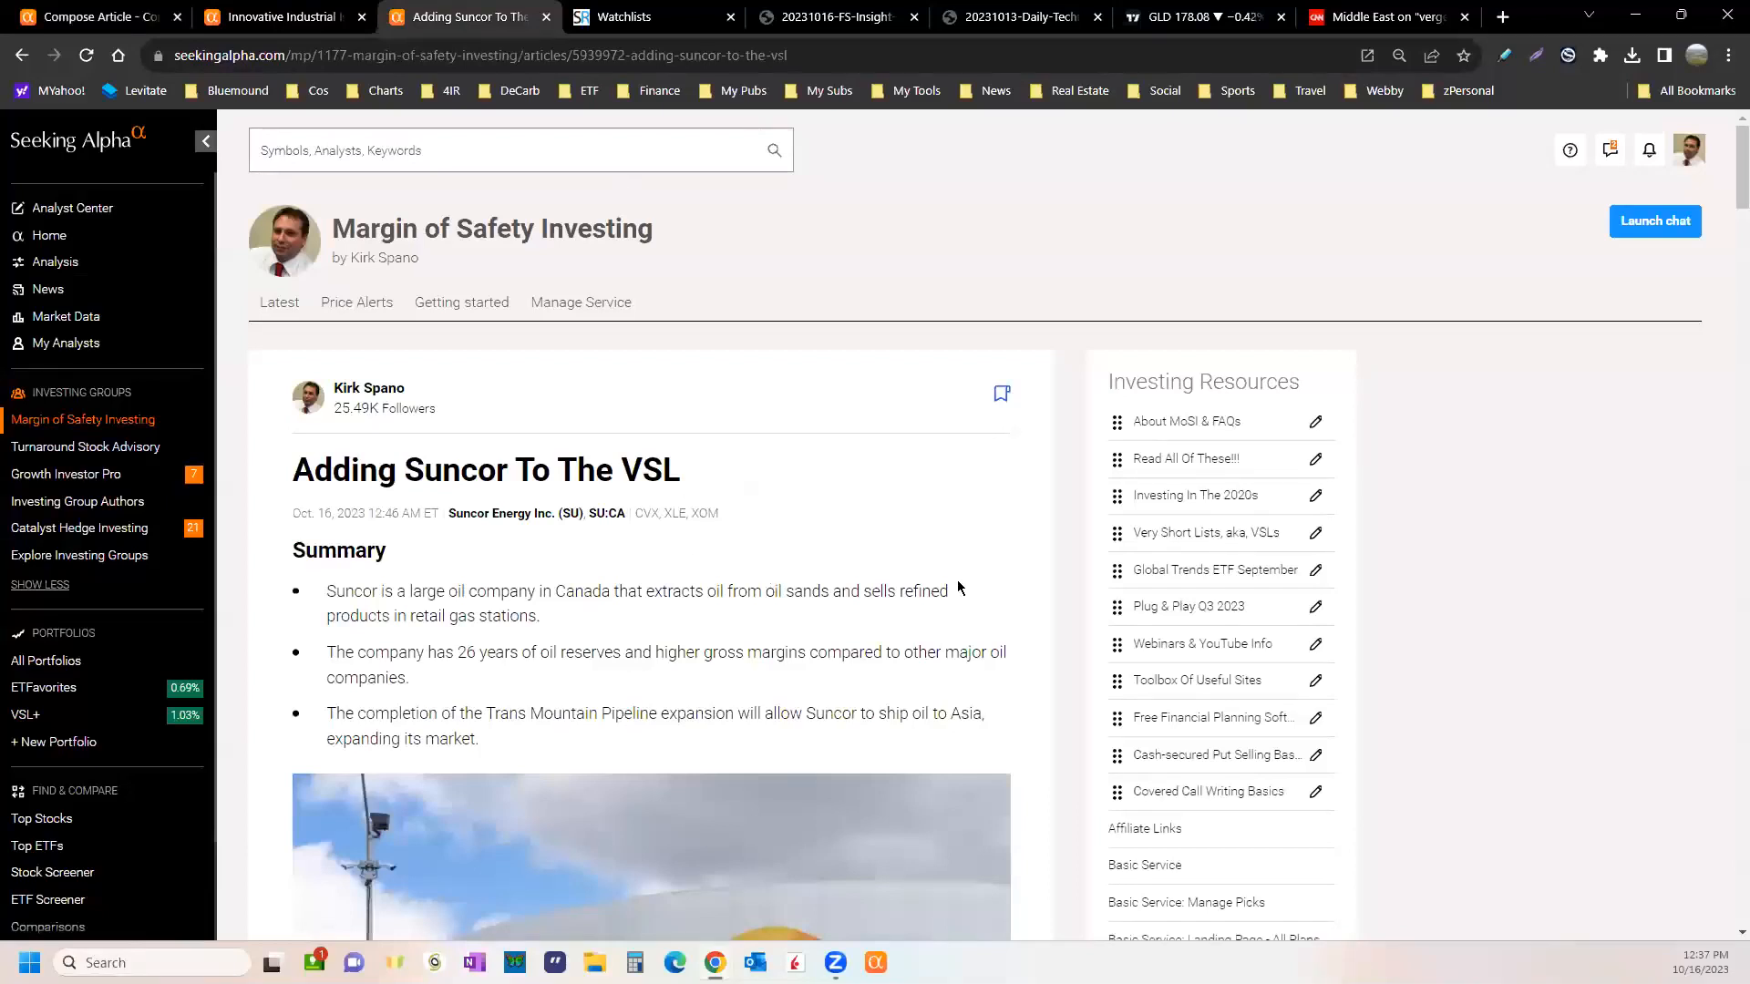
pyautogui.moveTo(729, 508)
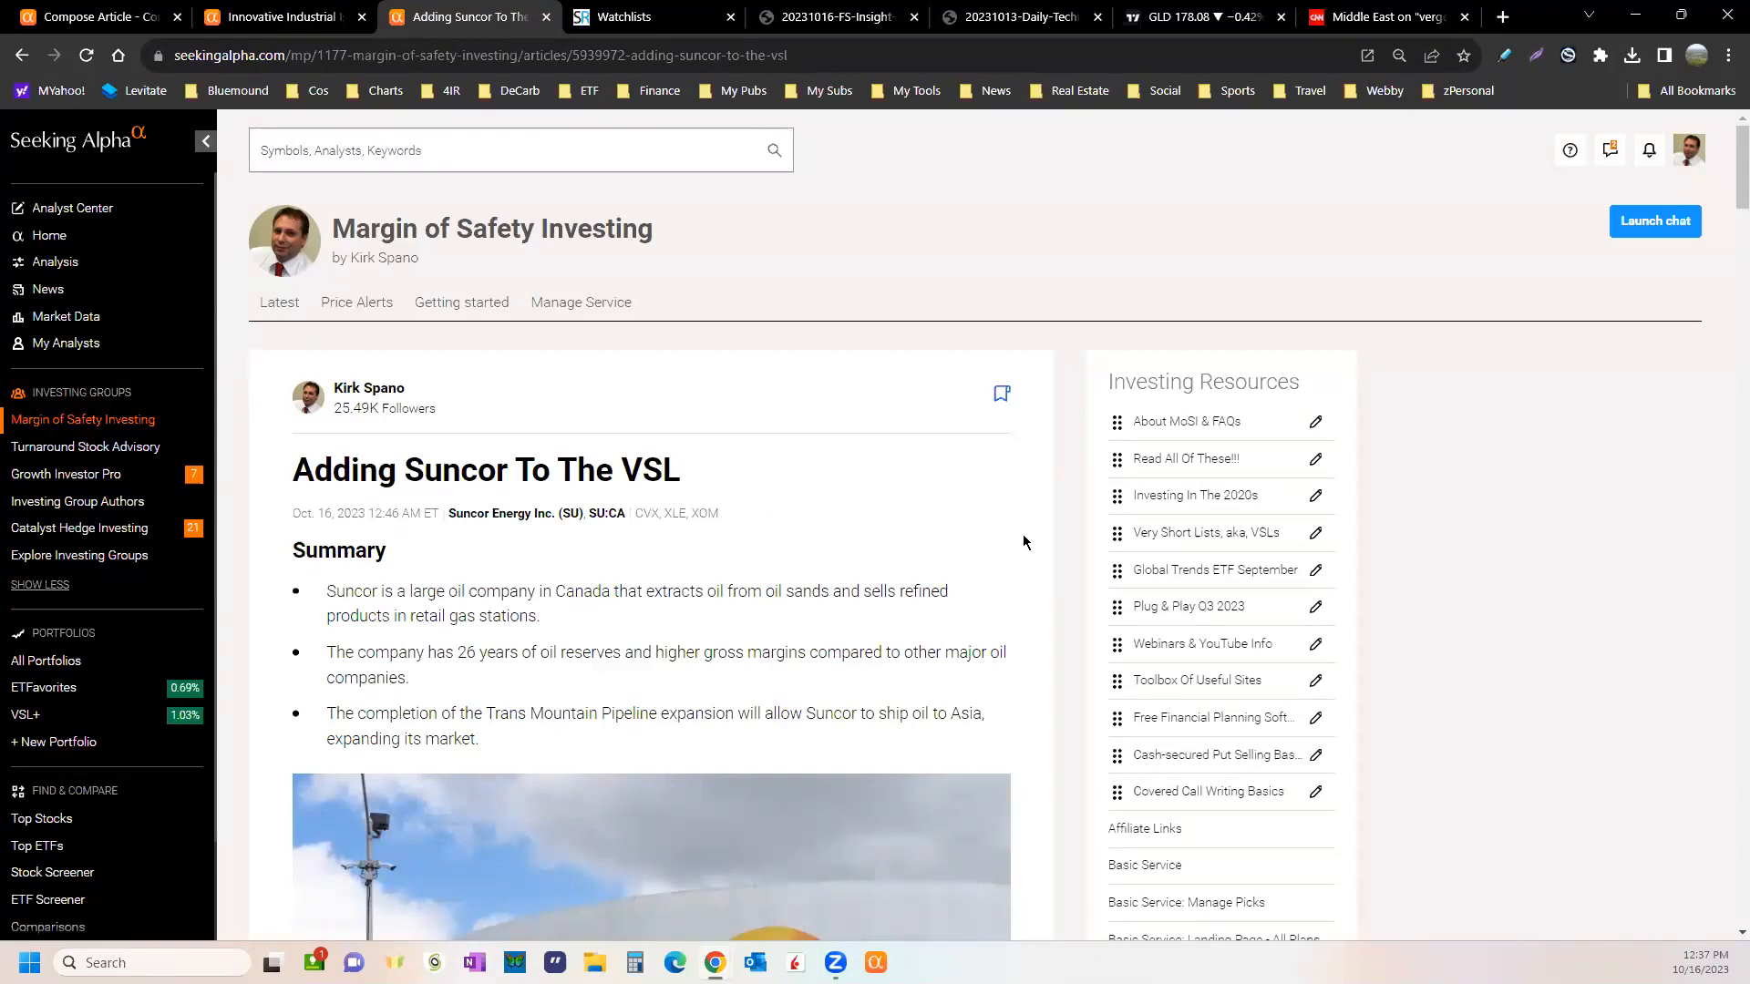
pyautogui.moveTo(1063, 530)
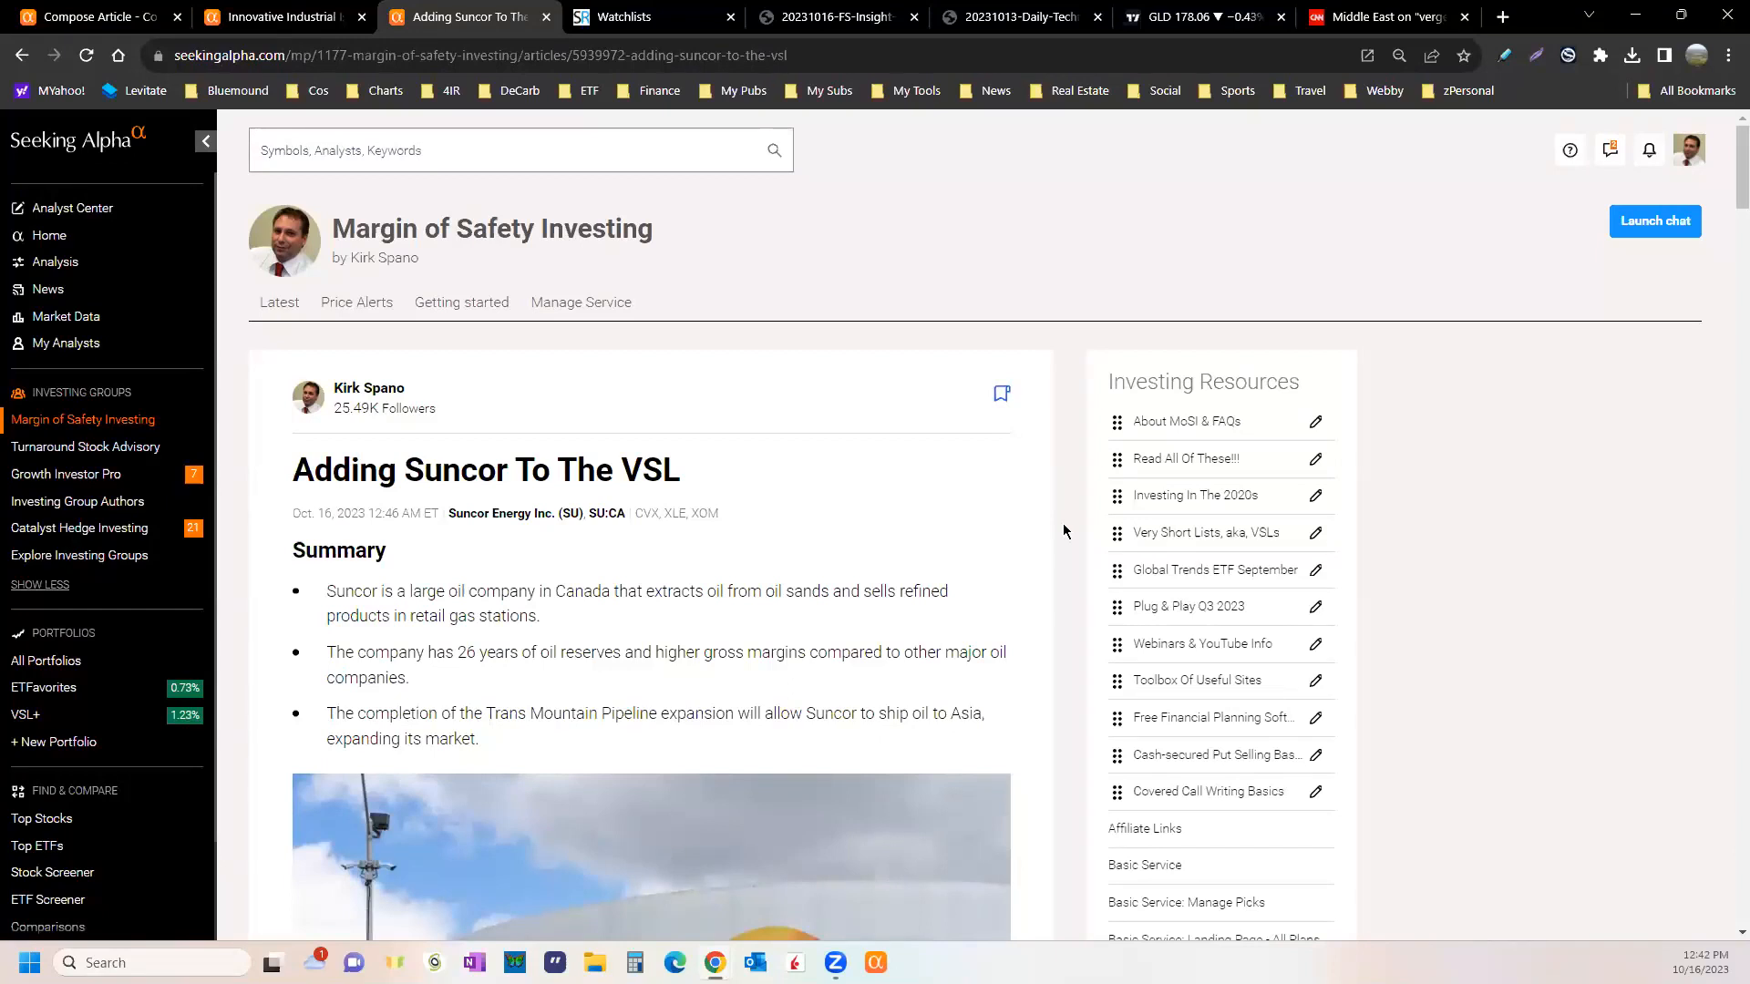
# - Bring up Kirk Spano's MarketWatch article on the peak-oil plateau for investors
pyautogui.click(1500, 17)
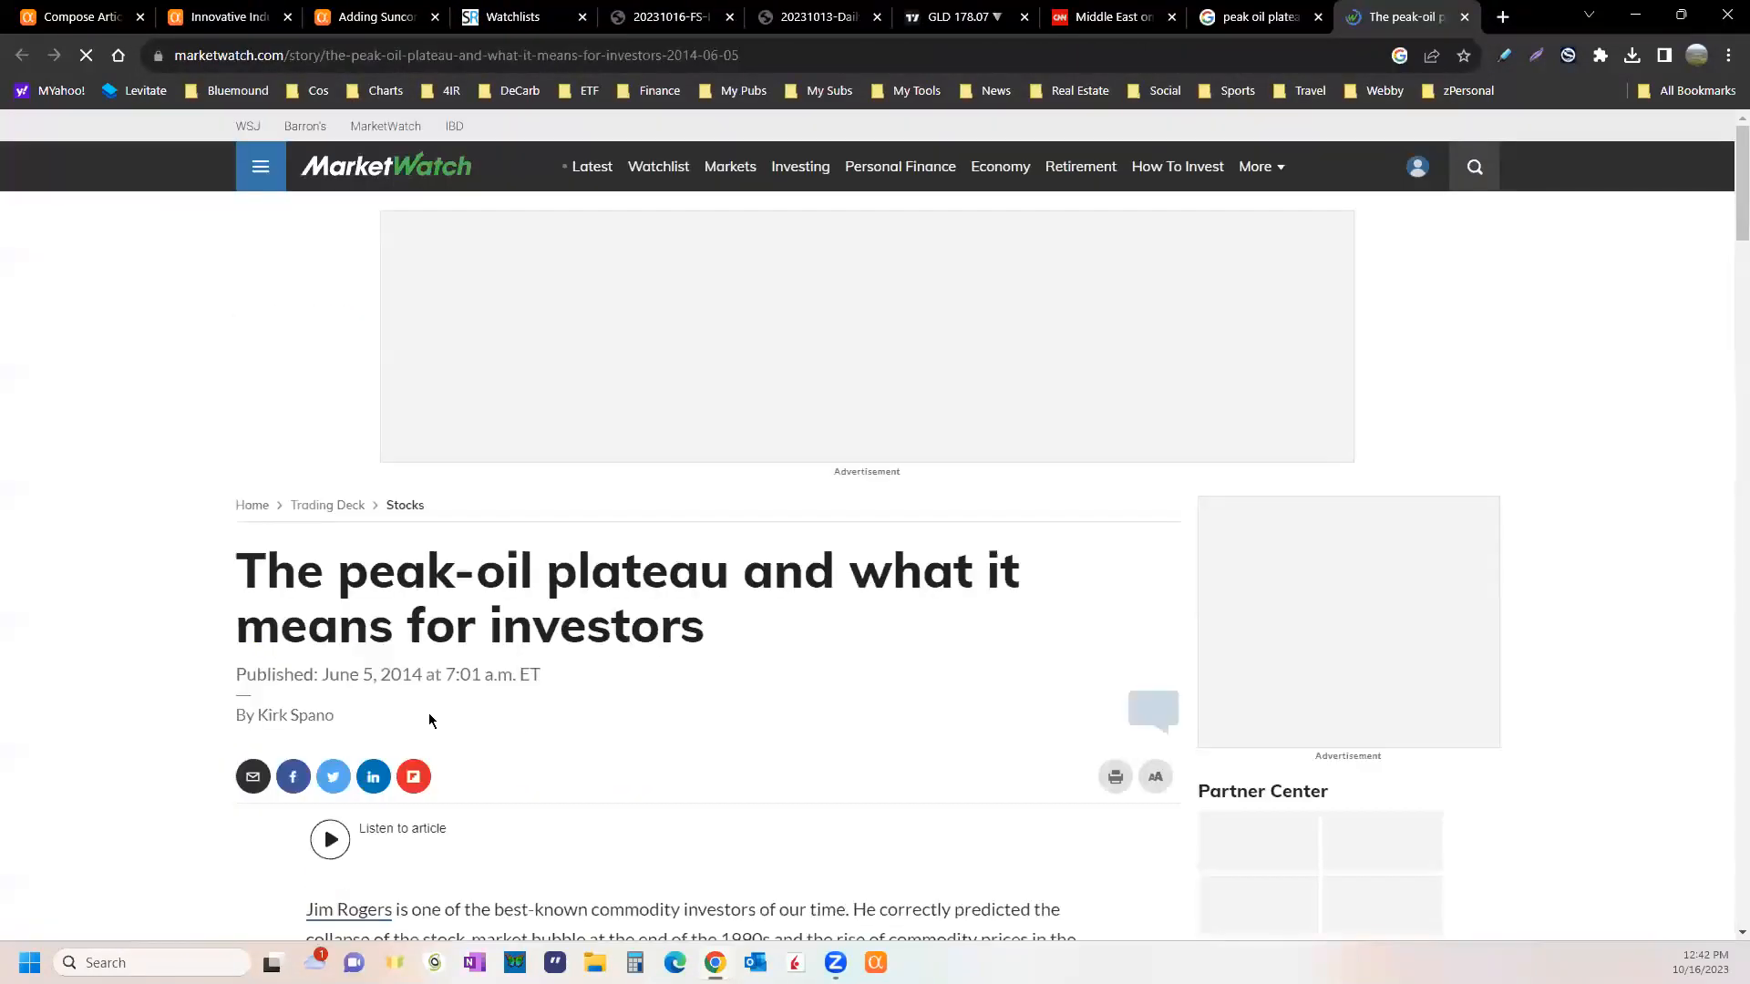
# - Scroll the peak-oil article, then switch to the Stock Rover P+P Dividends watchlist
pyautogui.scroll(-3)
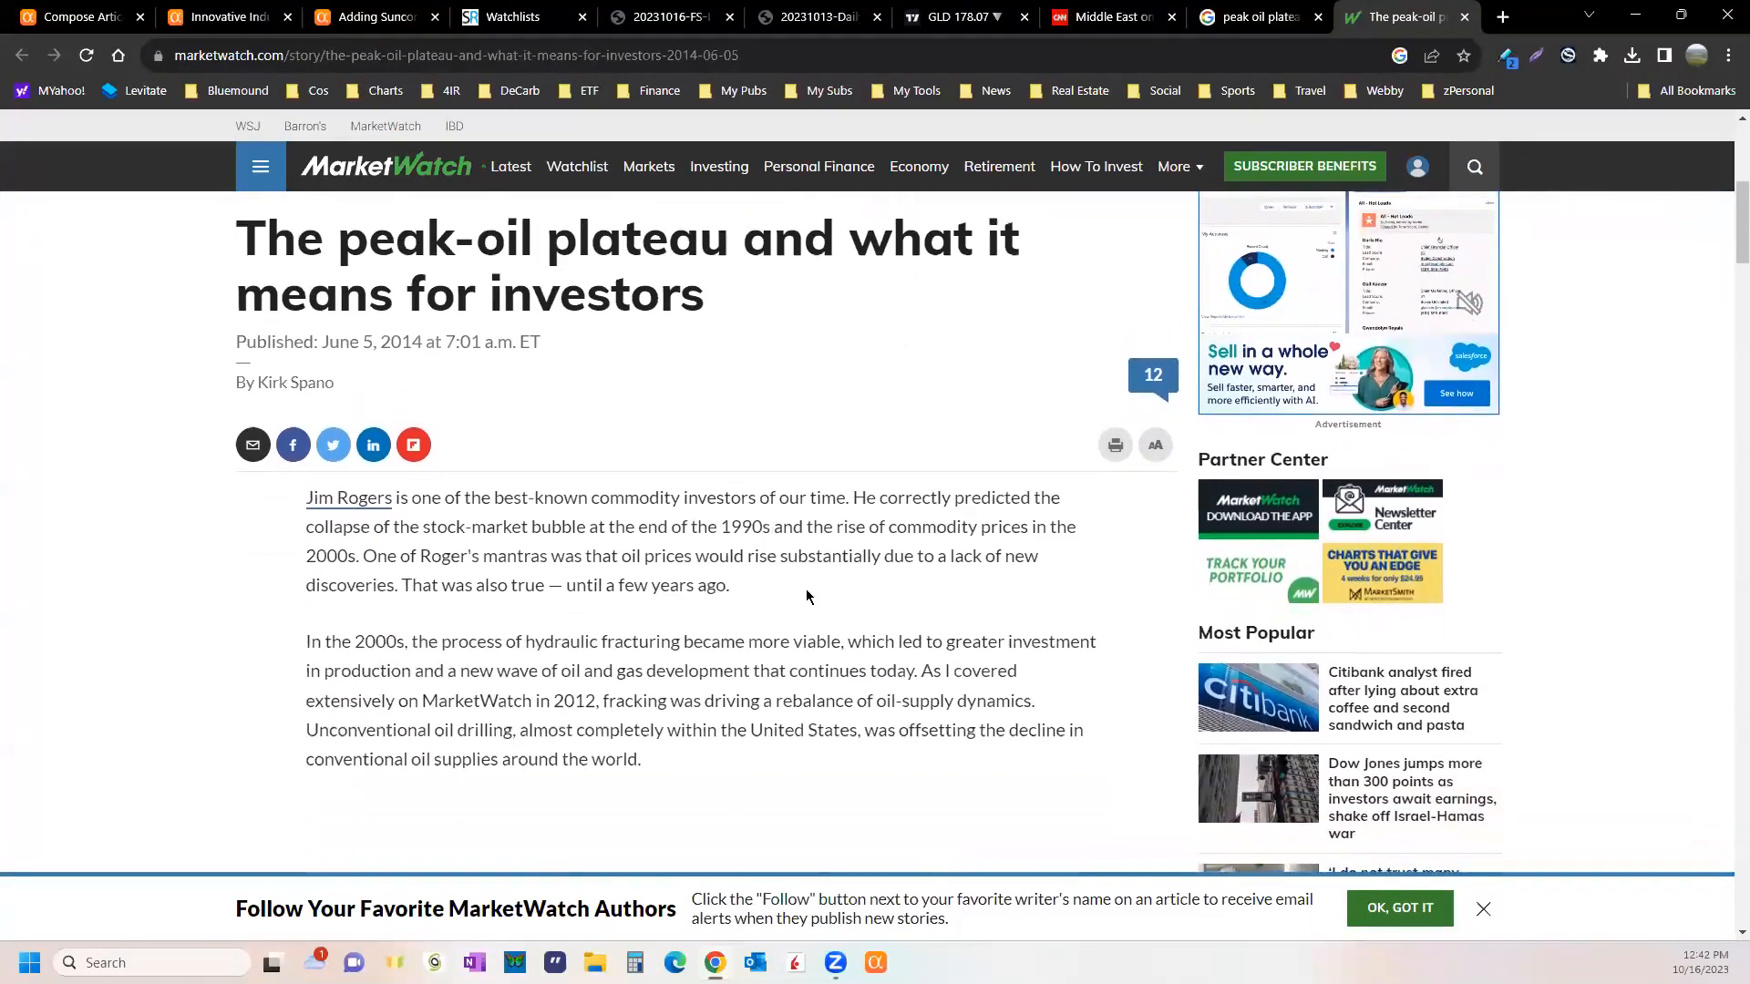
pyautogui.moveTo(857, 304)
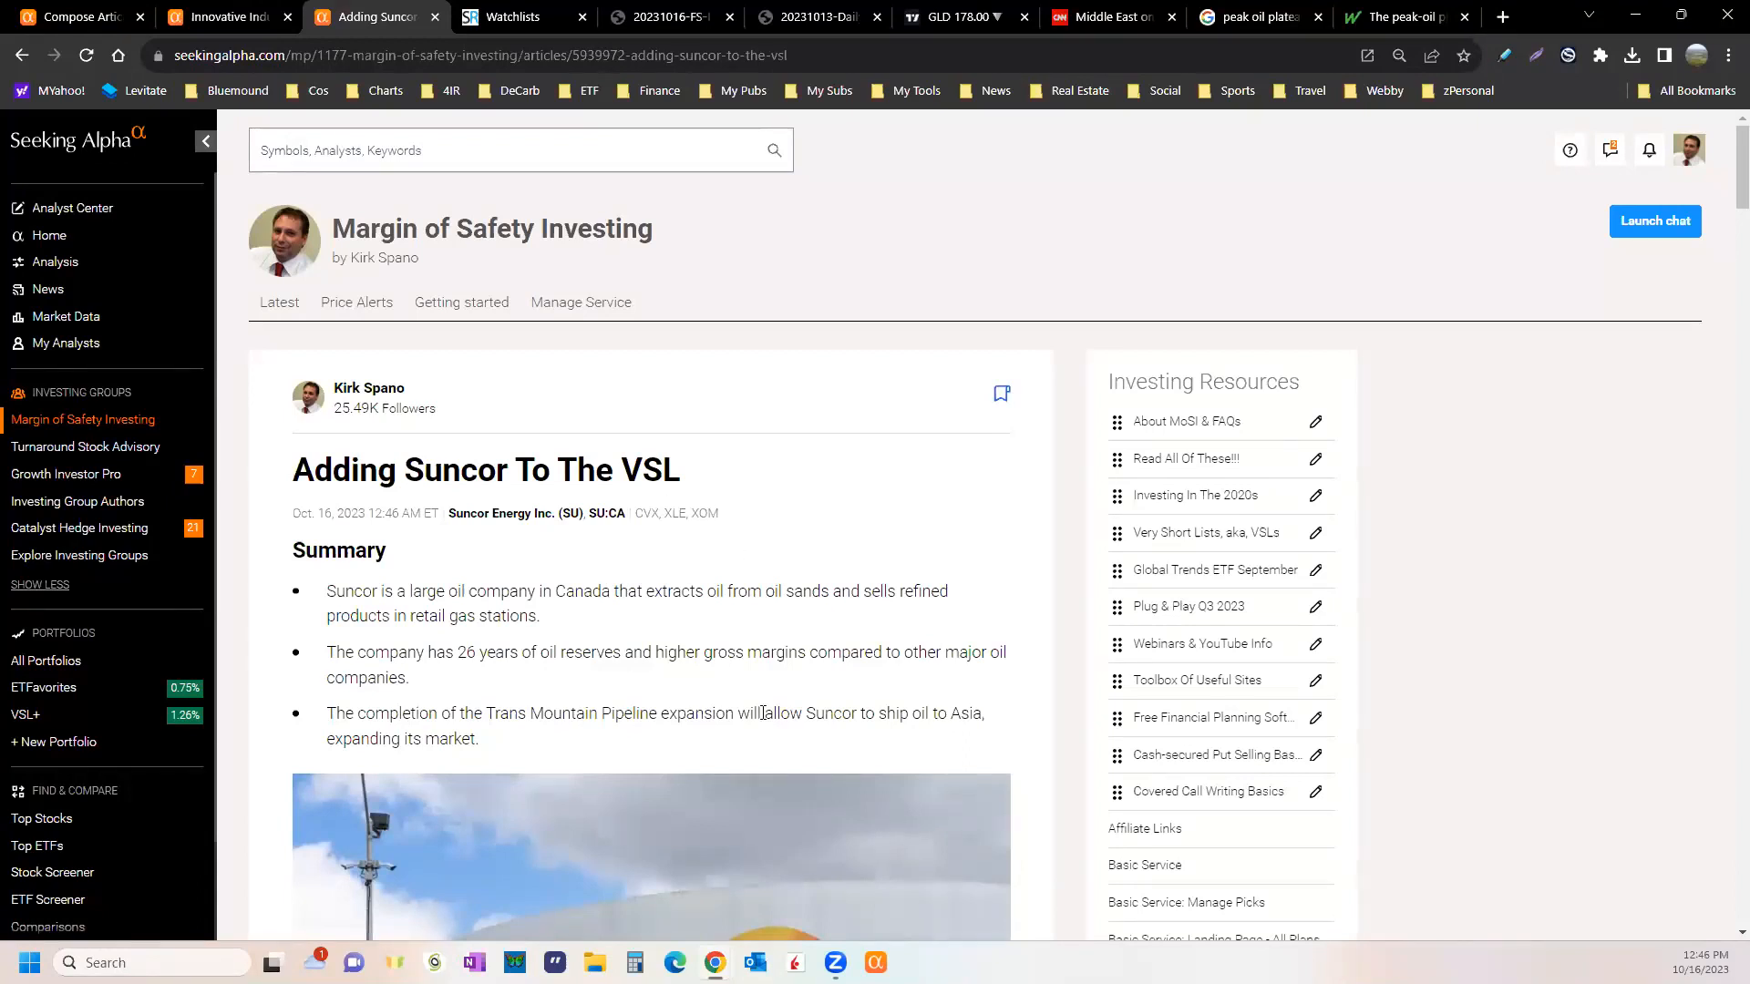
pyautogui.moveTo(802, 530)
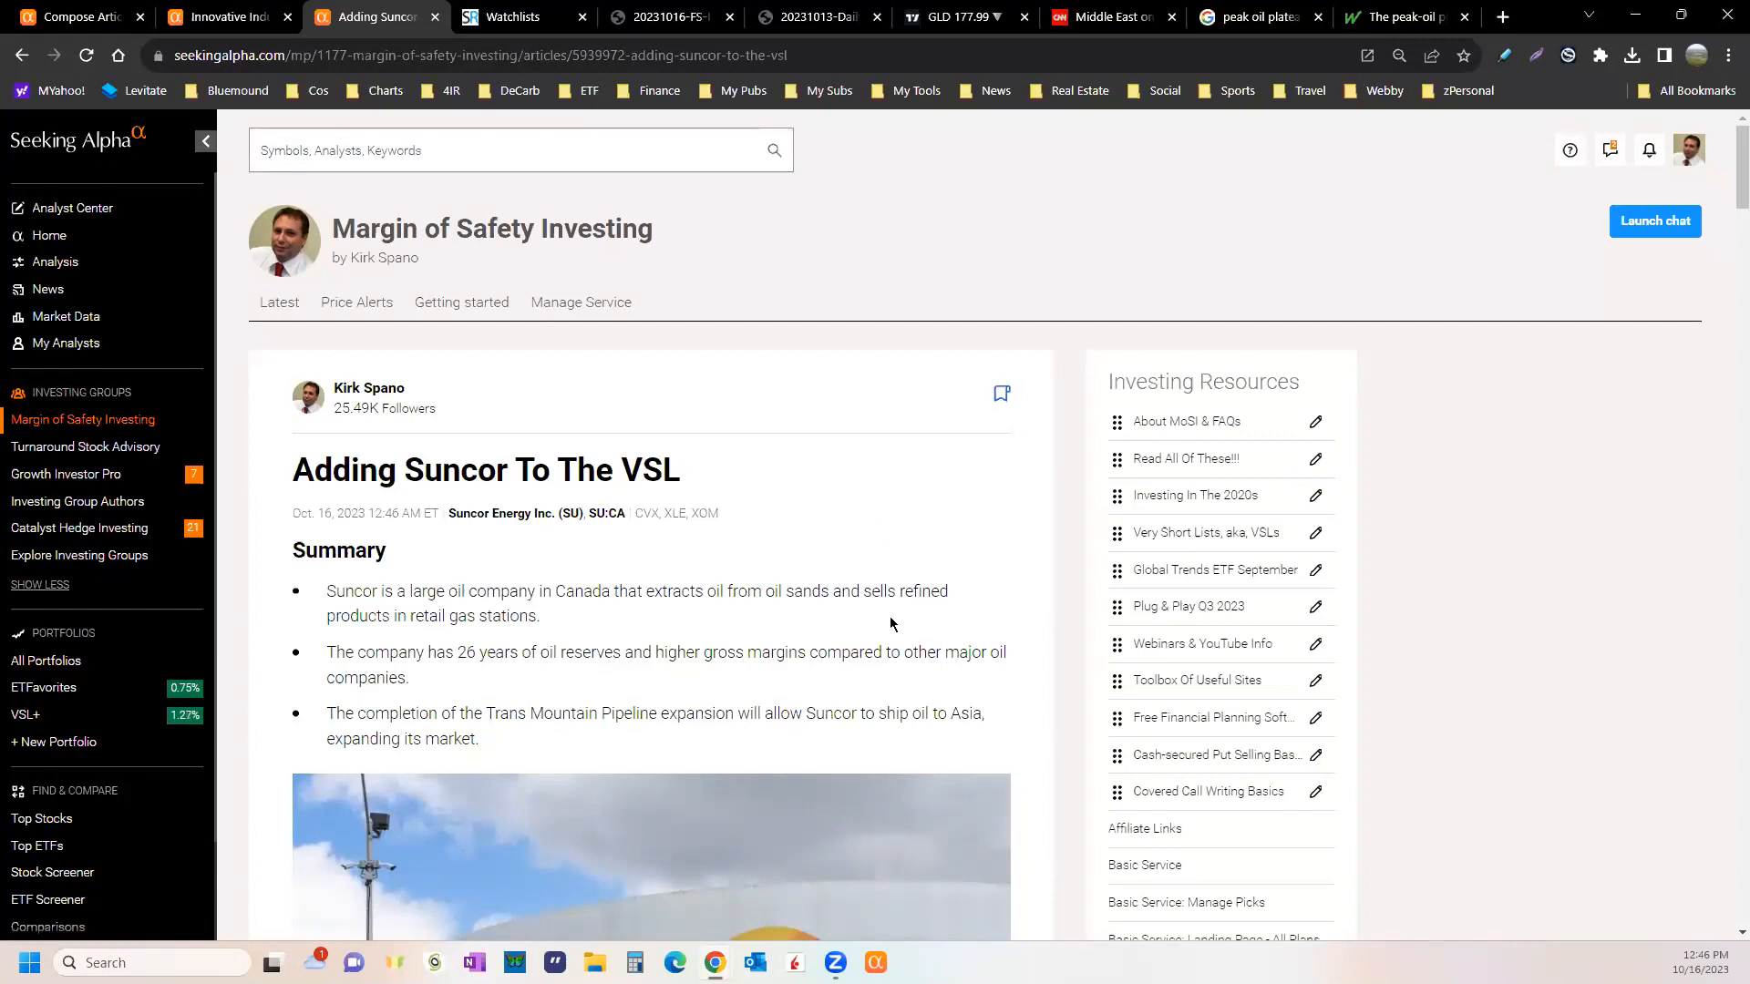
pyautogui.moveTo(882, 715)
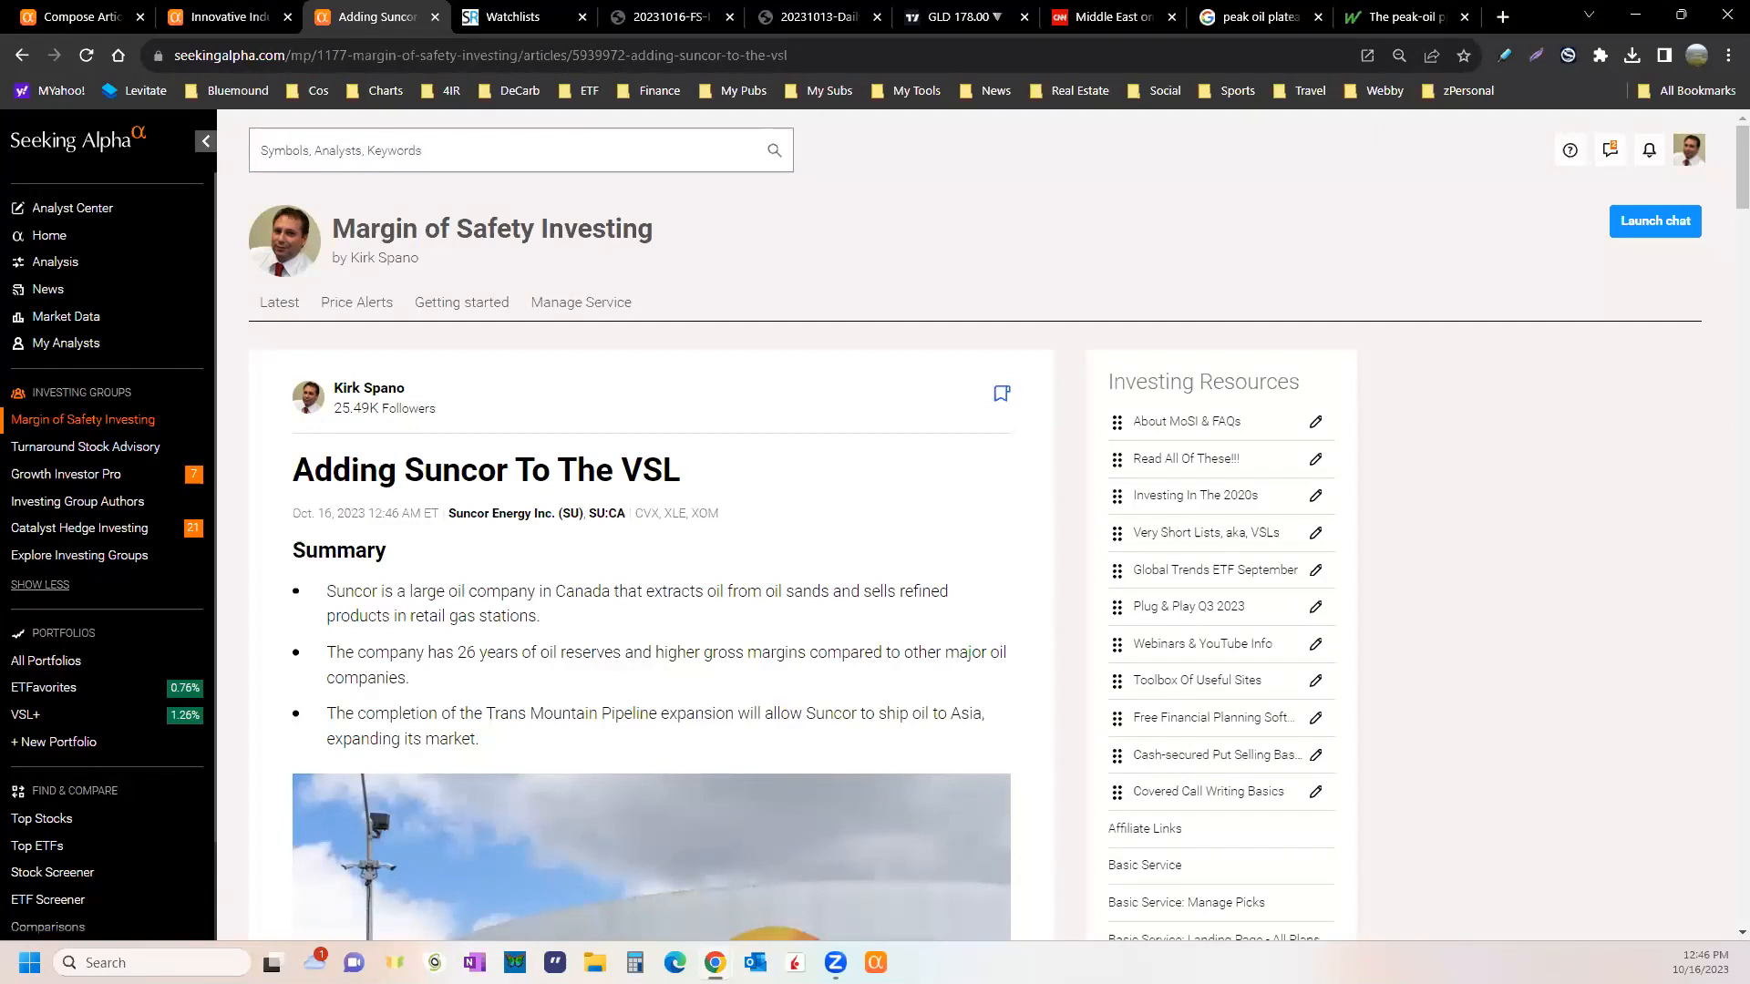
pyautogui.click(517, 16)
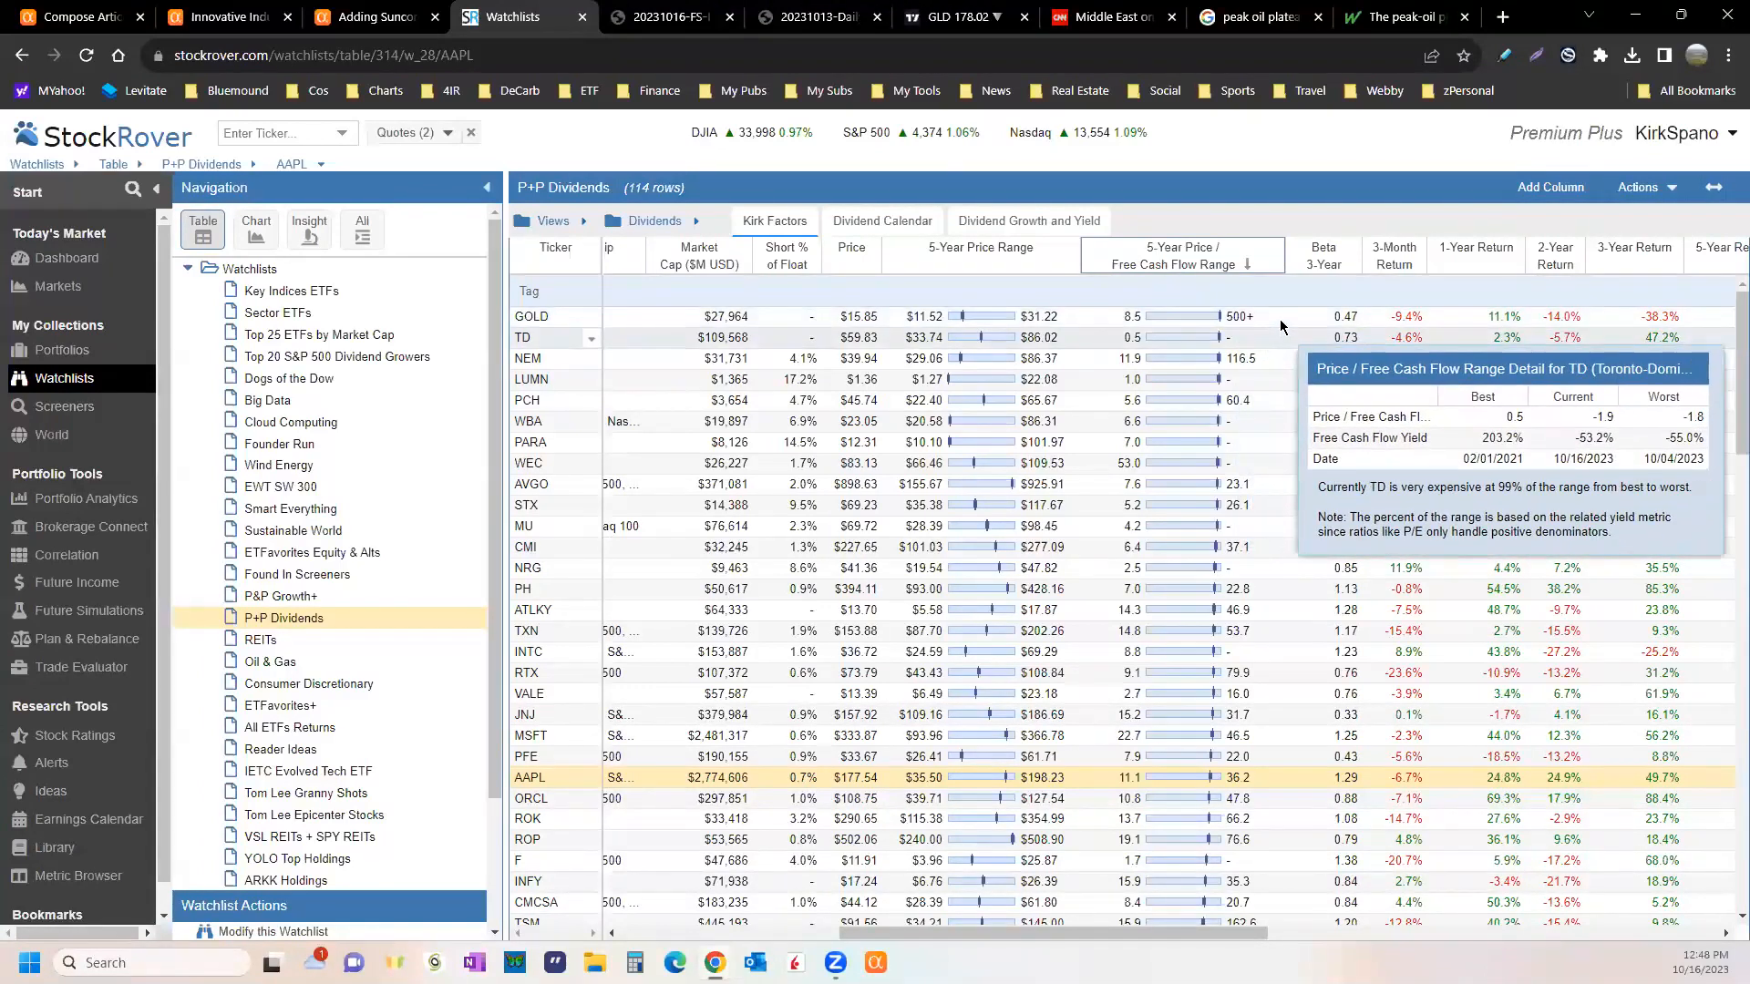
pyautogui.moveTo(1276, 323)
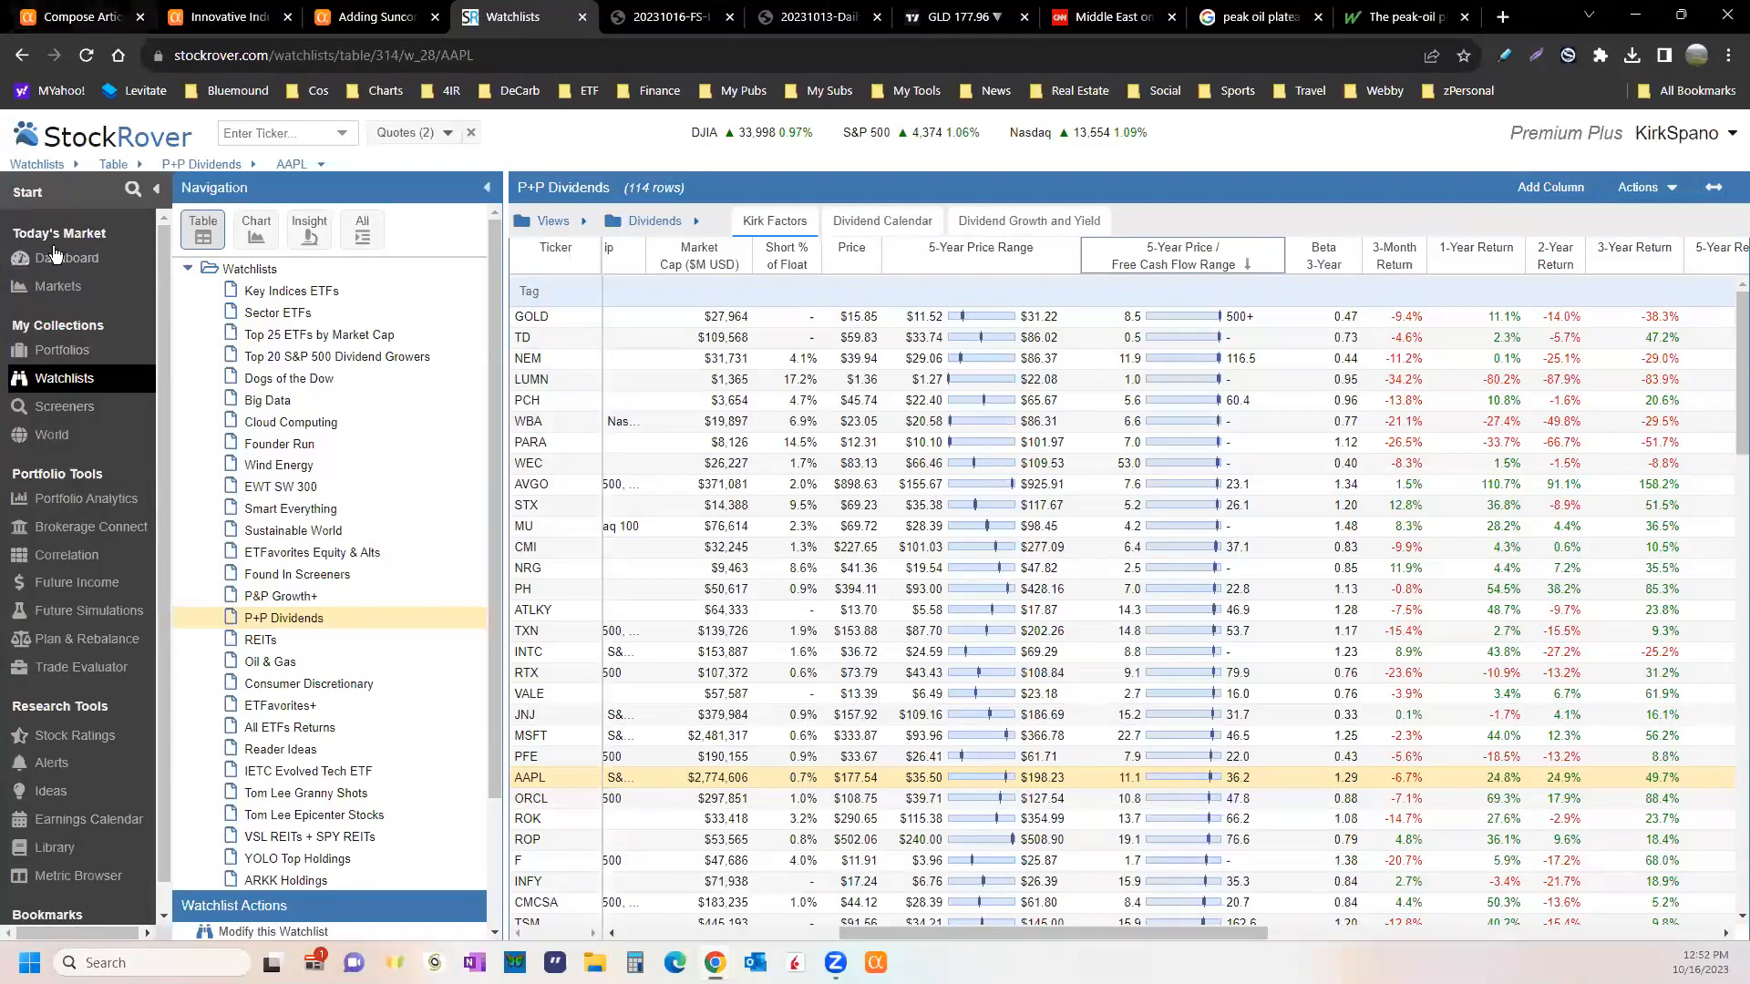
# - Bring up the FS Insight October 16 Daily Earnings Update and page through its earnings and sales analysis
pyautogui.click(663, 16)
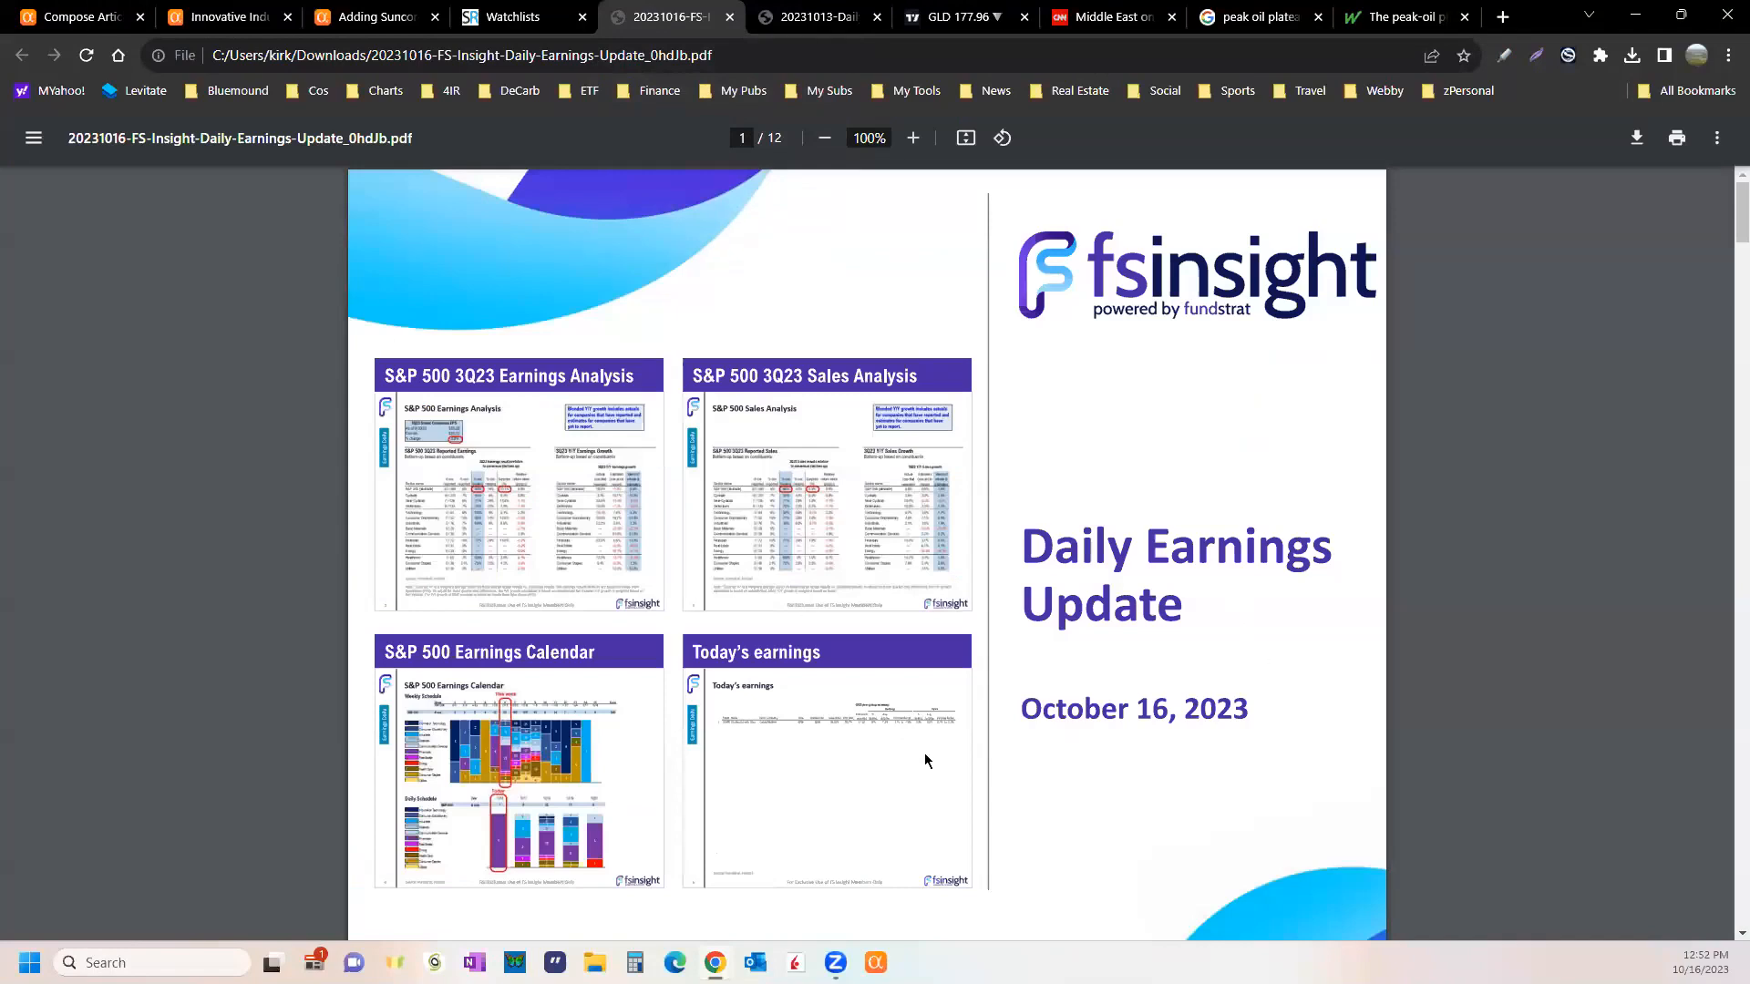
pyautogui.moveTo(935, 547)
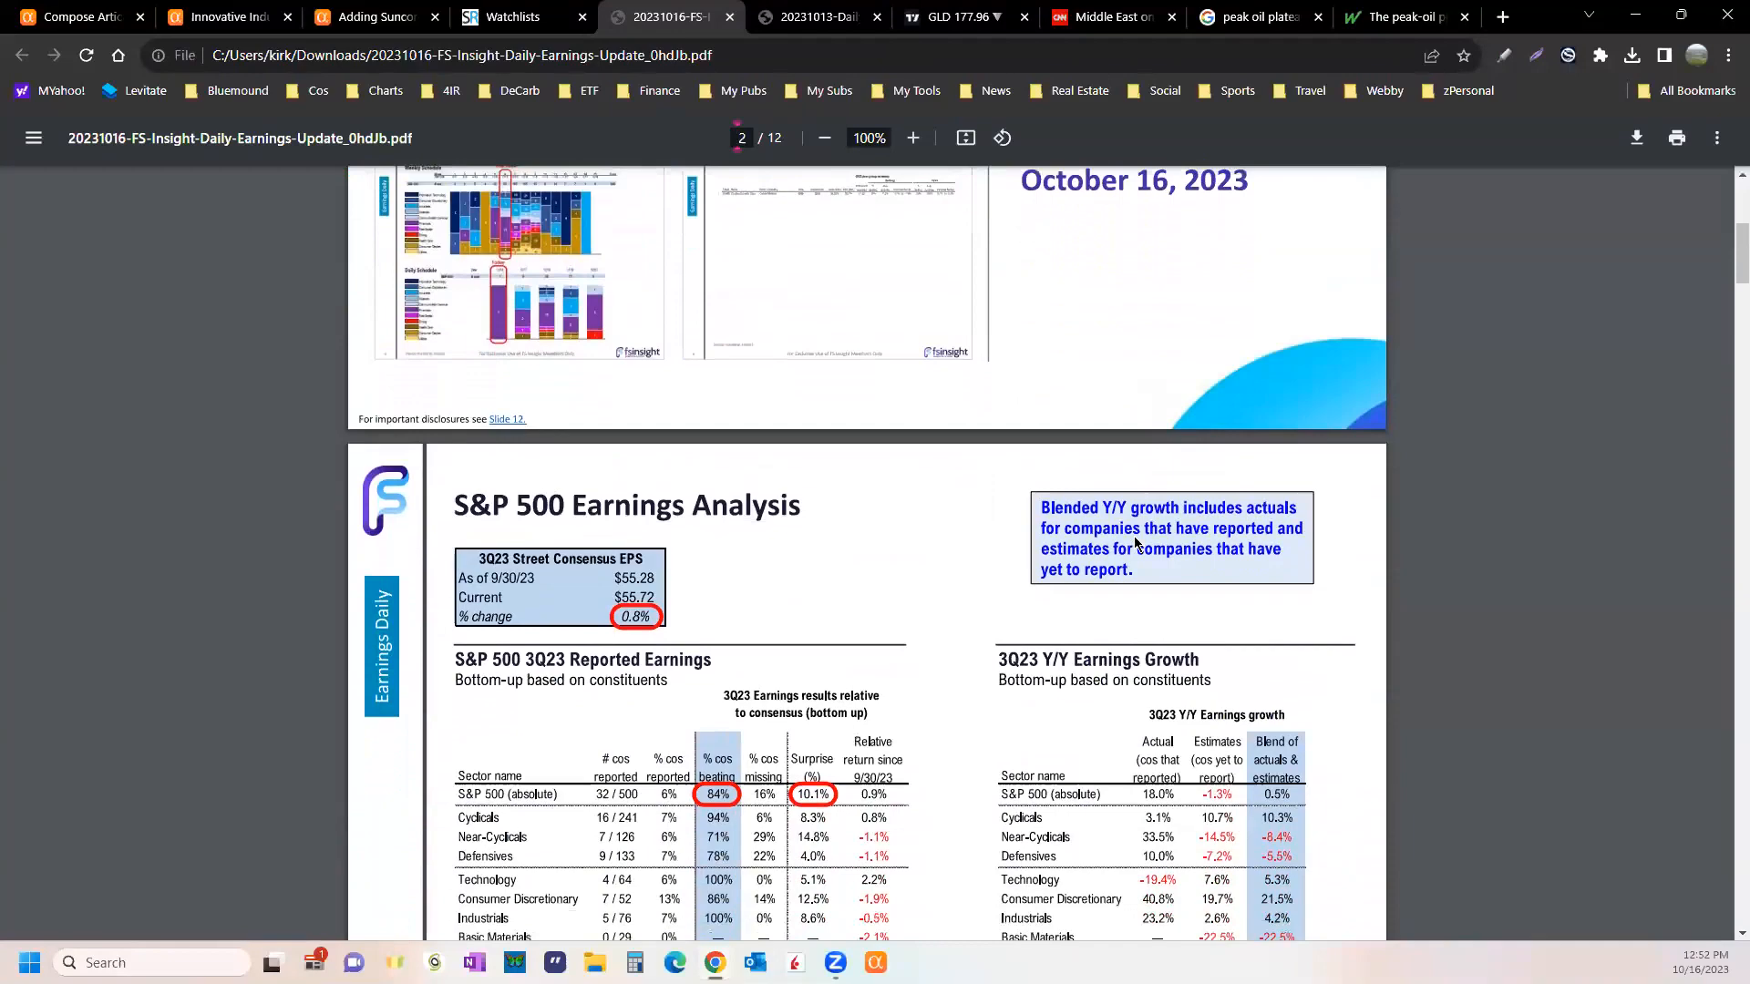
pyautogui.scroll(-3)
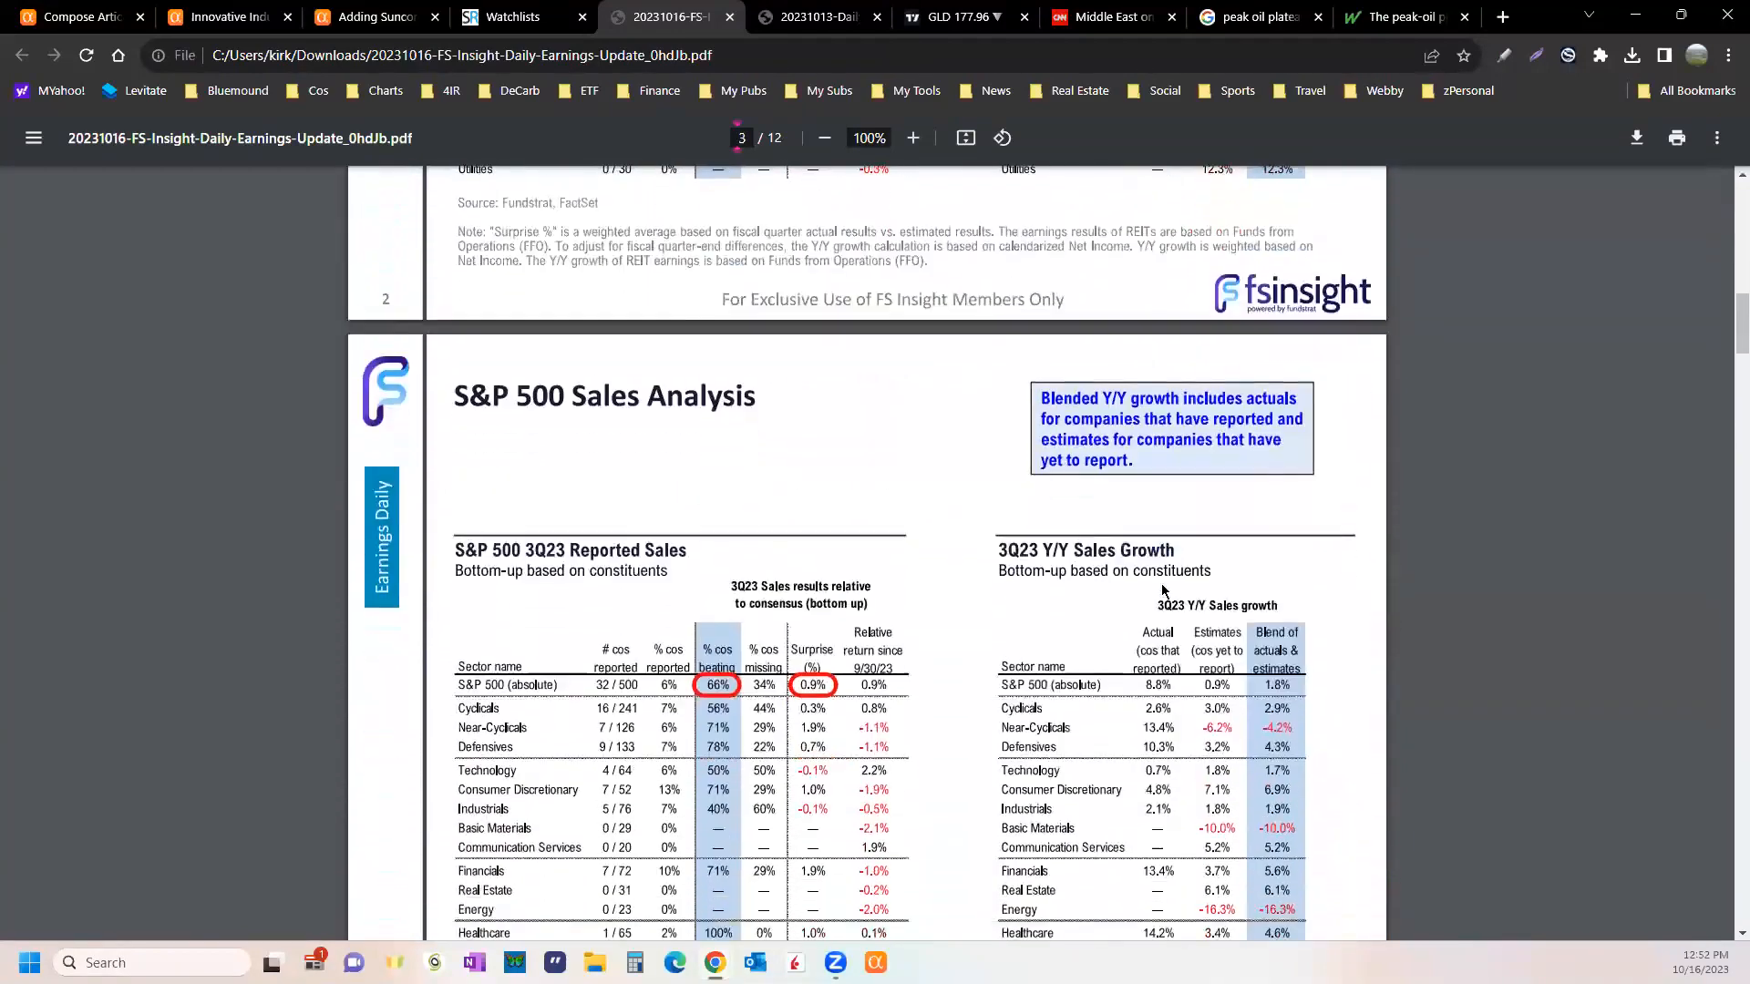
pyautogui.scroll(-3)
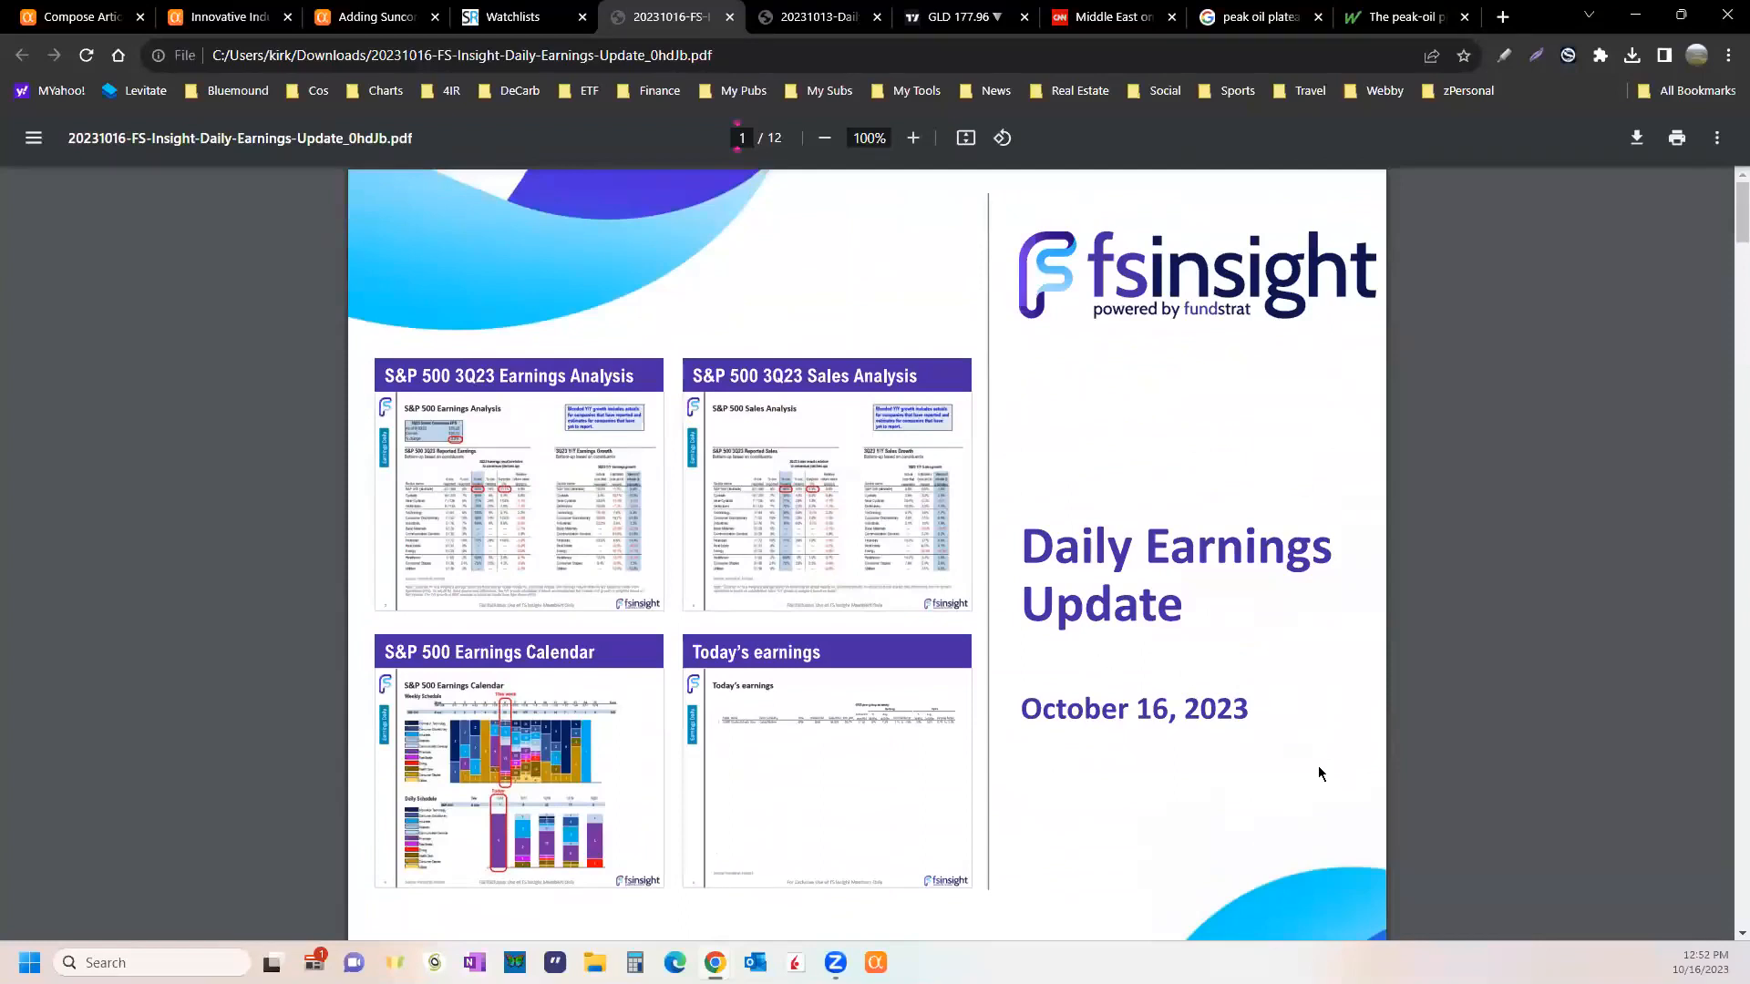
pyautogui.moveTo(1575, 602)
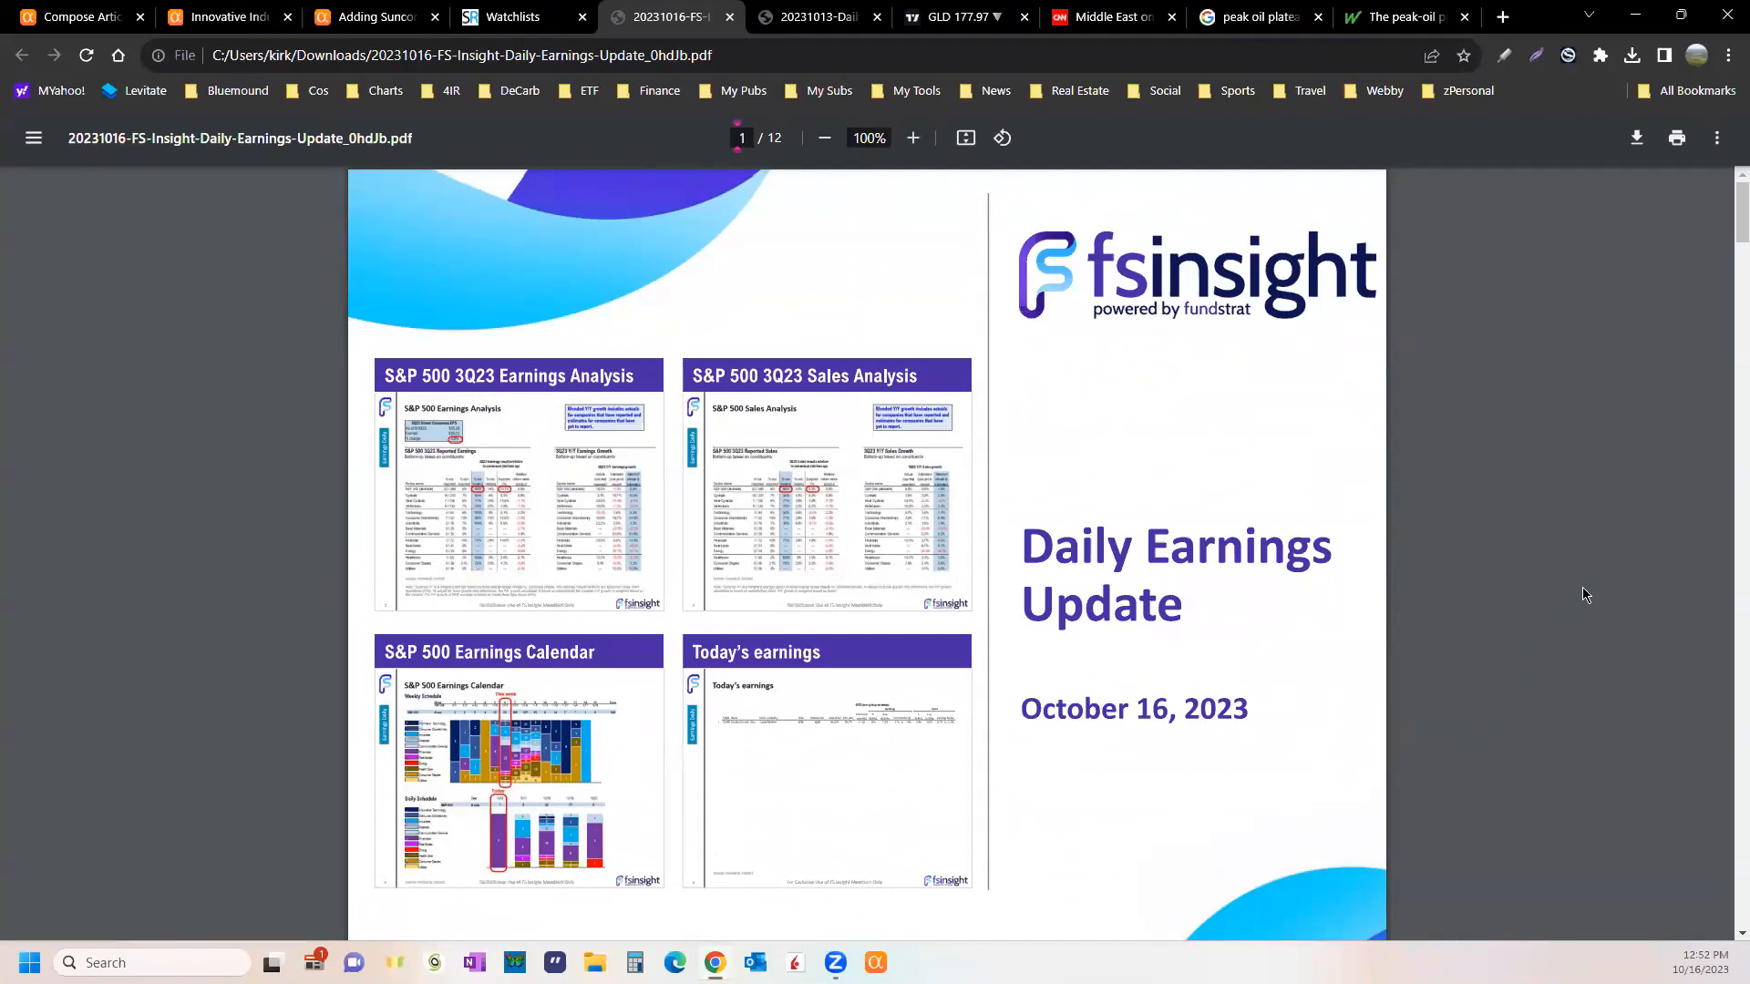
pyautogui.moveTo(1526, 594)
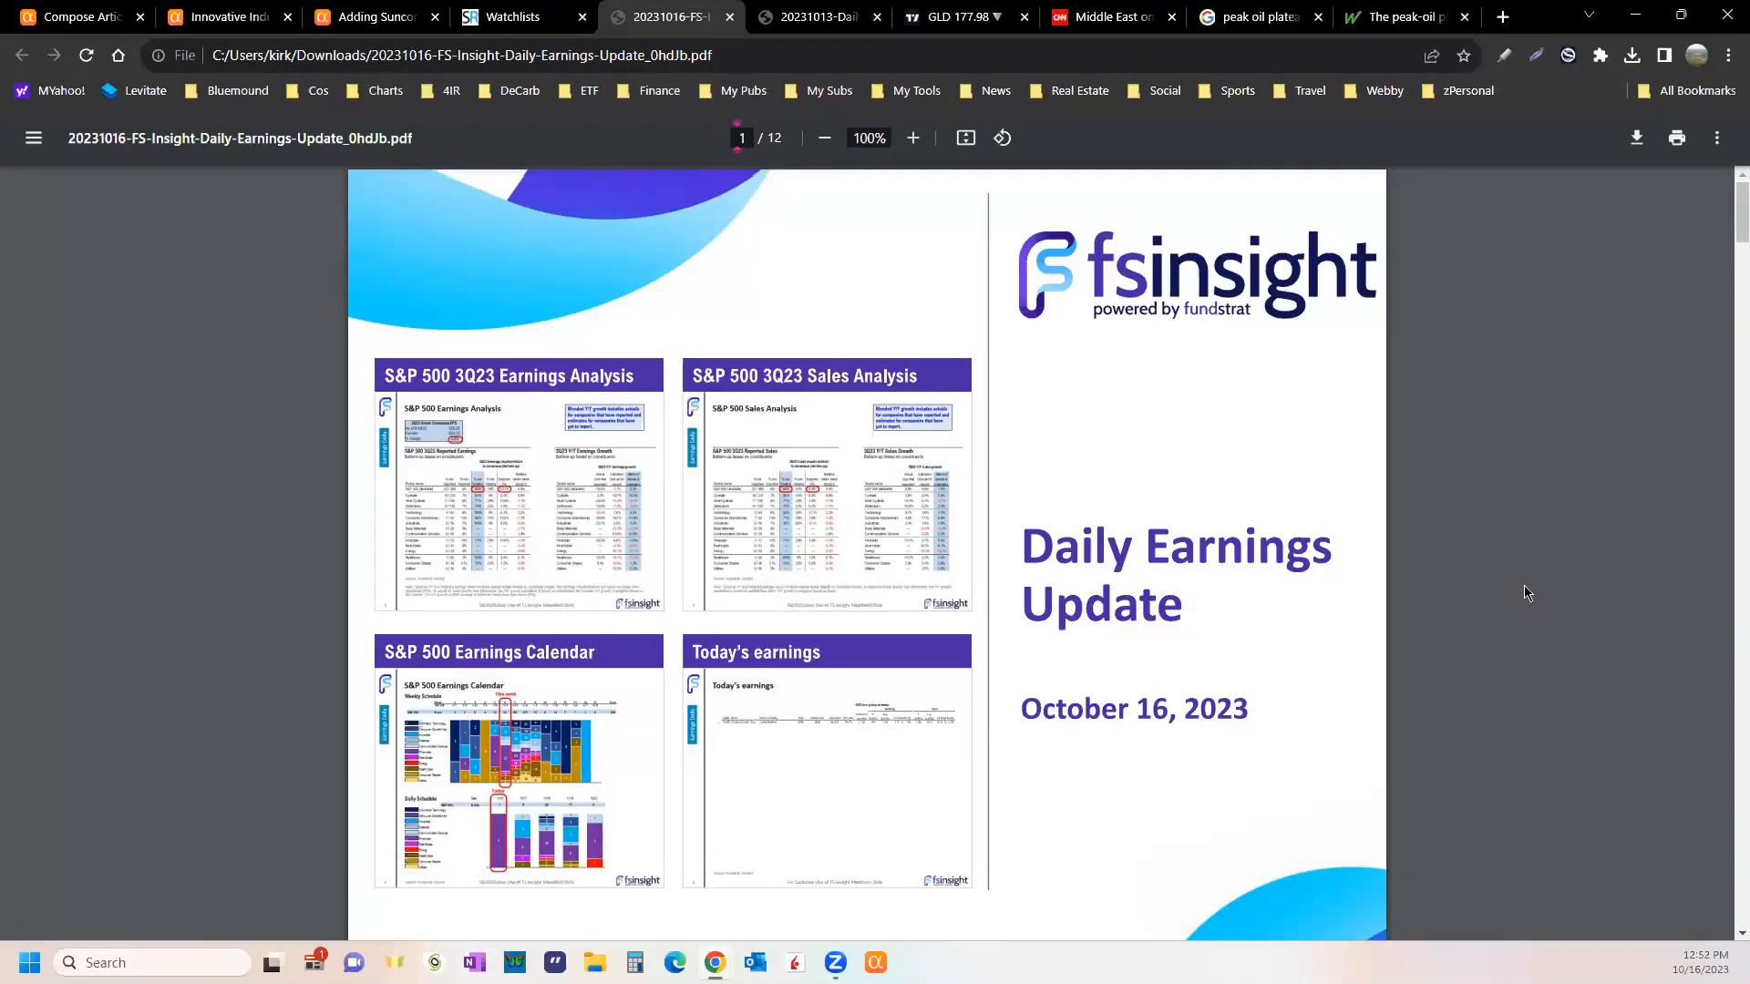
pyautogui.moveTo(1560, 682)
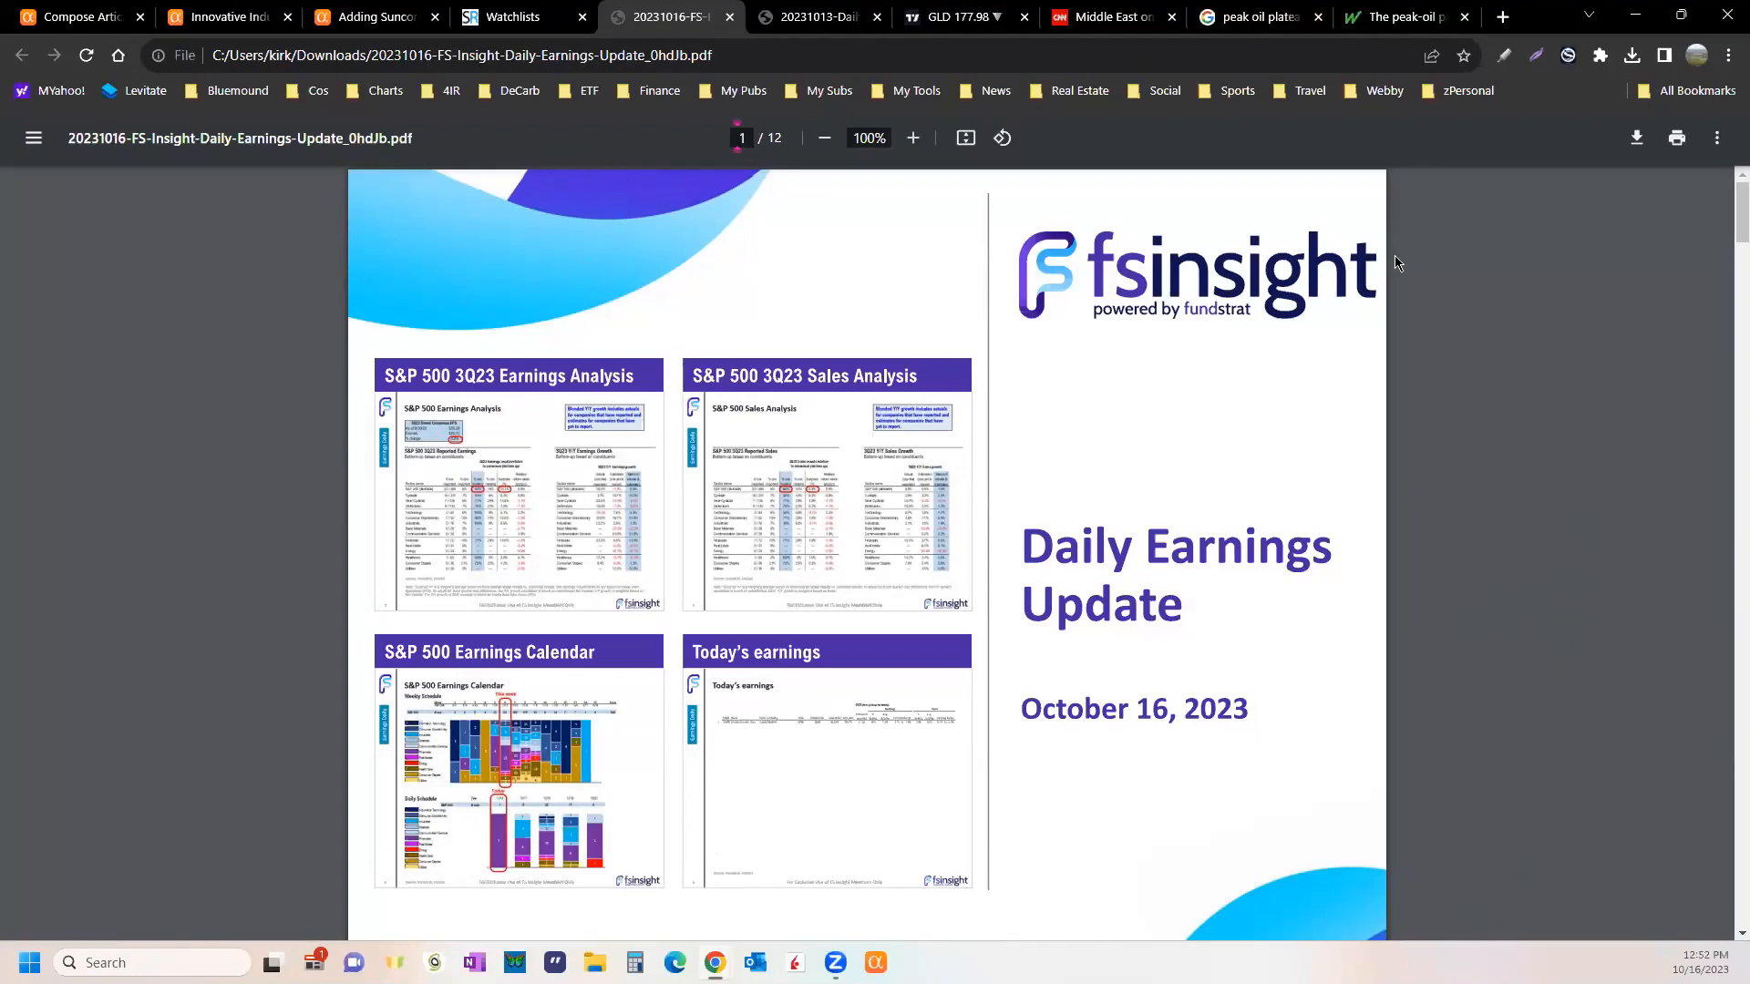
# - Bring up FS Insight's October 13 Daily Technical Strategy on the Friday the 13th Reversal
pyautogui.click(814, 17)
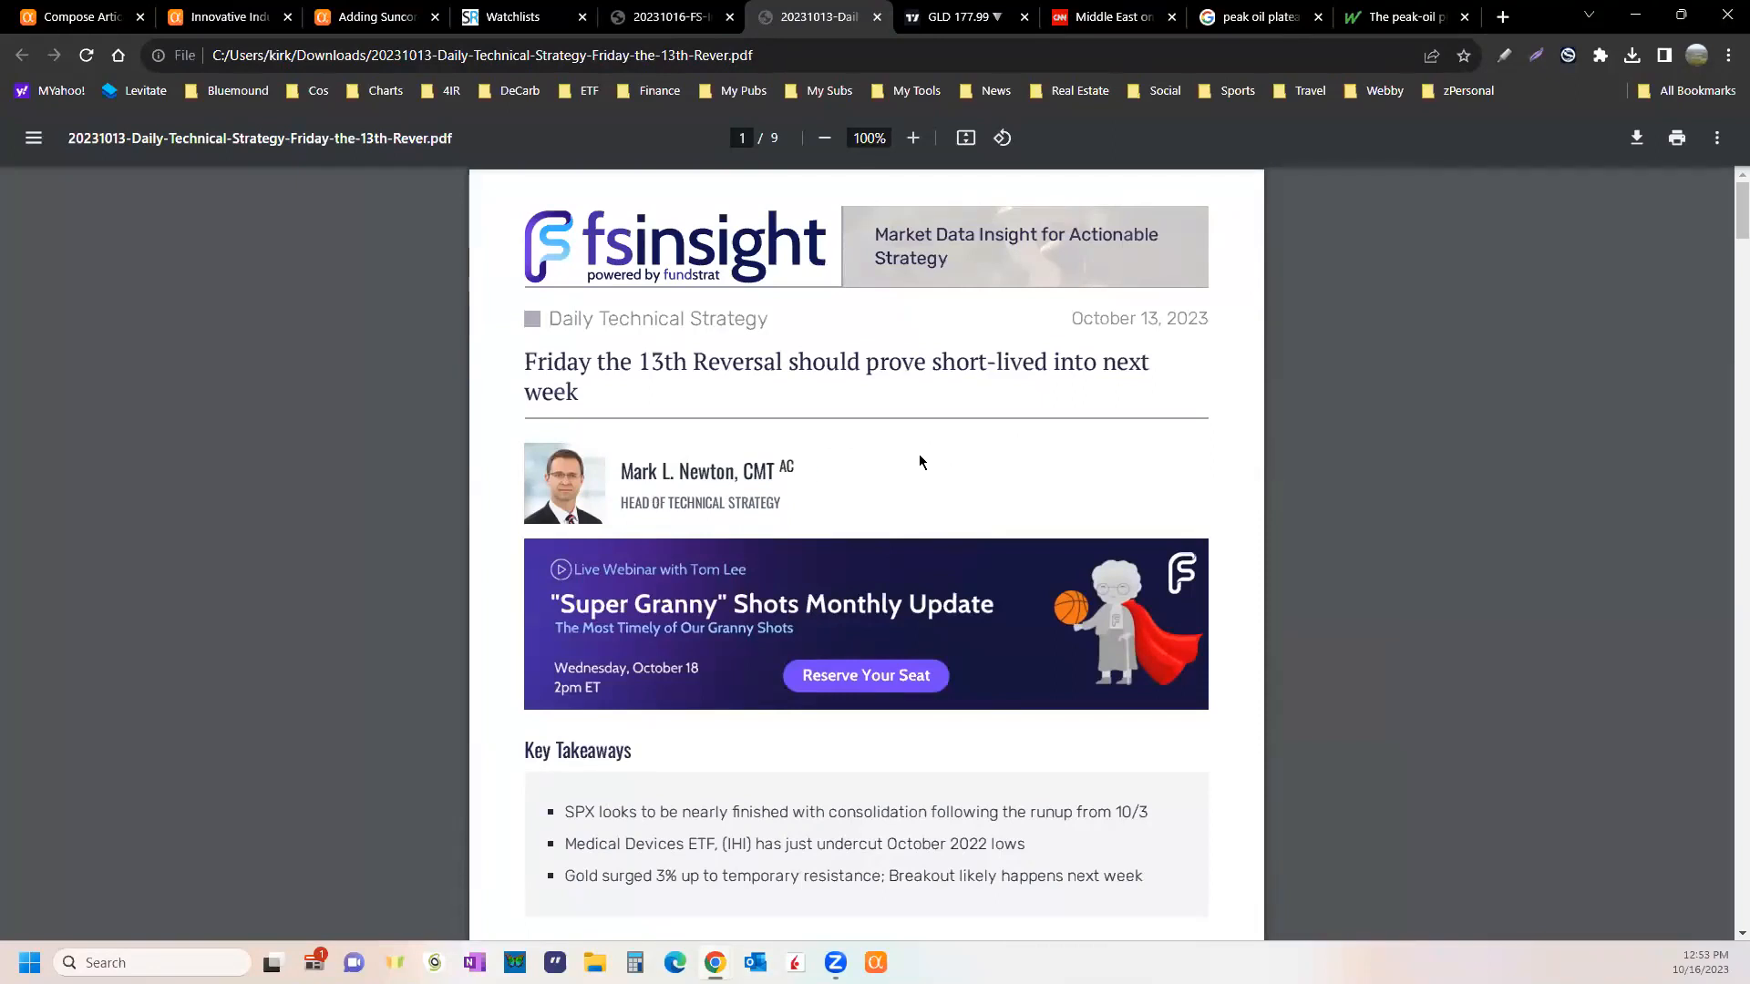
pyautogui.moveTo(953, 458)
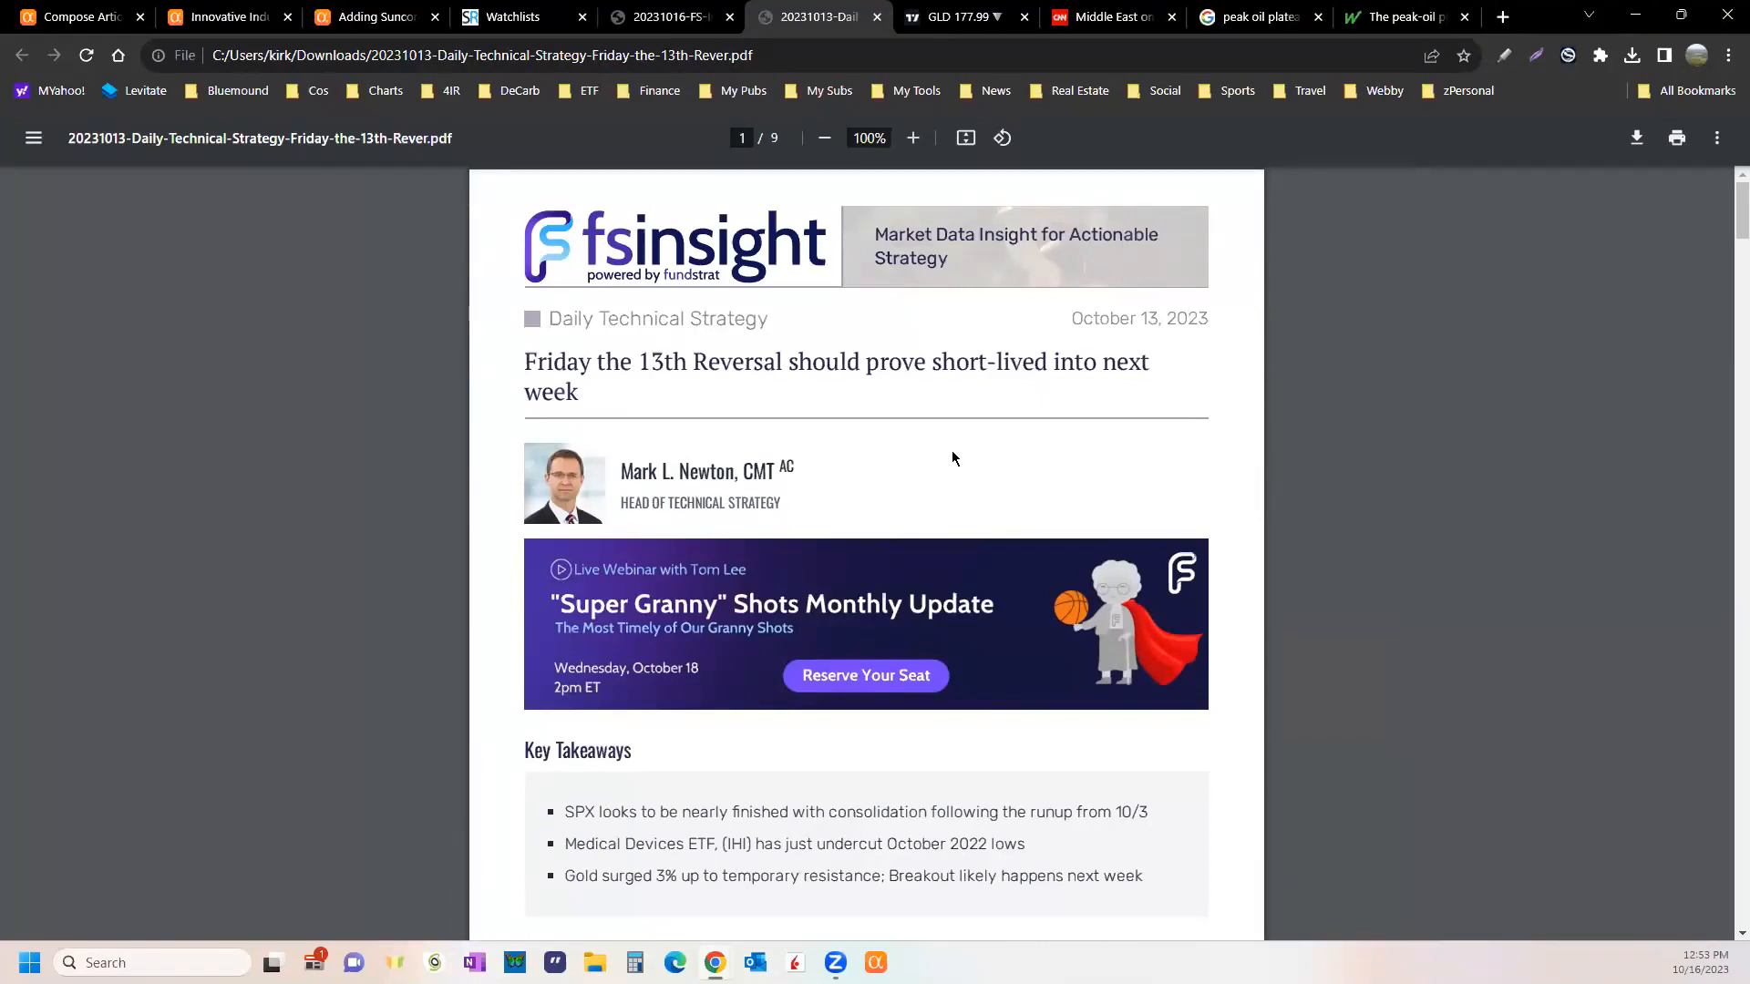
pyautogui.moveTo(1393, 525)
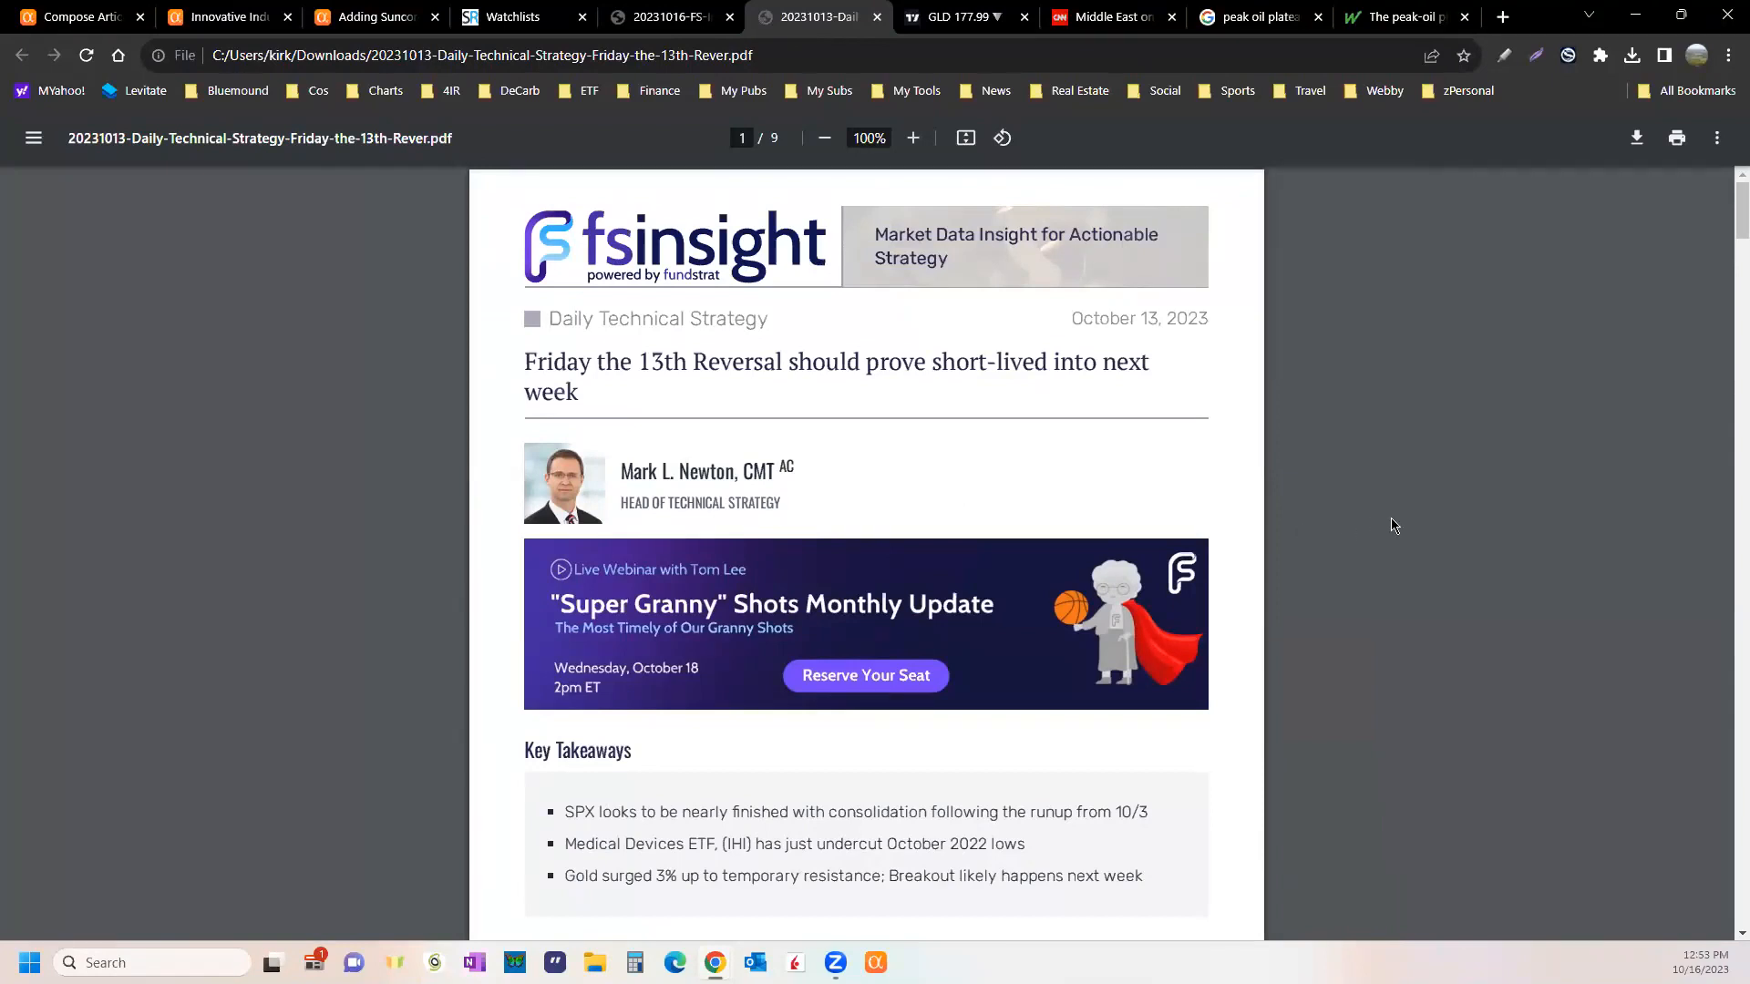
pyautogui.moveTo(1356, 525)
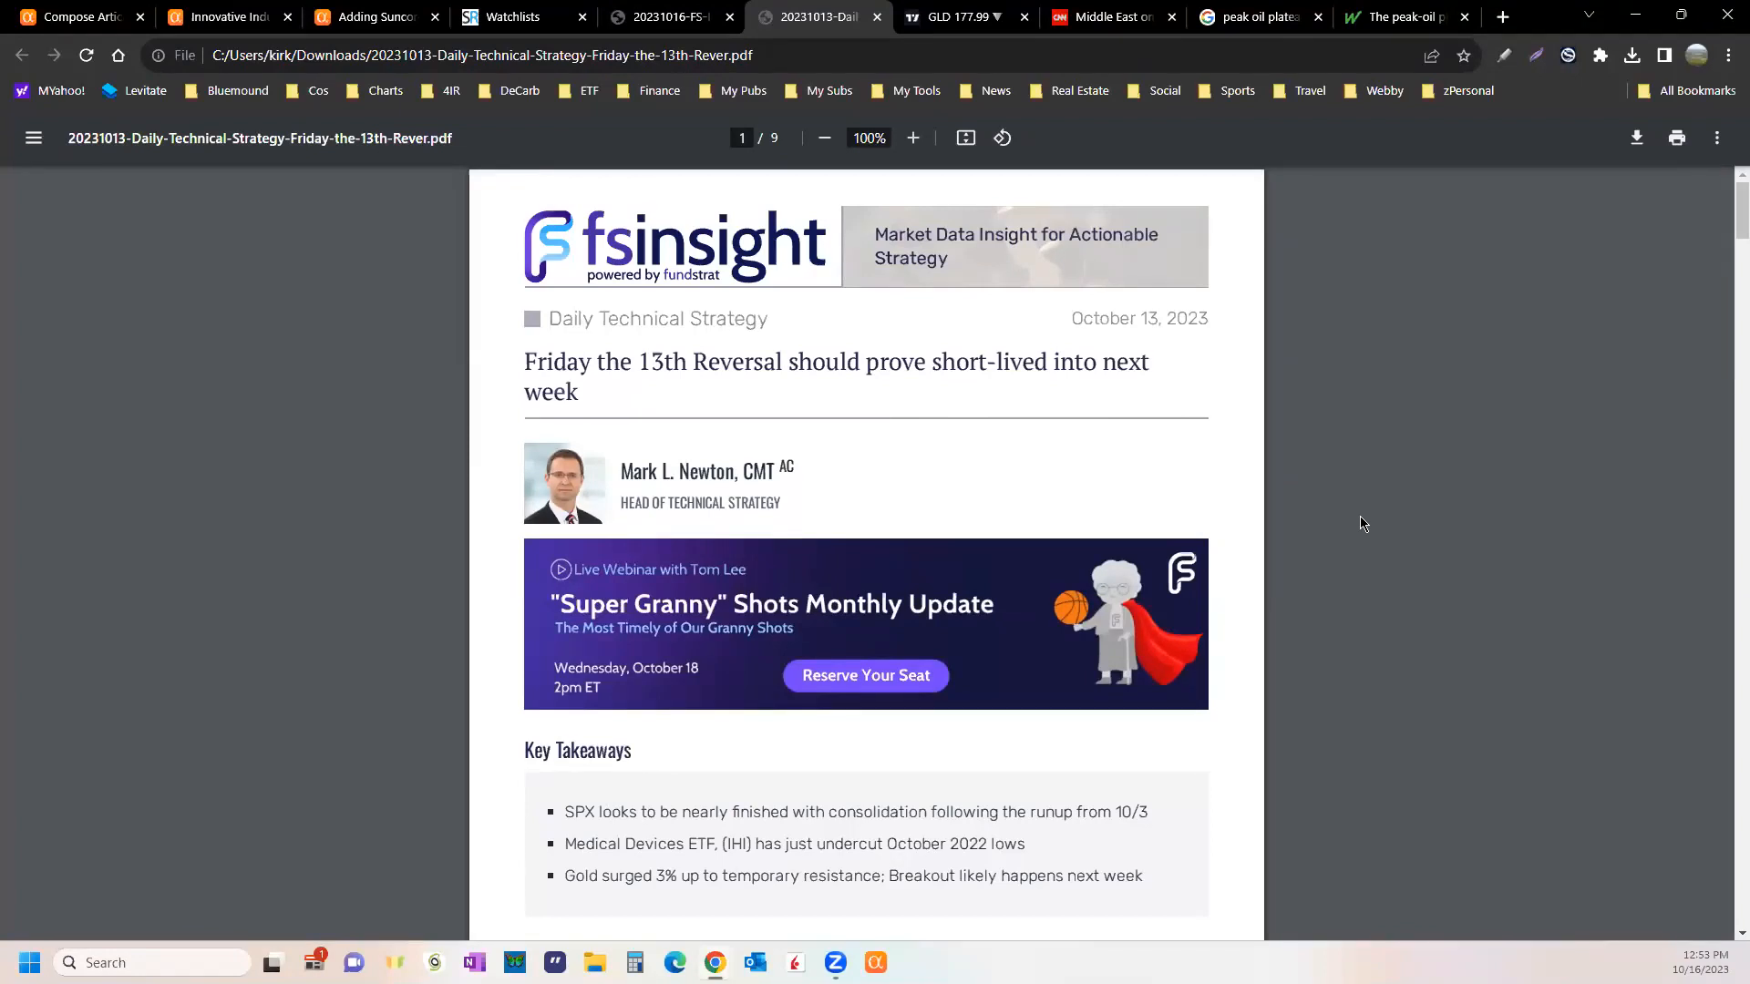
pyautogui.moveTo(1413, 519)
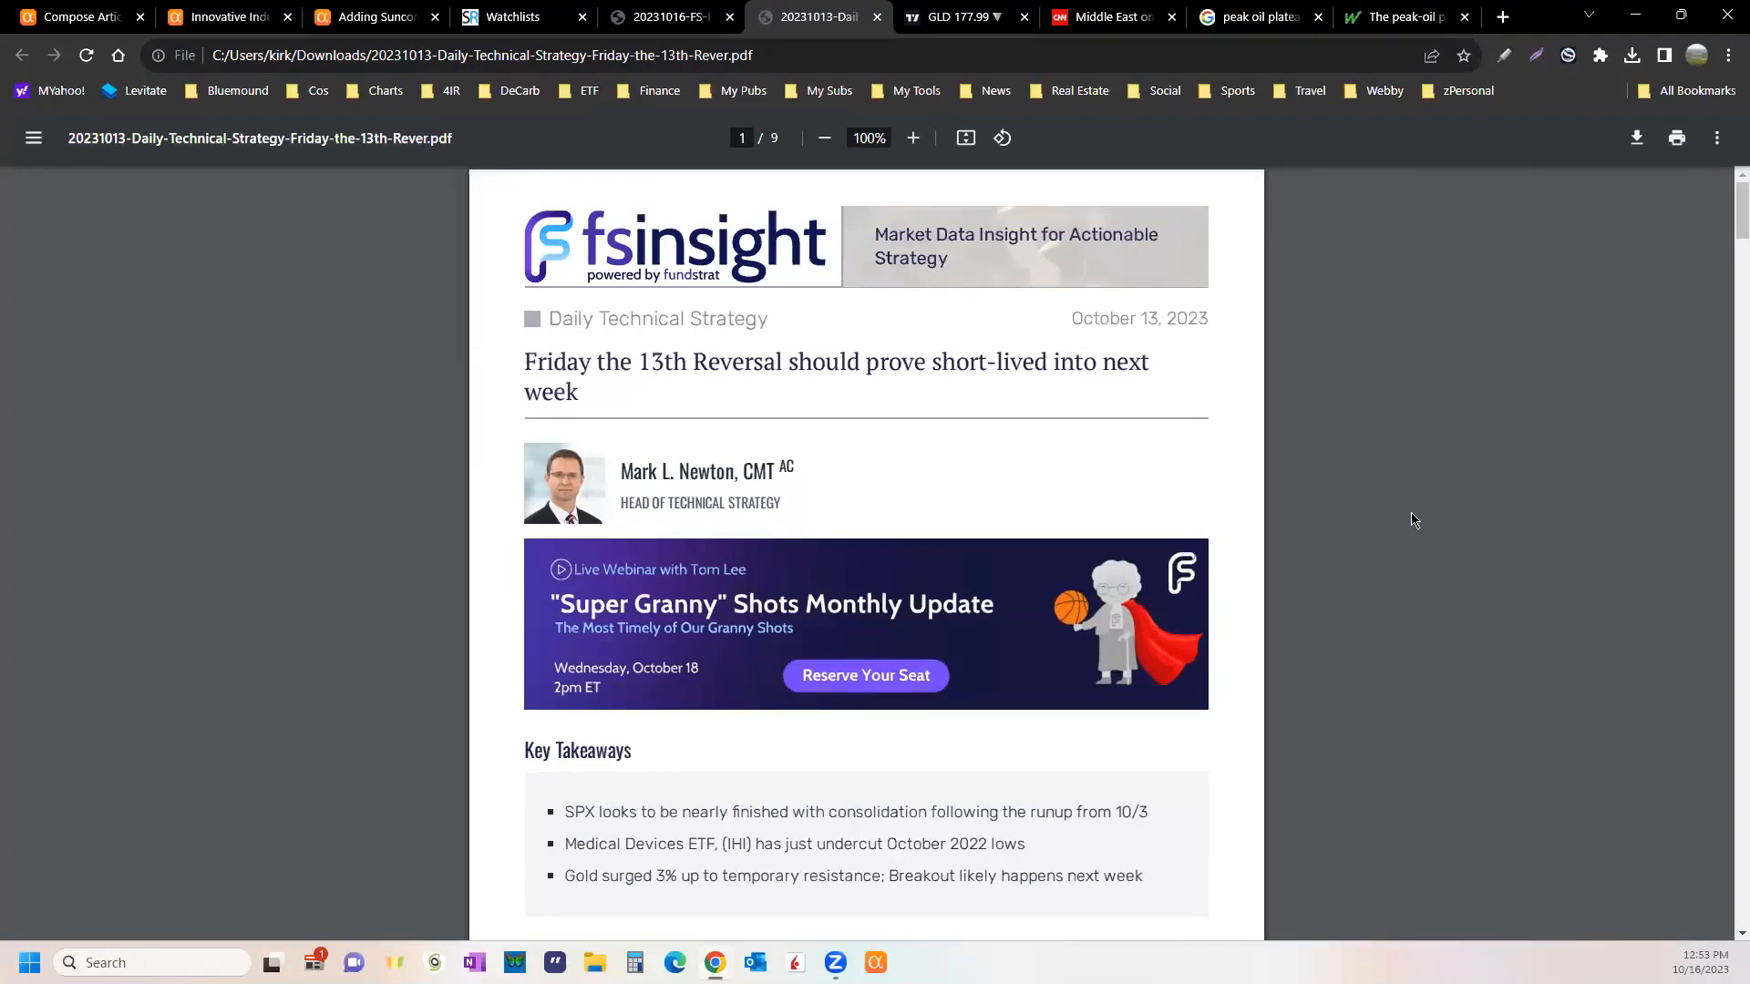
pyautogui.moveTo(1419, 558)
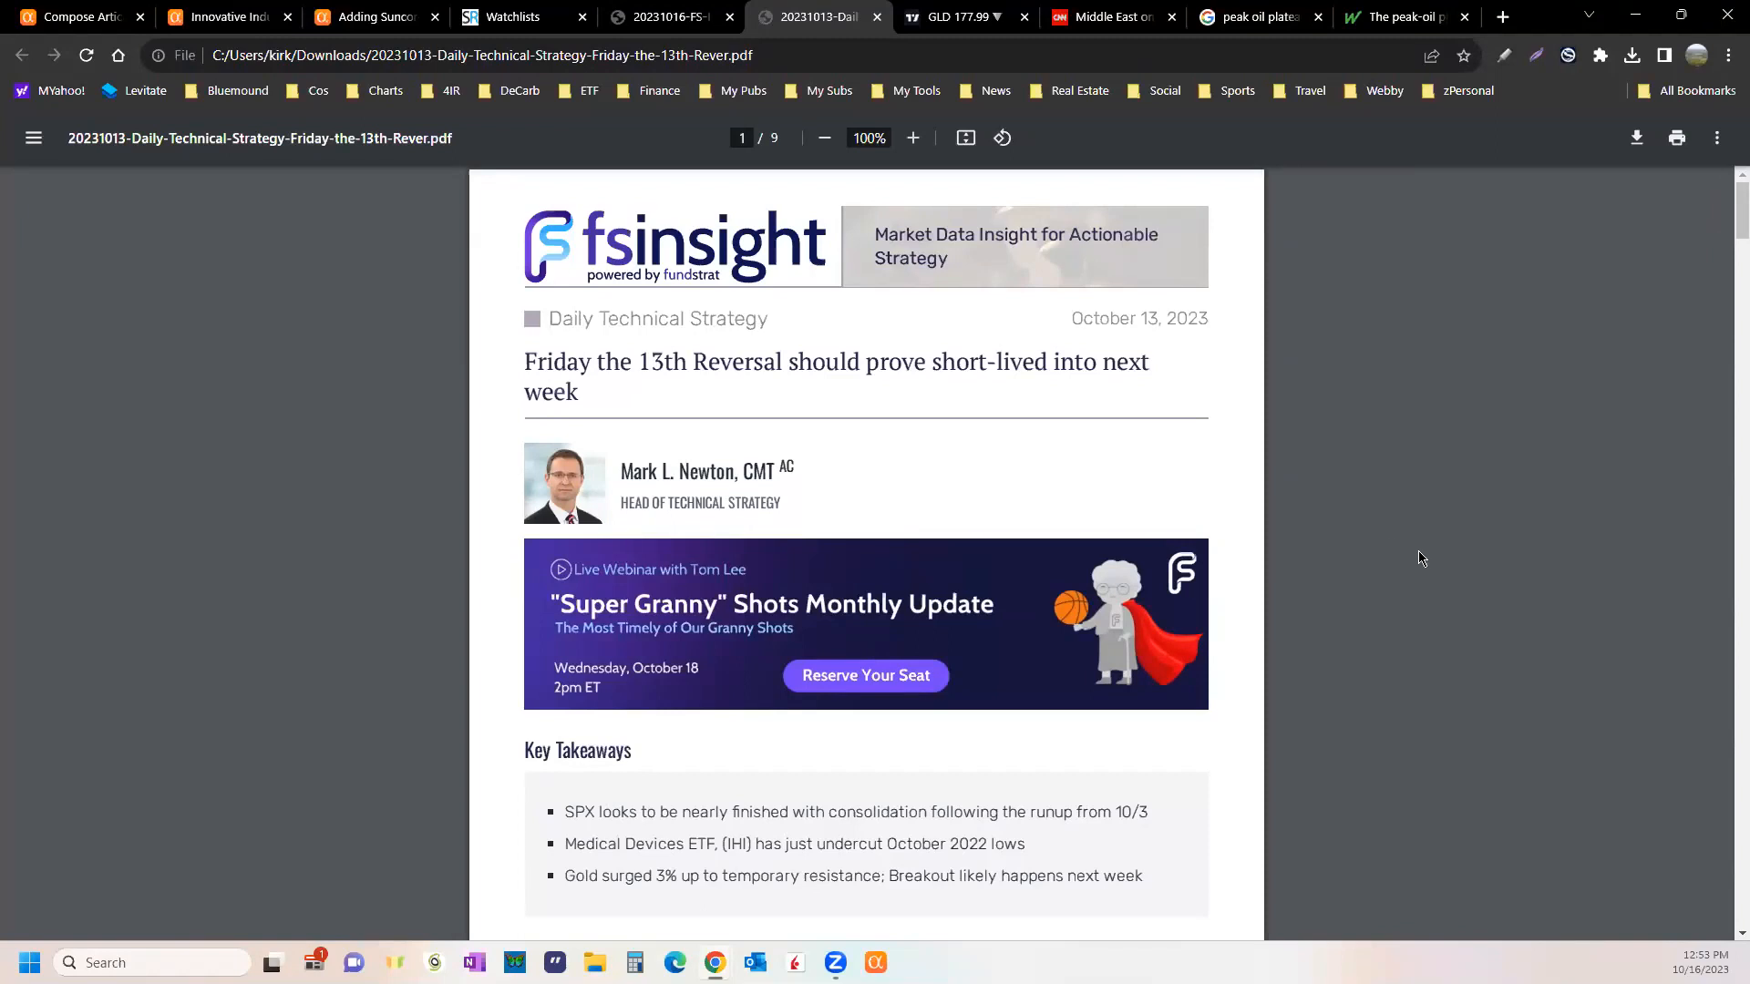
pyautogui.moveTo(1438, 553)
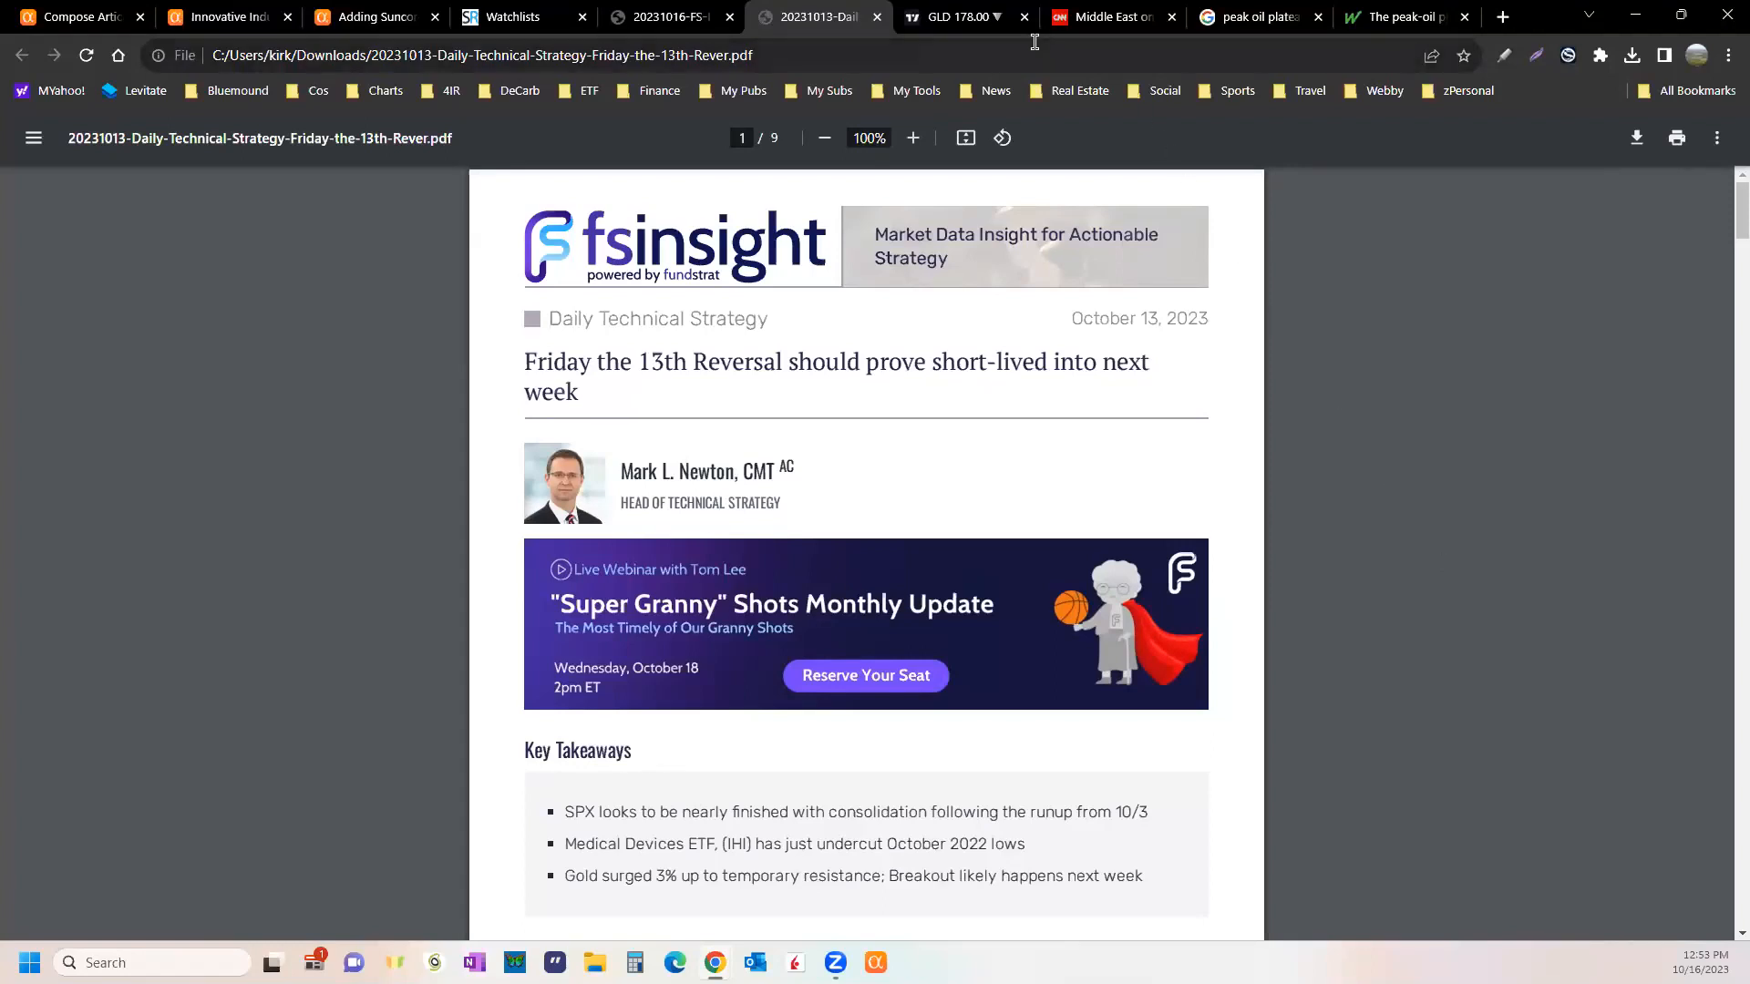
# - Show the GLD chart against GBTC and ARKW on 1h bars over a 3M range
pyautogui.click(950, 17)
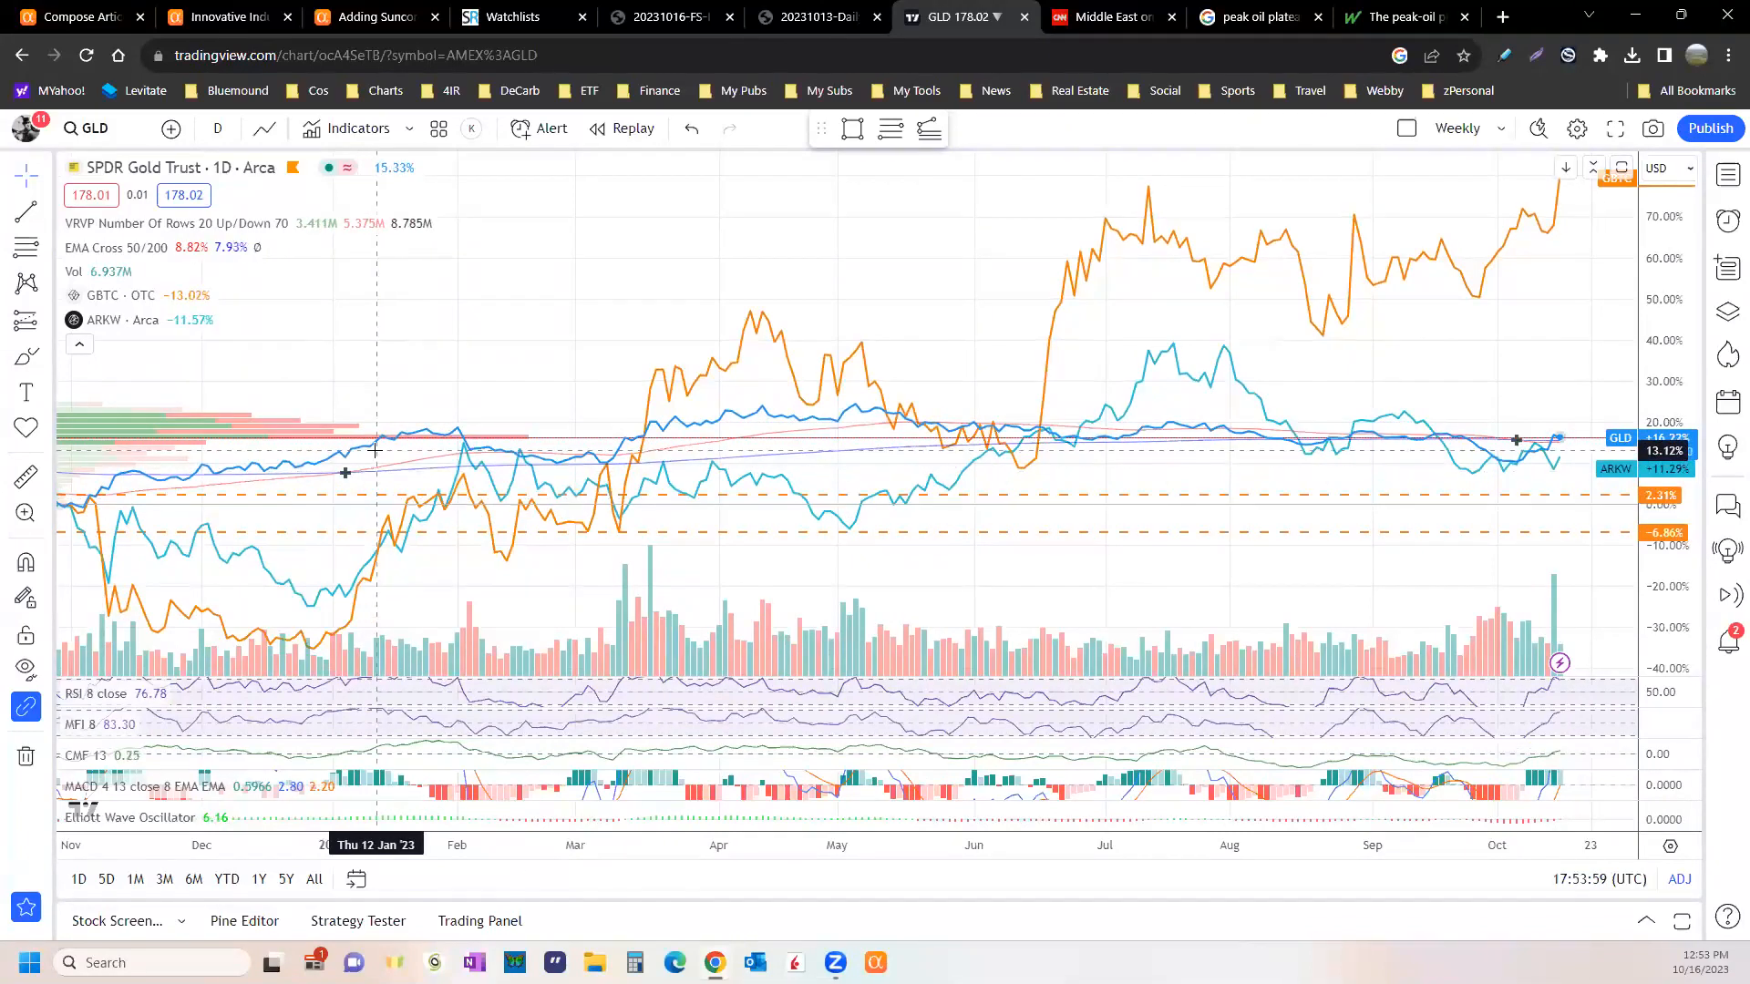
pyautogui.moveTo(1555, 476)
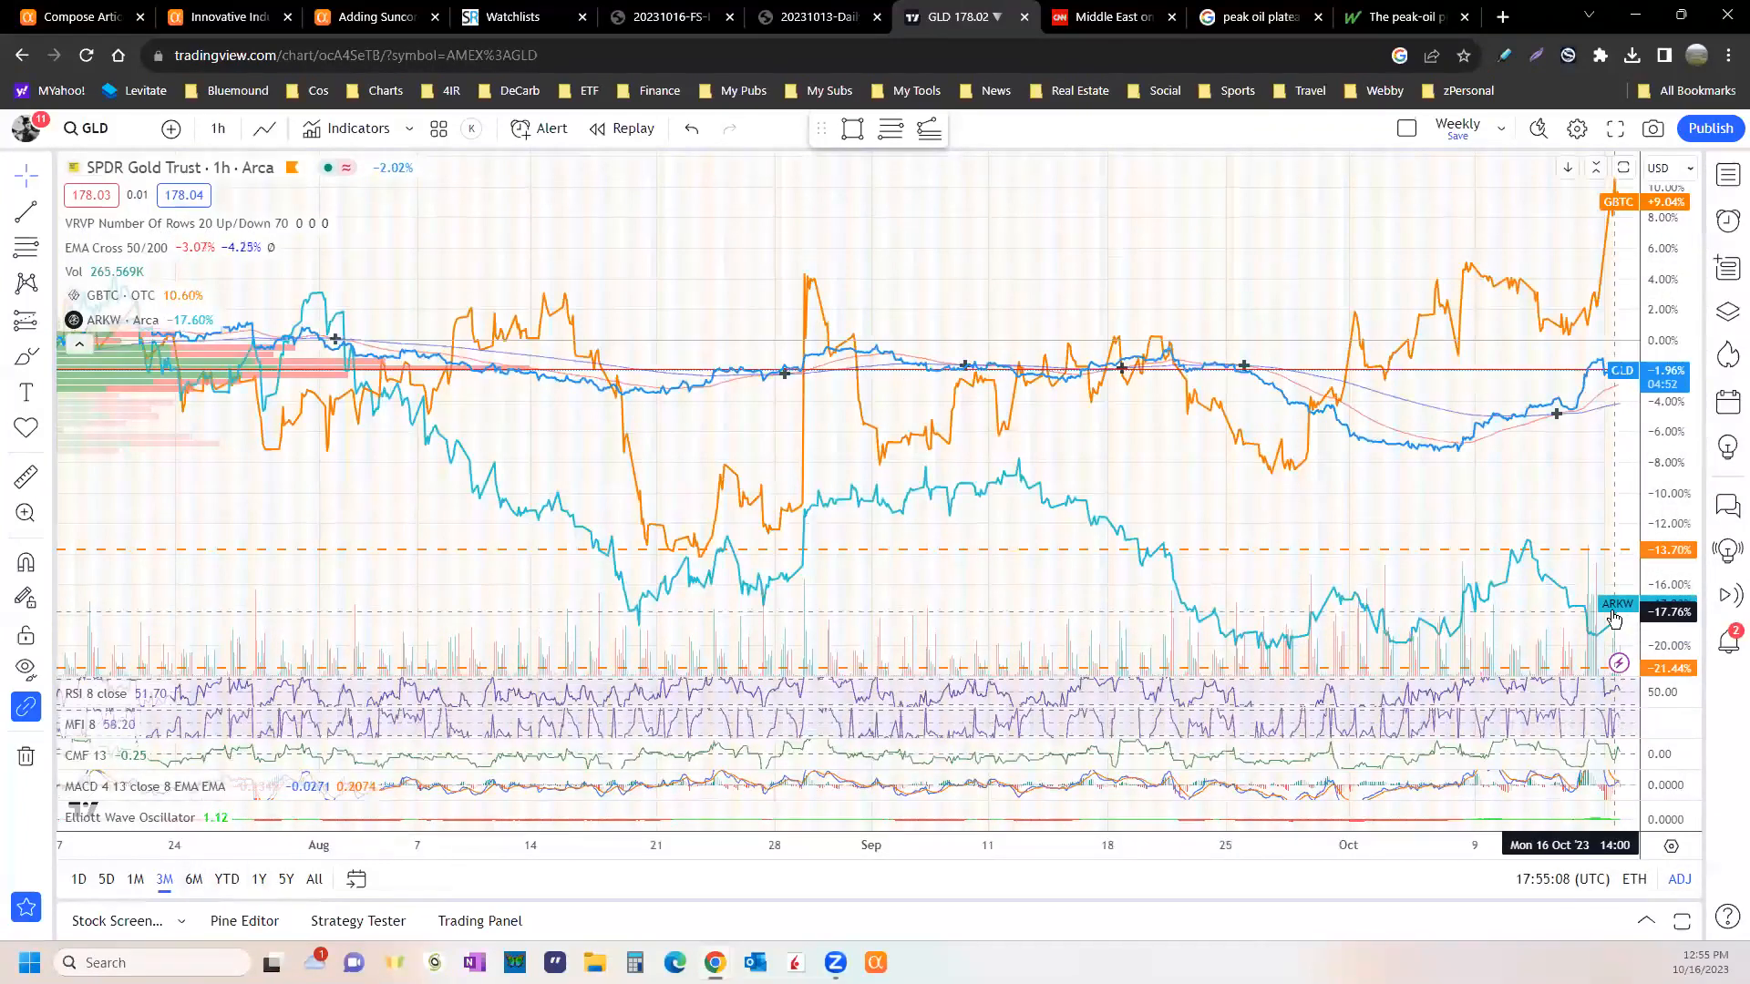
pyautogui.click(135, 879)
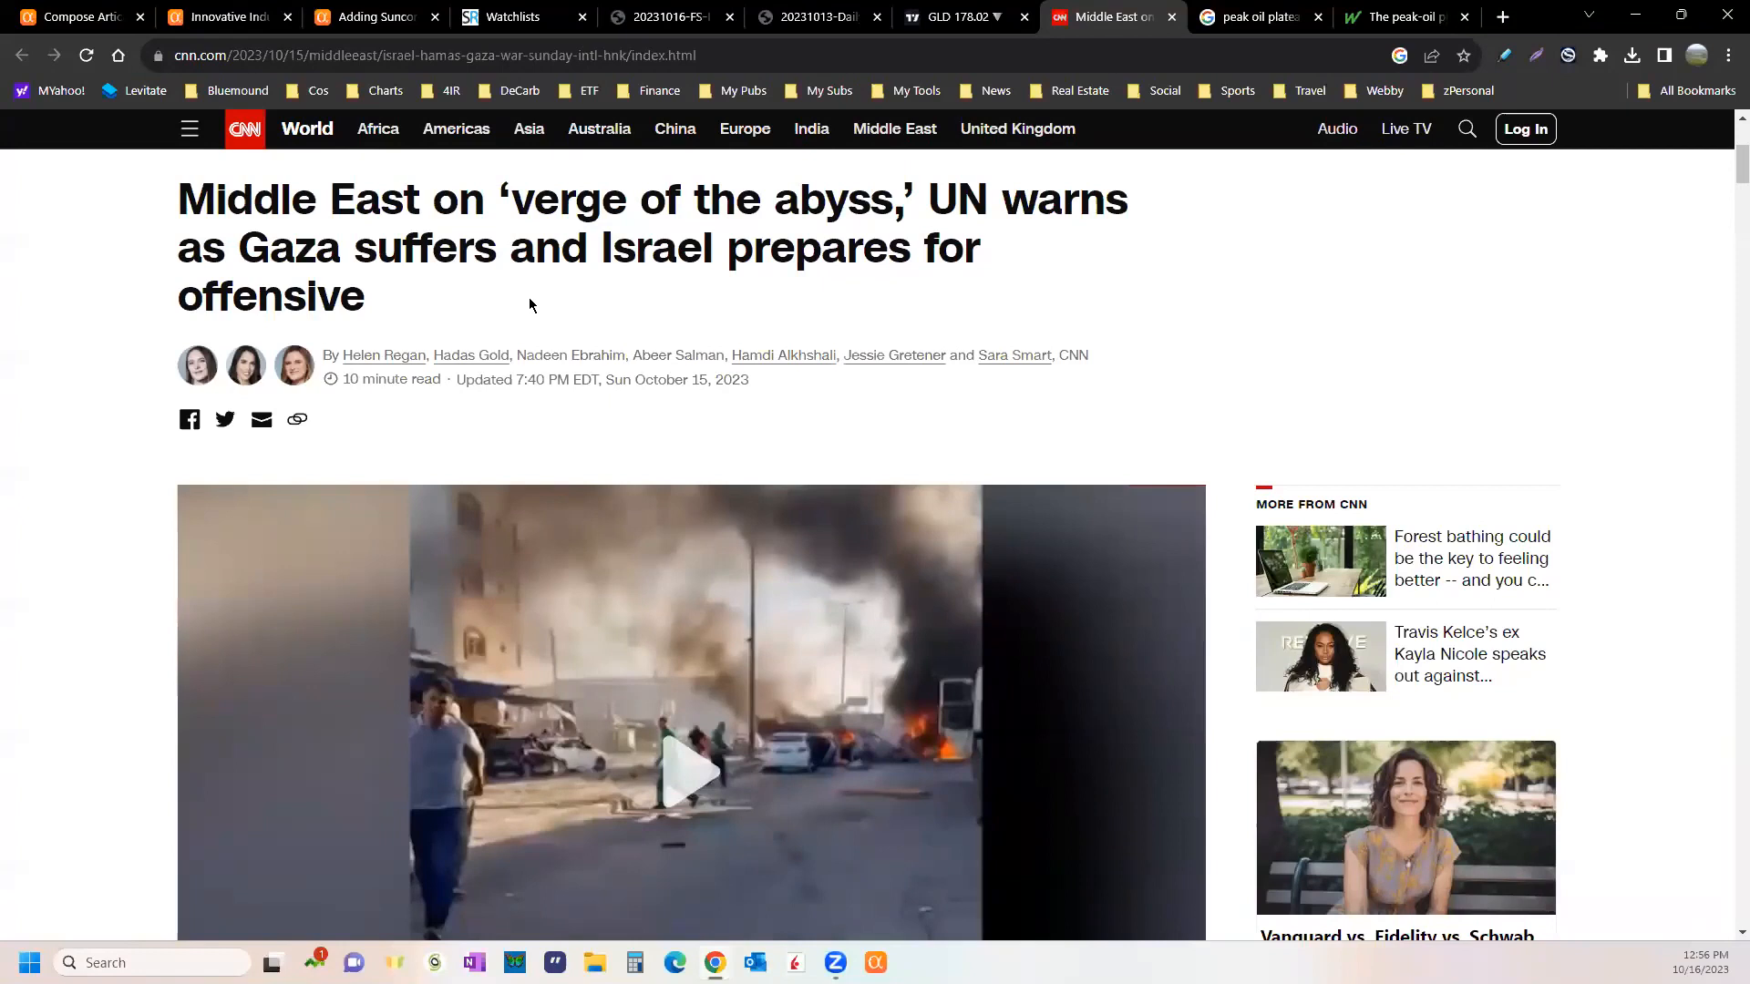
pyautogui.moveTo(525, 298)
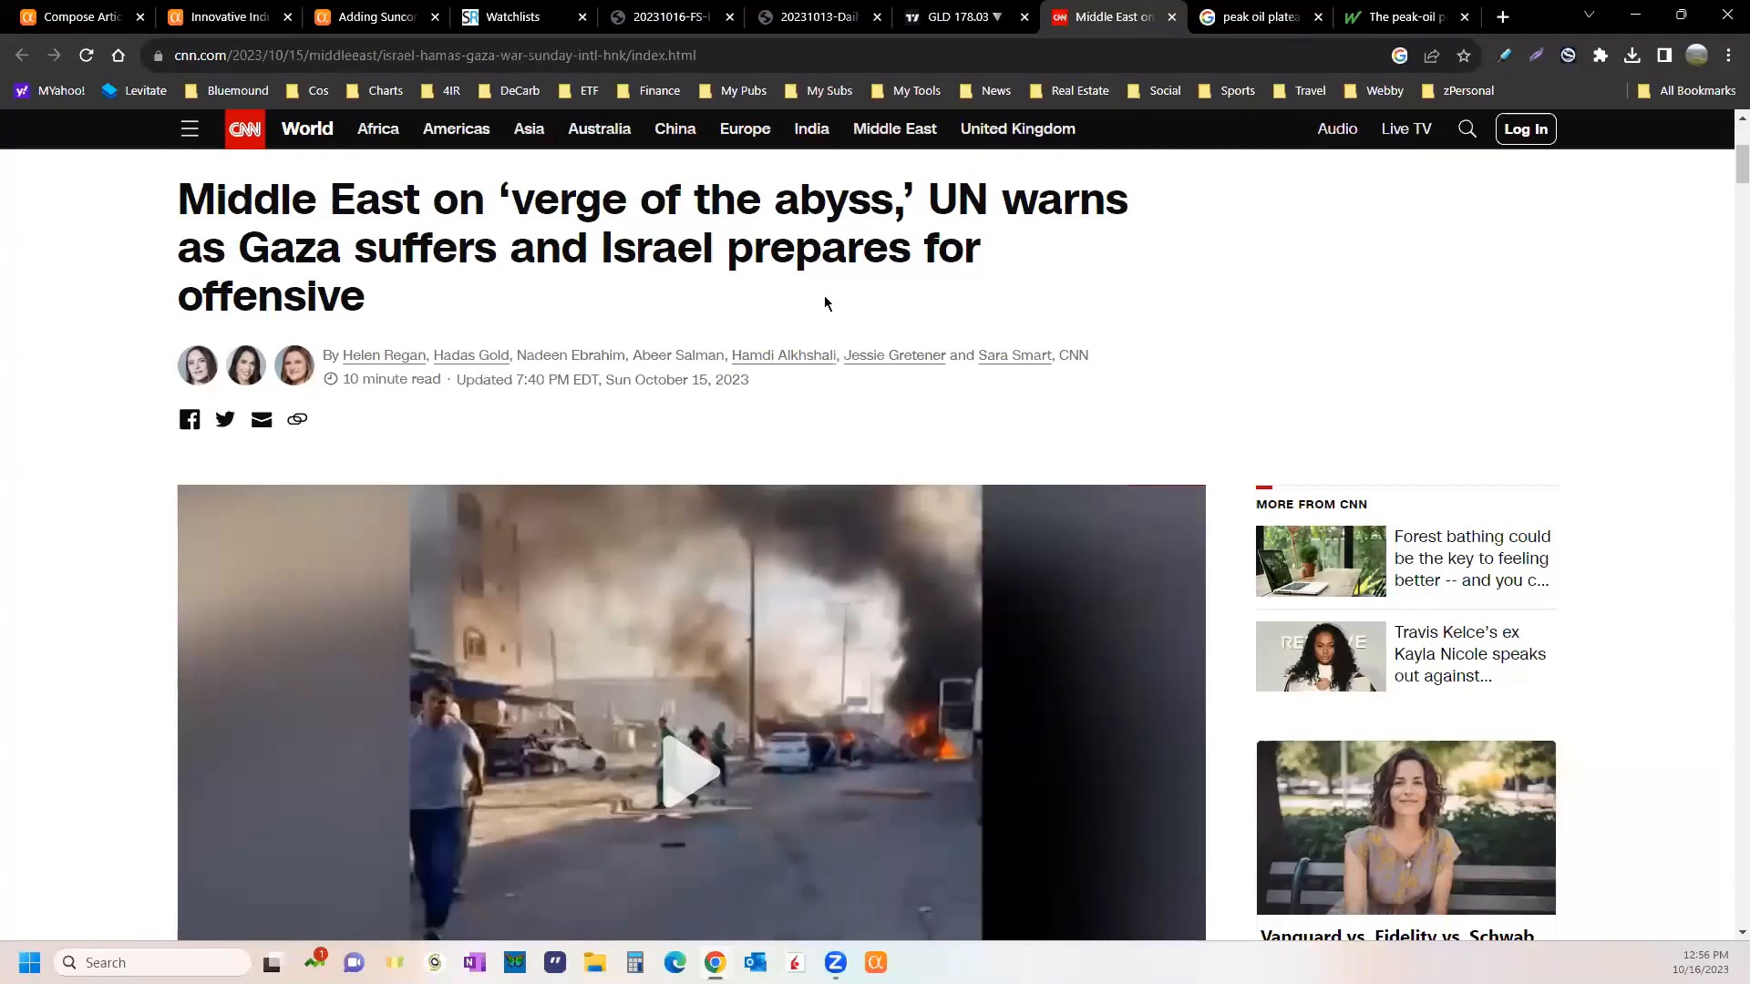
pyautogui.moveTo(557, 307)
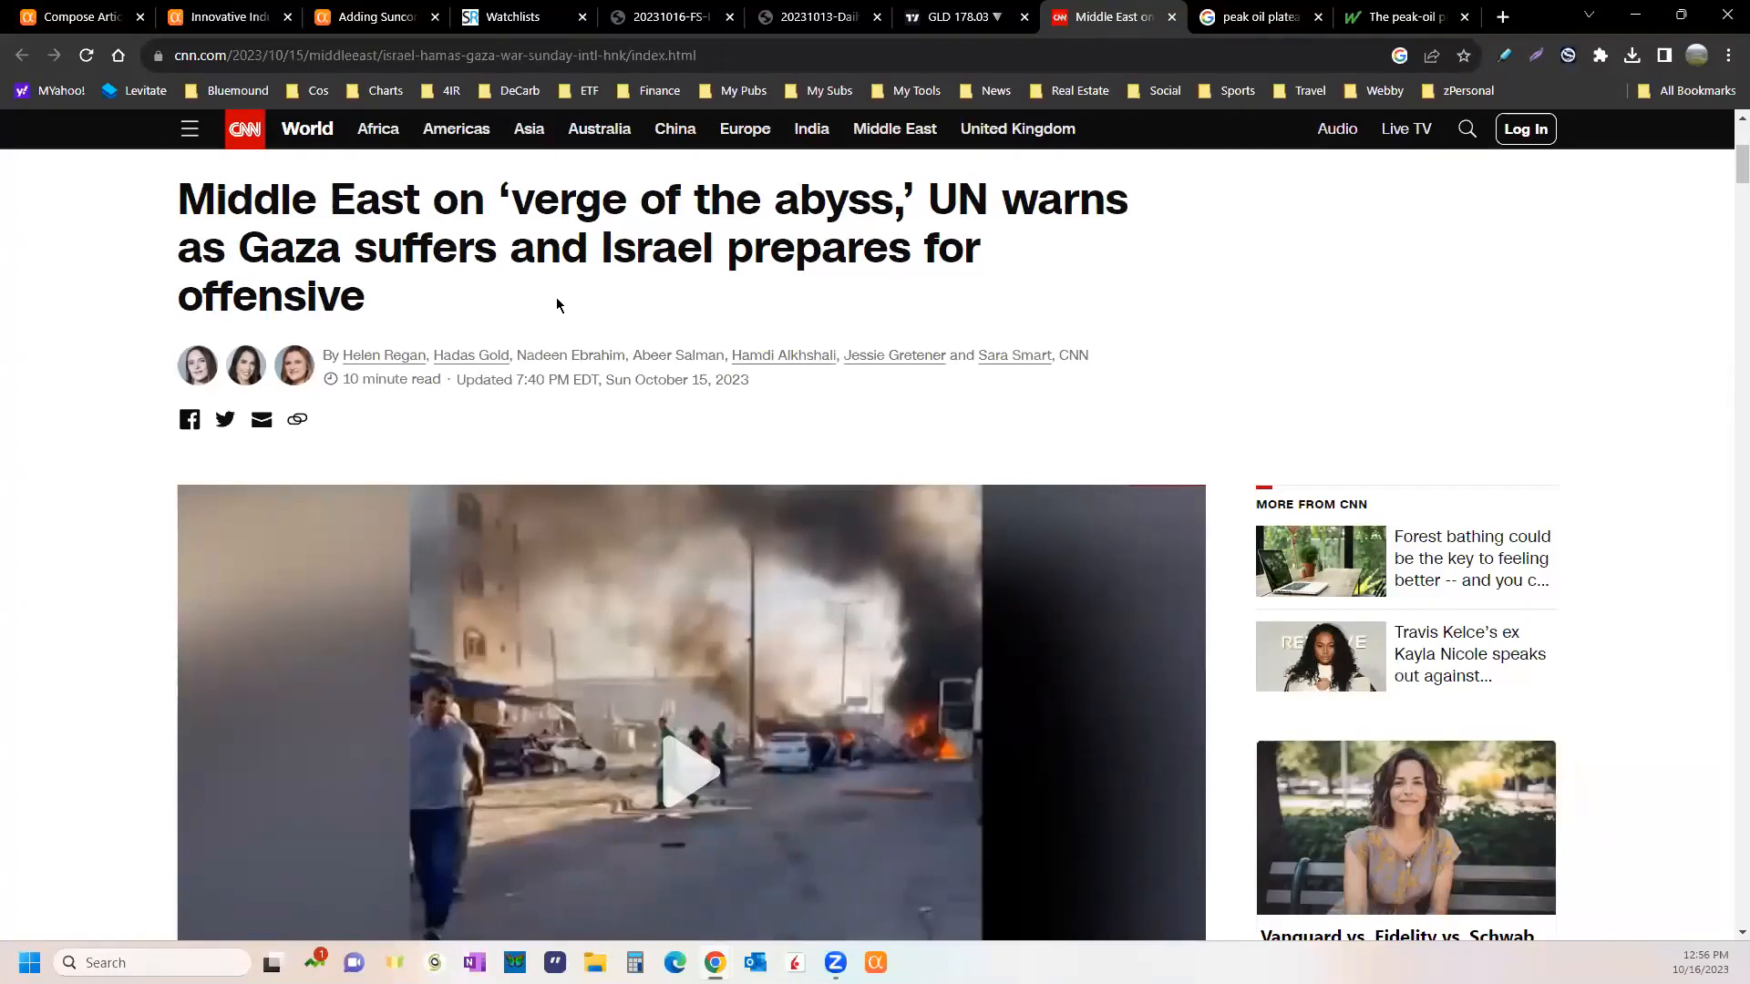
pyautogui.moveTo(589, 301)
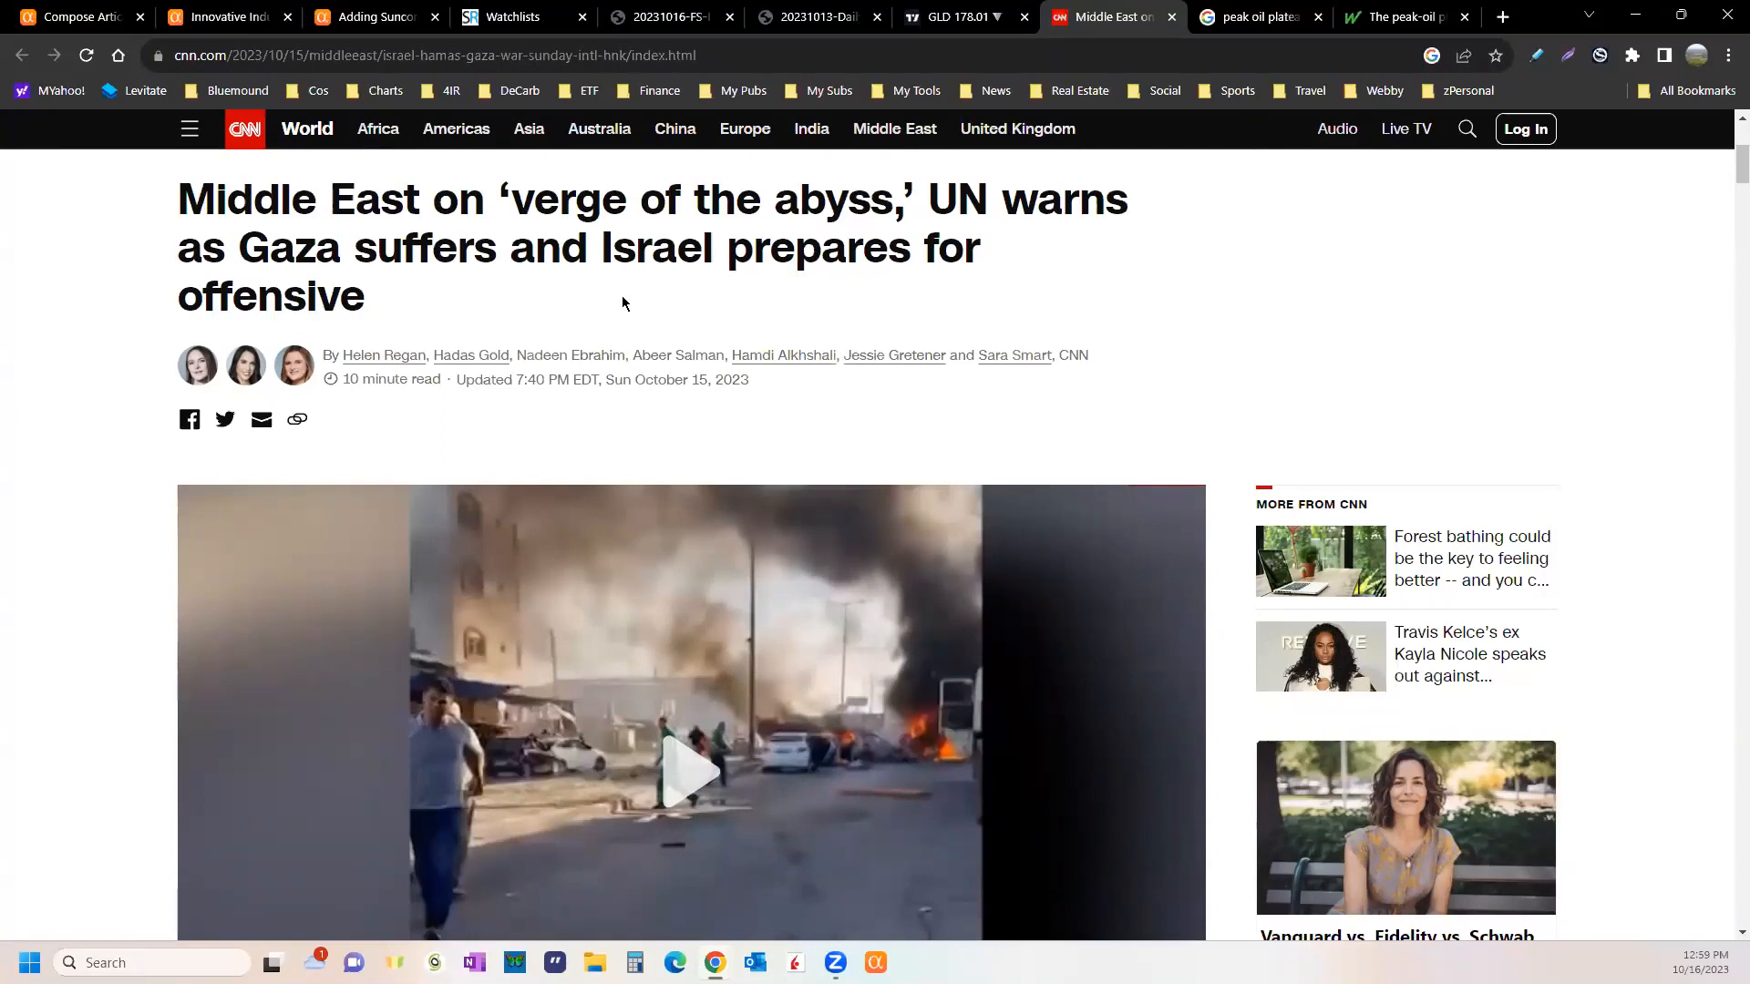
pyautogui.moveTo(647, 427)
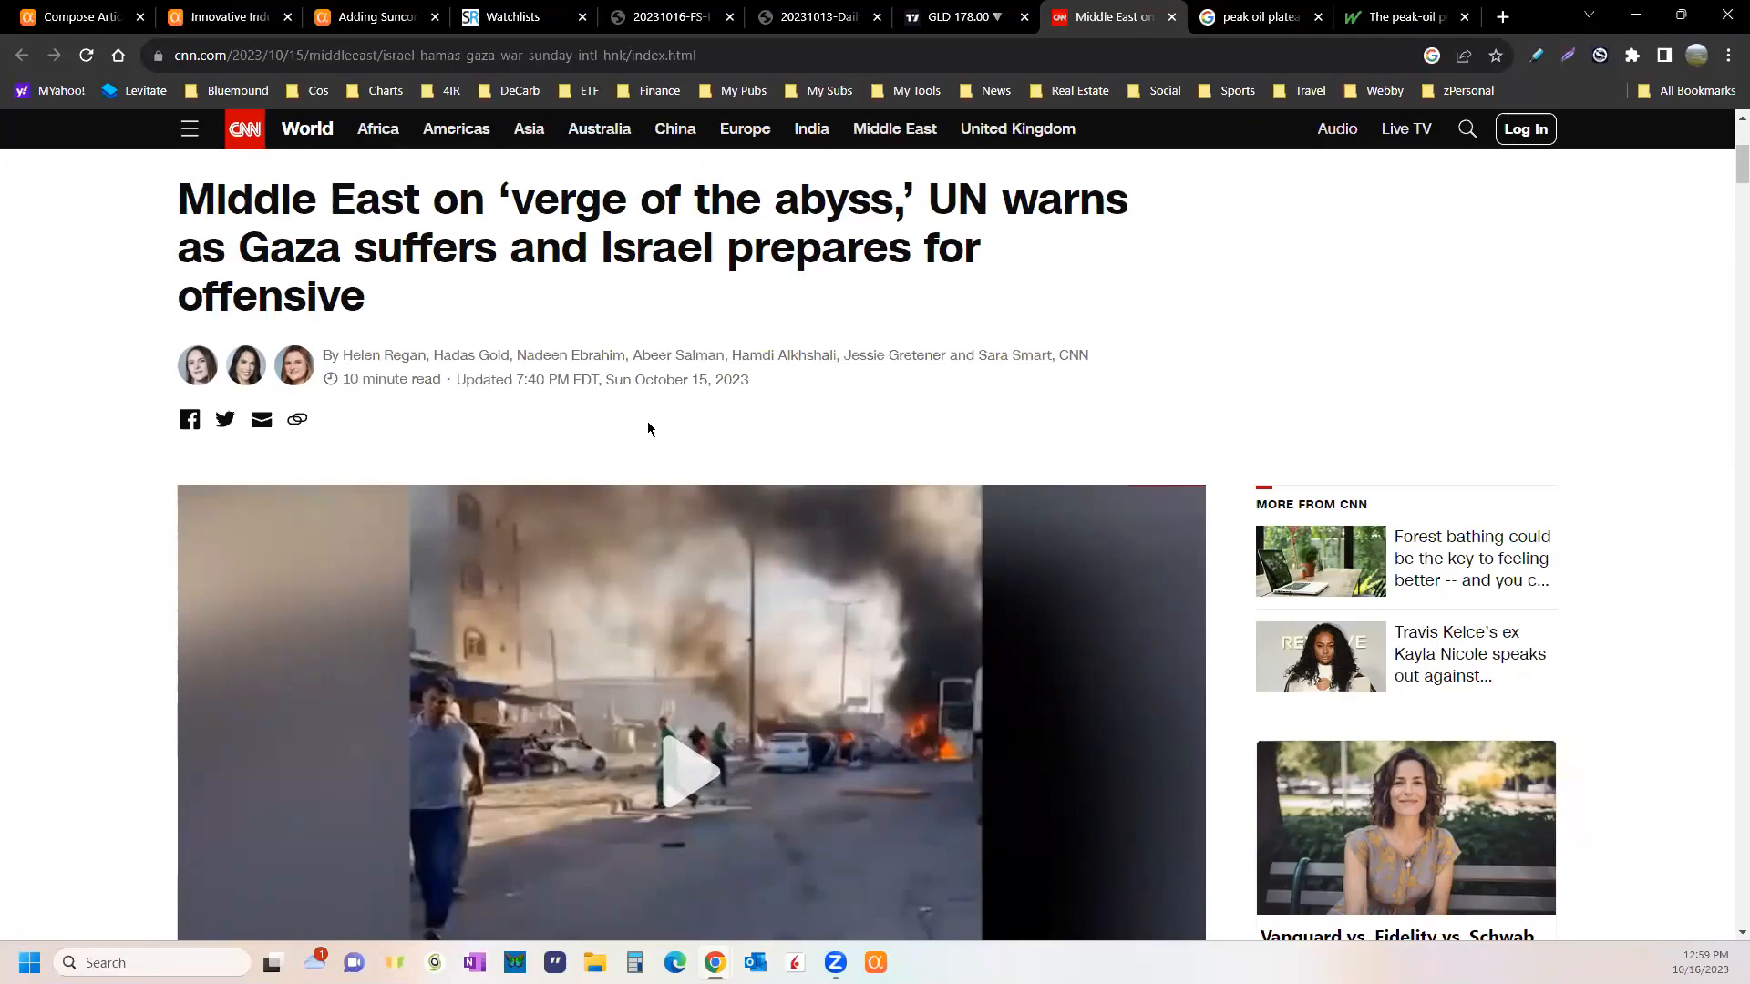
# - Return from the peak-oil article to the Punch Card Stocks Q4 2023 draft
pyautogui.click(1403, 17)
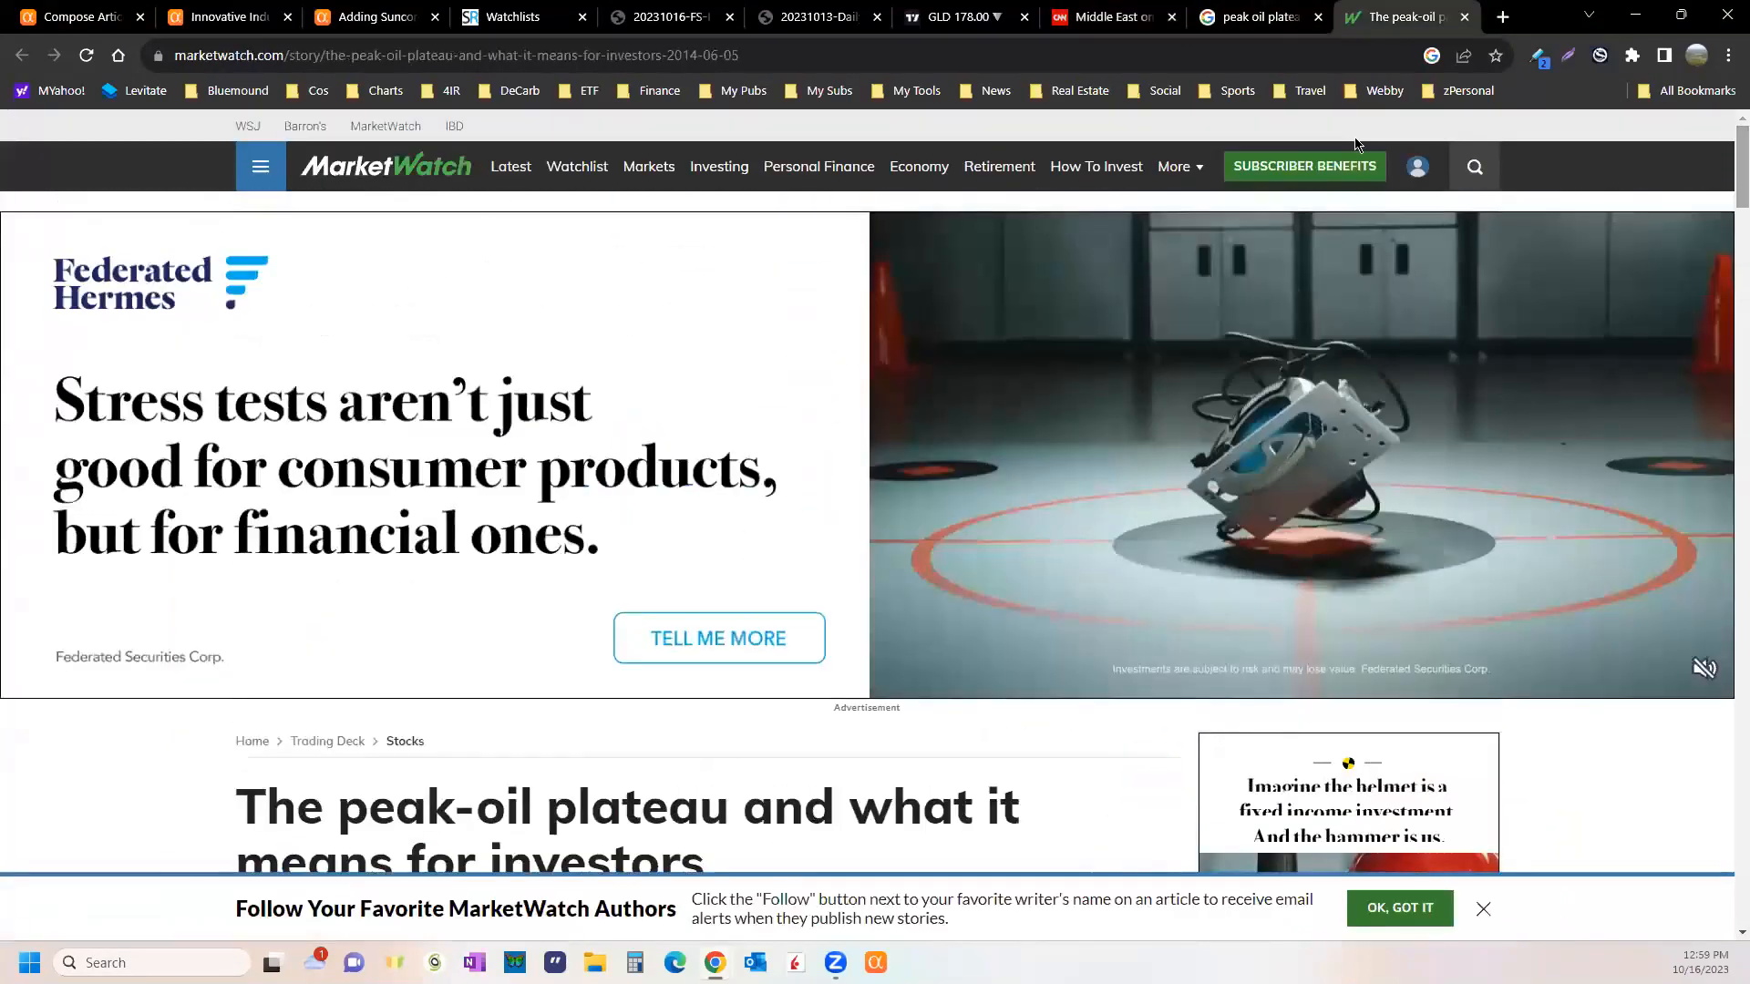
pyautogui.click(72, 17)
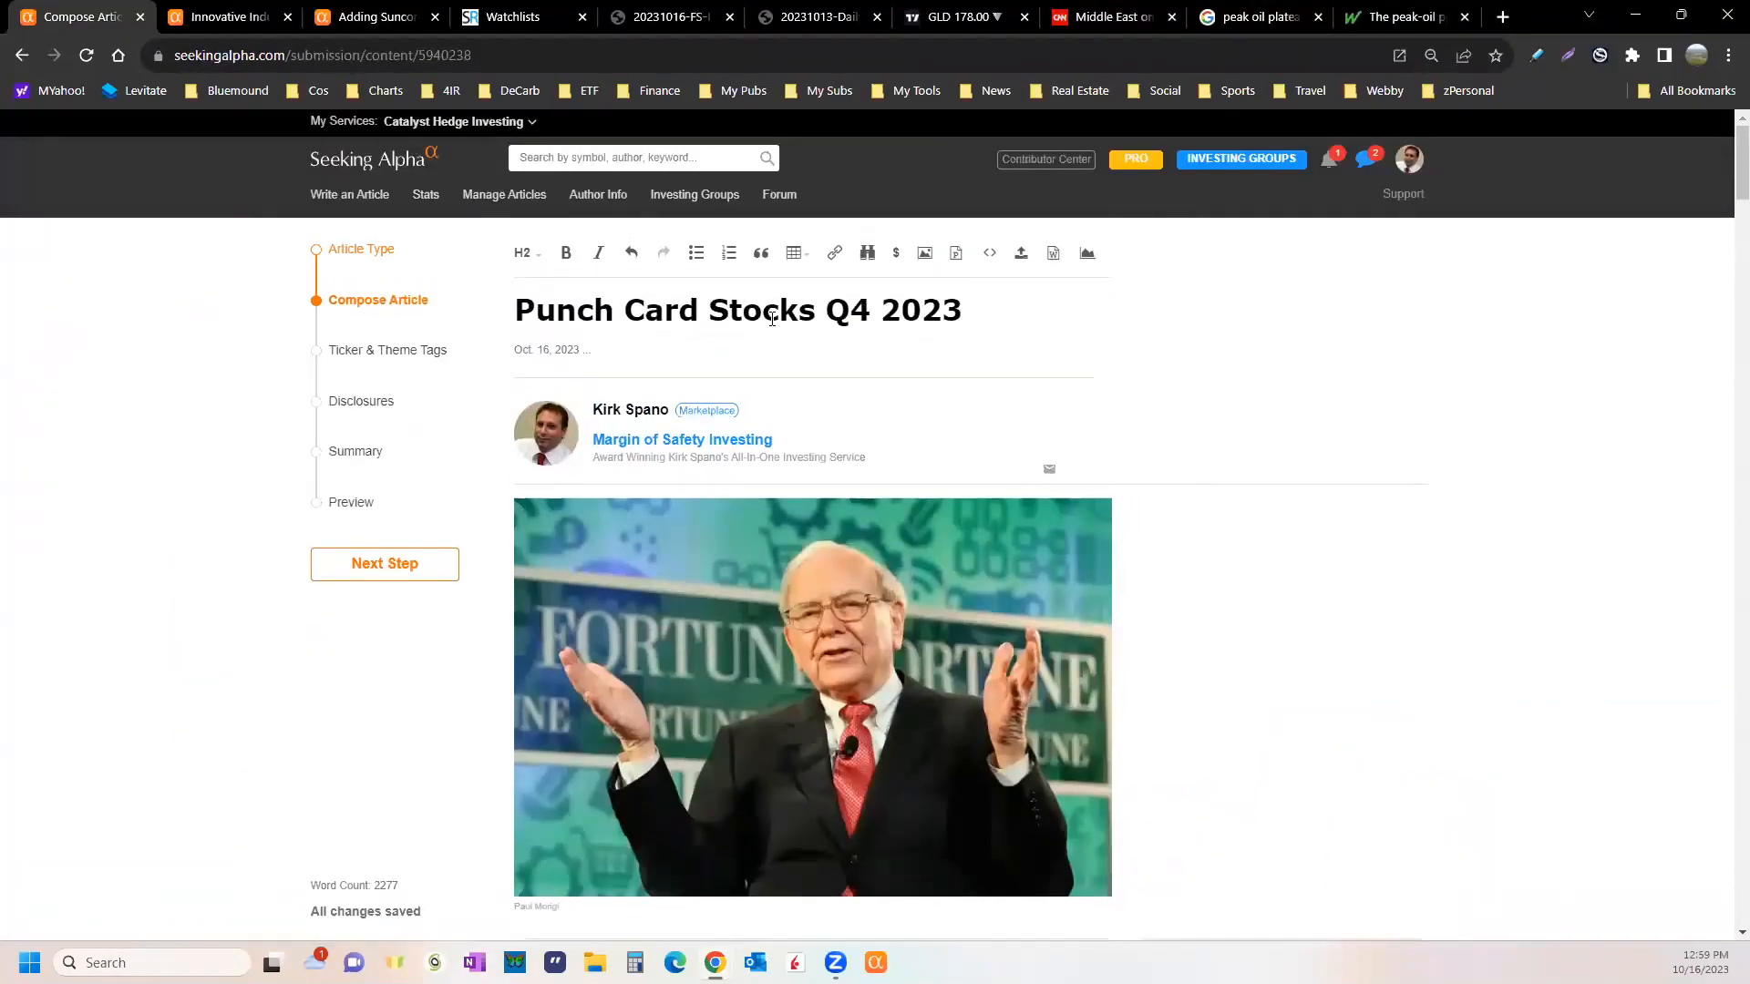
# - Read the Innovative Industrial Is Going Higher article from its top down to the Margin of Safety section
pyautogui.click(222, 16)
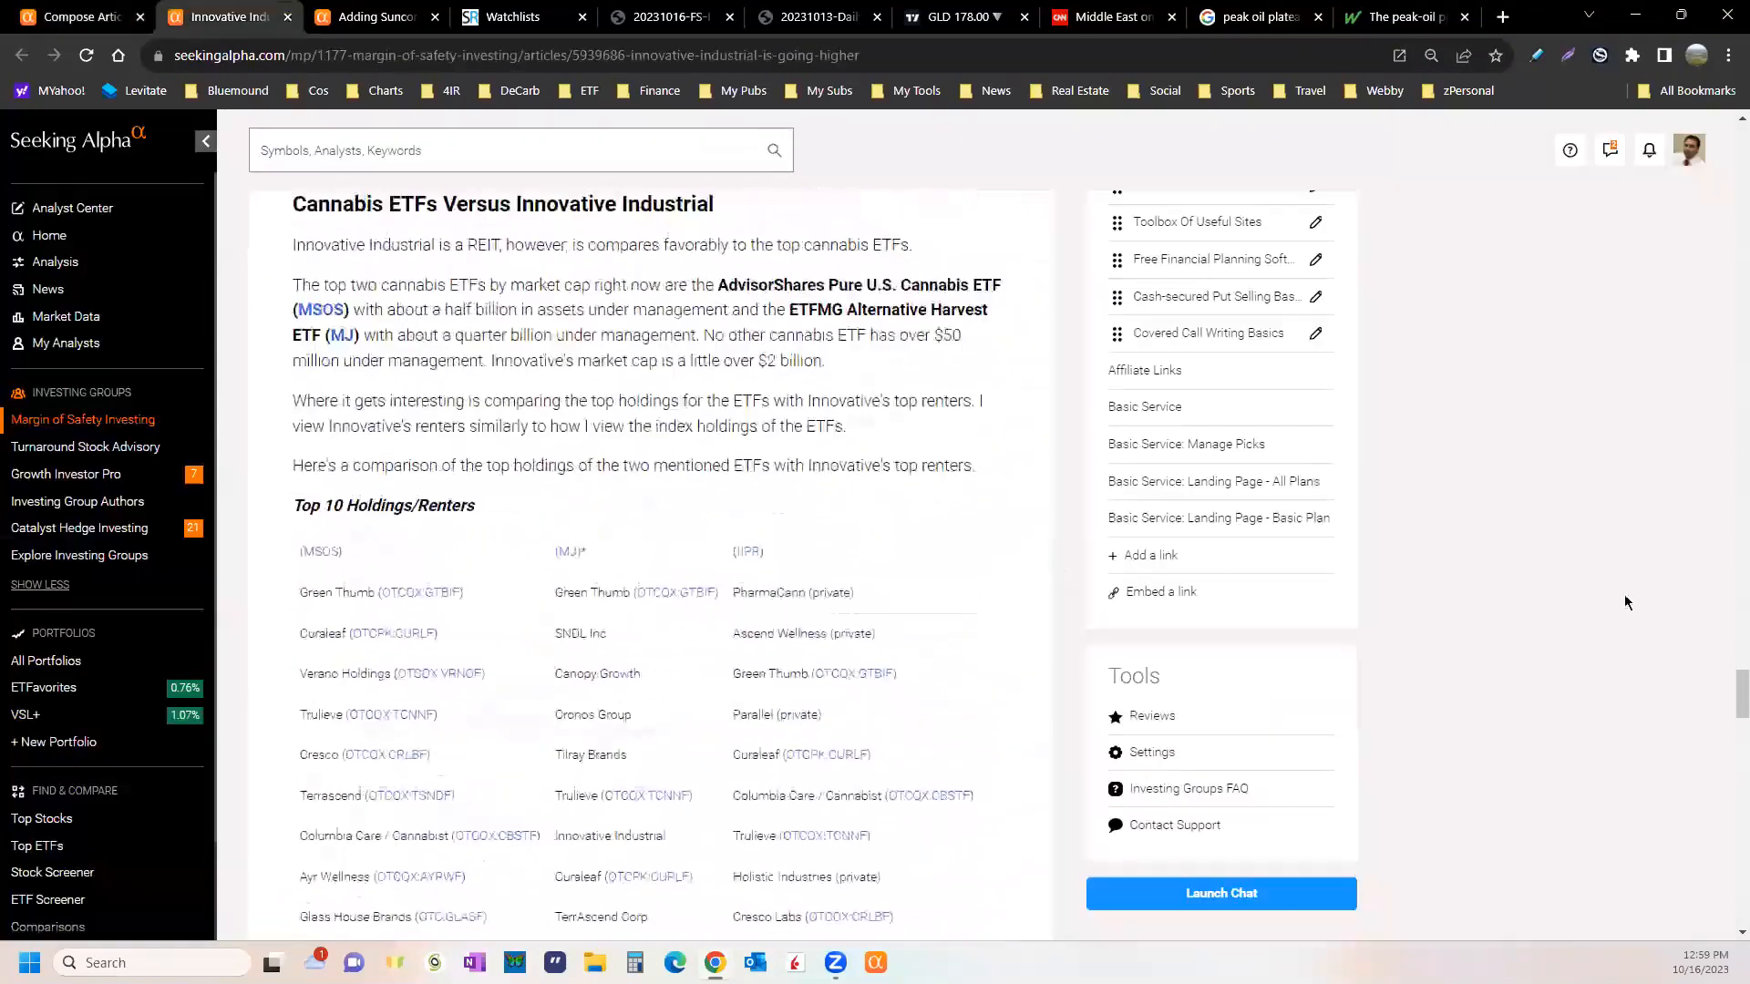
pyautogui.scroll(3)
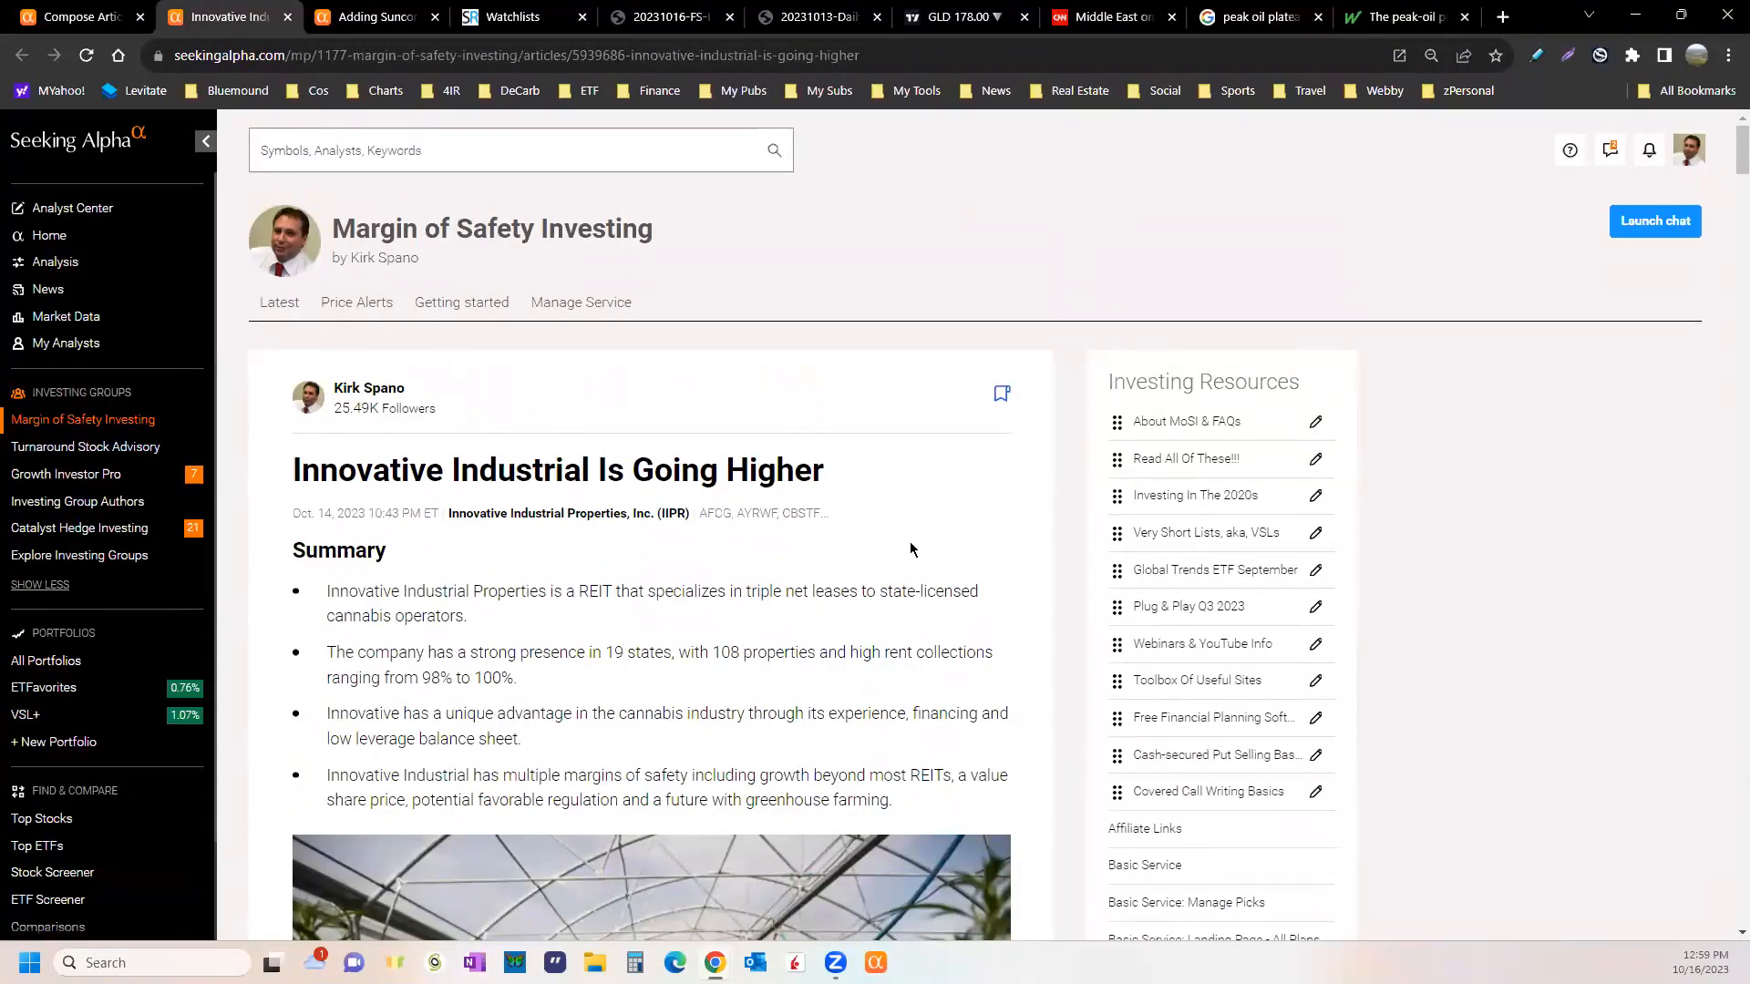
pyautogui.moveTo(906, 549)
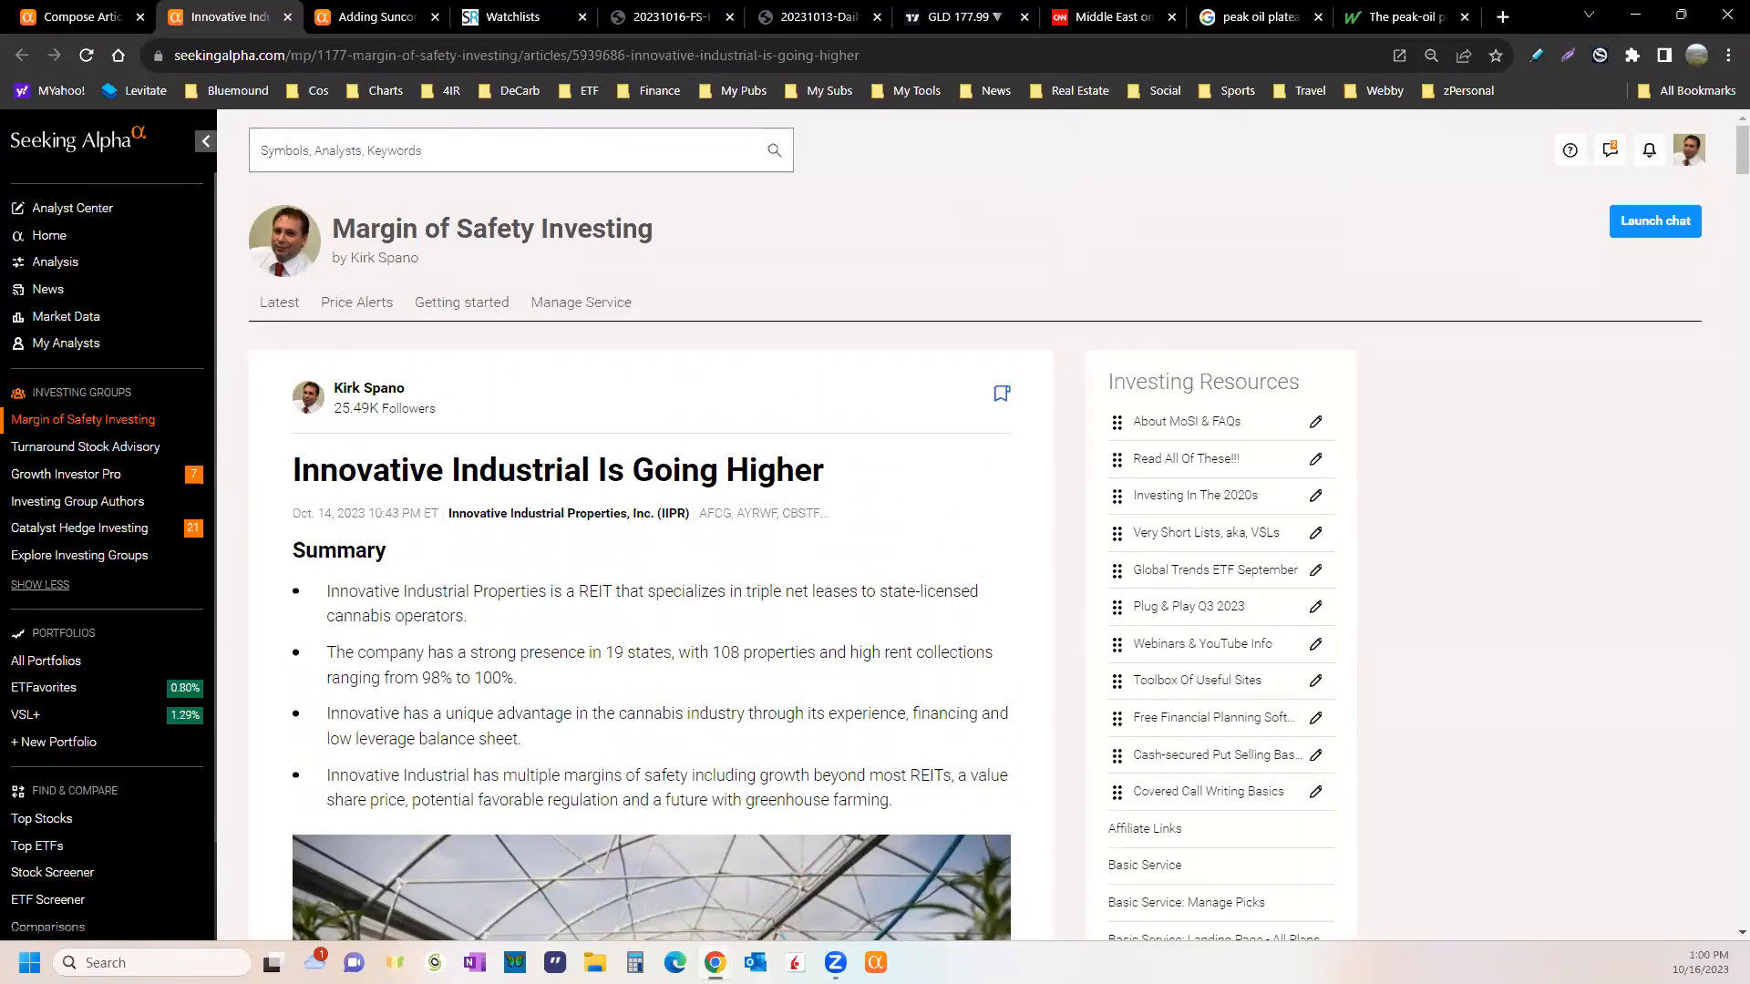
pyautogui.moveTo(1077, 492)
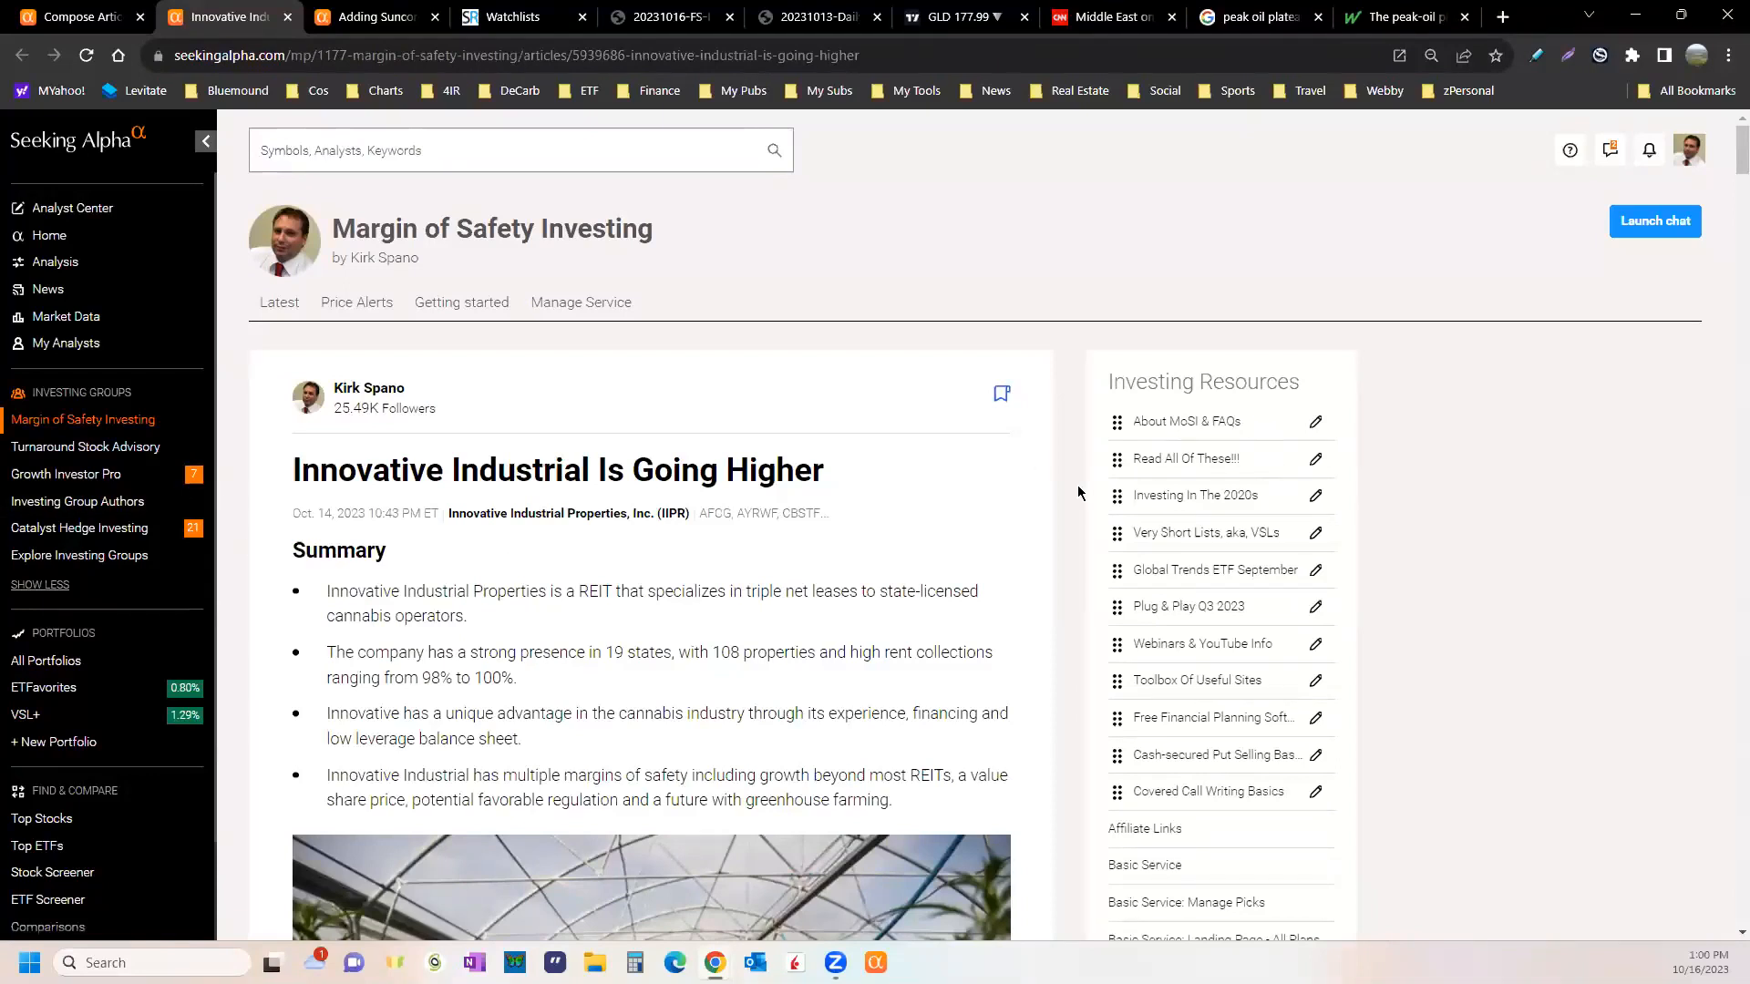
pyautogui.moveTo(1070, 499)
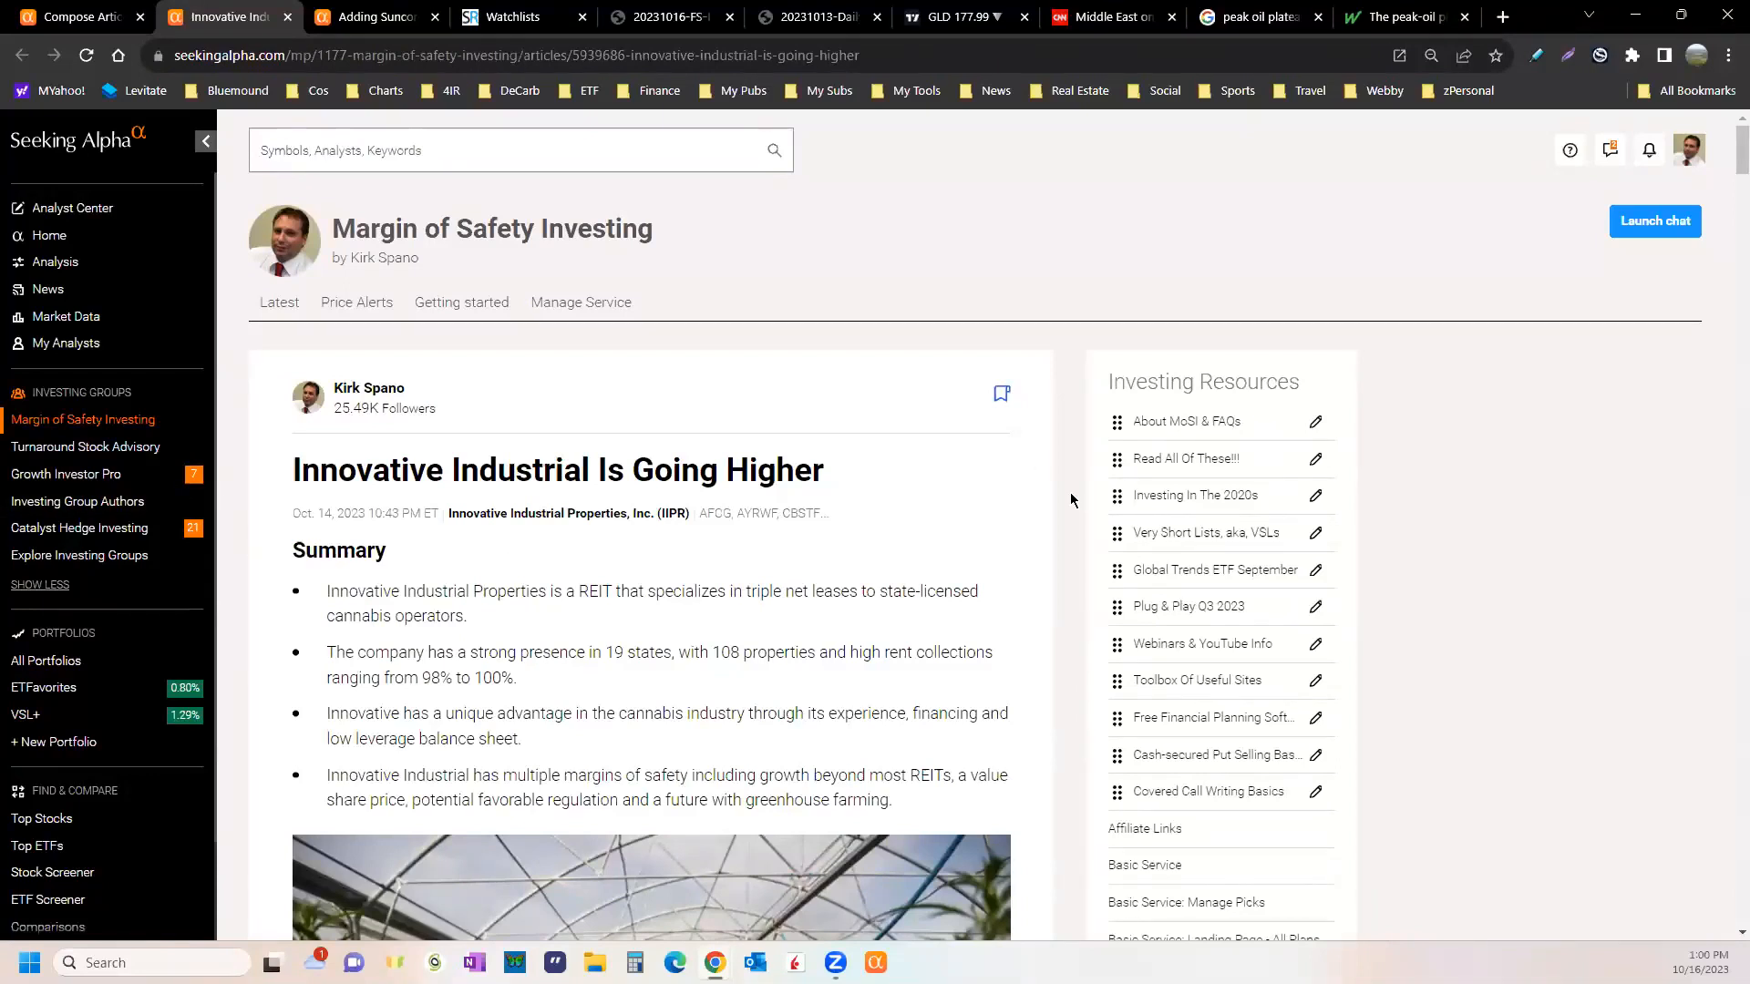
pyautogui.moveTo(1062, 505)
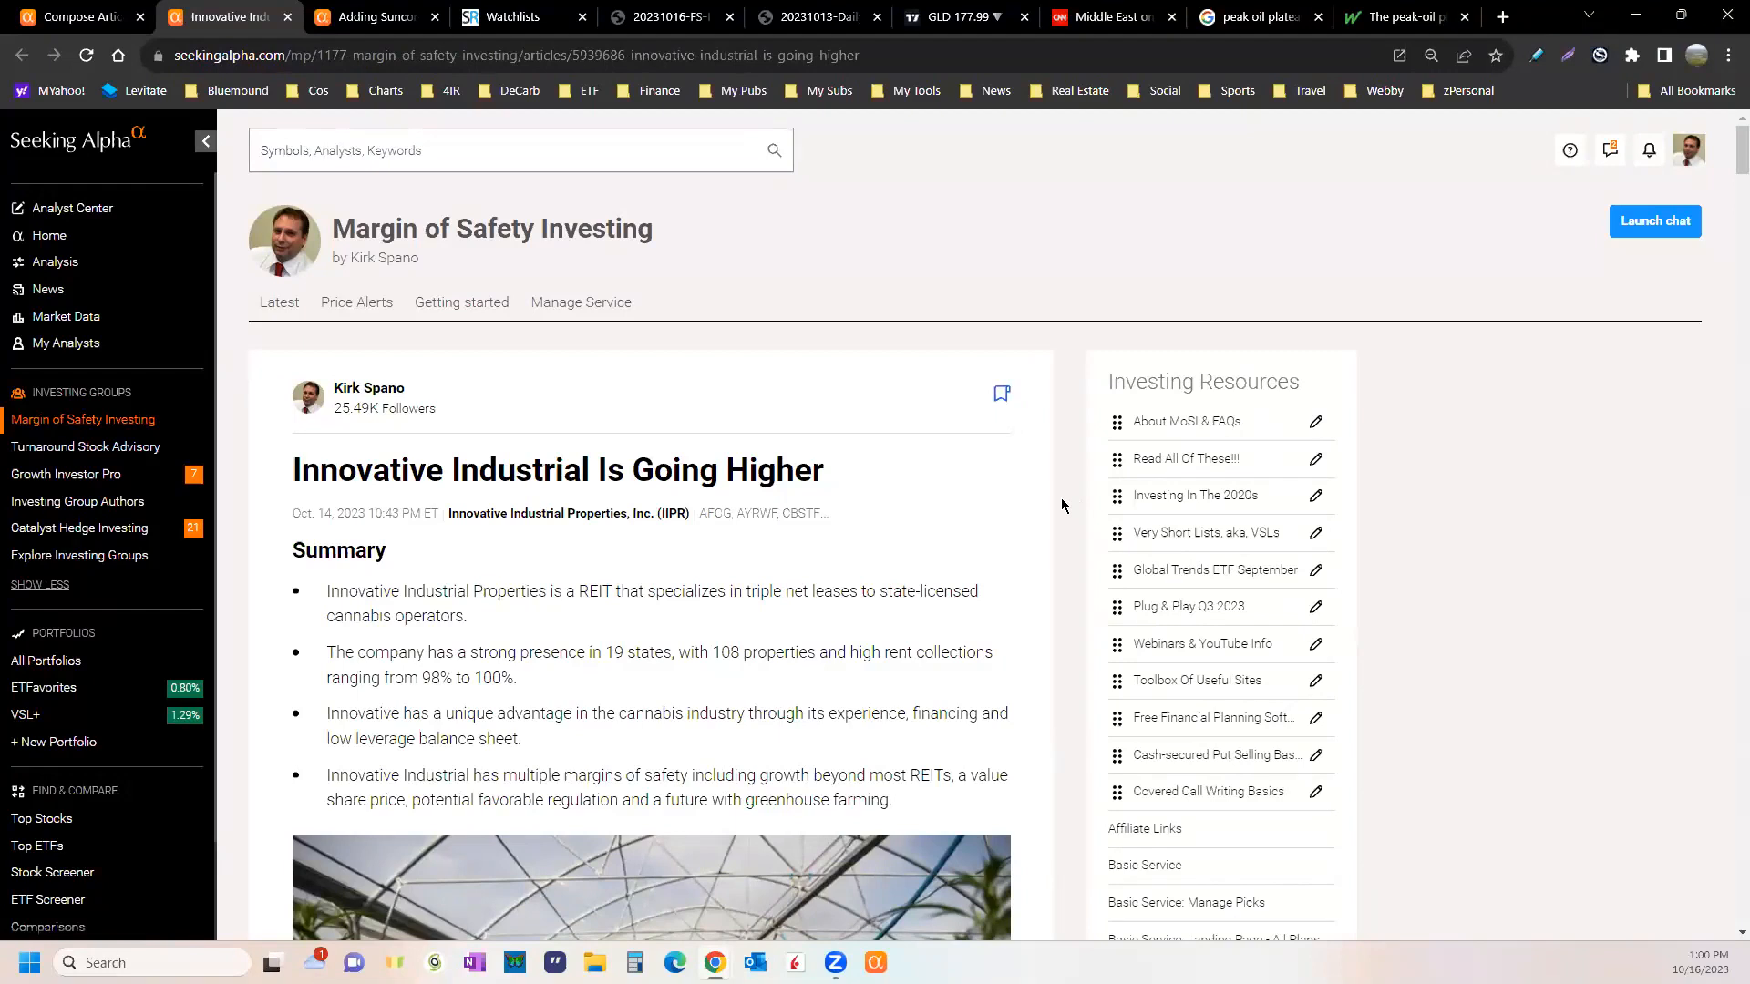
pyautogui.moveTo(1087, 529)
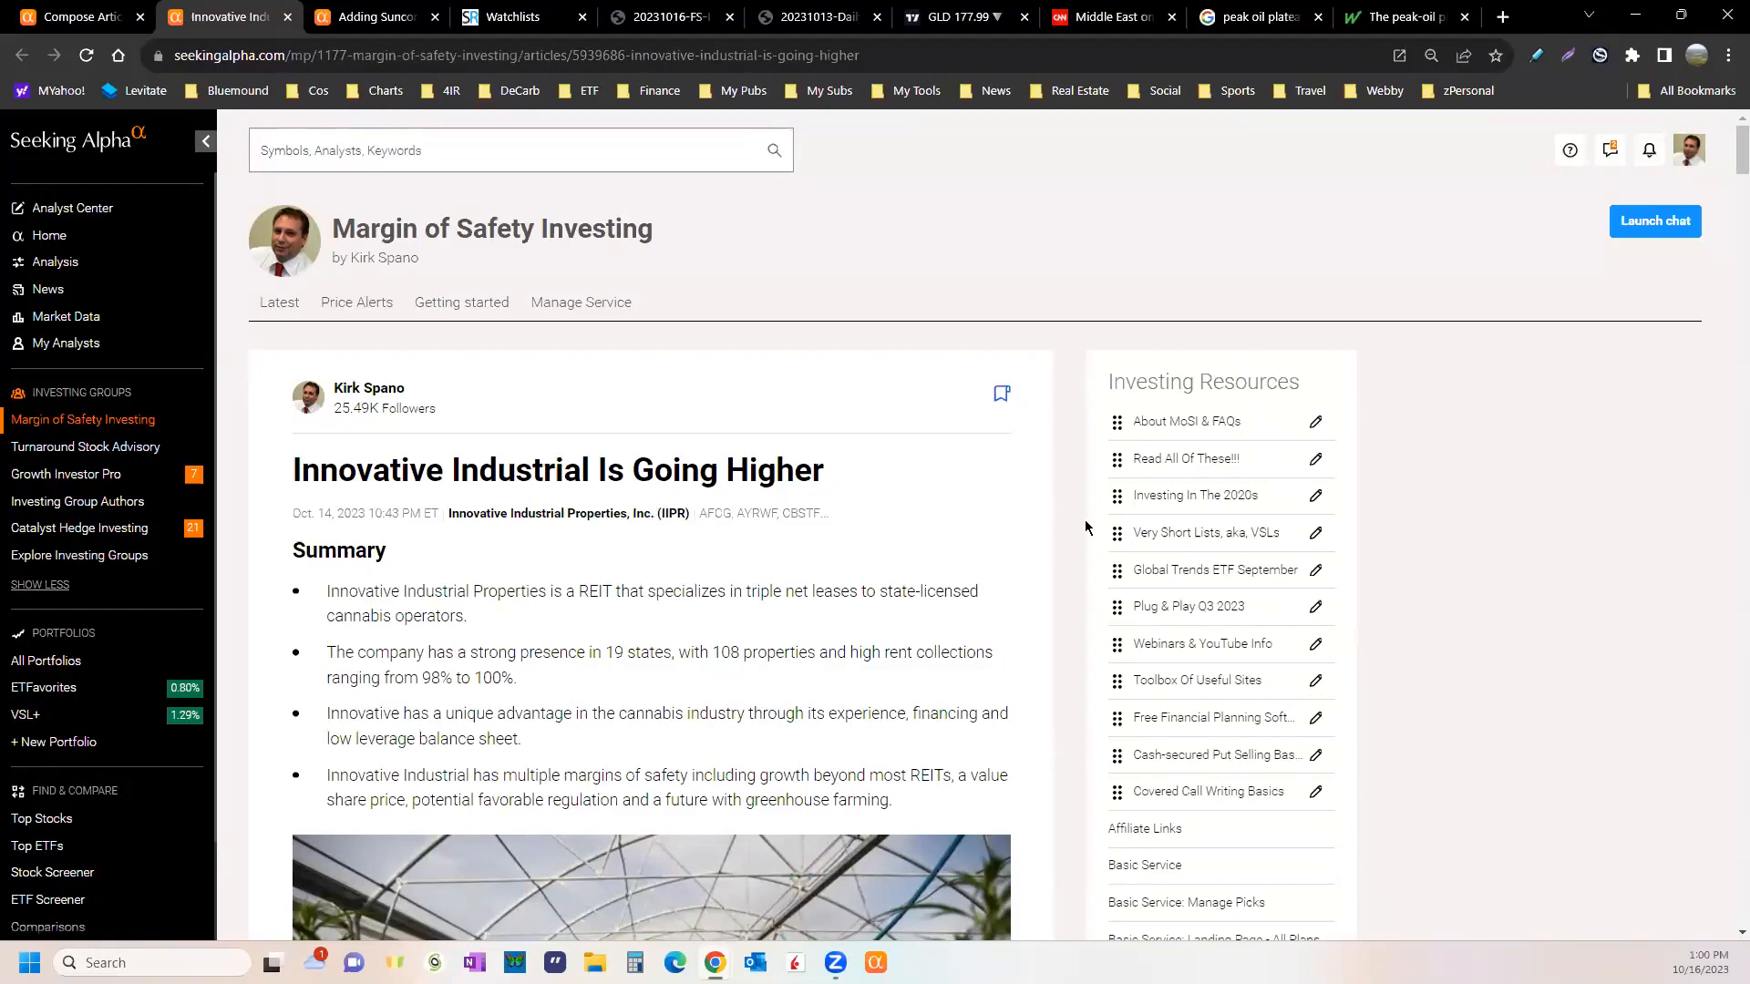
pyautogui.moveTo(1657, 700)
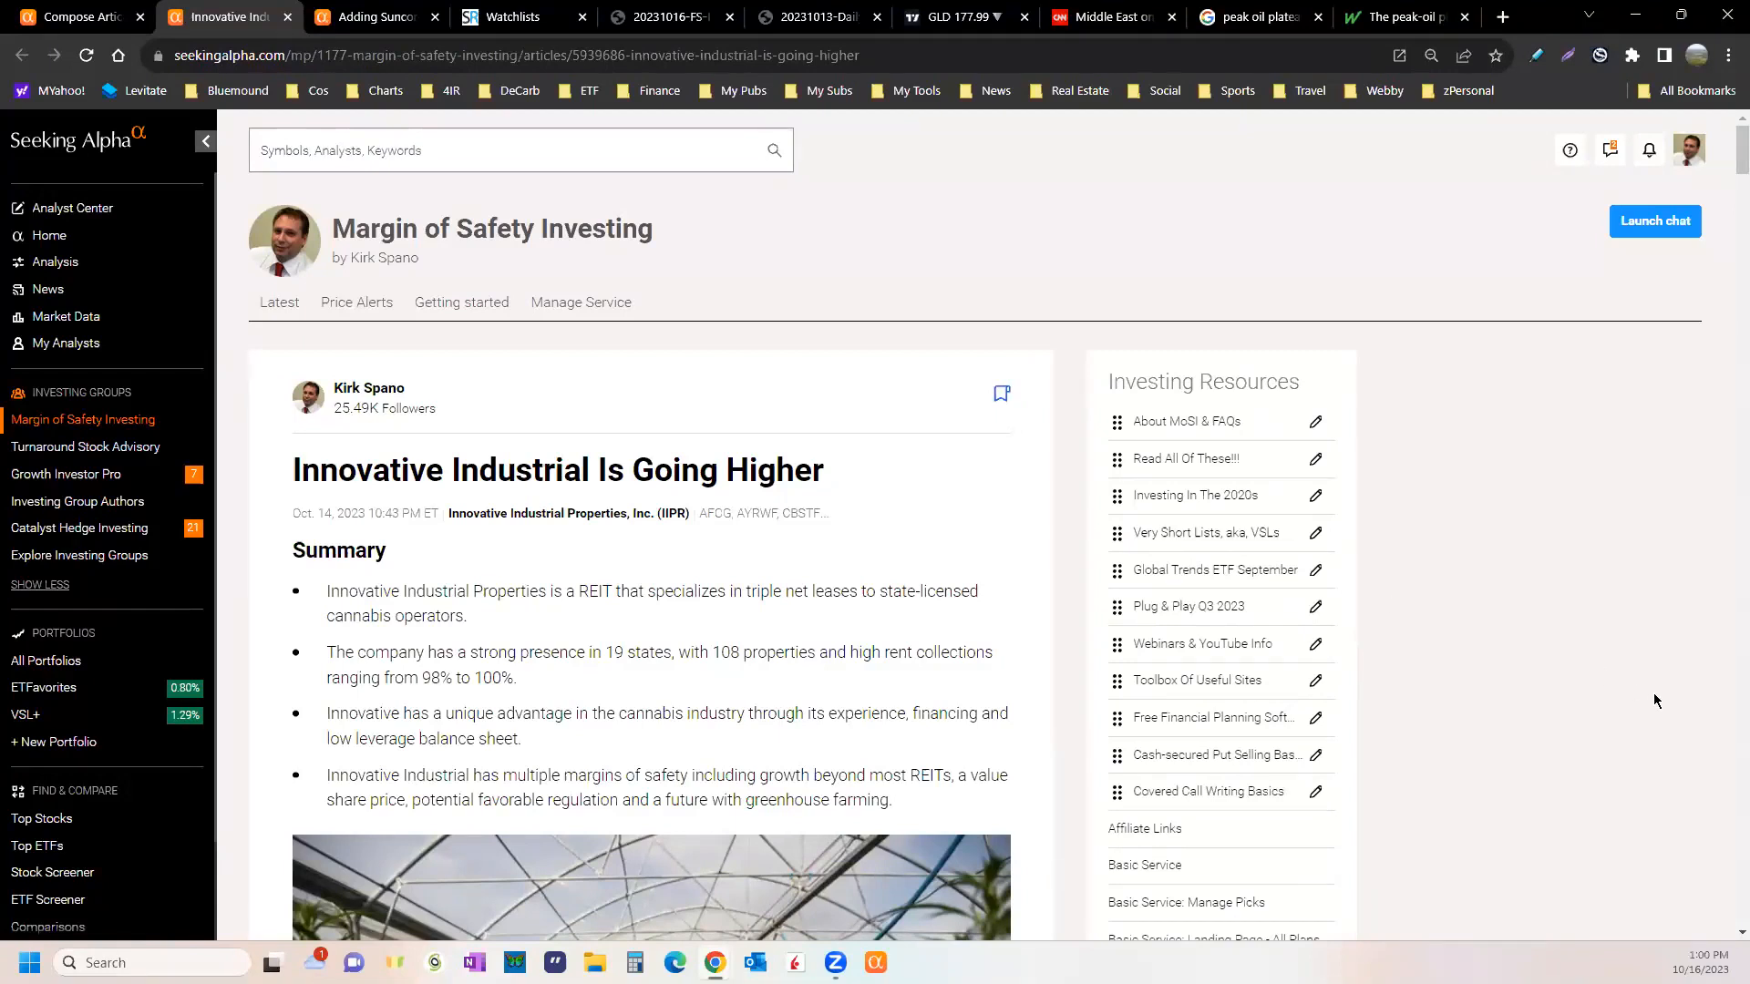
pyautogui.moveTo(1629, 695)
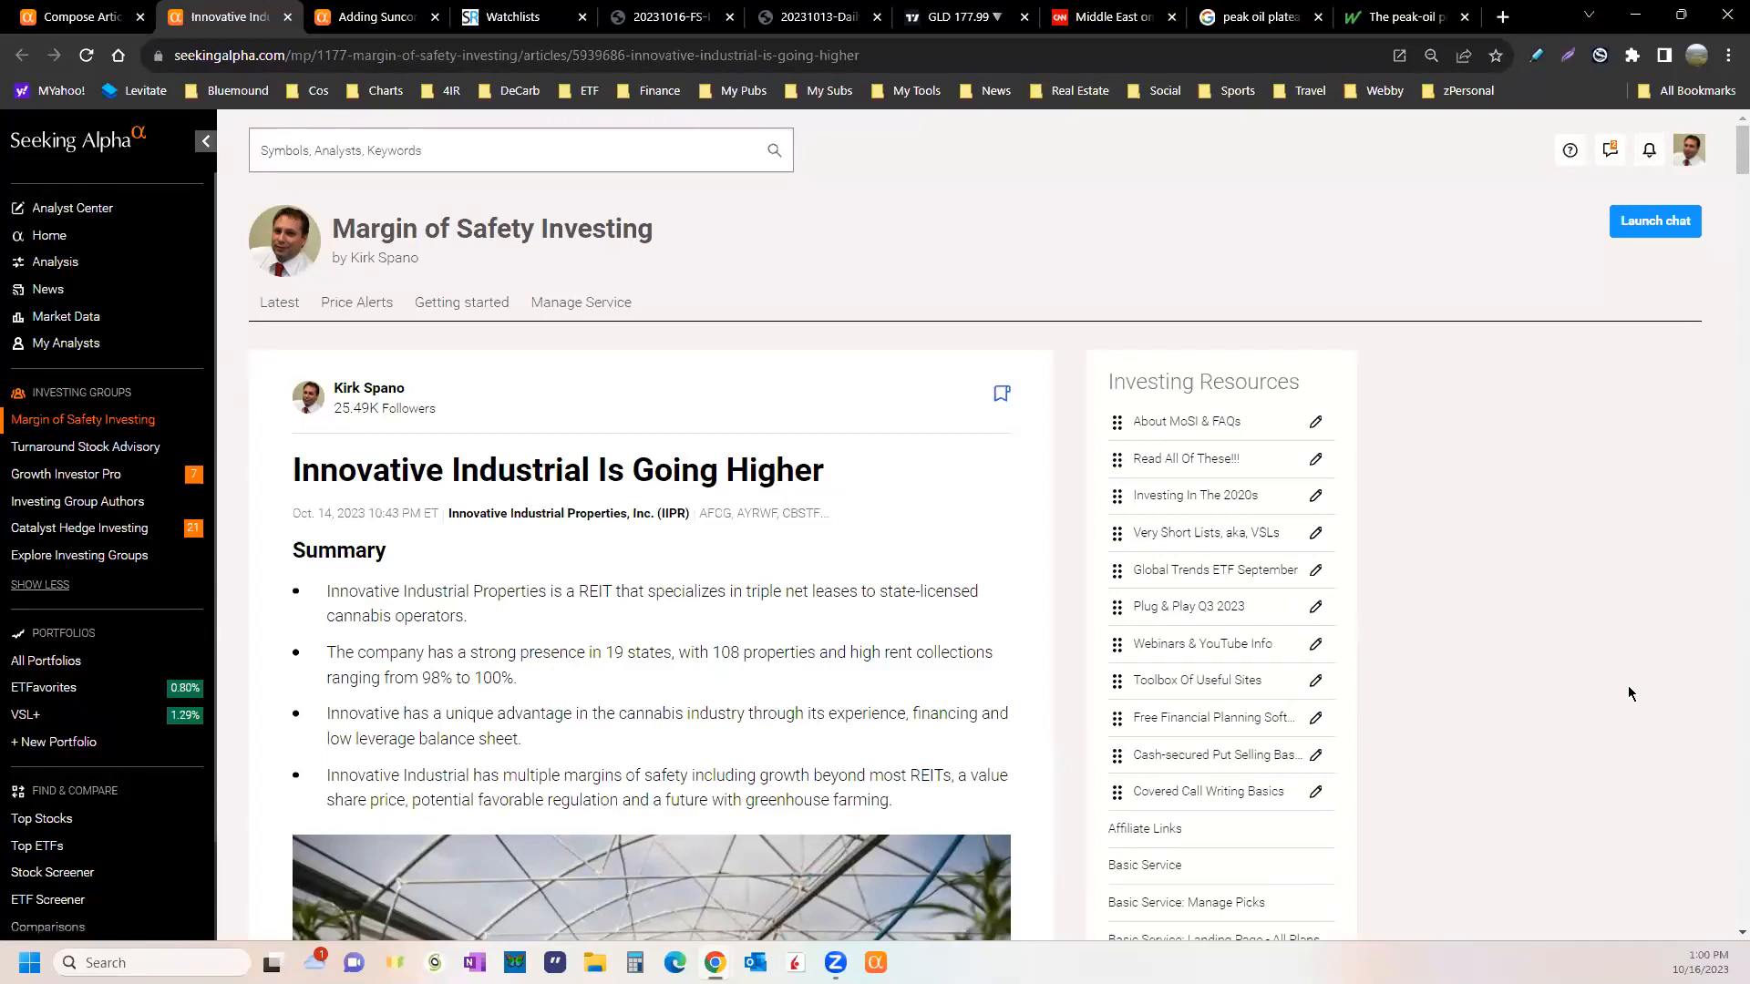
pyautogui.moveTo(1624, 689)
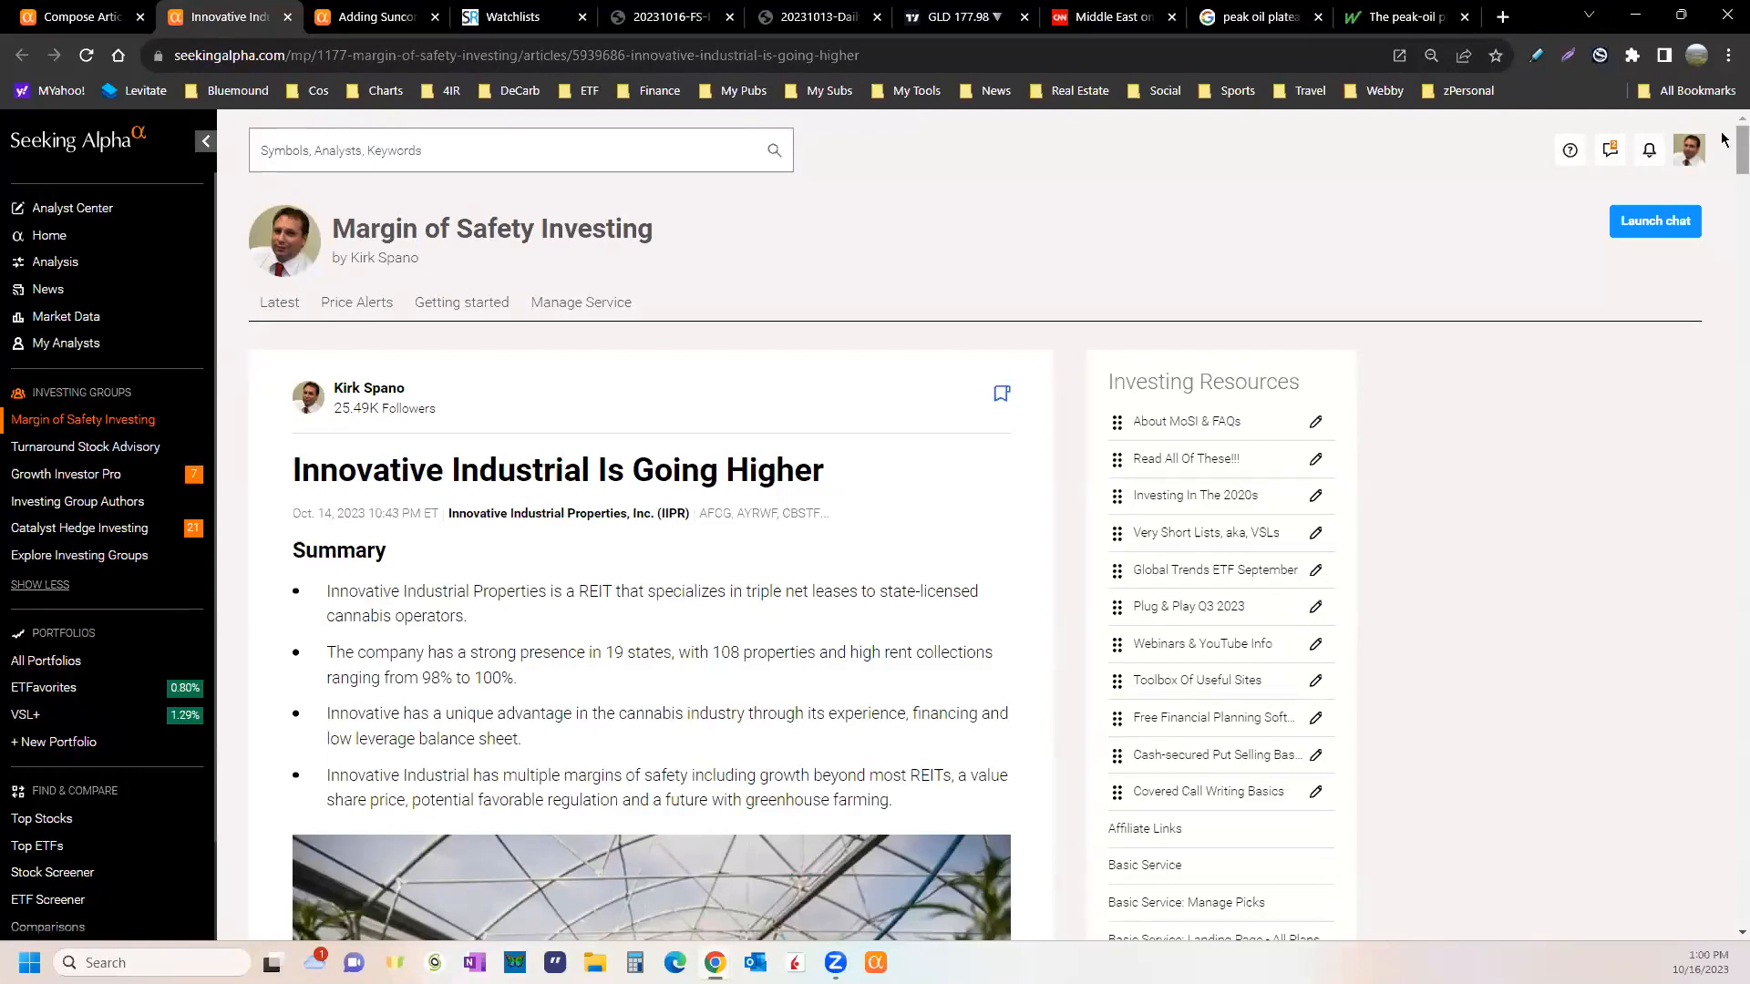
pyautogui.scroll(-3)
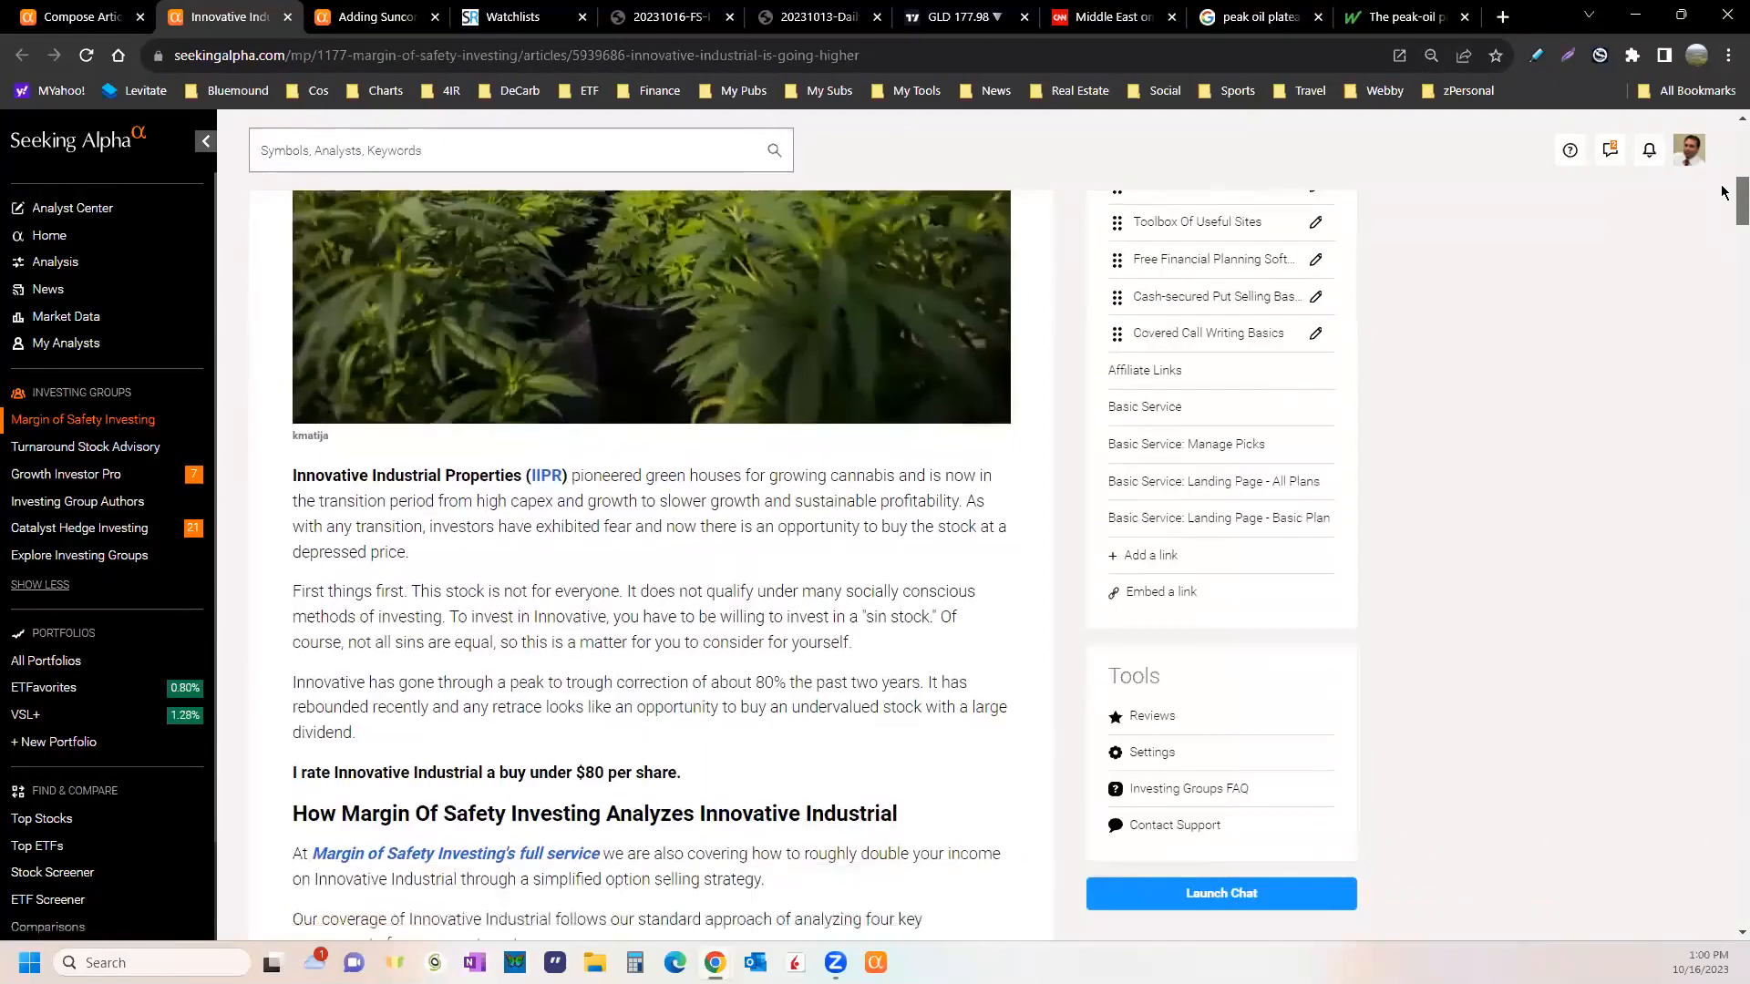
pyautogui.scroll(-3)
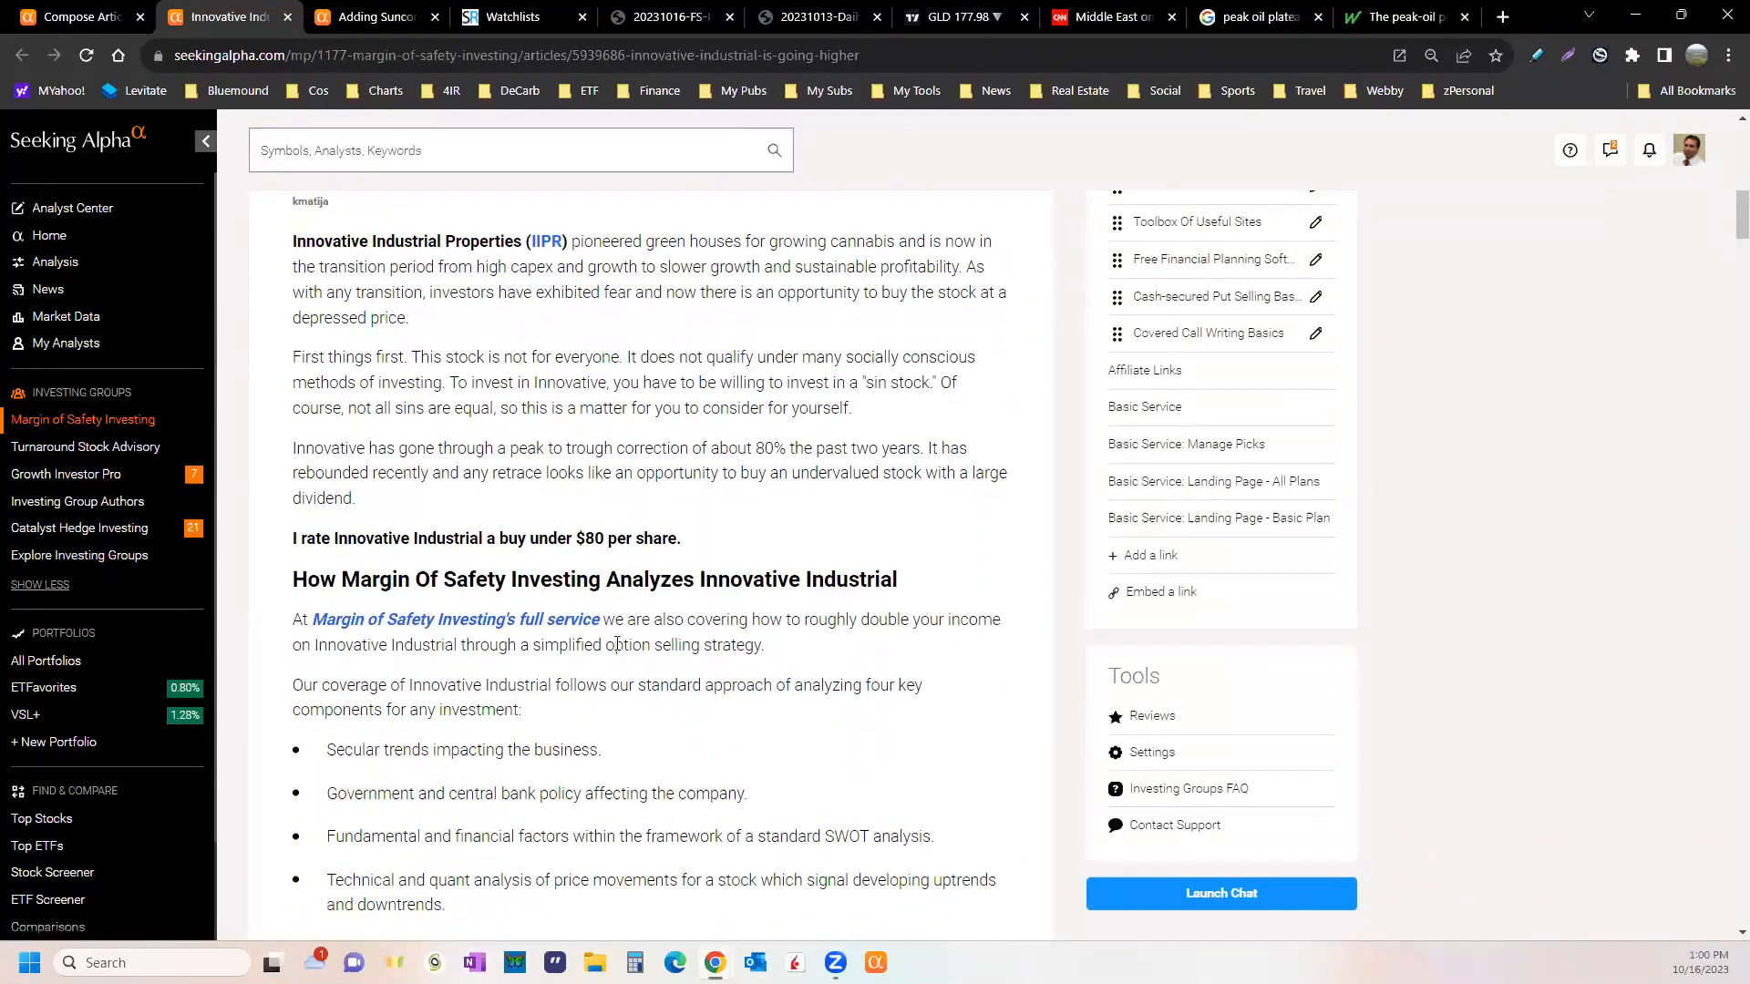